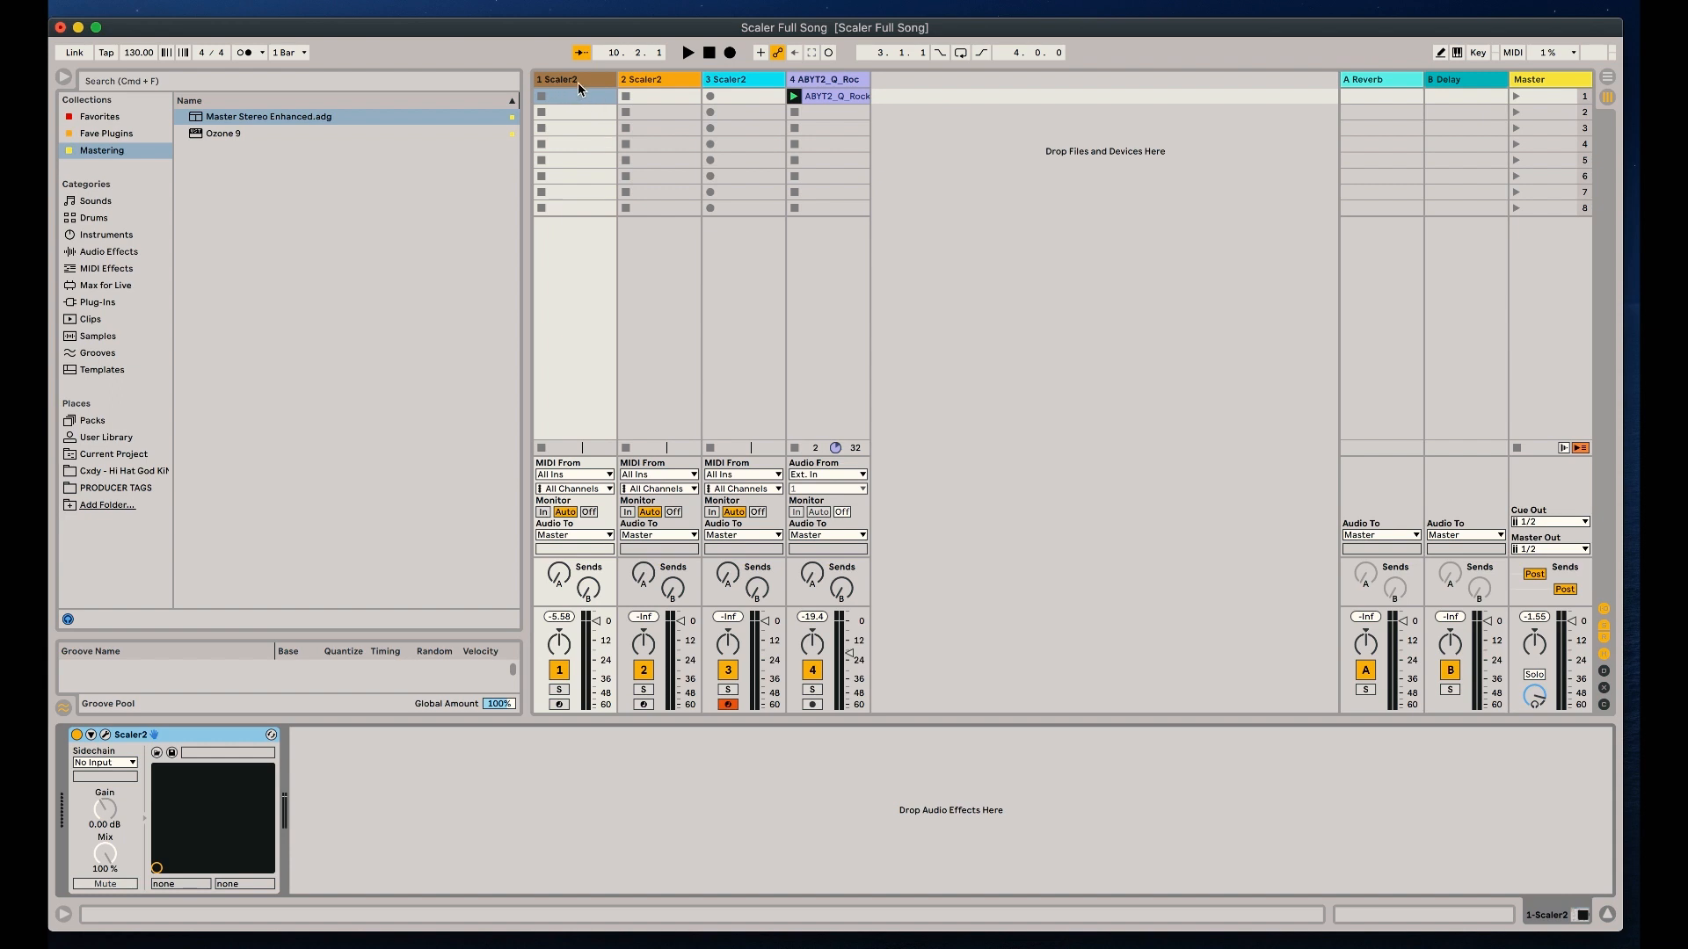
# Show the devices of the three Scaler 2 tracks
pyautogui.click(643, 78)
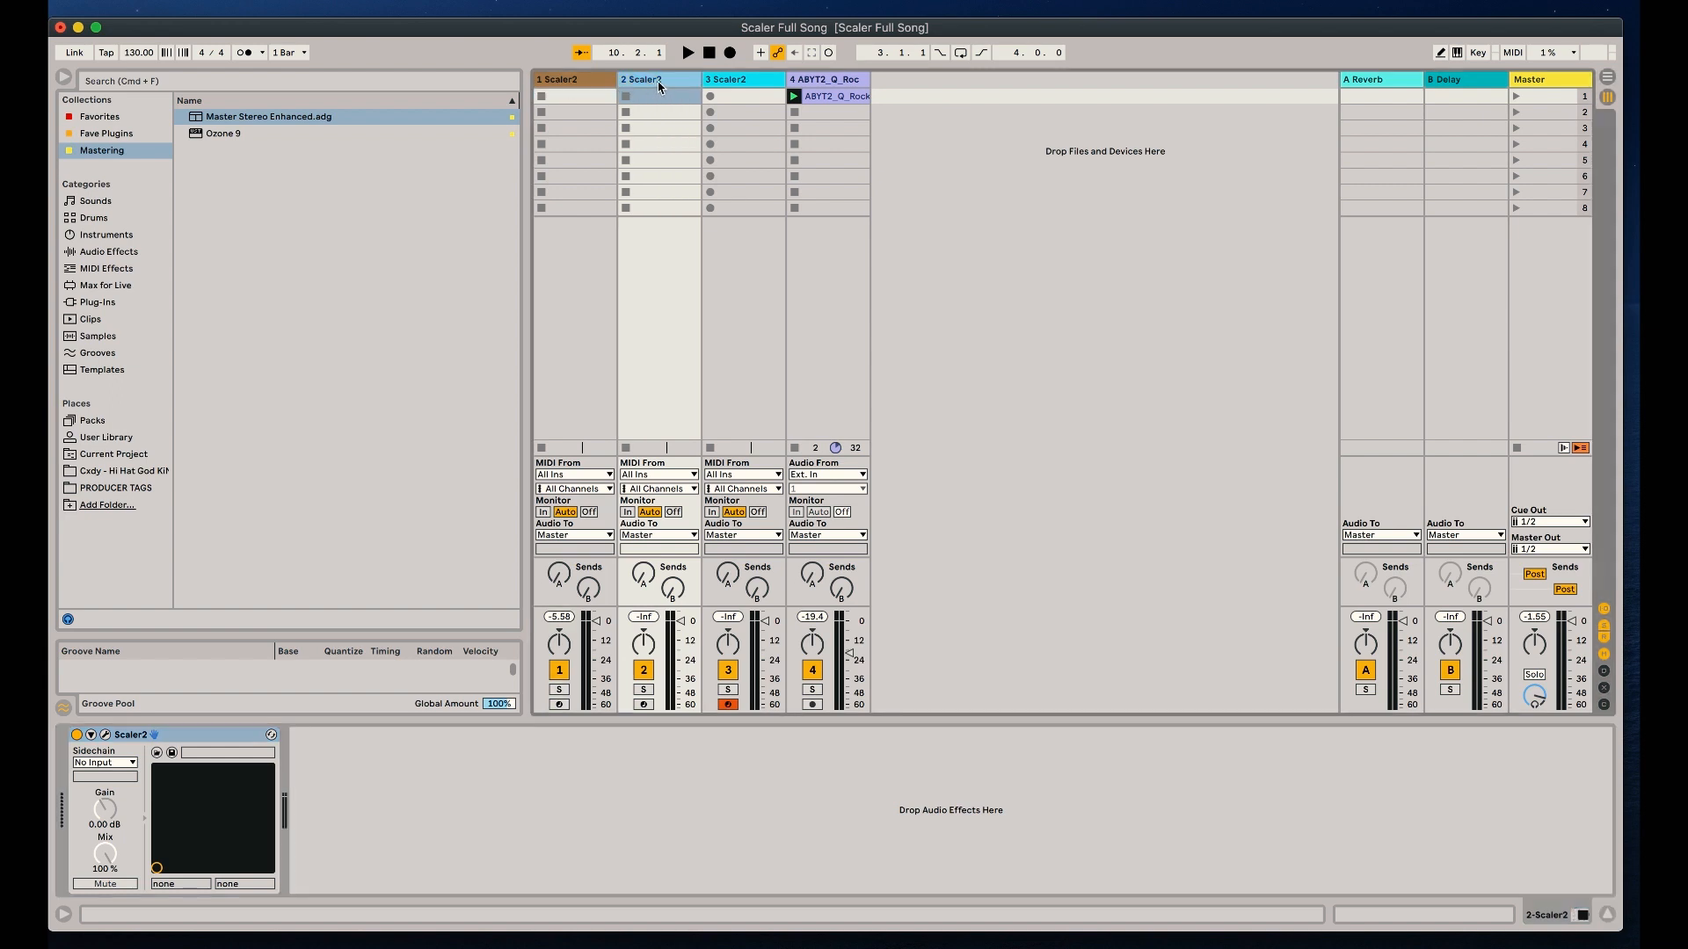
pyautogui.click(740, 78)
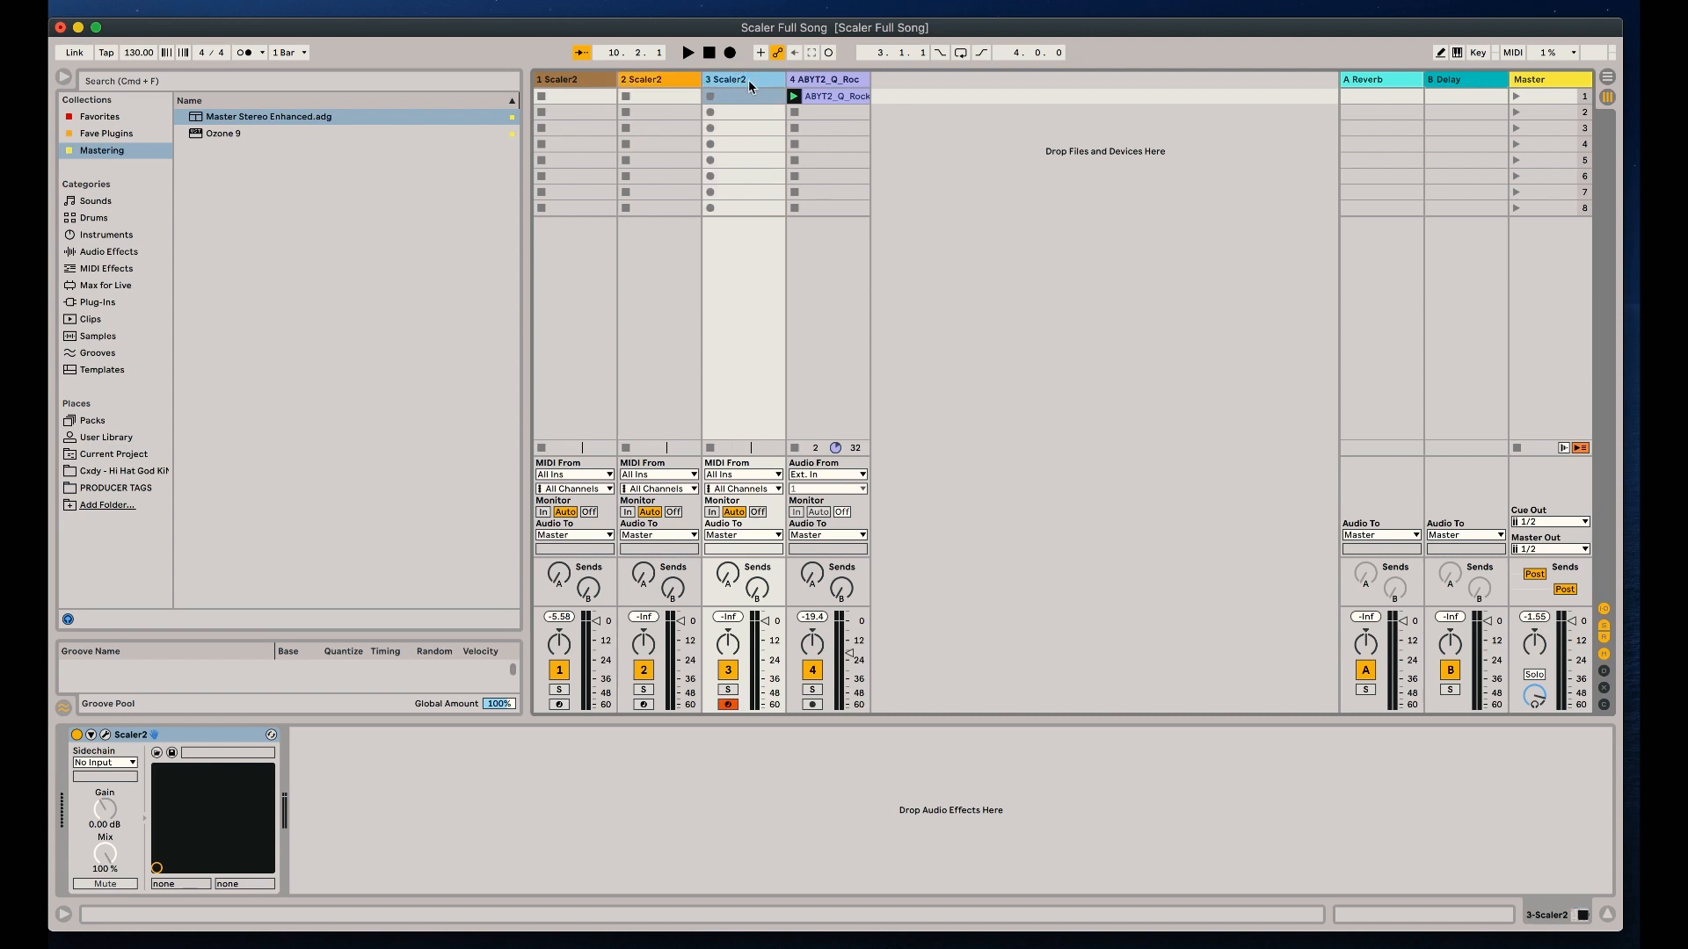
pyautogui.click(827, 78)
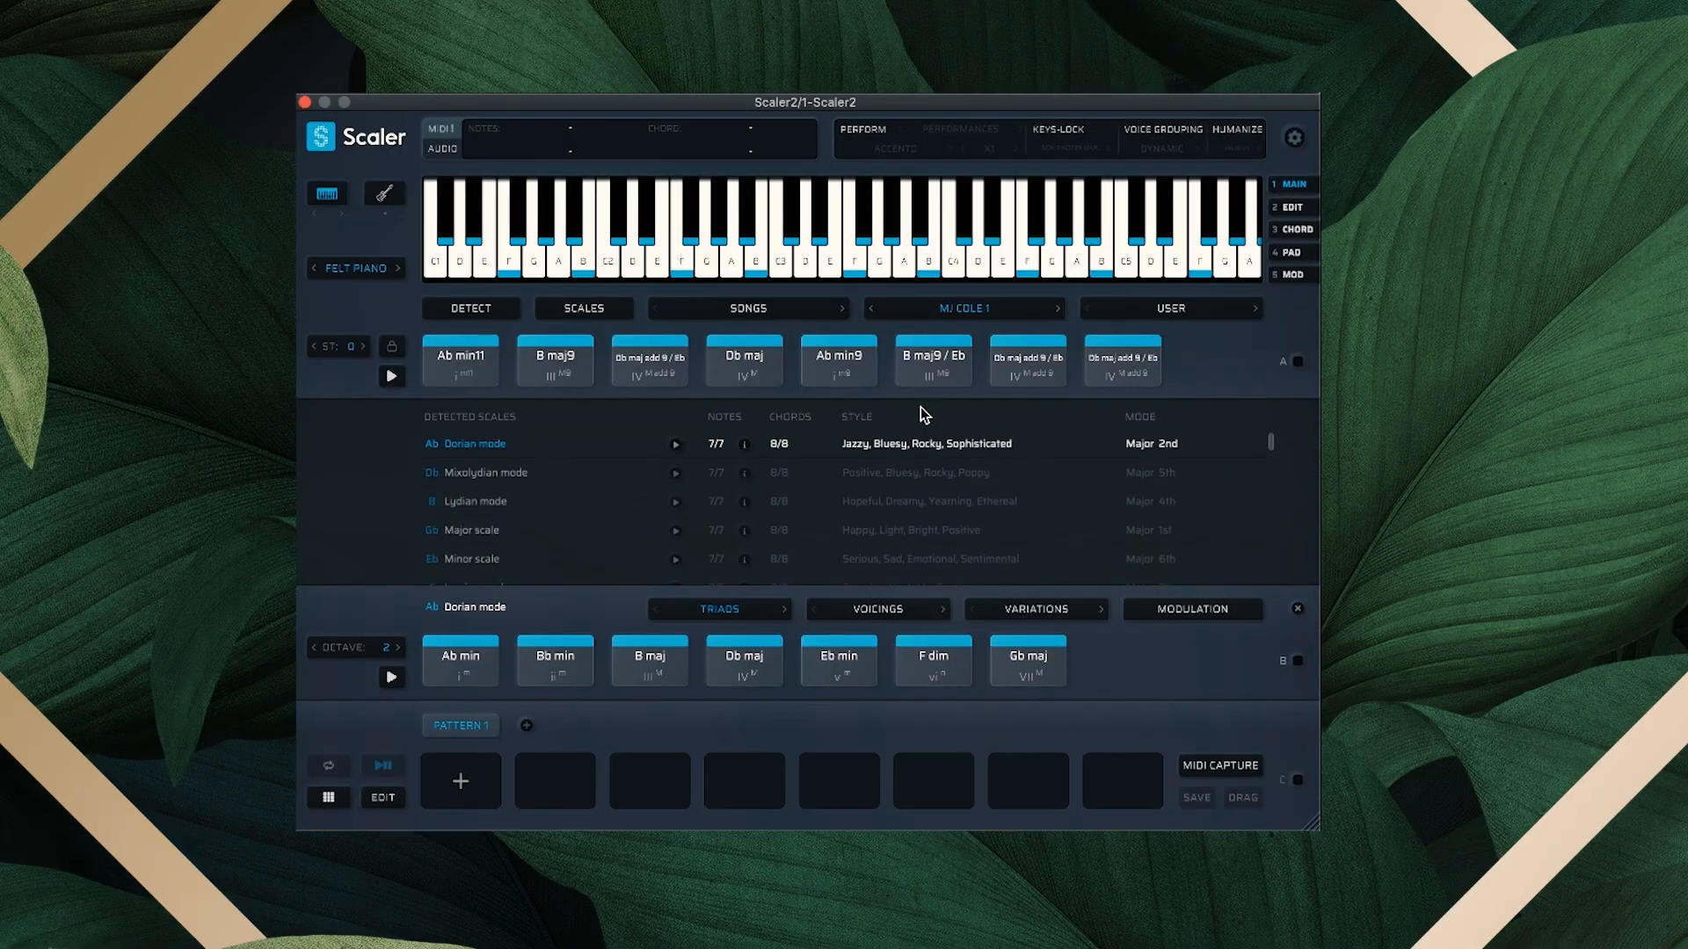
# Audition the MJ Cole chords and add Ab min11 and B maj9 to Pattern 1
pyautogui.click(962, 309)
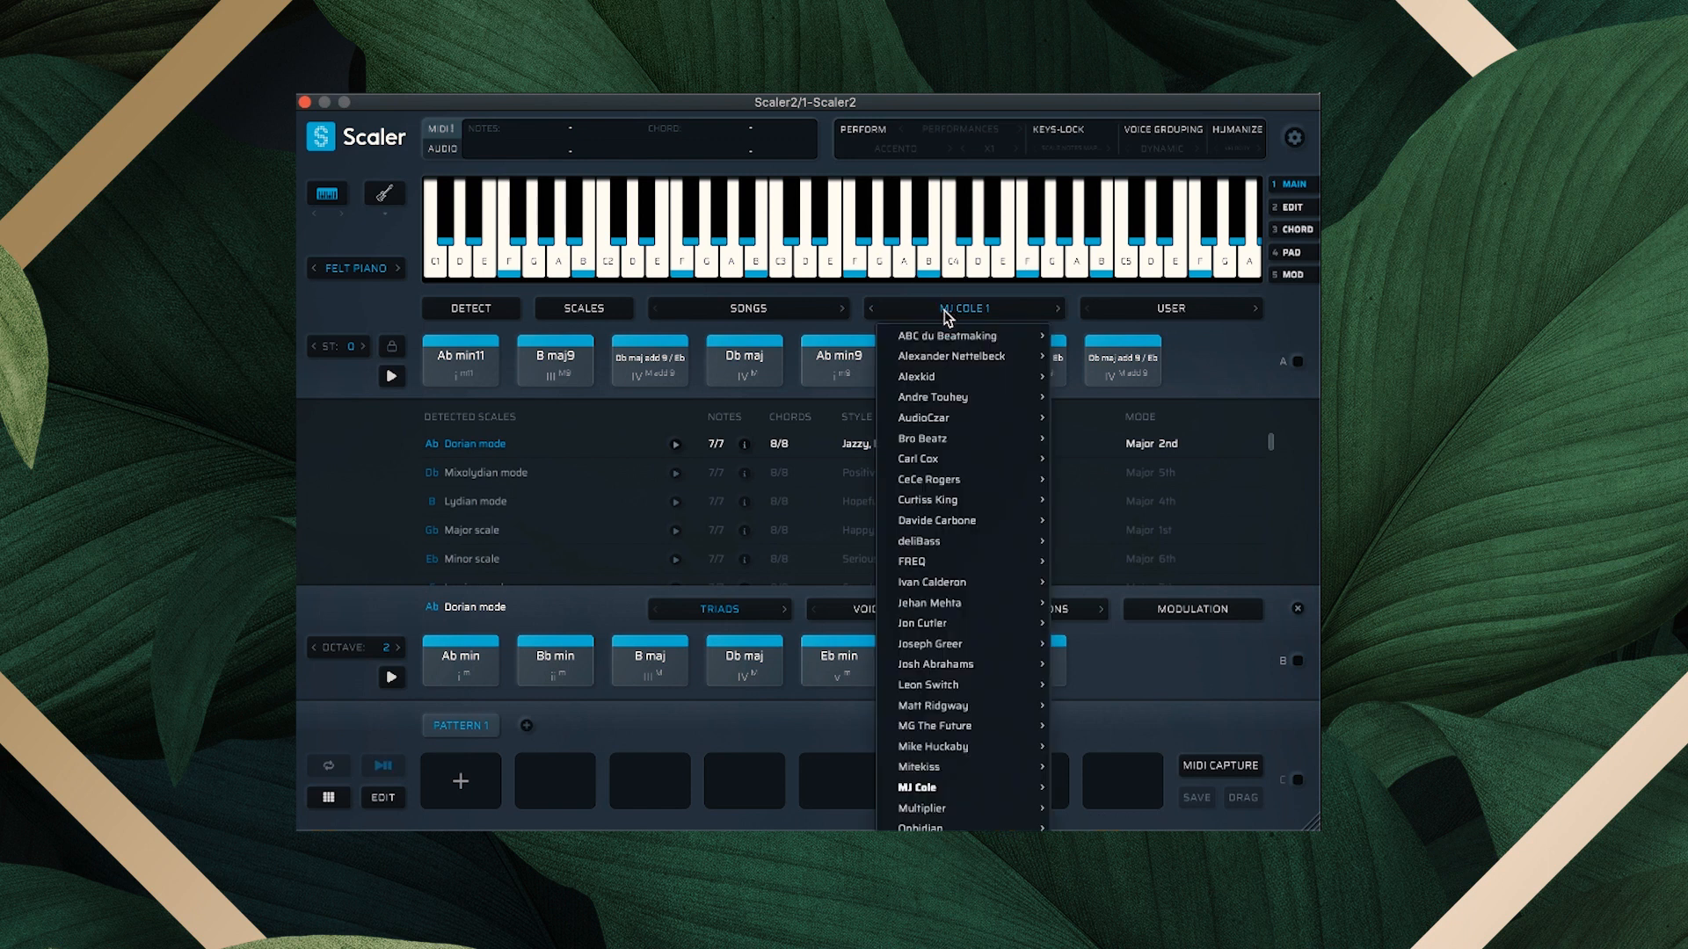
pyautogui.moveTo(969, 485)
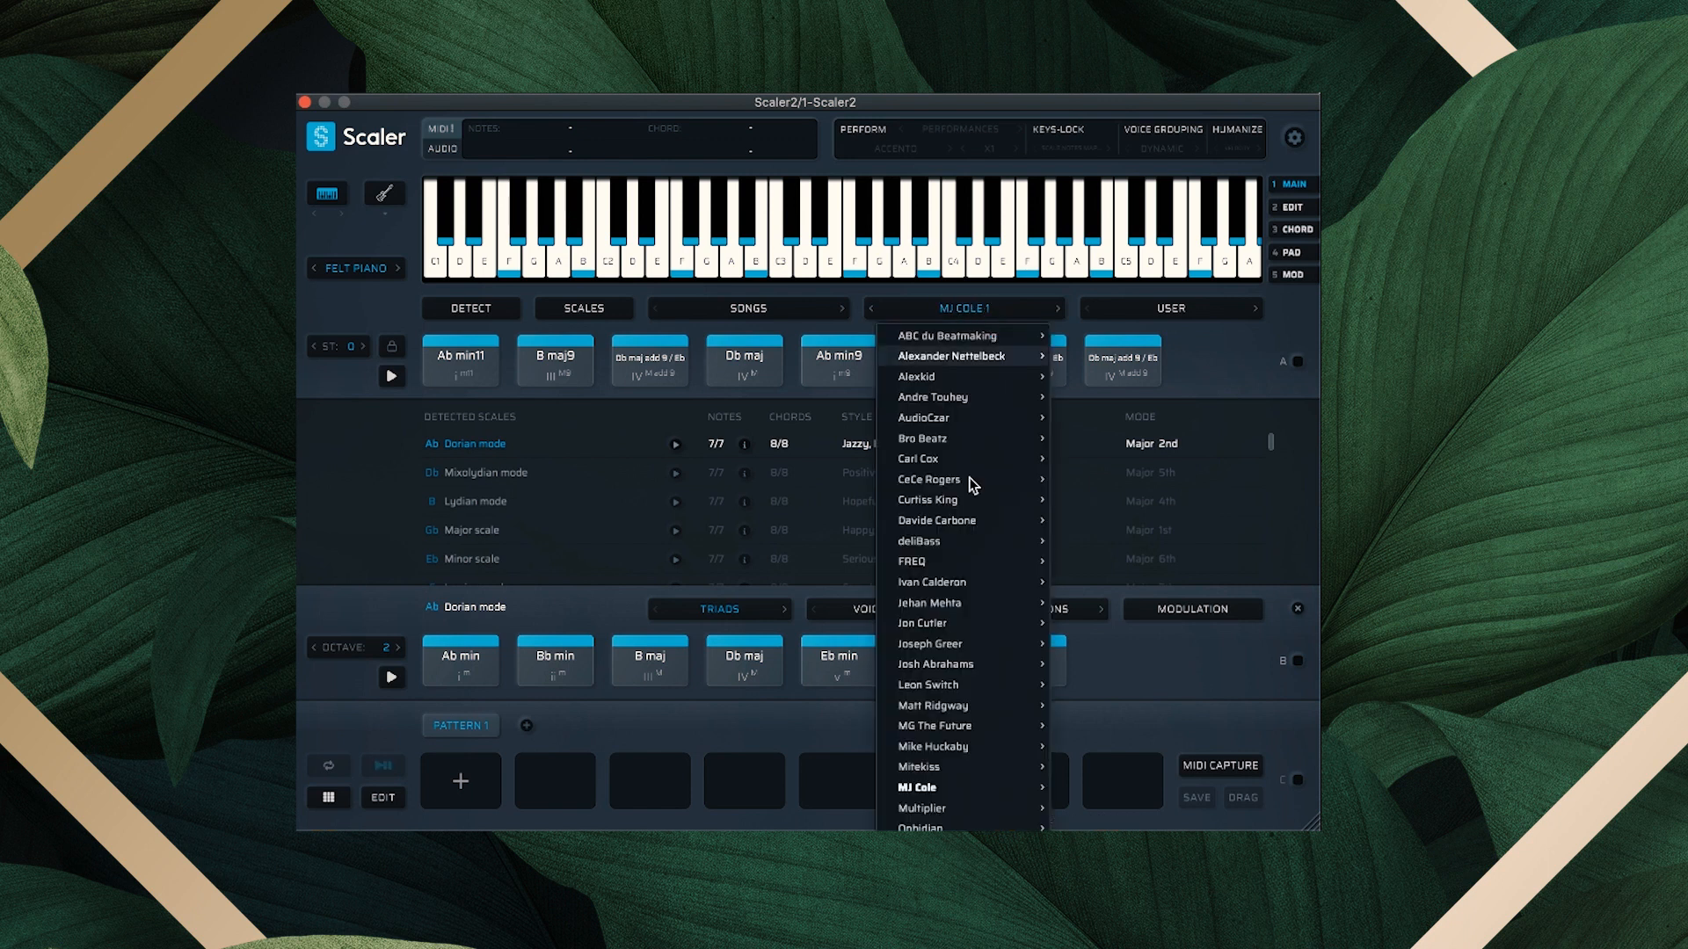
pyautogui.moveTo(430, 613)
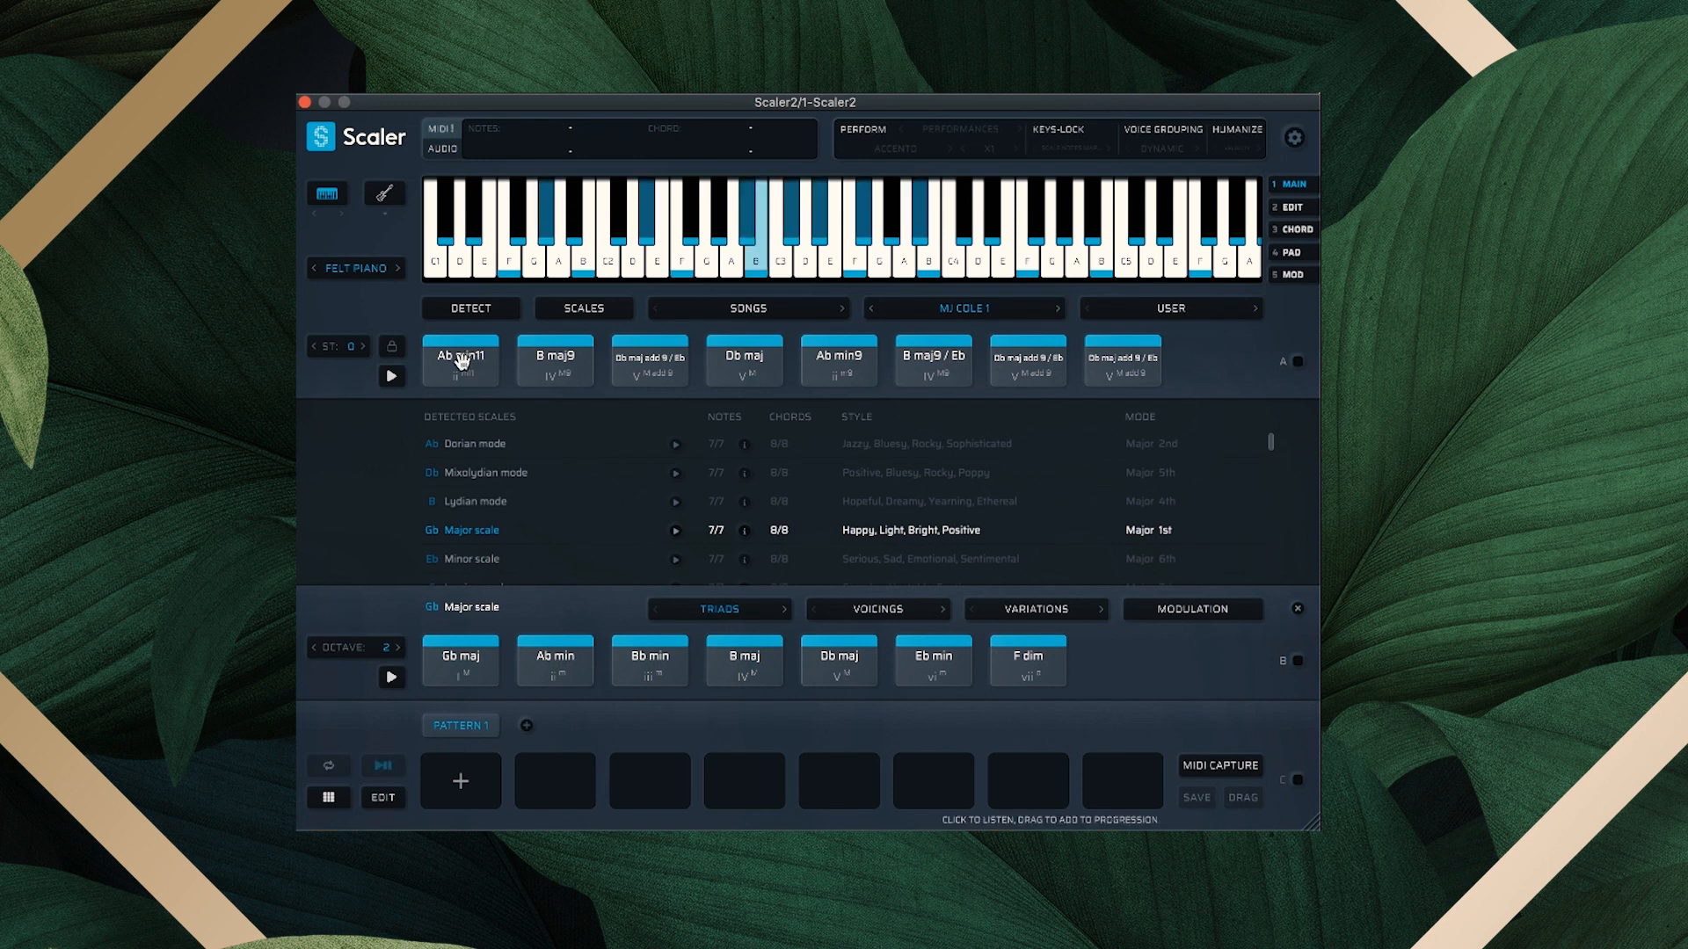
pyautogui.click(460, 356)
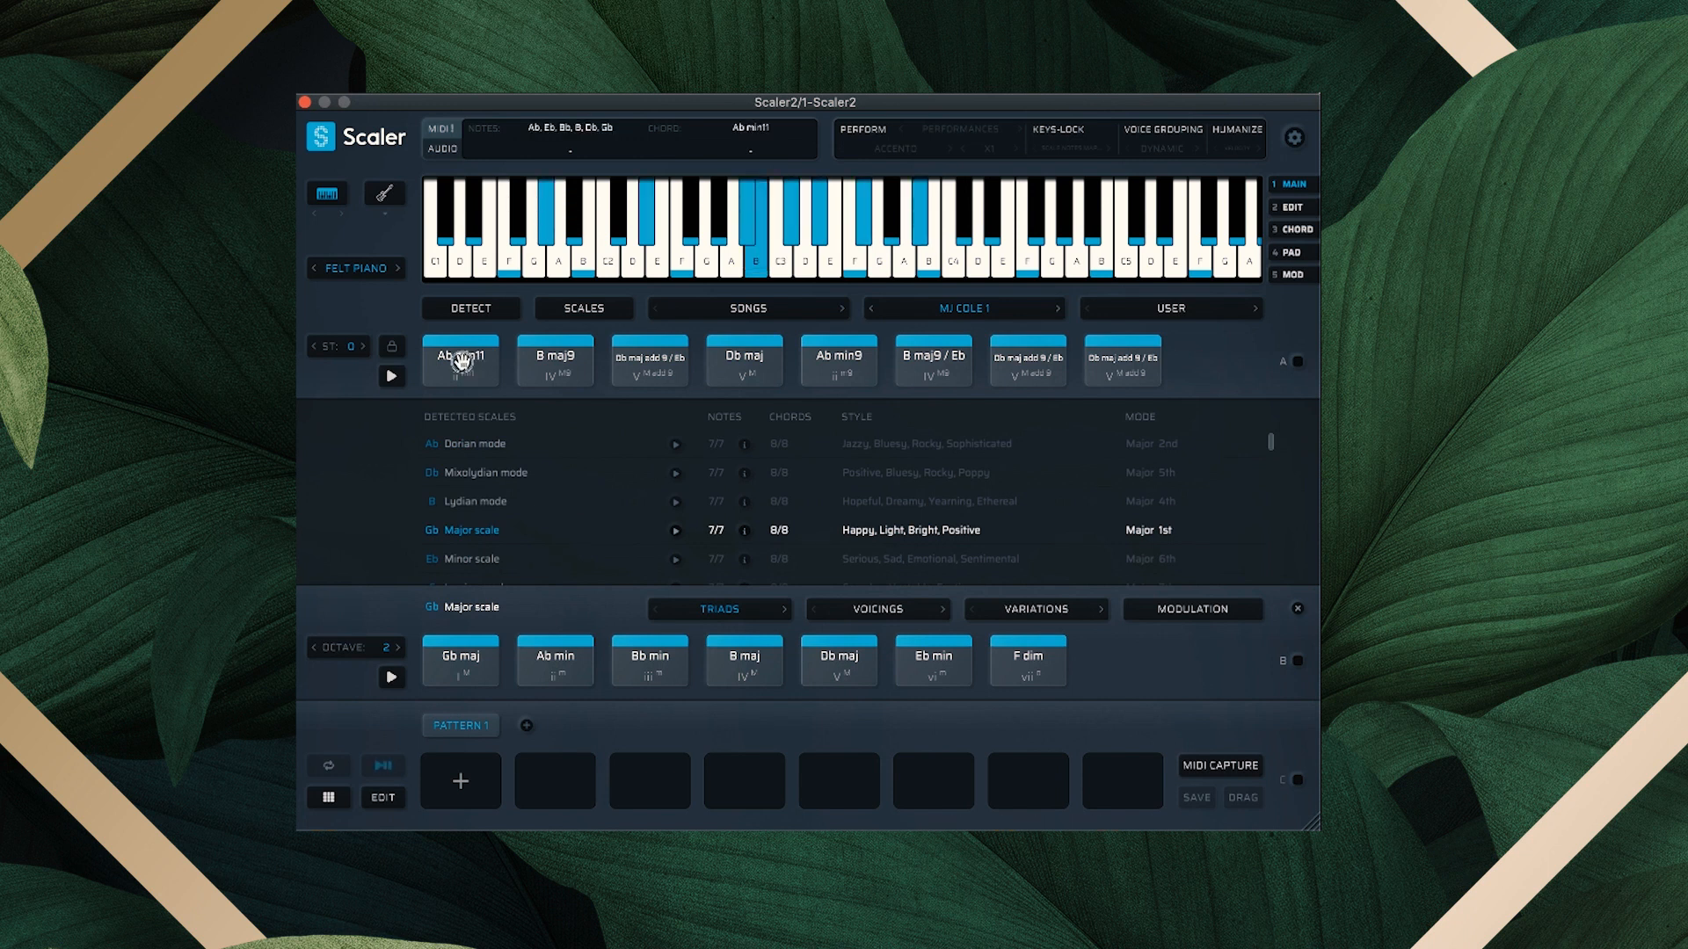
pyautogui.click(555, 360)
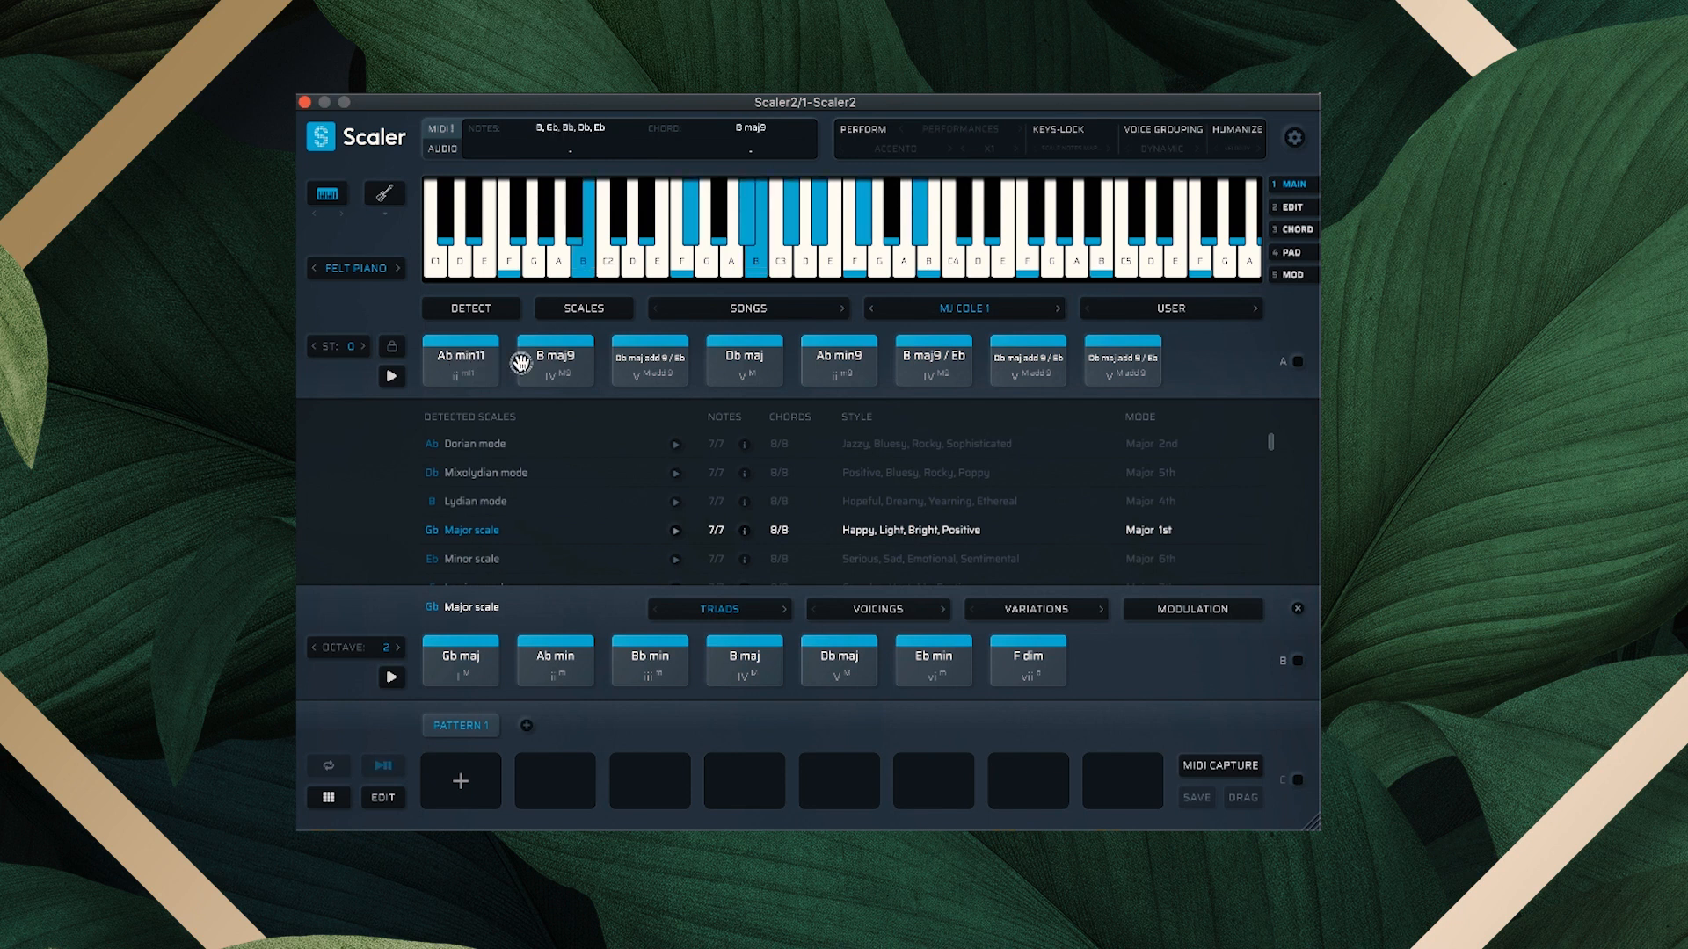
pyautogui.click(648, 359)
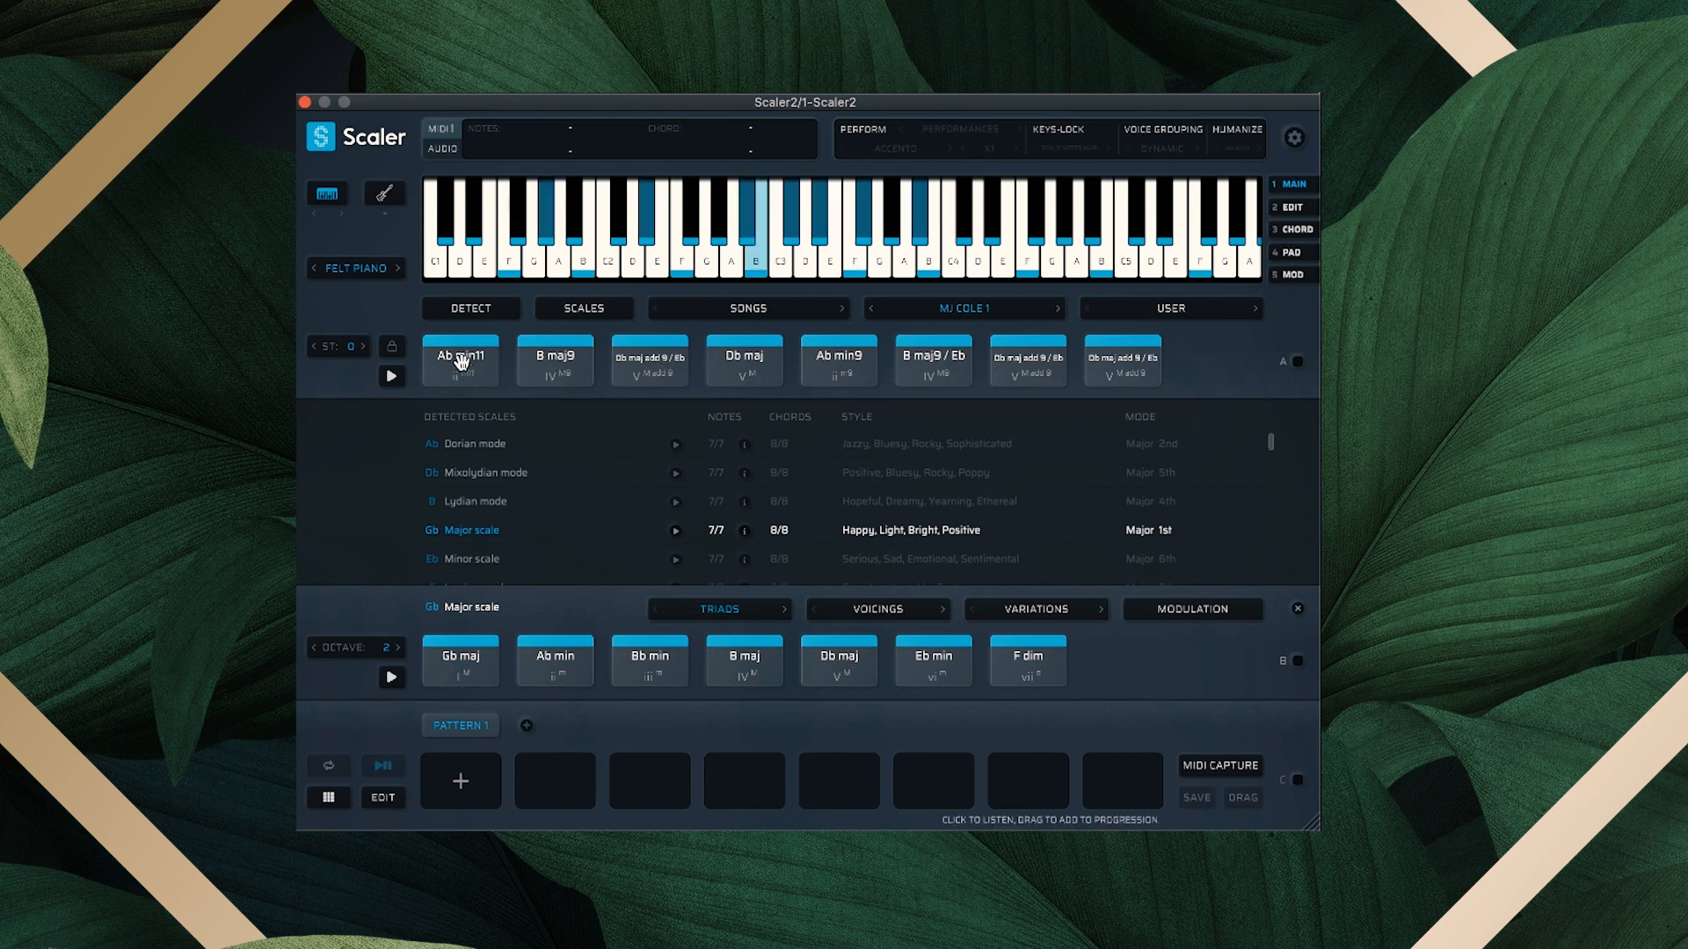
pyautogui.click(460, 358)
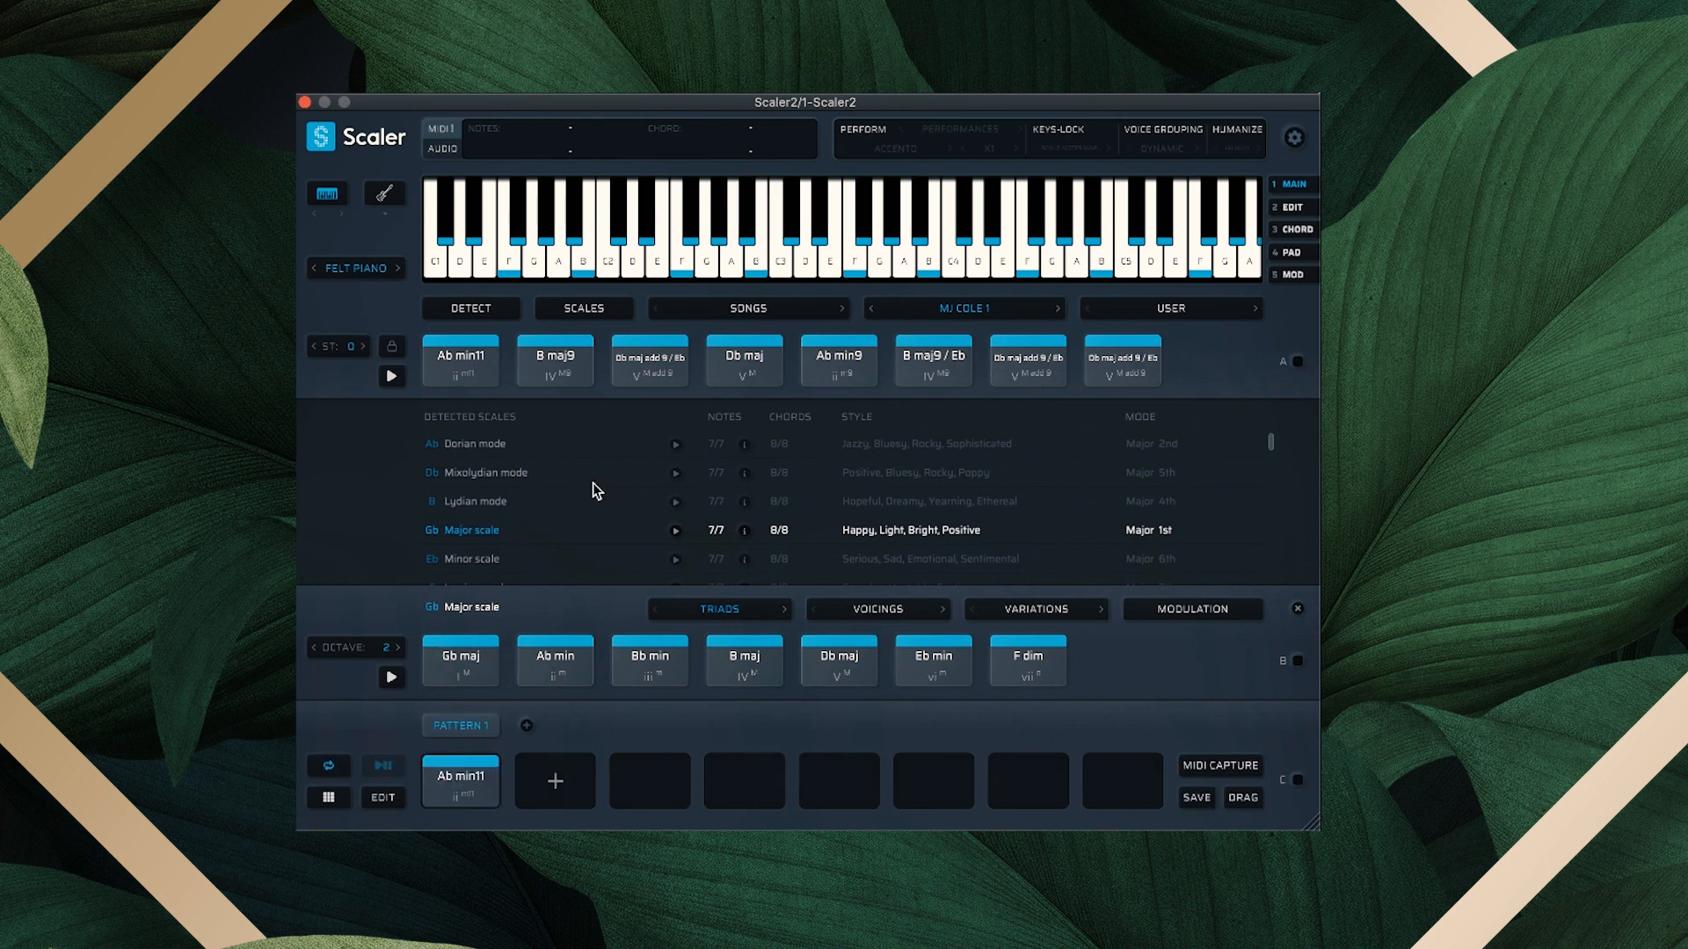
pyautogui.moveTo(555, 360)
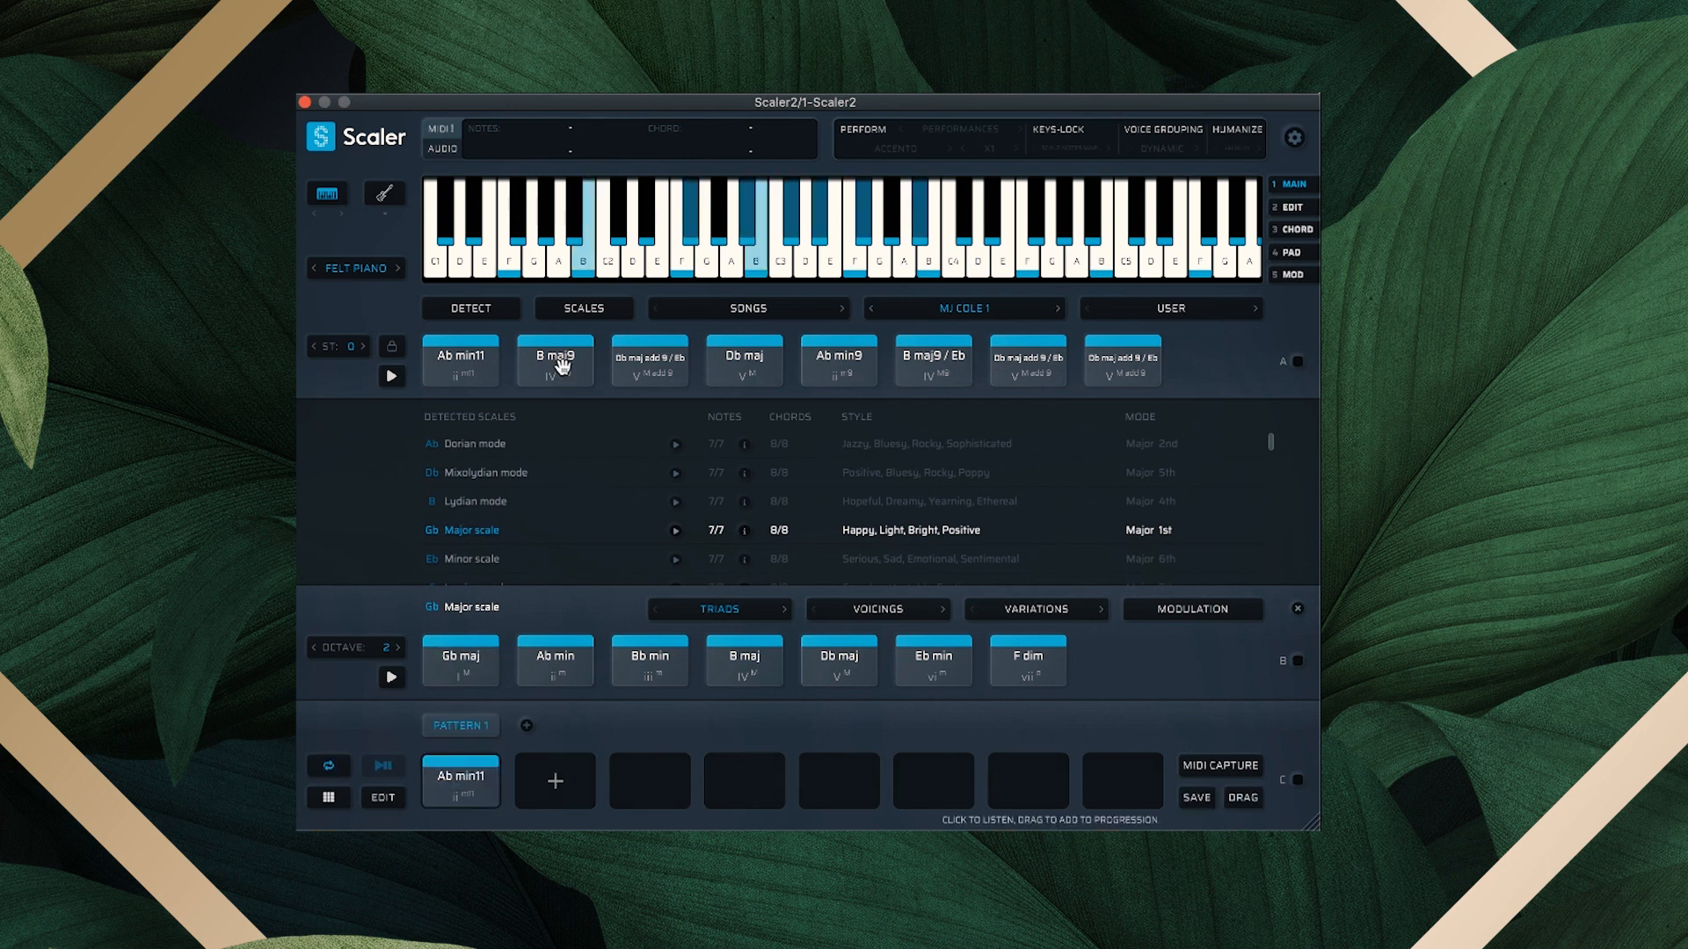
pyautogui.moveTo(555, 360); pyautogui.dragTo(649, 732)
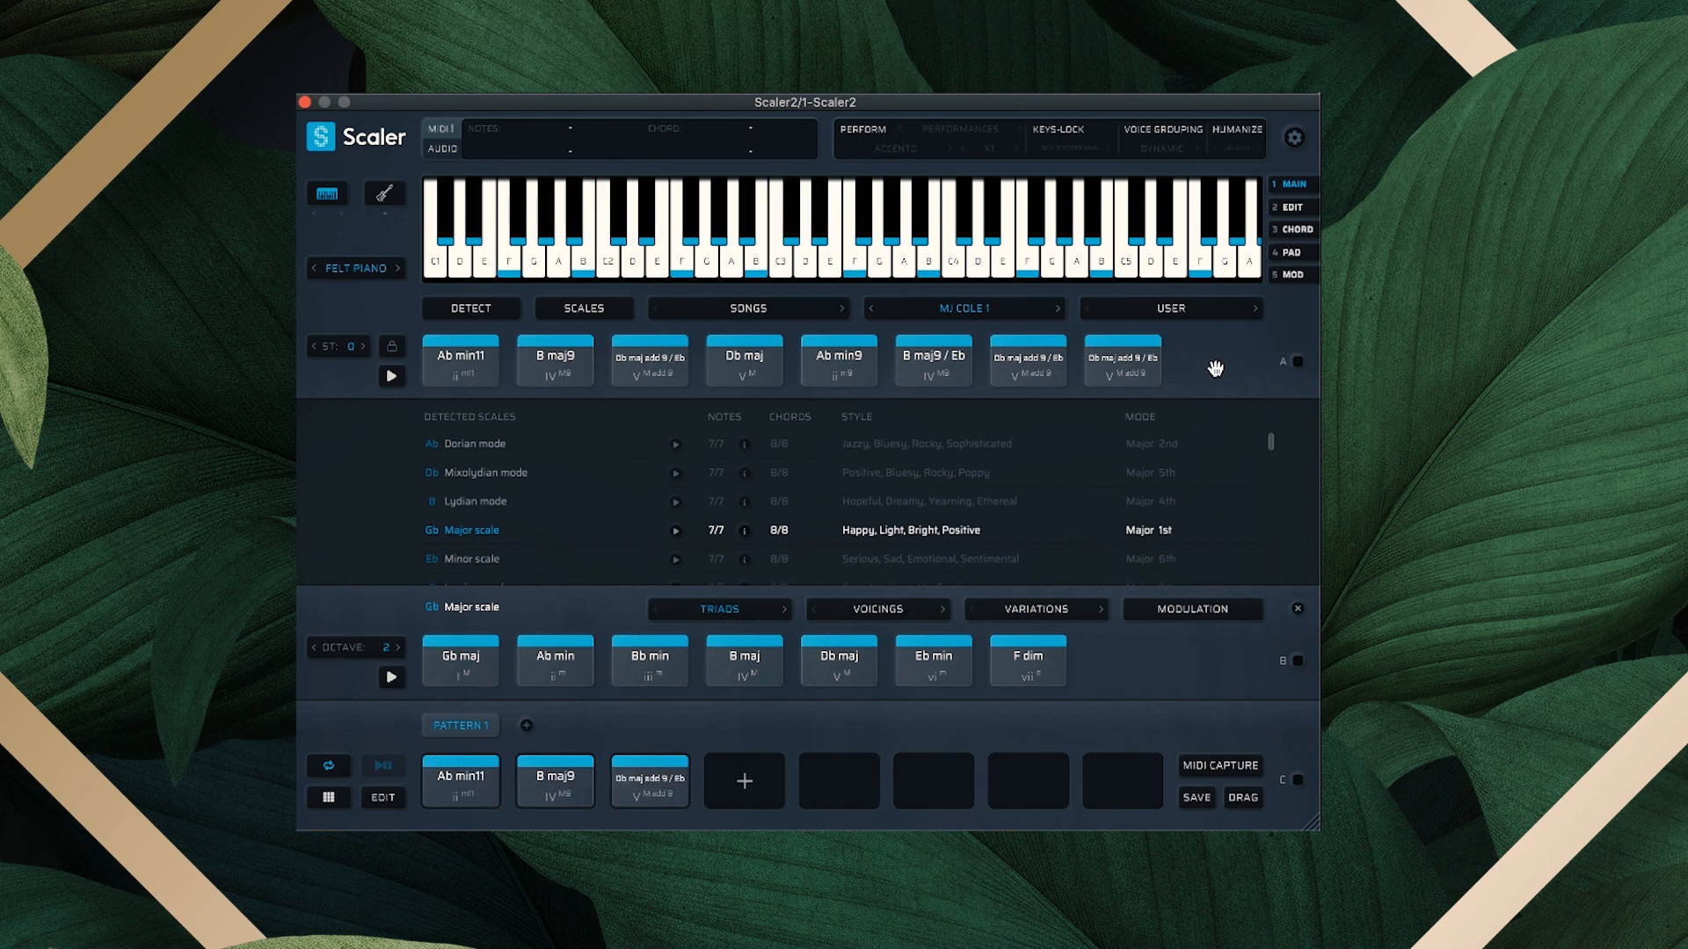
# Set Pattern 1's chord durations to x4, x2 and x2 under Playback Timings
pyautogui.click(1292, 207)
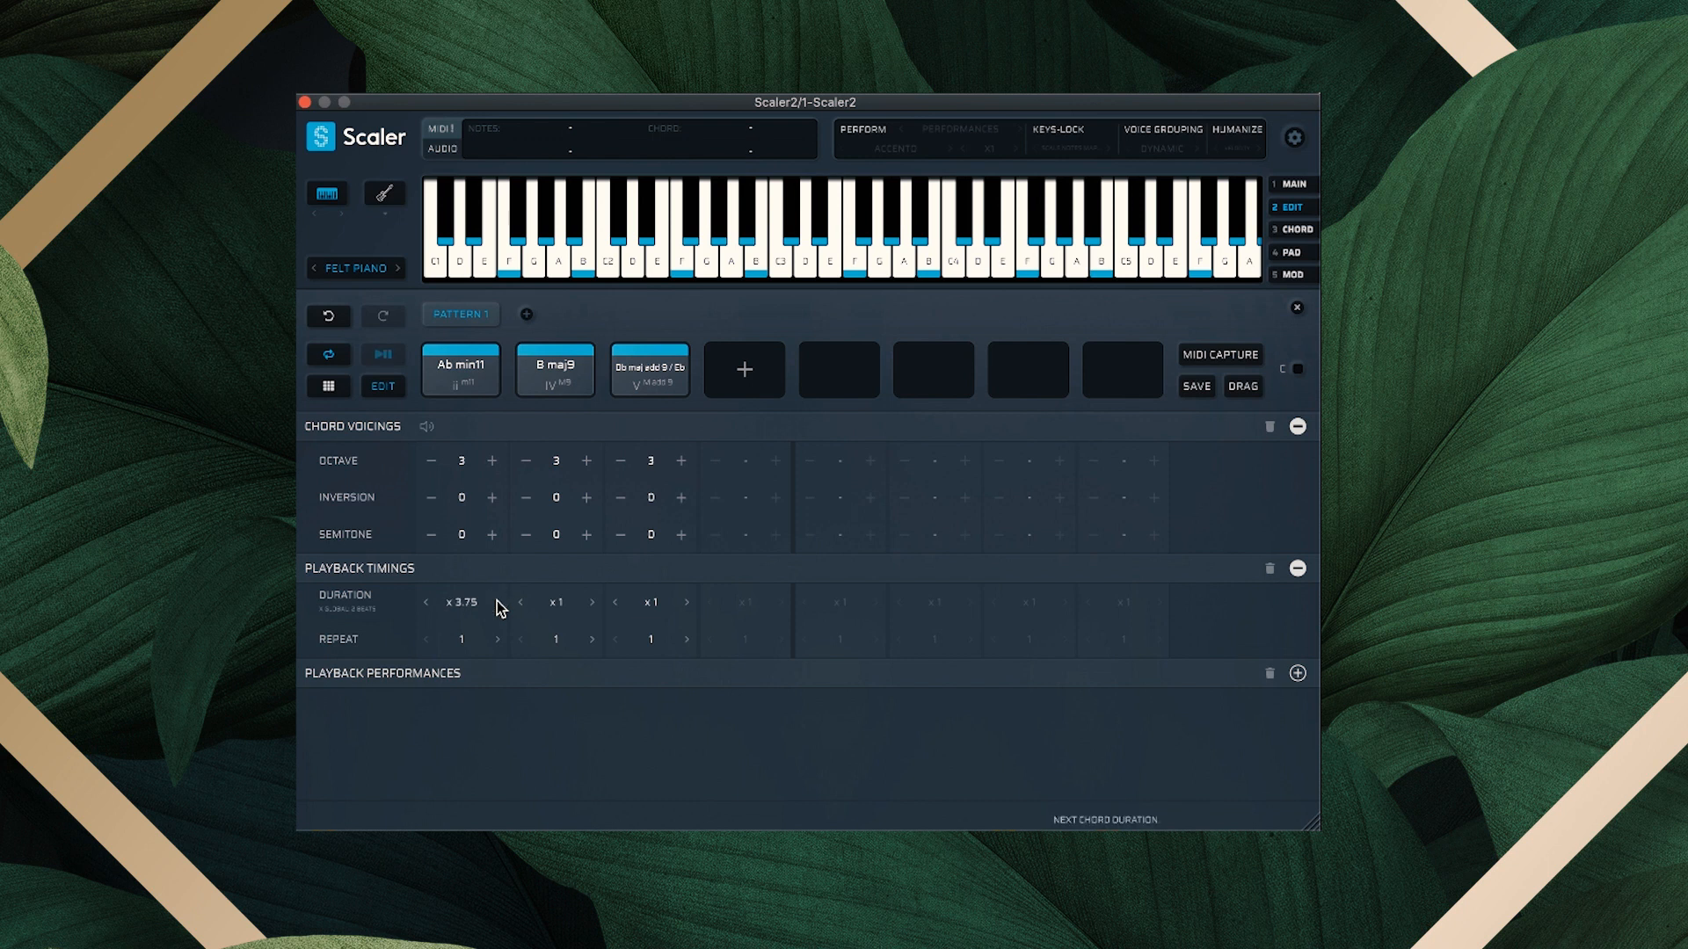
pyautogui.click(523, 603)
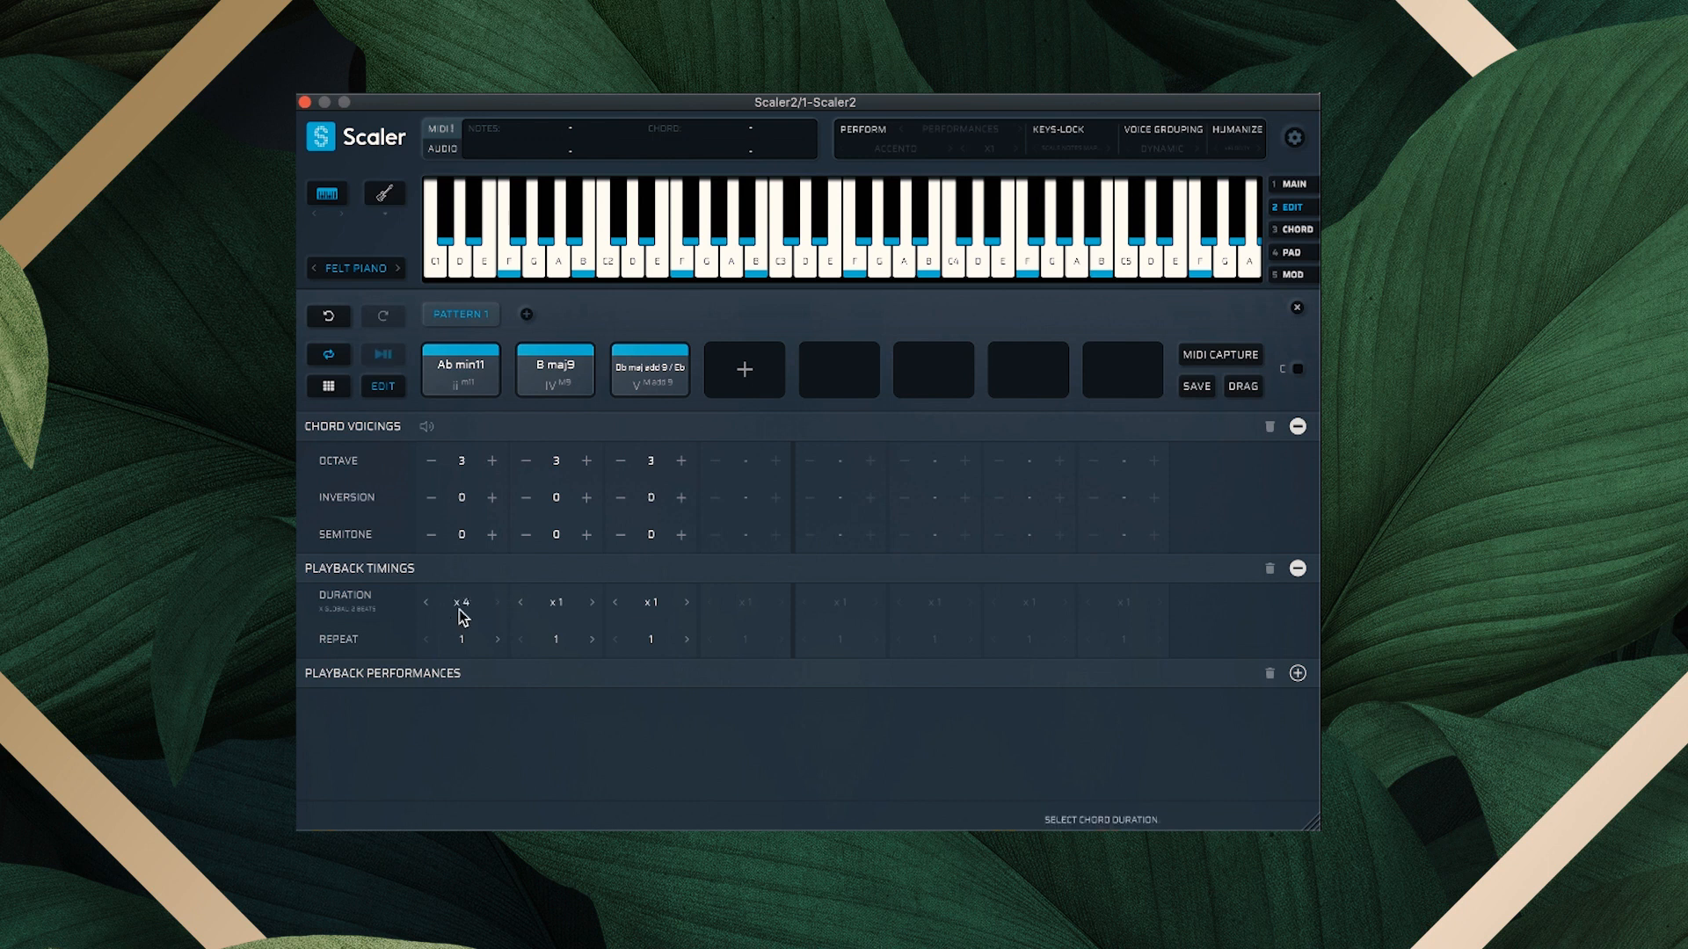
pyautogui.click(591, 601)
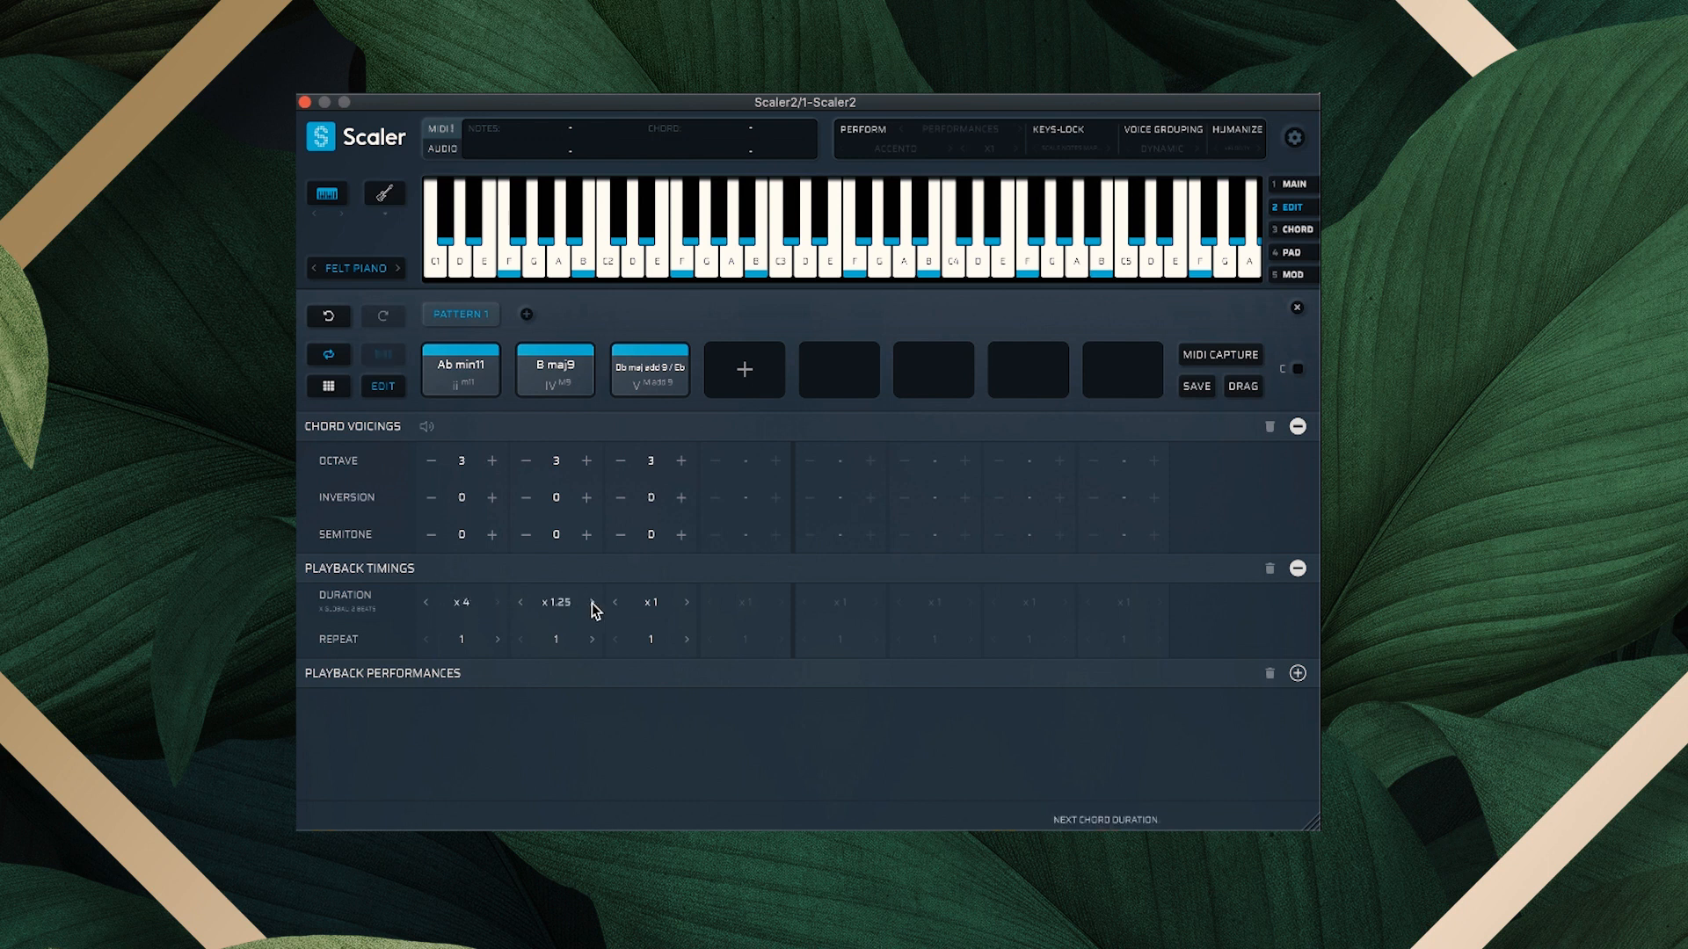
pyautogui.click(519, 601)
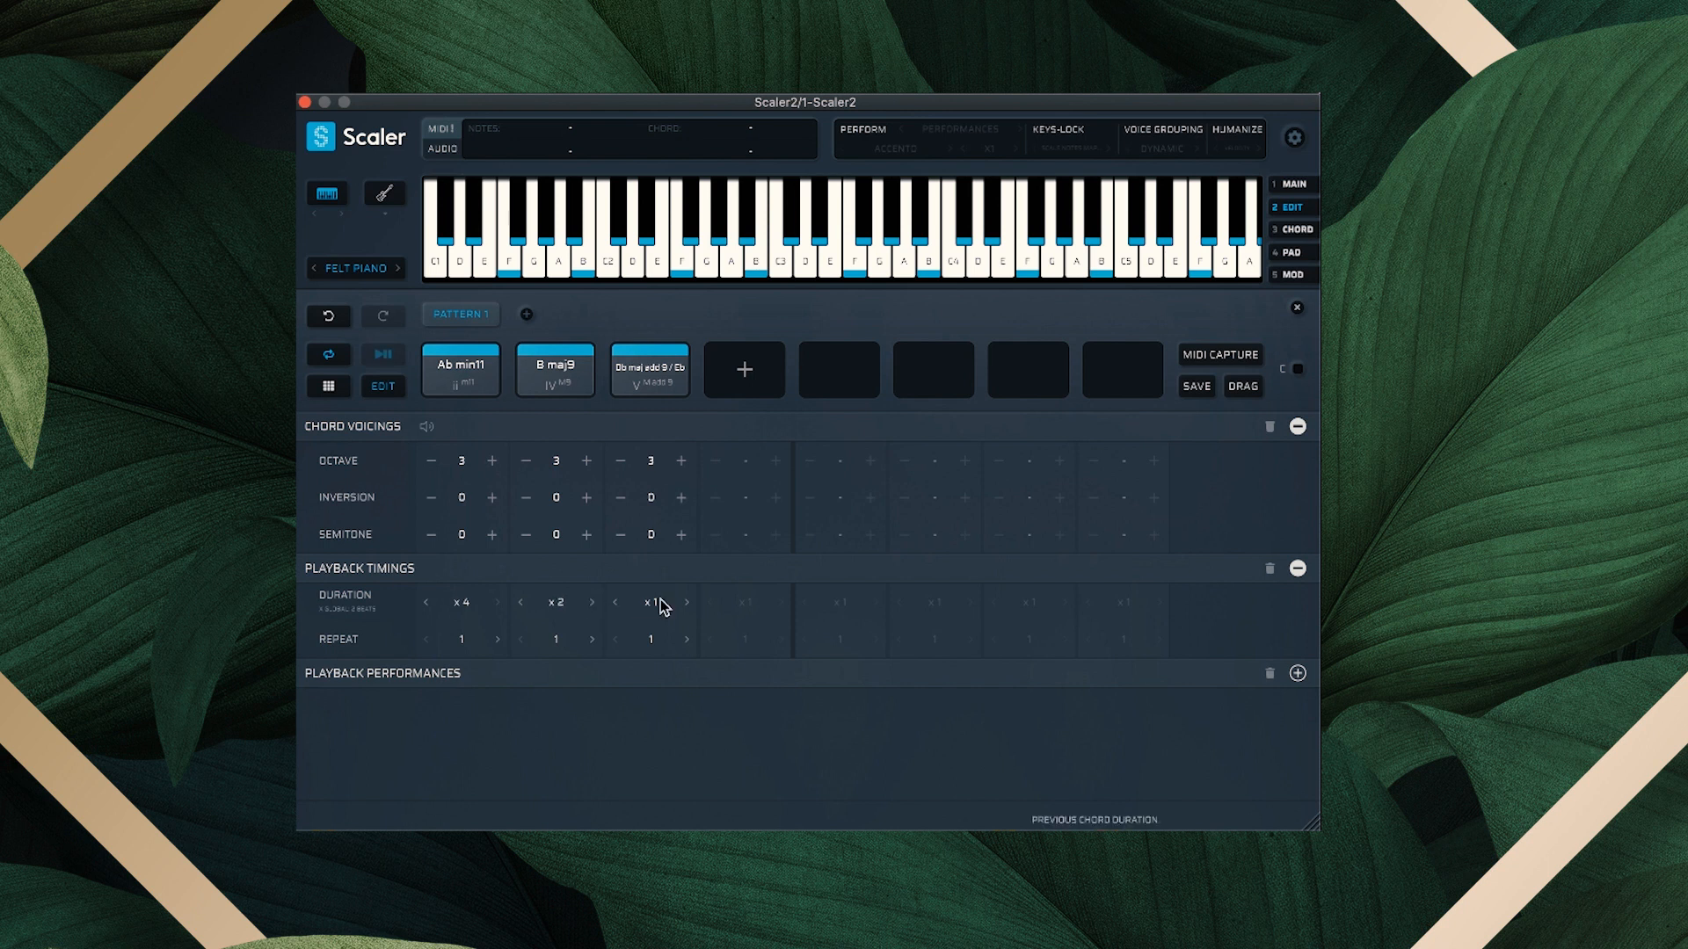
pyautogui.click(687, 603)
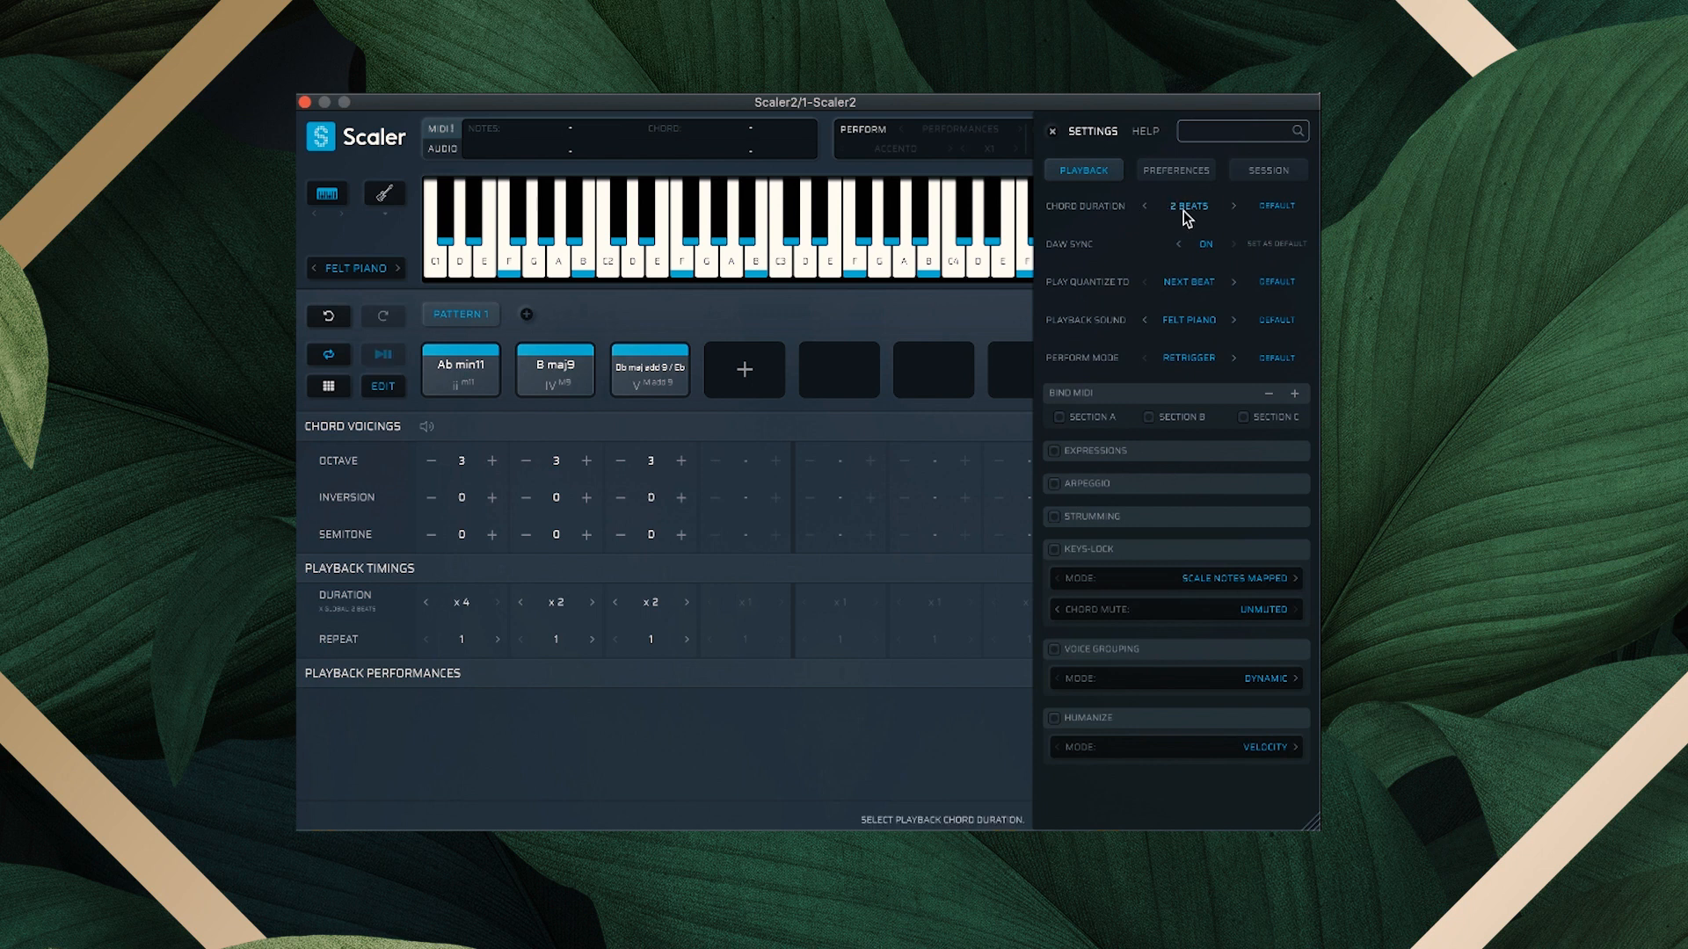
pyautogui.click(1051, 130)
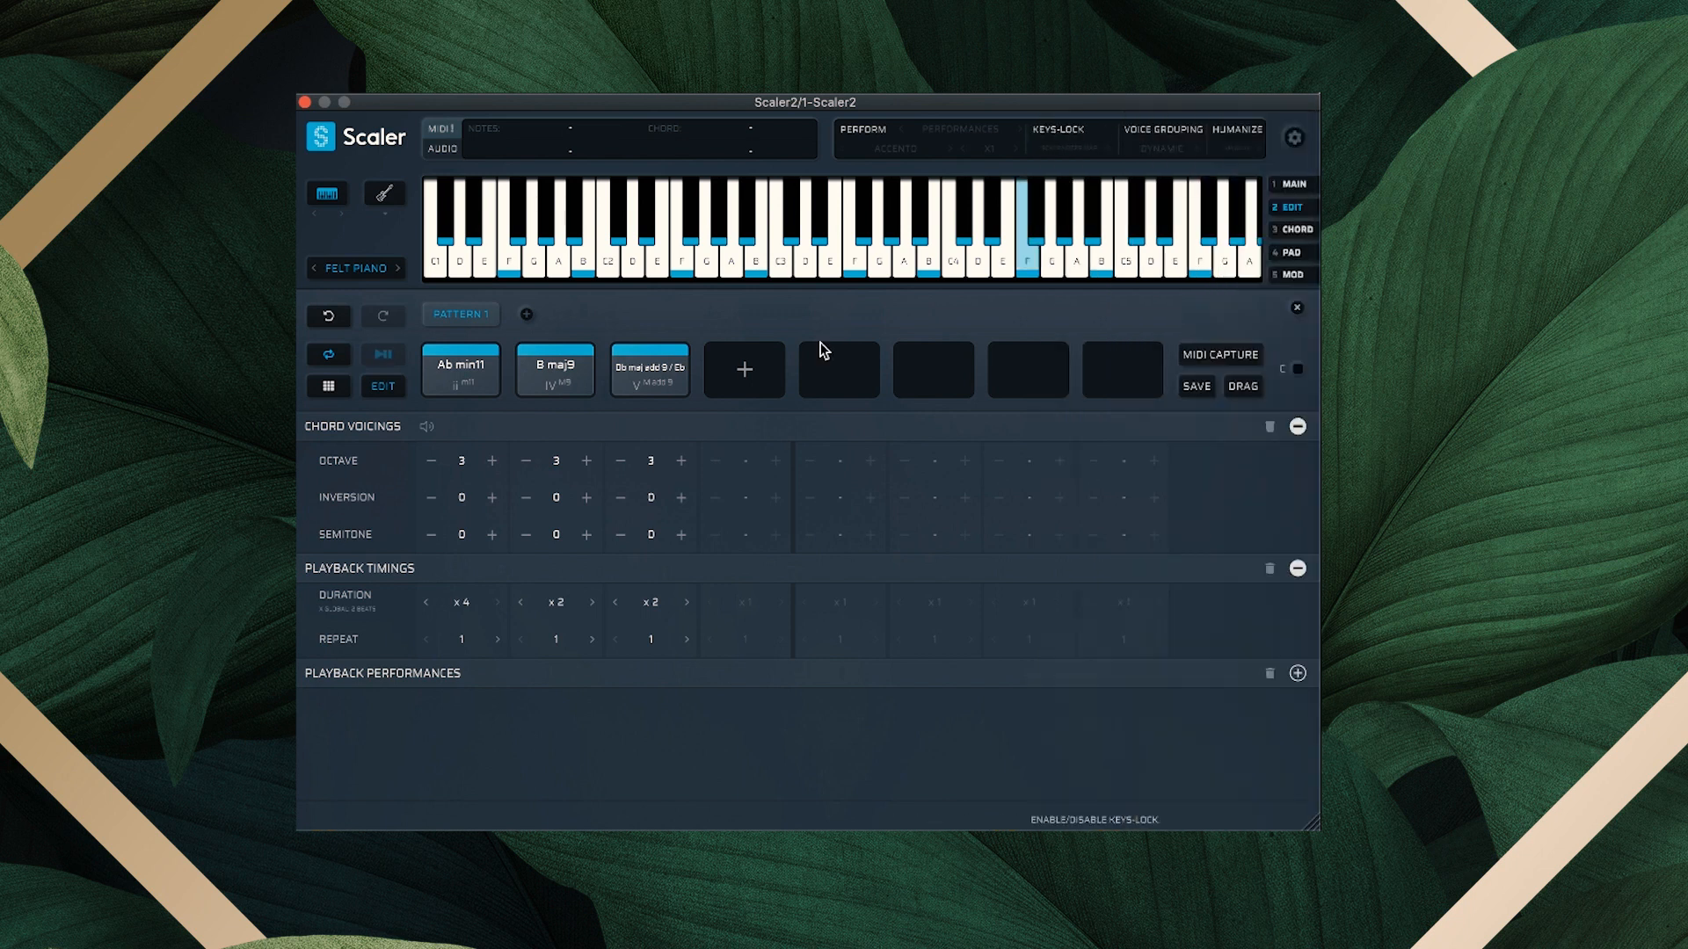
pyautogui.moveTo(446, 633)
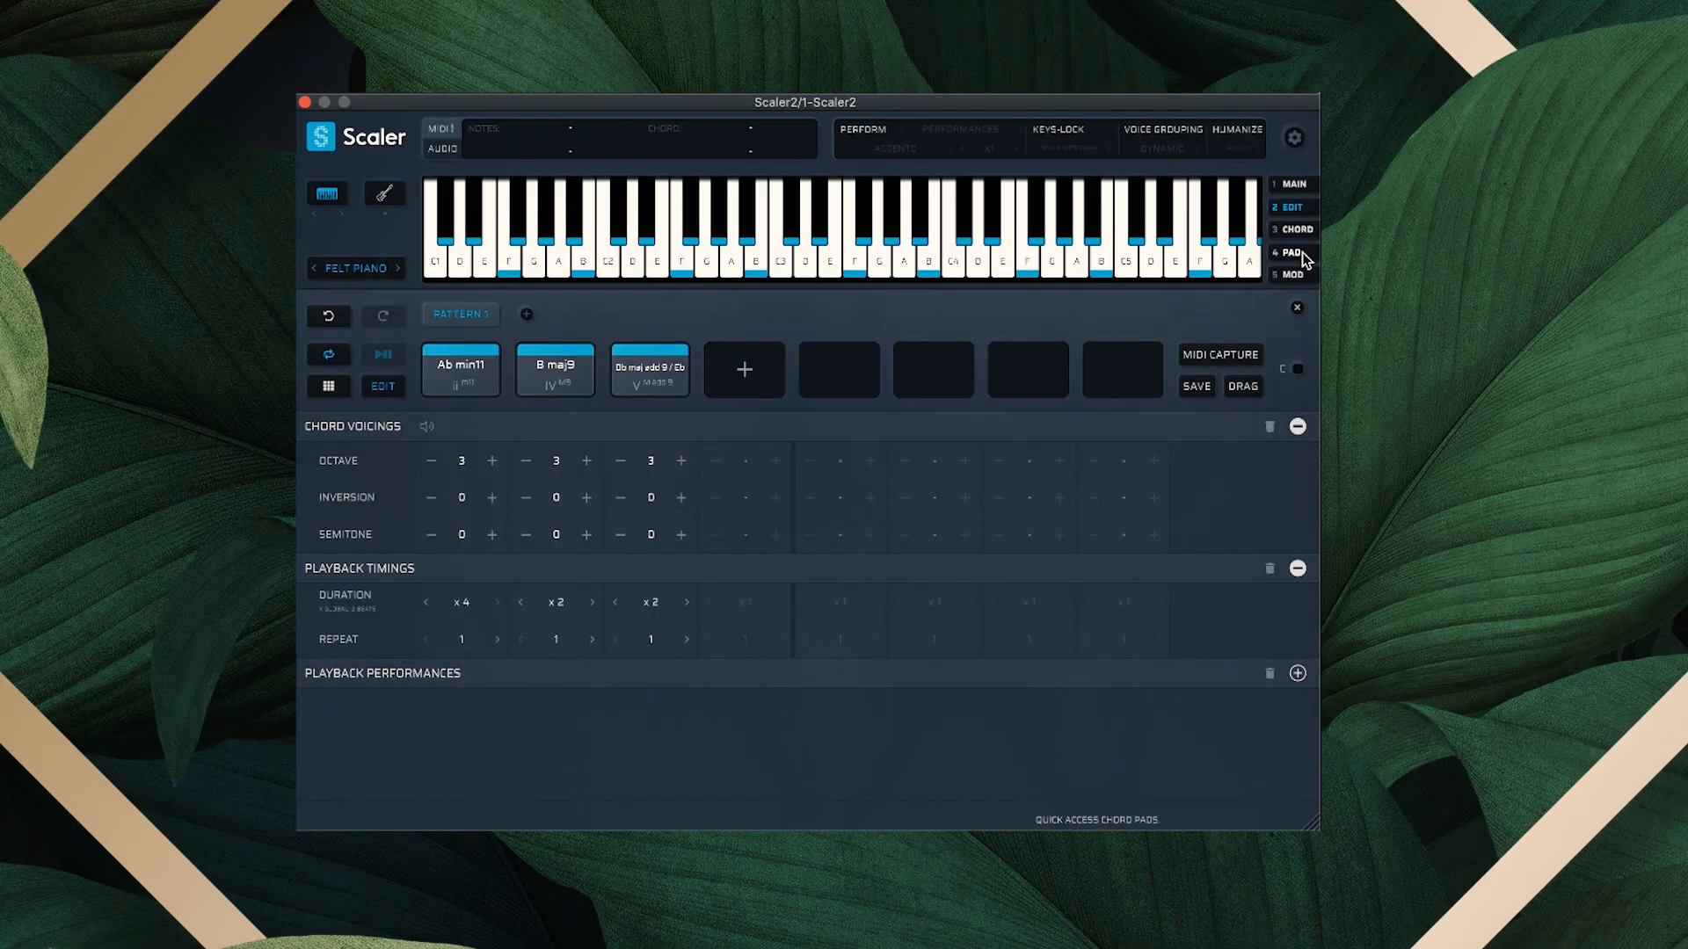
pyautogui.moveTo(1171, 359)
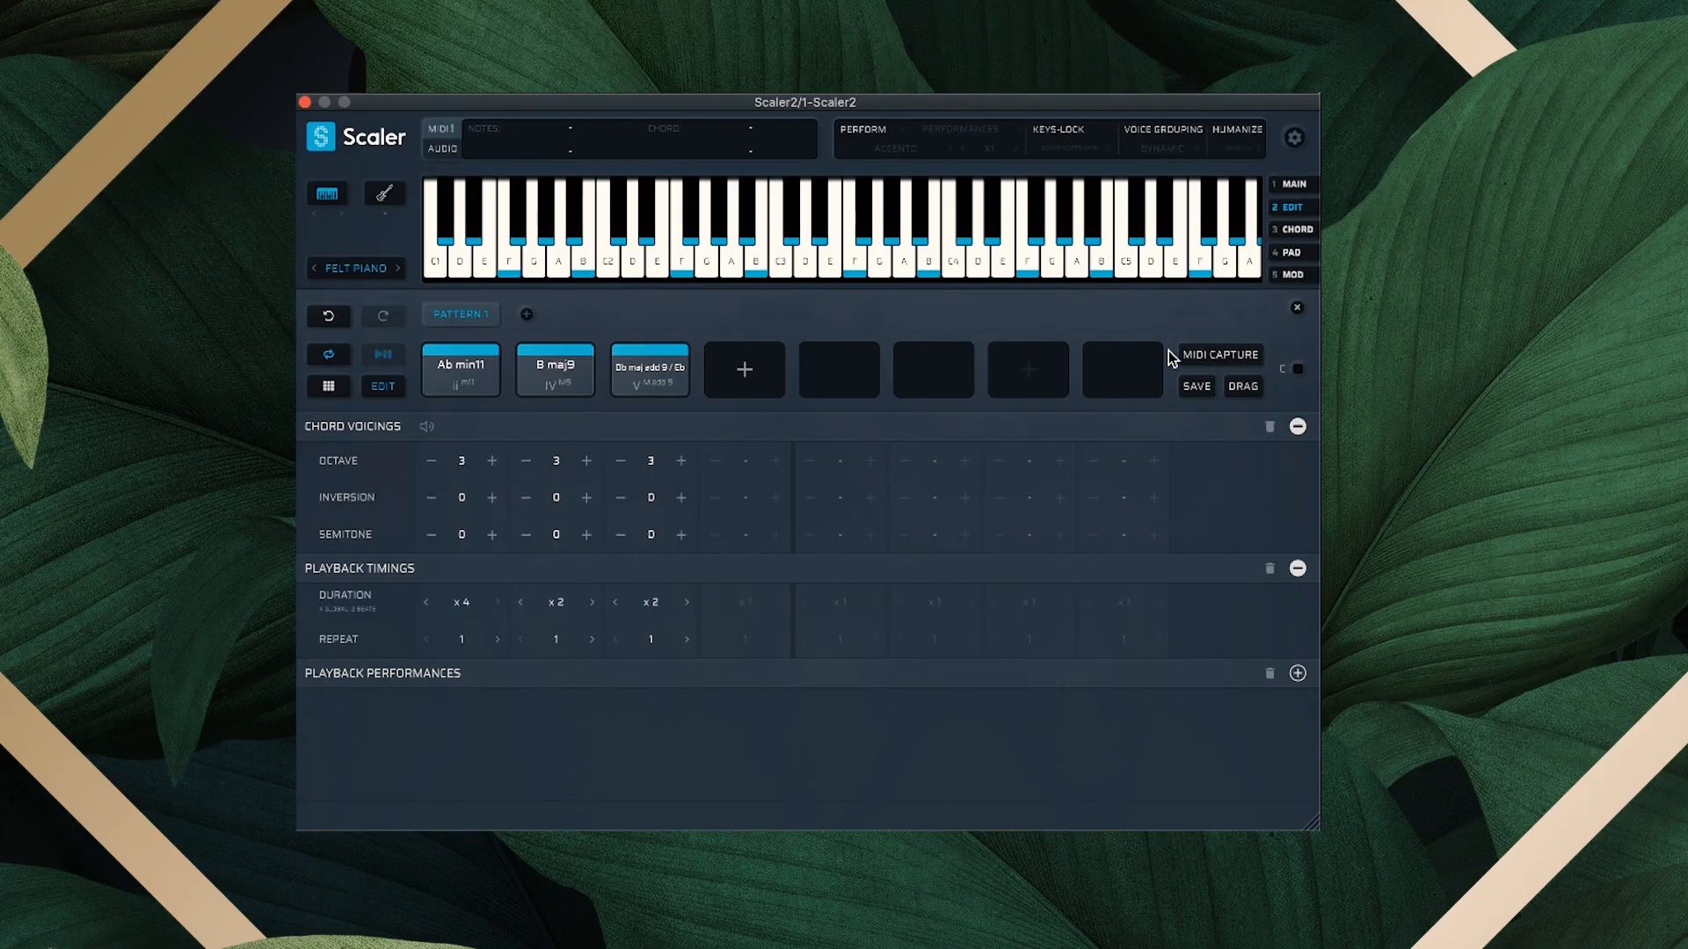
pyautogui.moveTo(1297, 252)
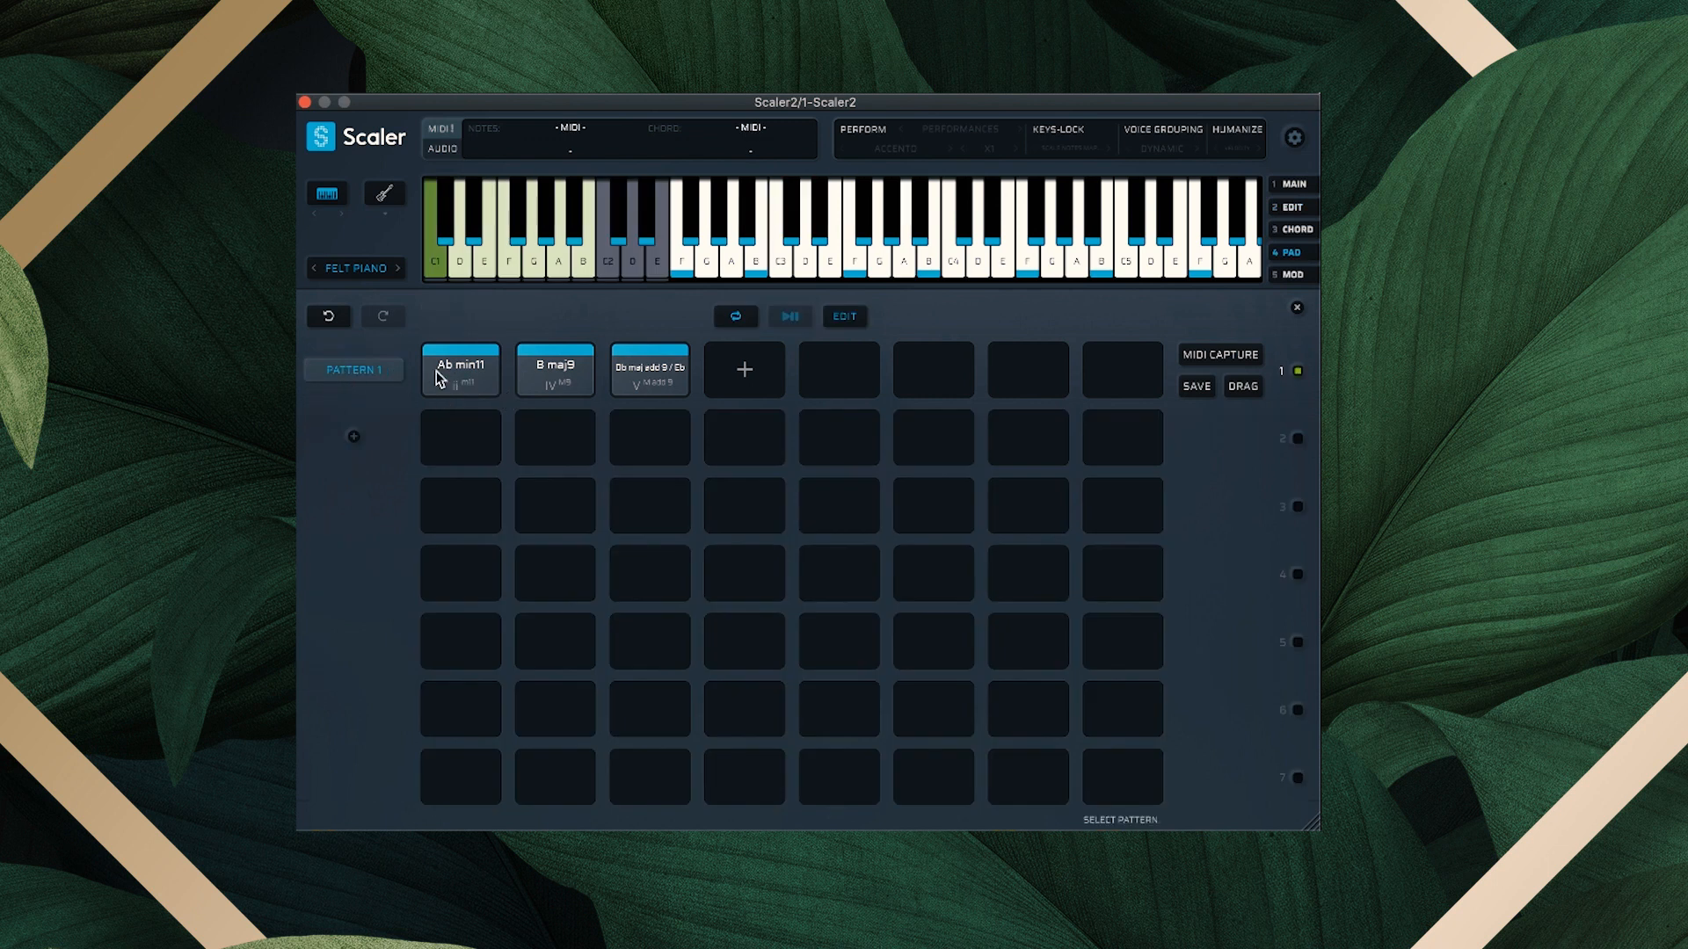
pyautogui.moveTo(399, 470)
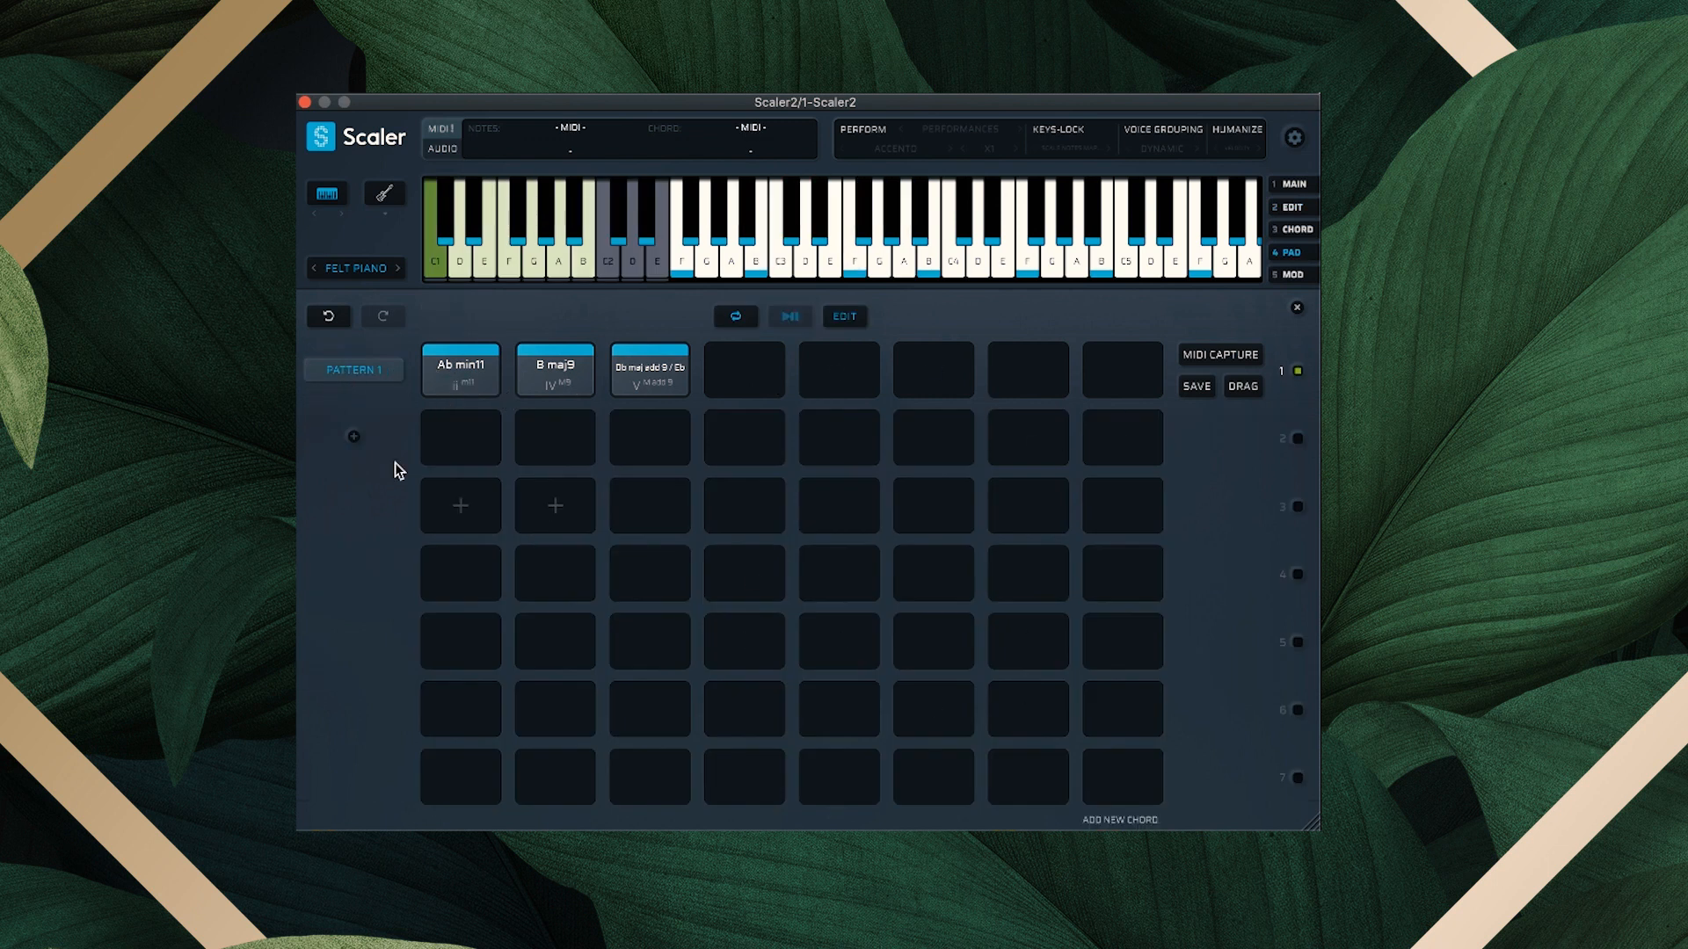
# Add Pattern 2 in the pad view and make it the active pattern
pyautogui.click(353, 436)
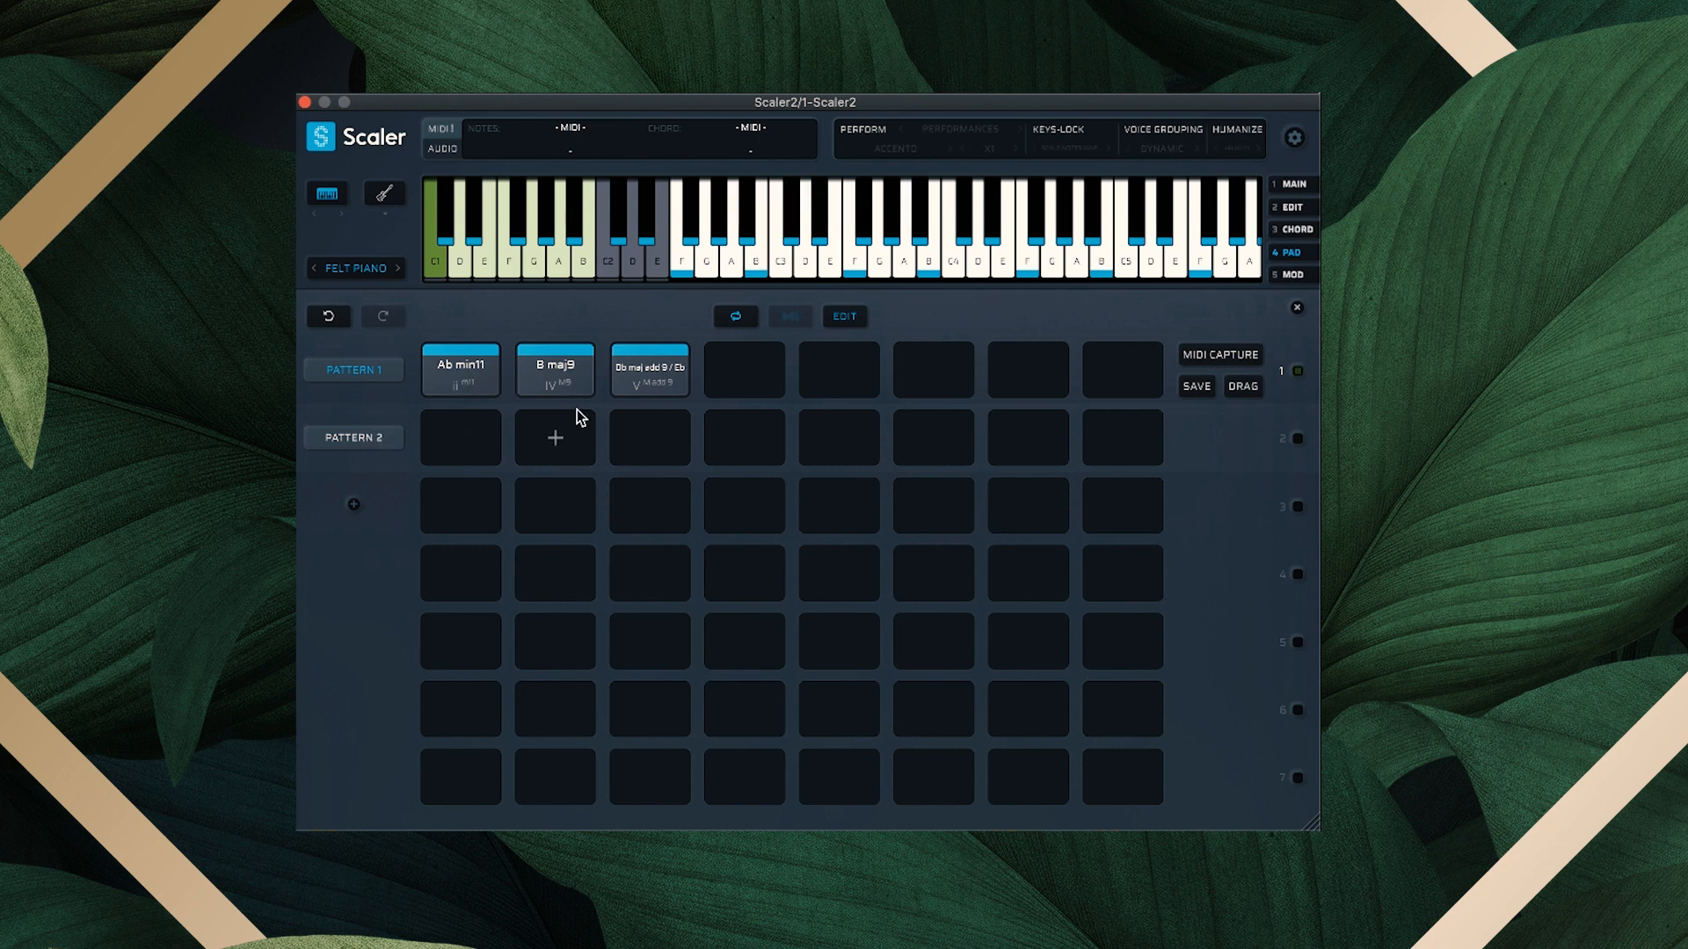
pyautogui.click(354, 437)
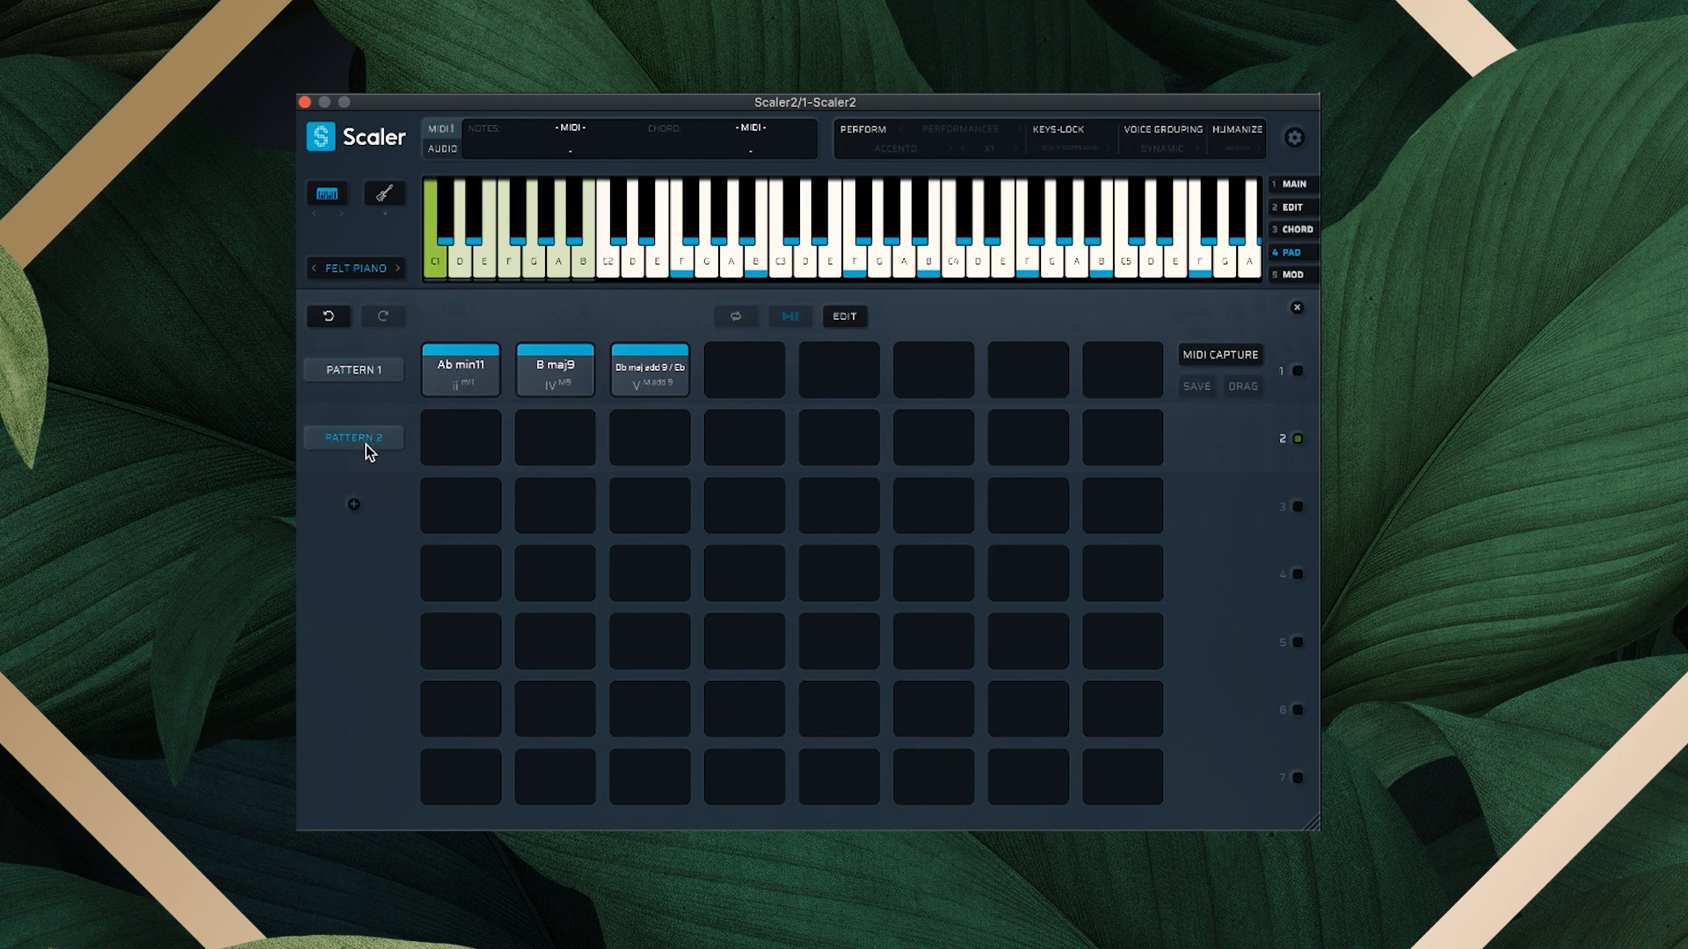
# Return to the main chord view and audition the Db maj and B maj9/Eb chords
pyautogui.click(1293, 183)
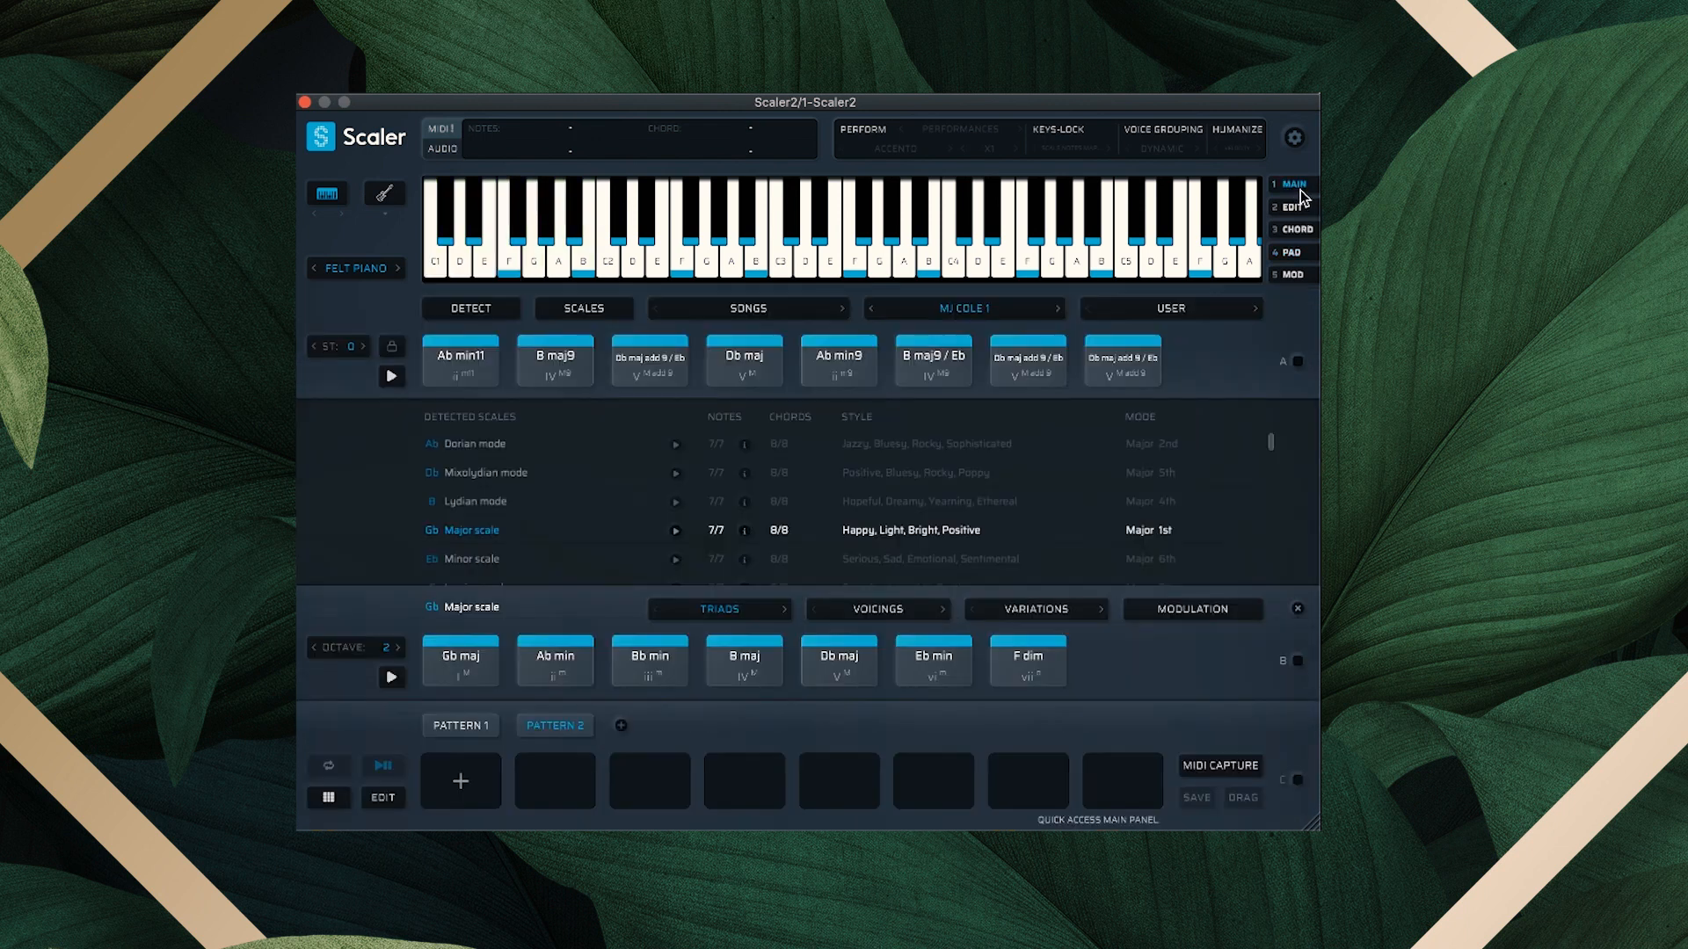
pyautogui.moveTo(651, 359)
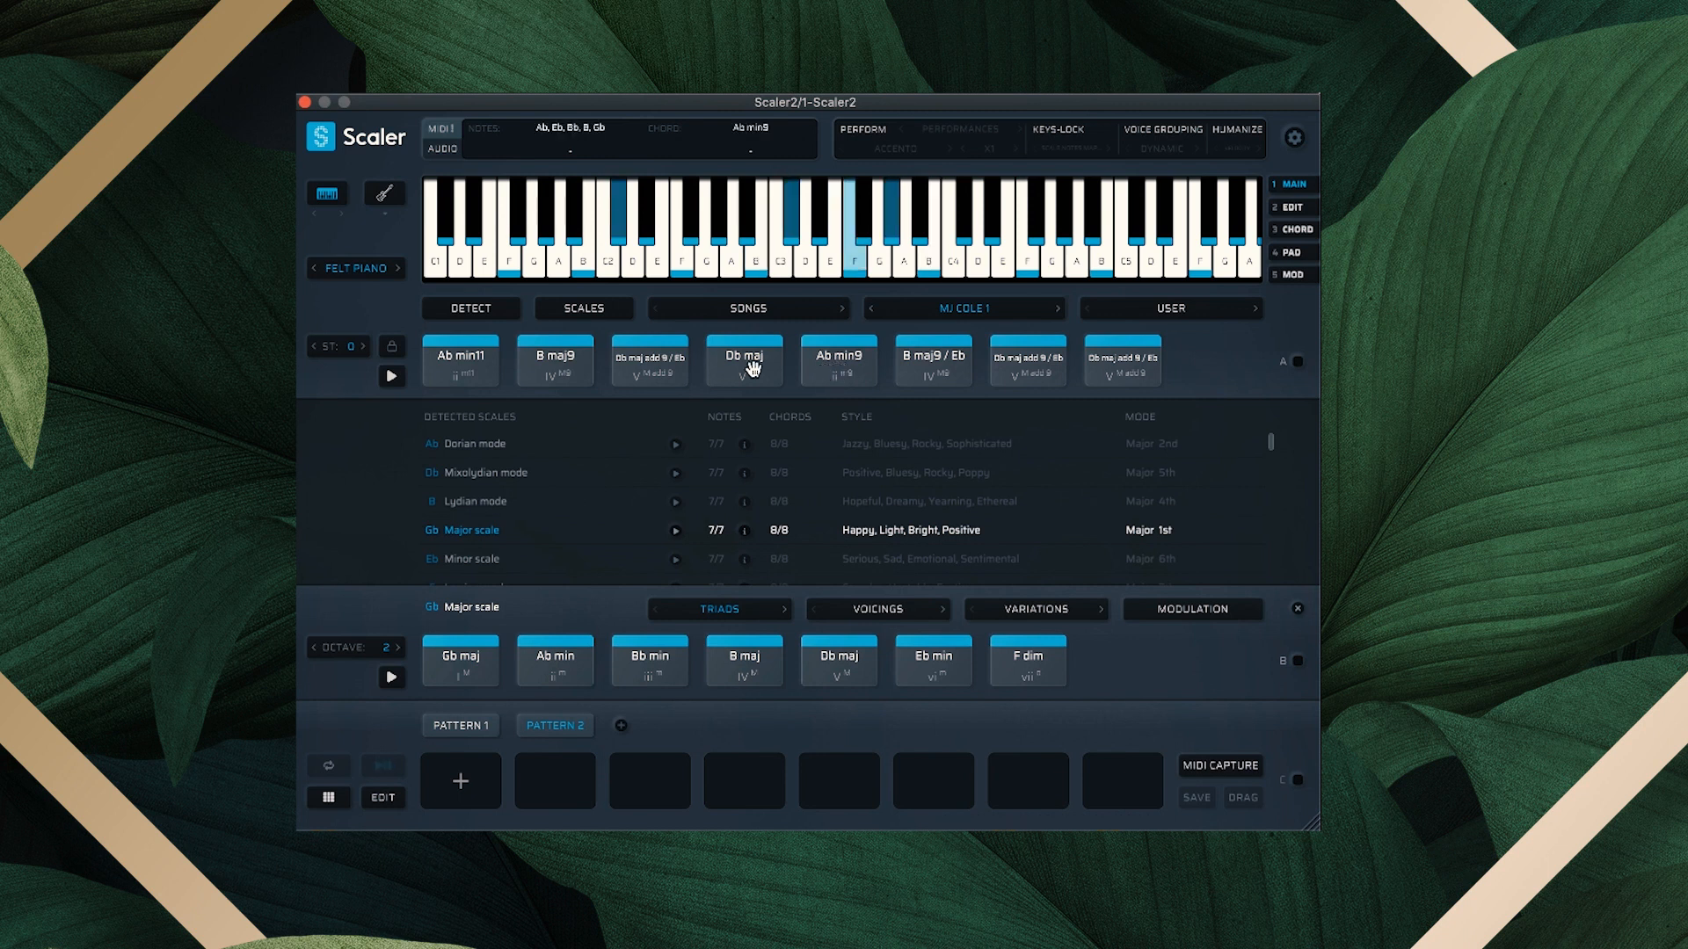
pyautogui.click(742, 360)
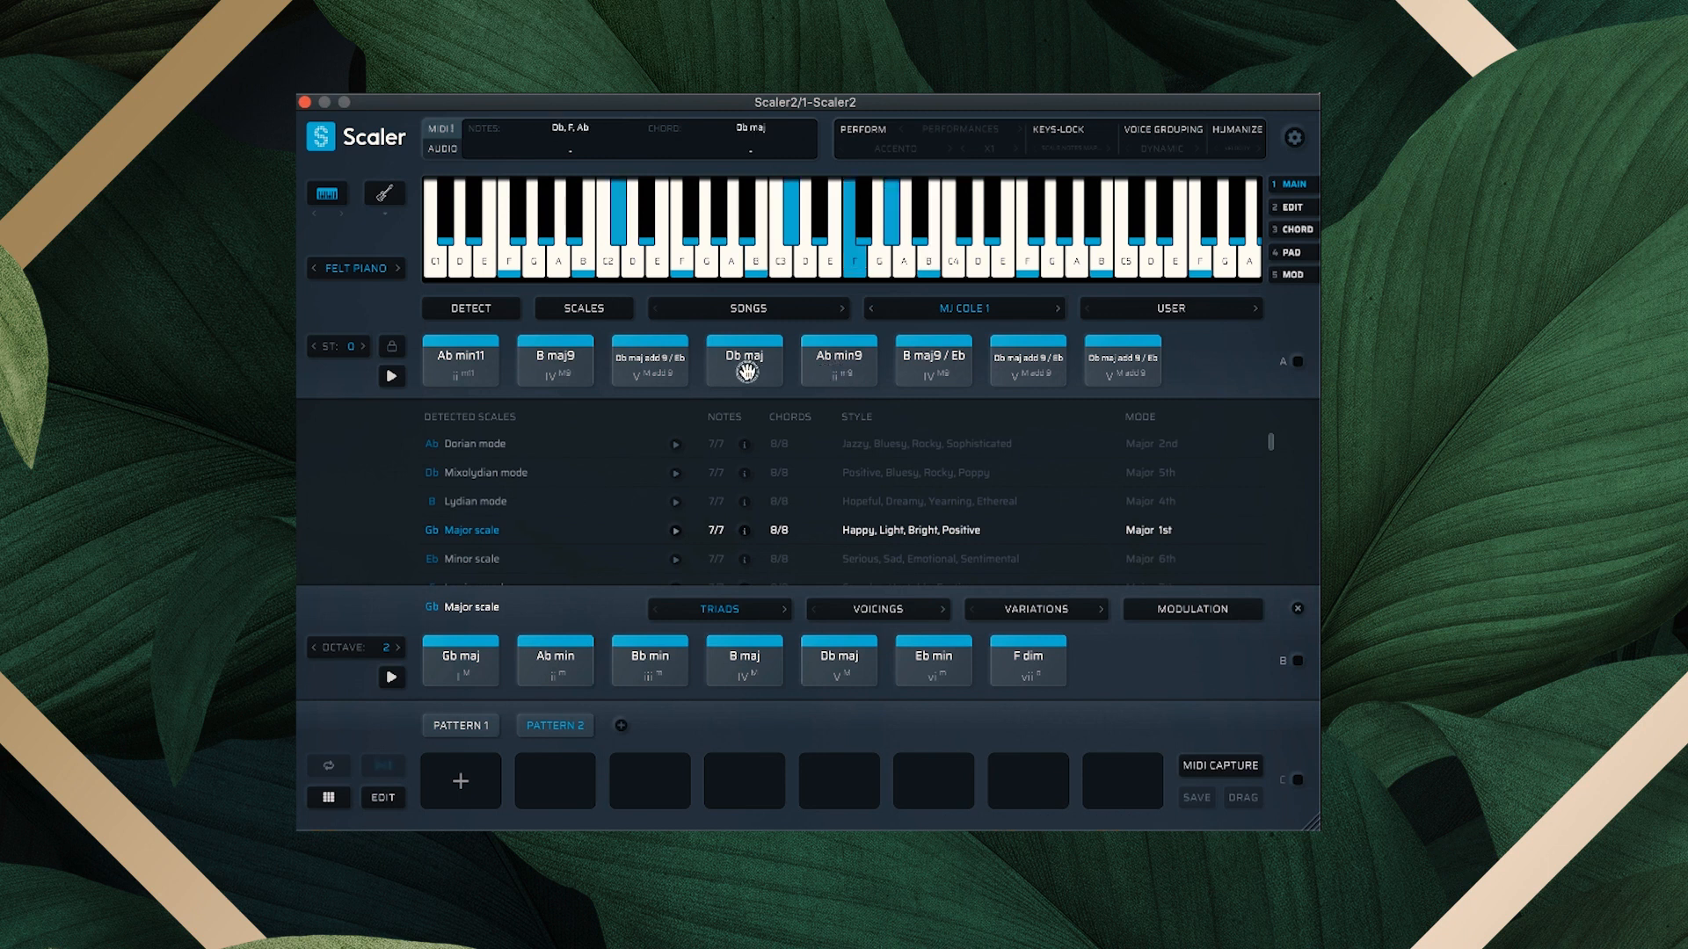
pyautogui.click(931, 361)
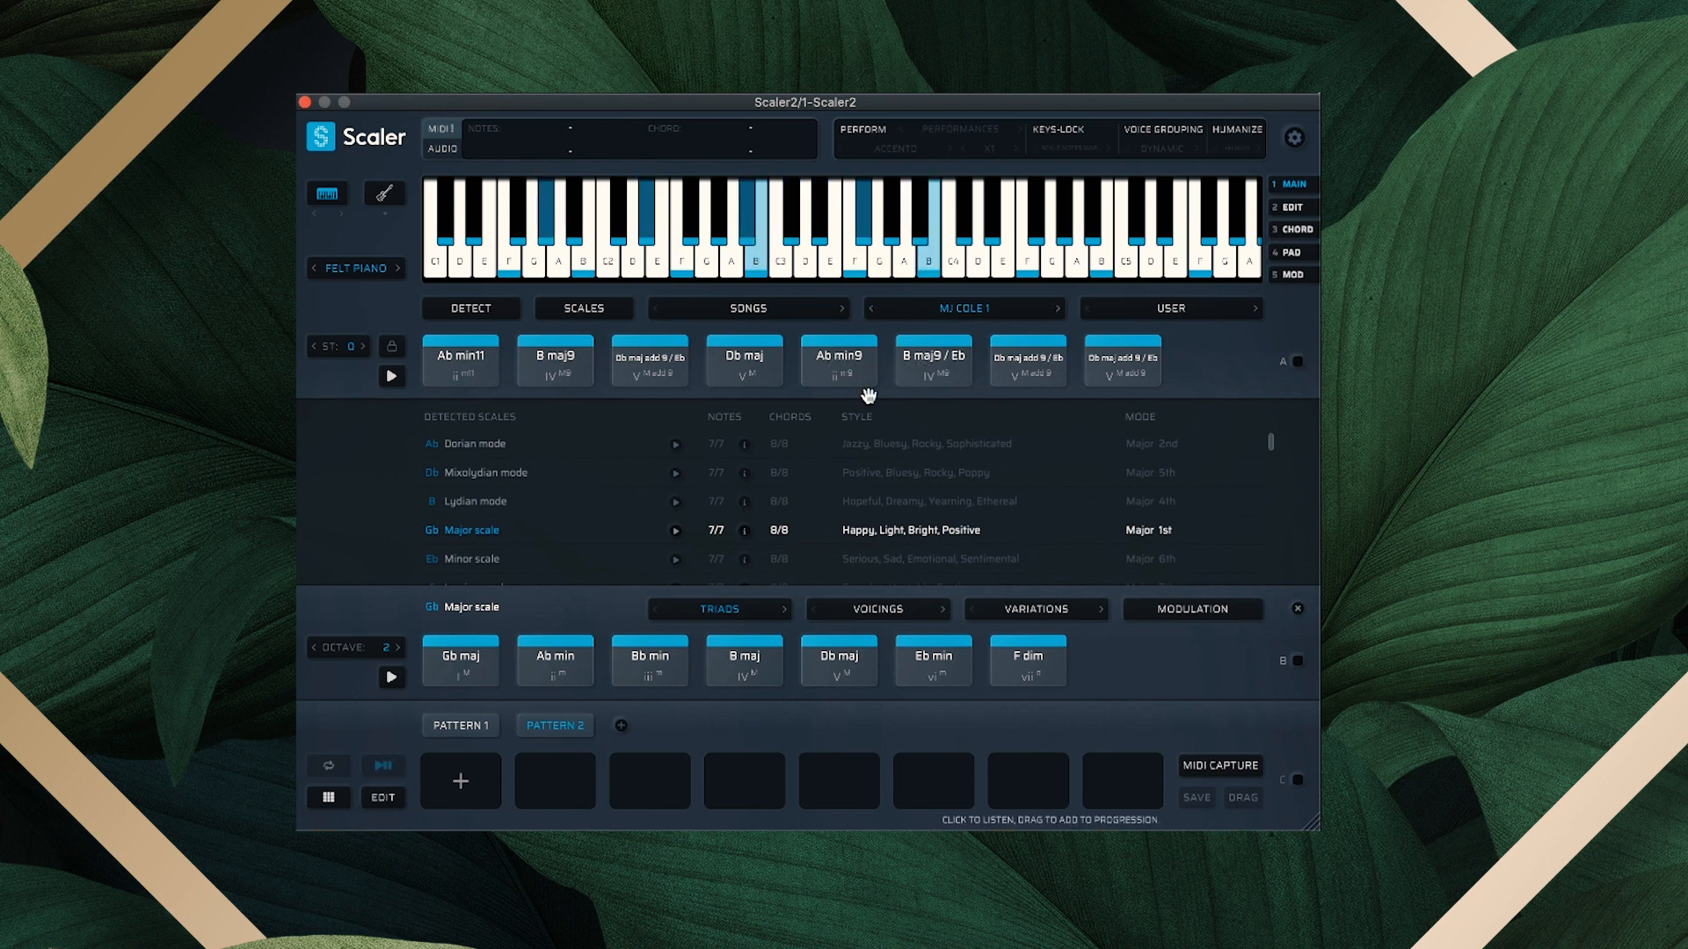
pyautogui.moveTo(839, 365)
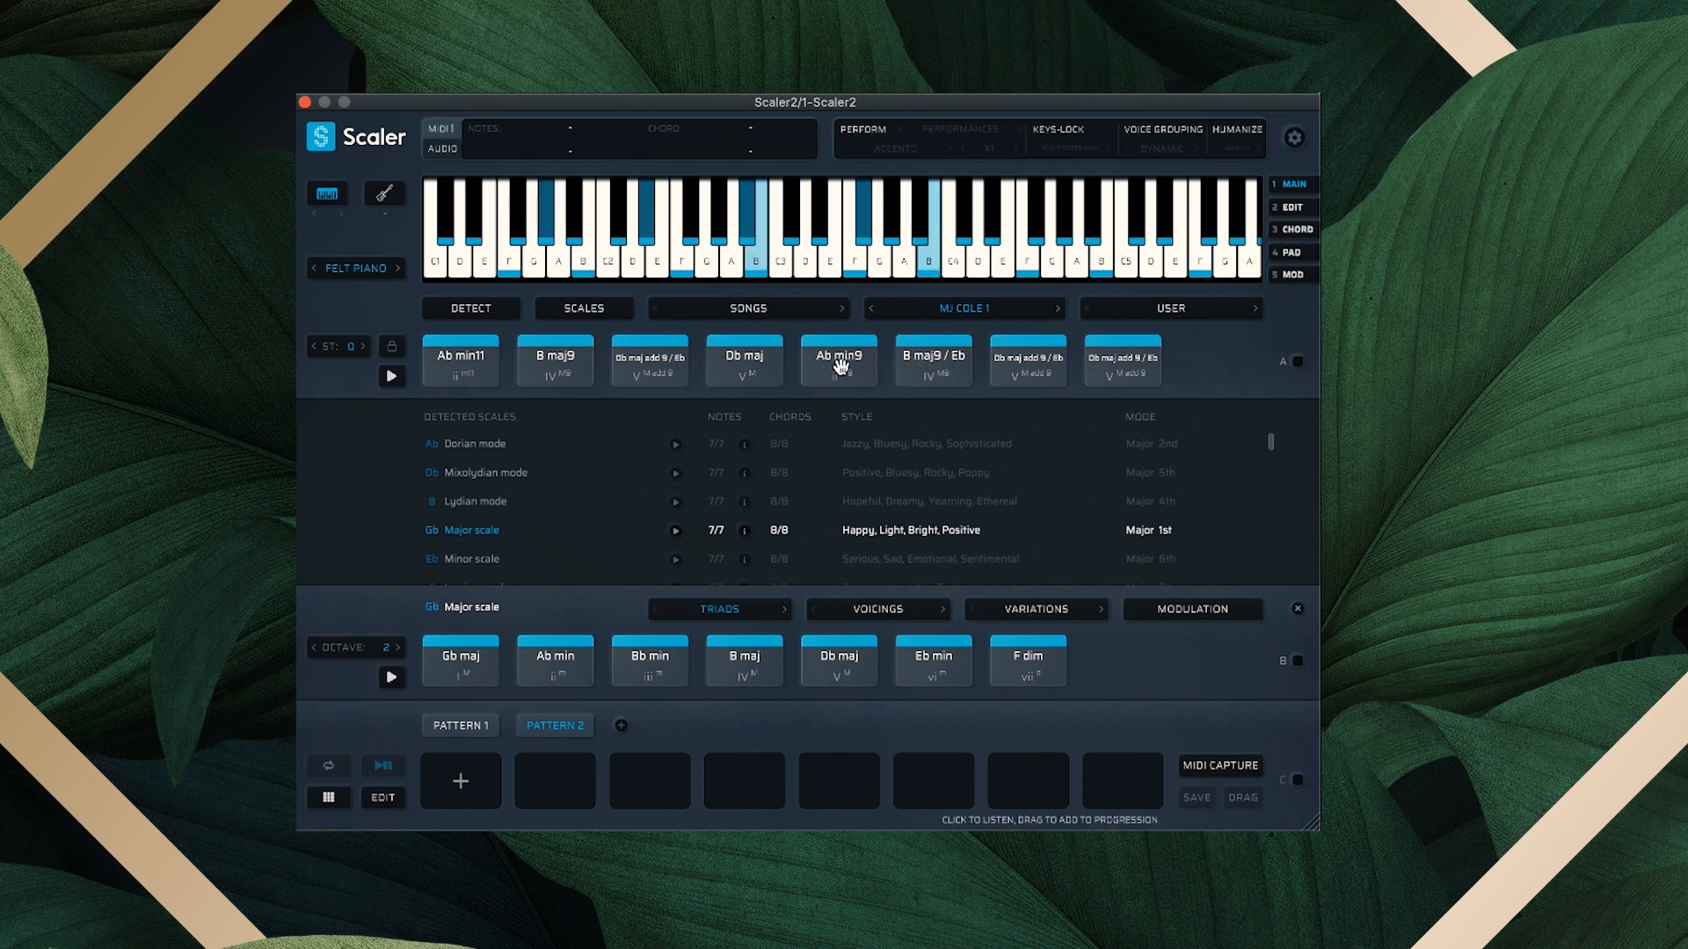
pyautogui.click(744, 361)
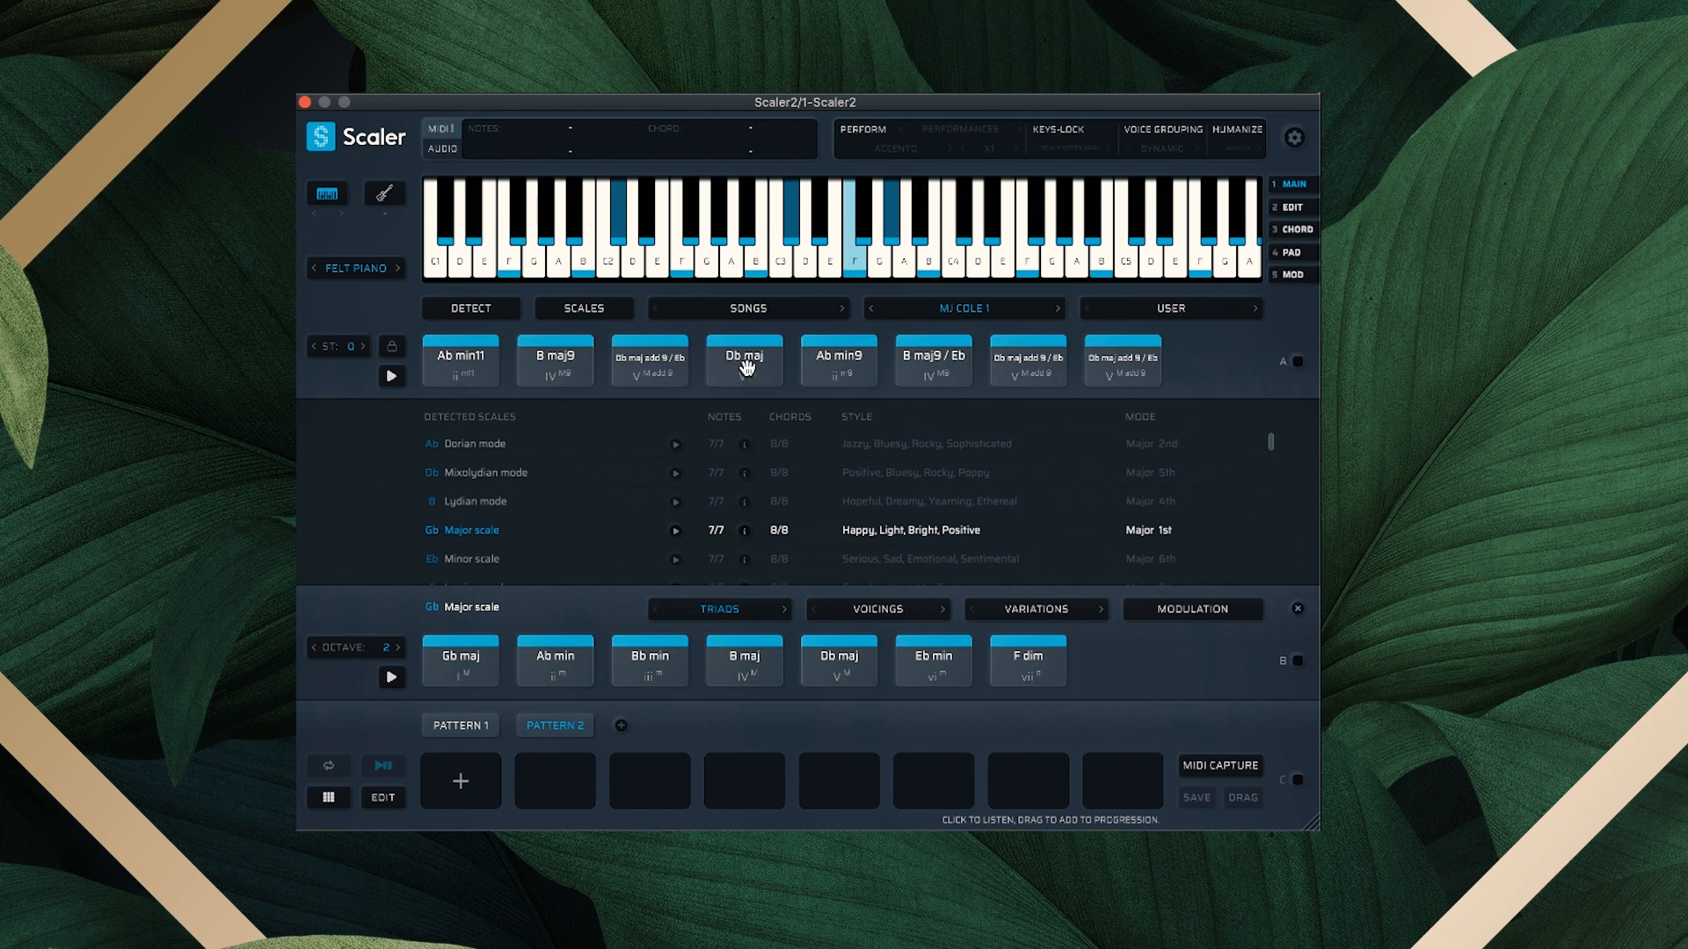
# Add Db maj, Ab min9 and B maj9/Eb to Pattern 2 and preview the progression
pyautogui.click(743, 358)
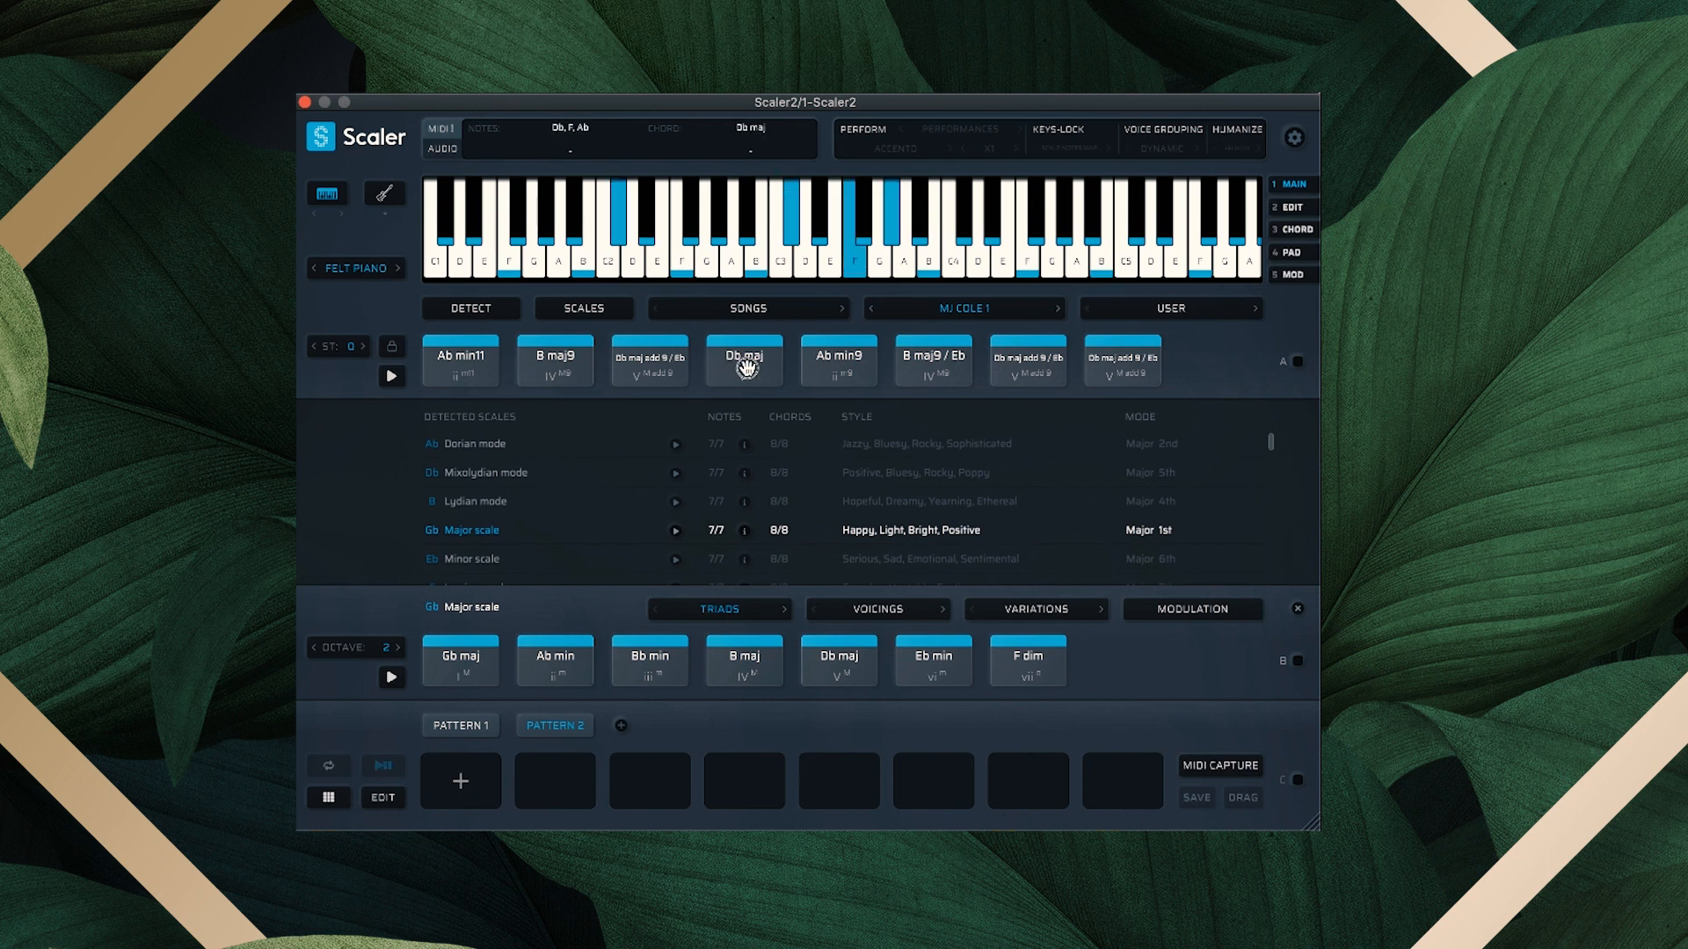
pyautogui.click(744, 360)
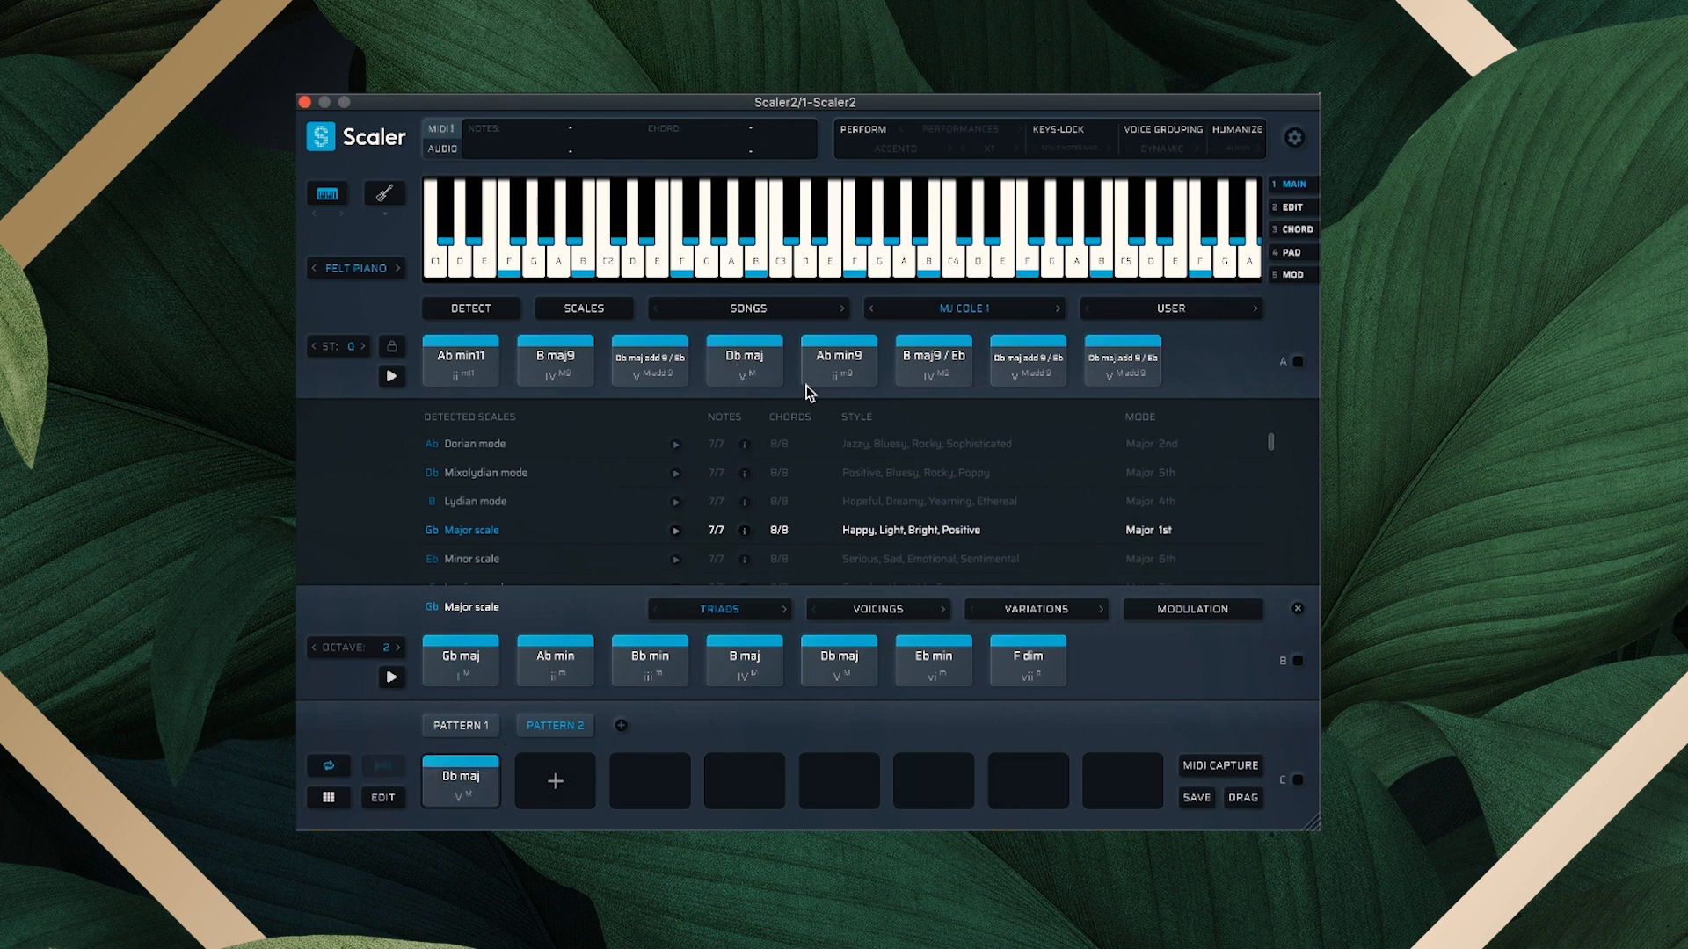
pyautogui.click(931, 359)
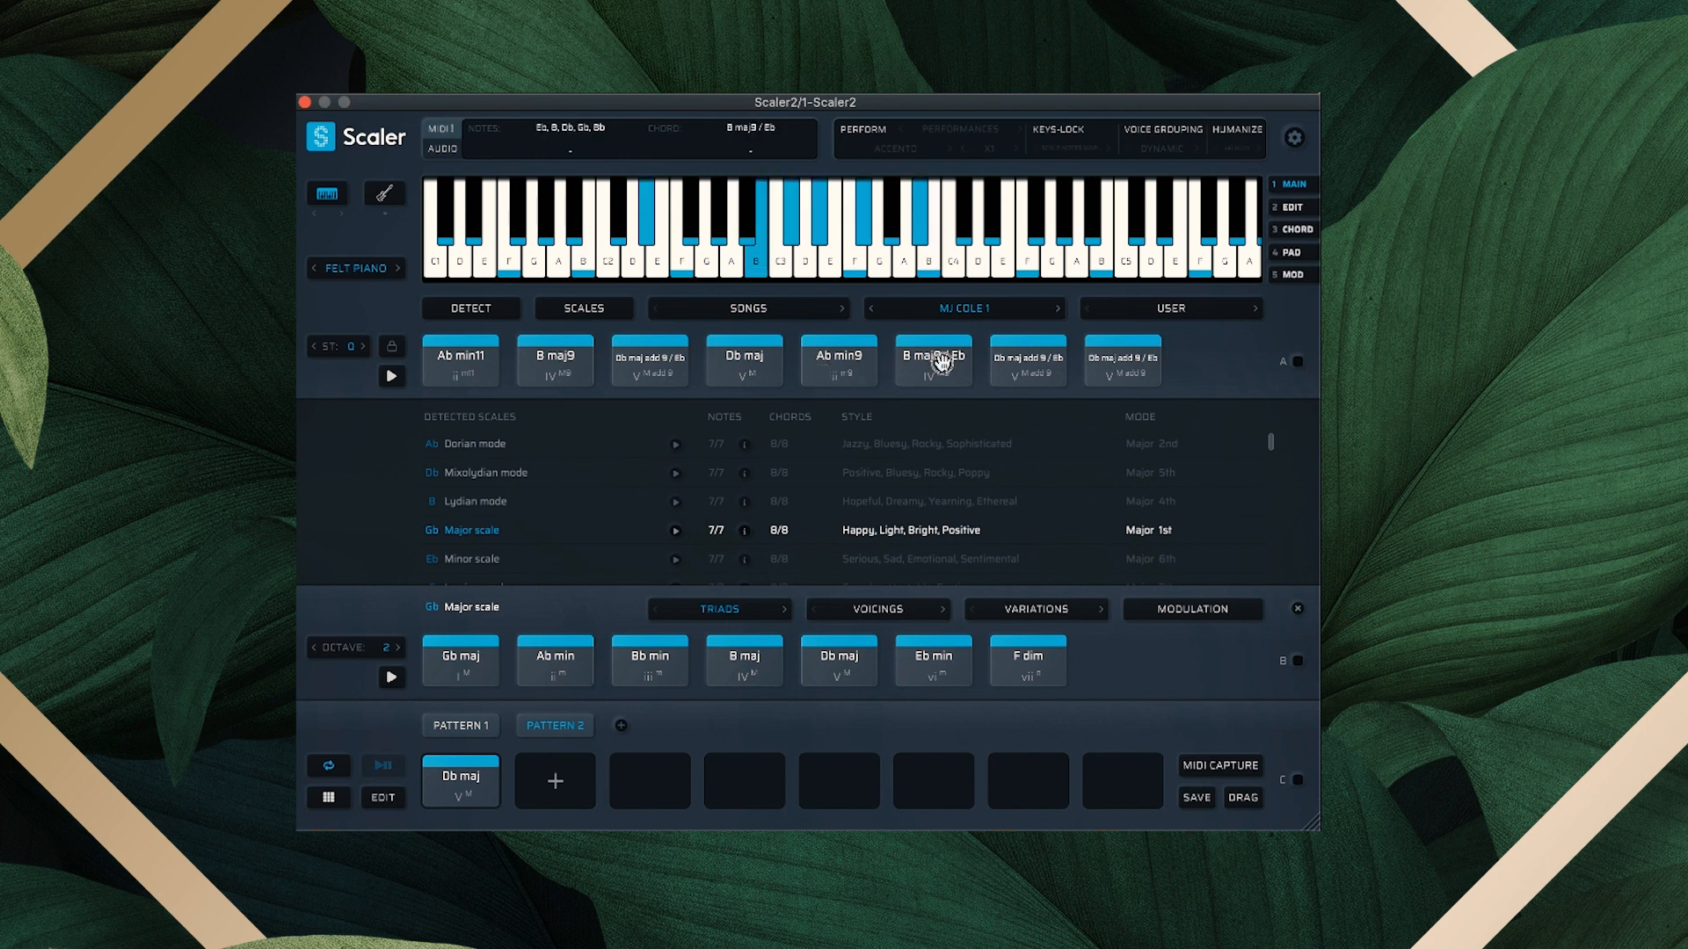
pyautogui.click(743, 359)
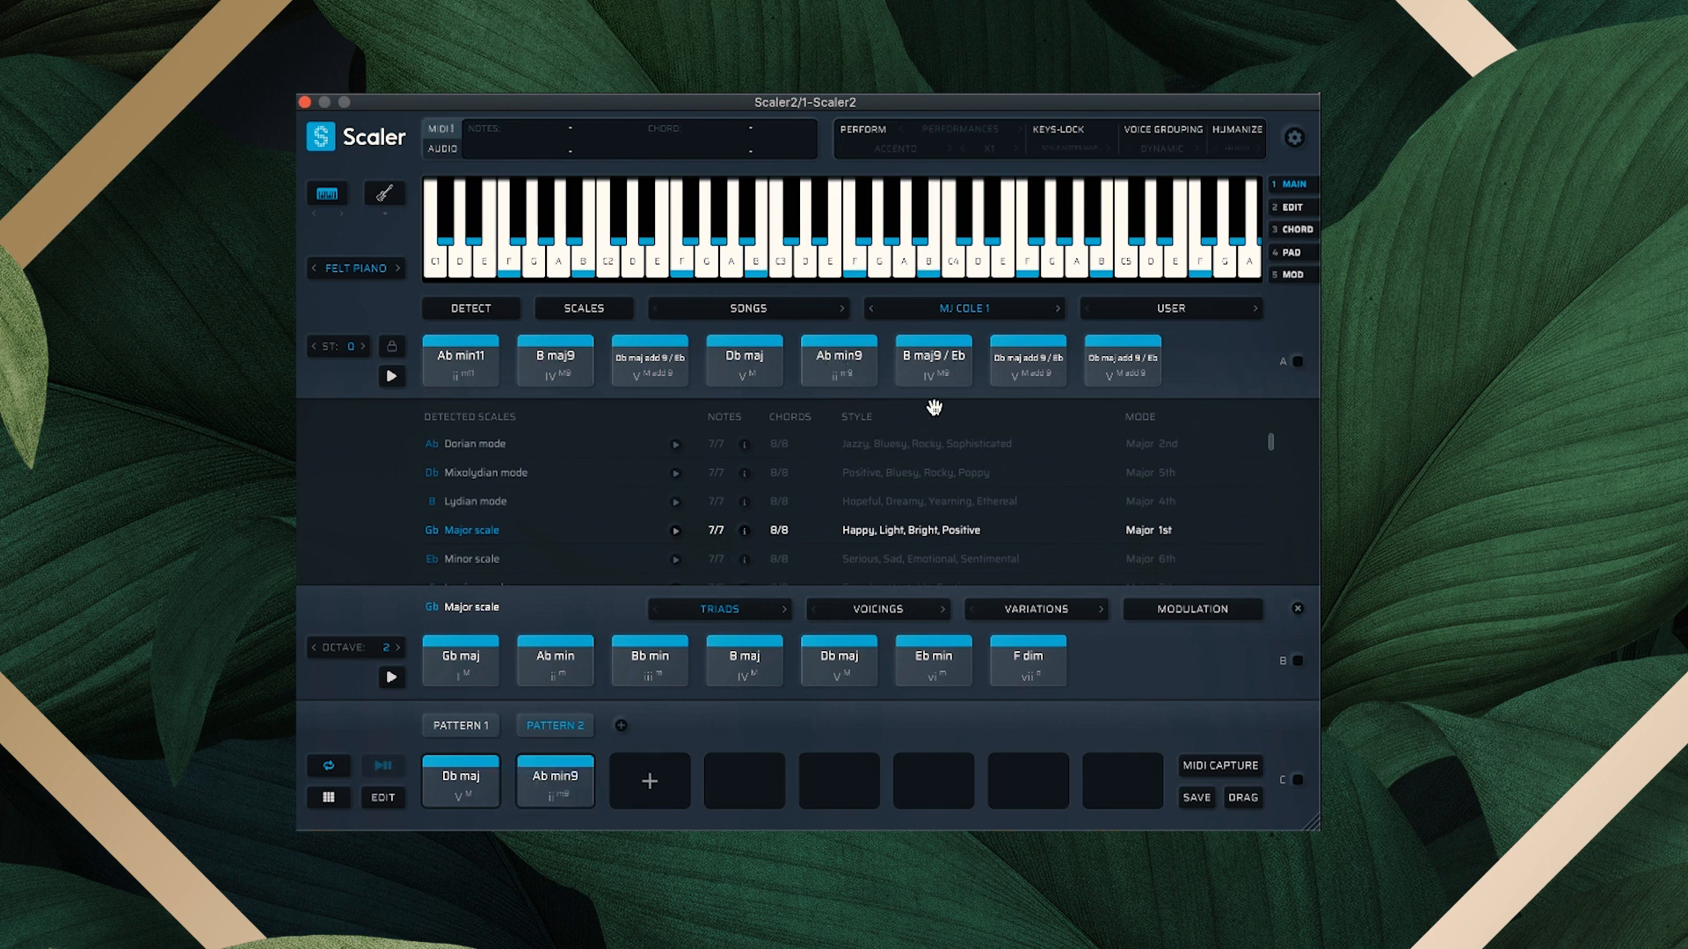
pyautogui.click(930, 360)
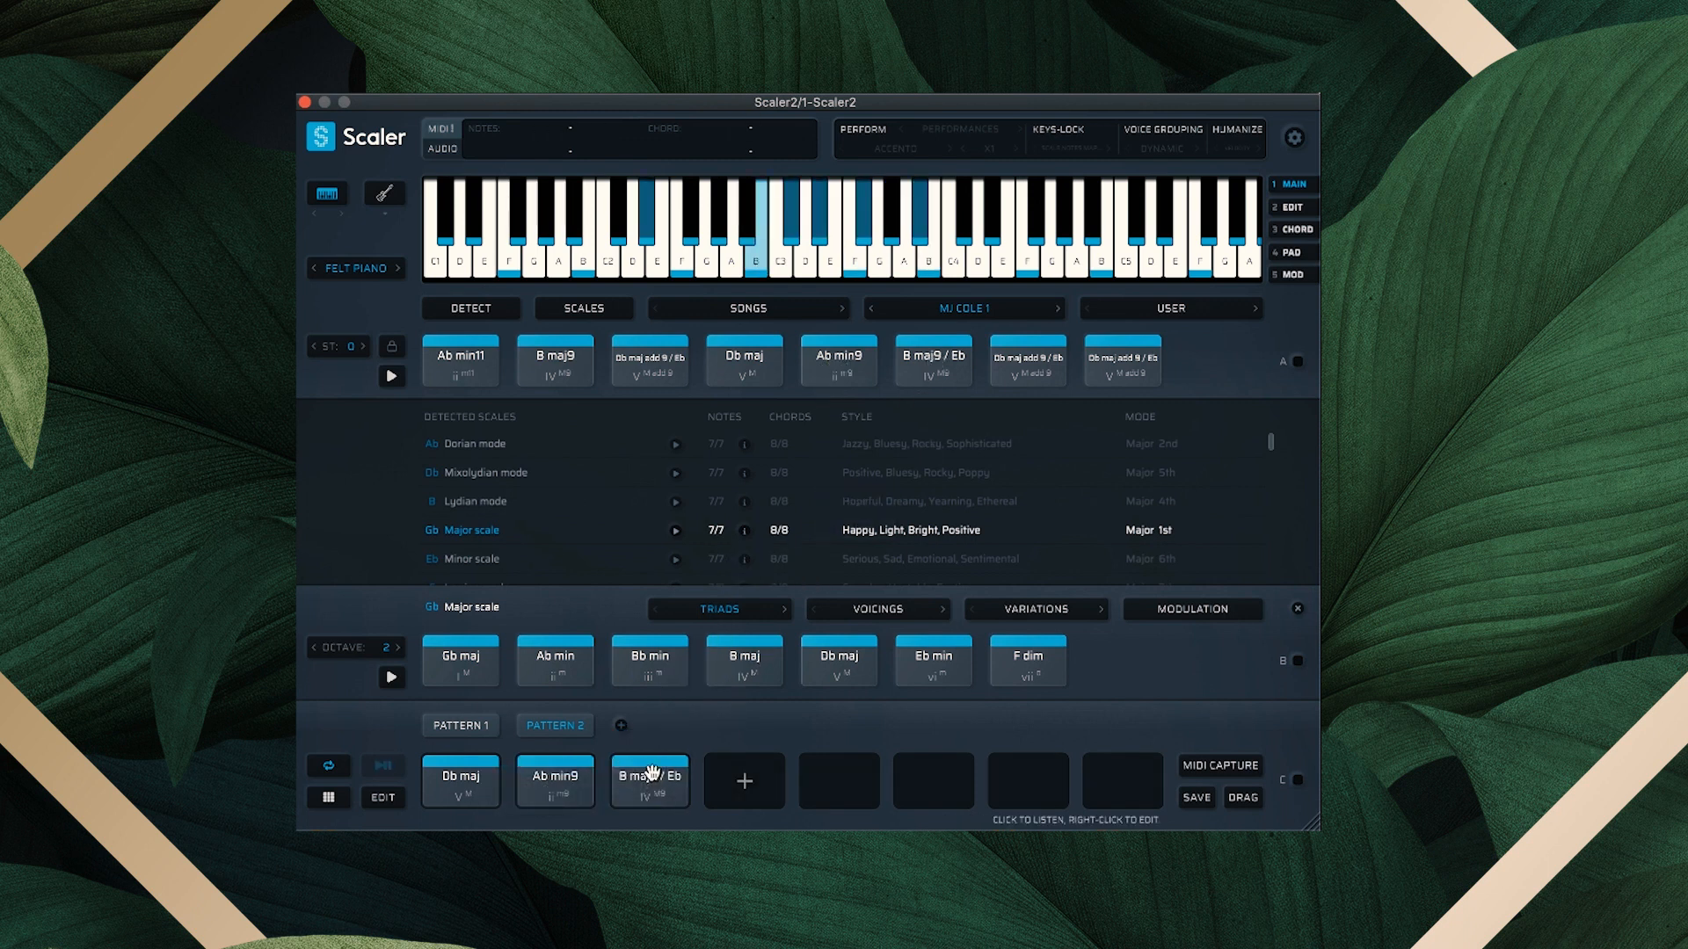
pyautogui.click(461, 781)
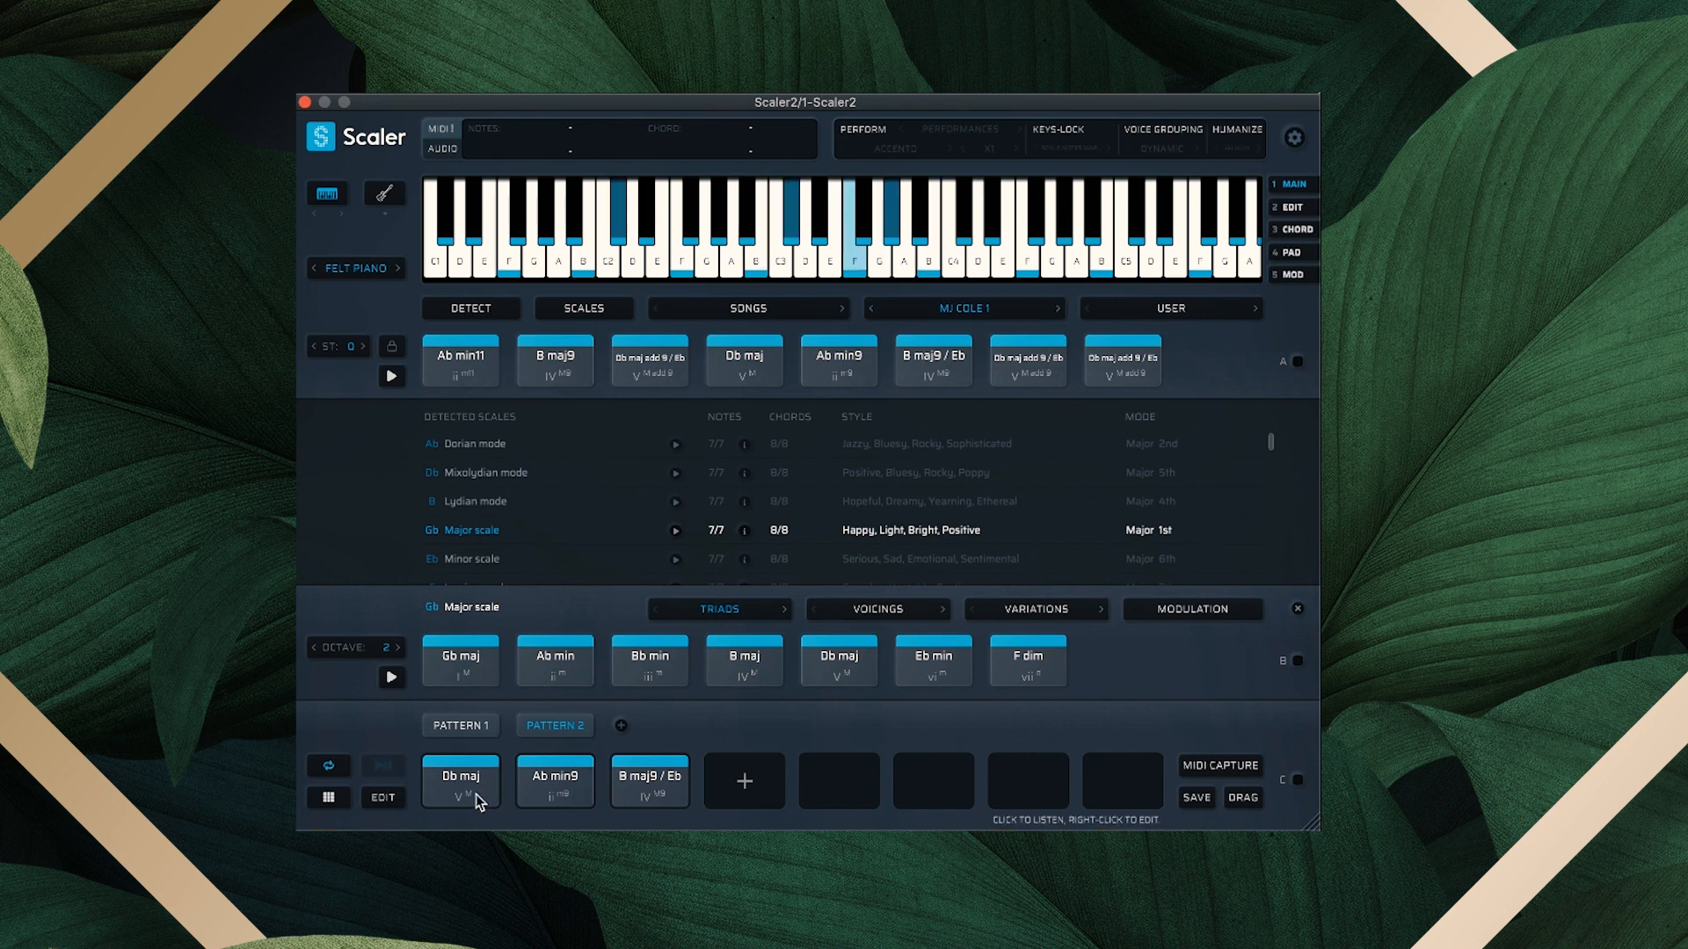
pyautogui.click(1290, 207)
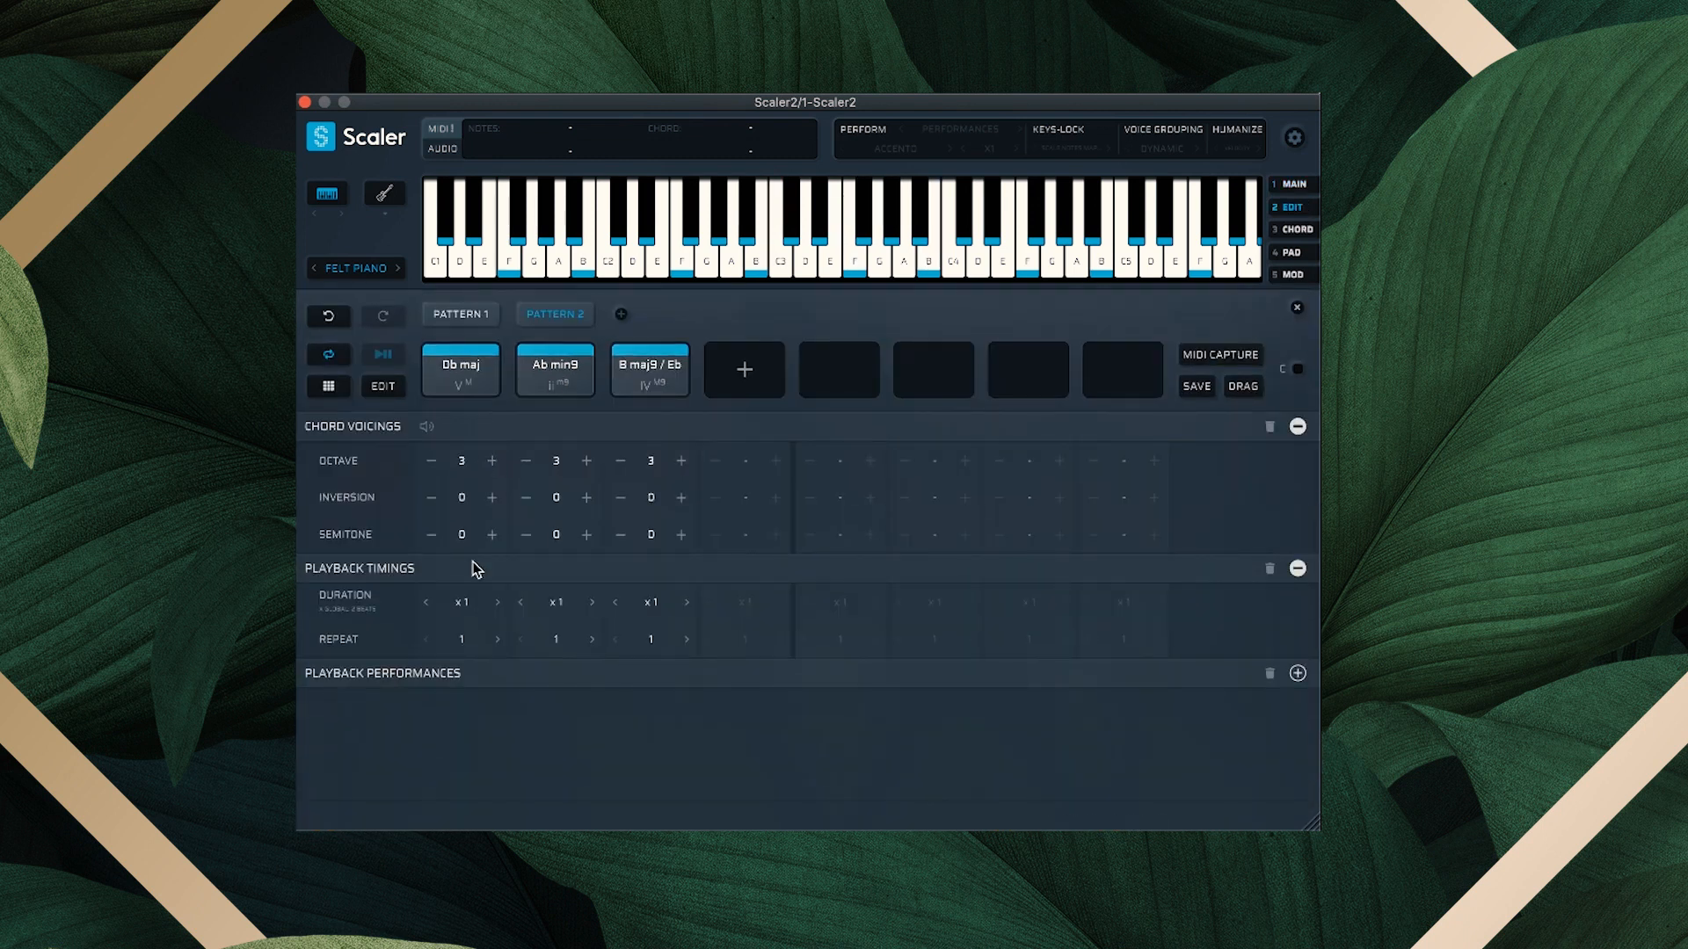
# Set Pattern 2 durations x4 and x2, repeat Db maj, and shorten chord six to x1
pyautogui.click(461, 601)
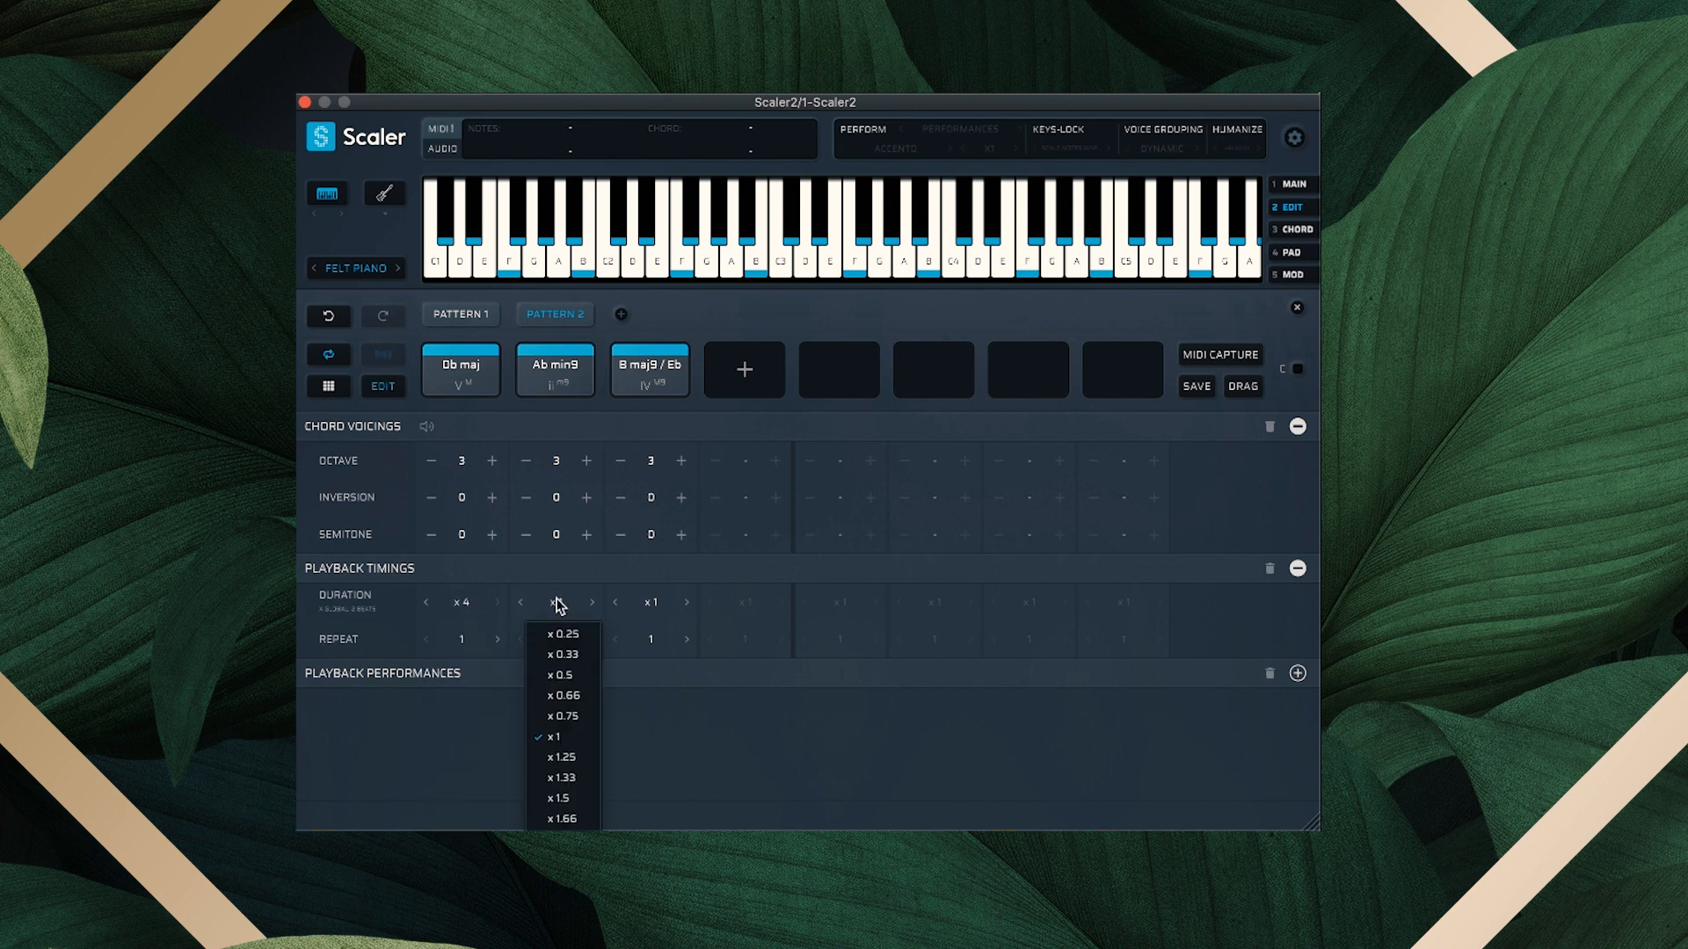
pyautogui.click(555, 737)
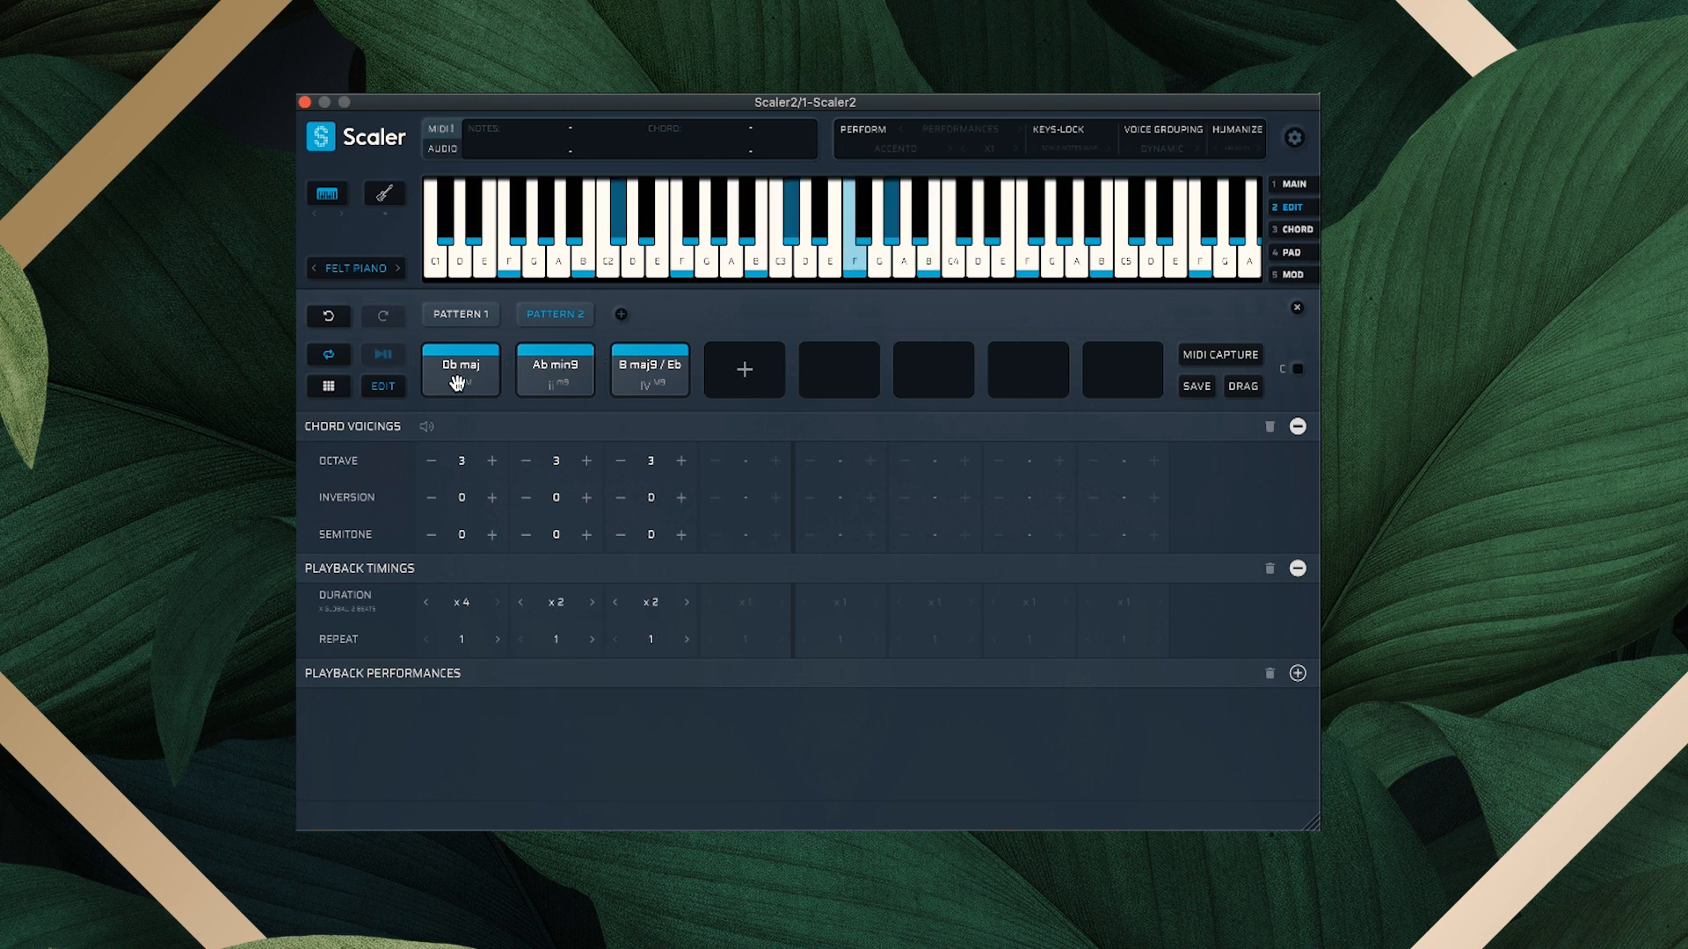
pyautogui.click(743, 369)
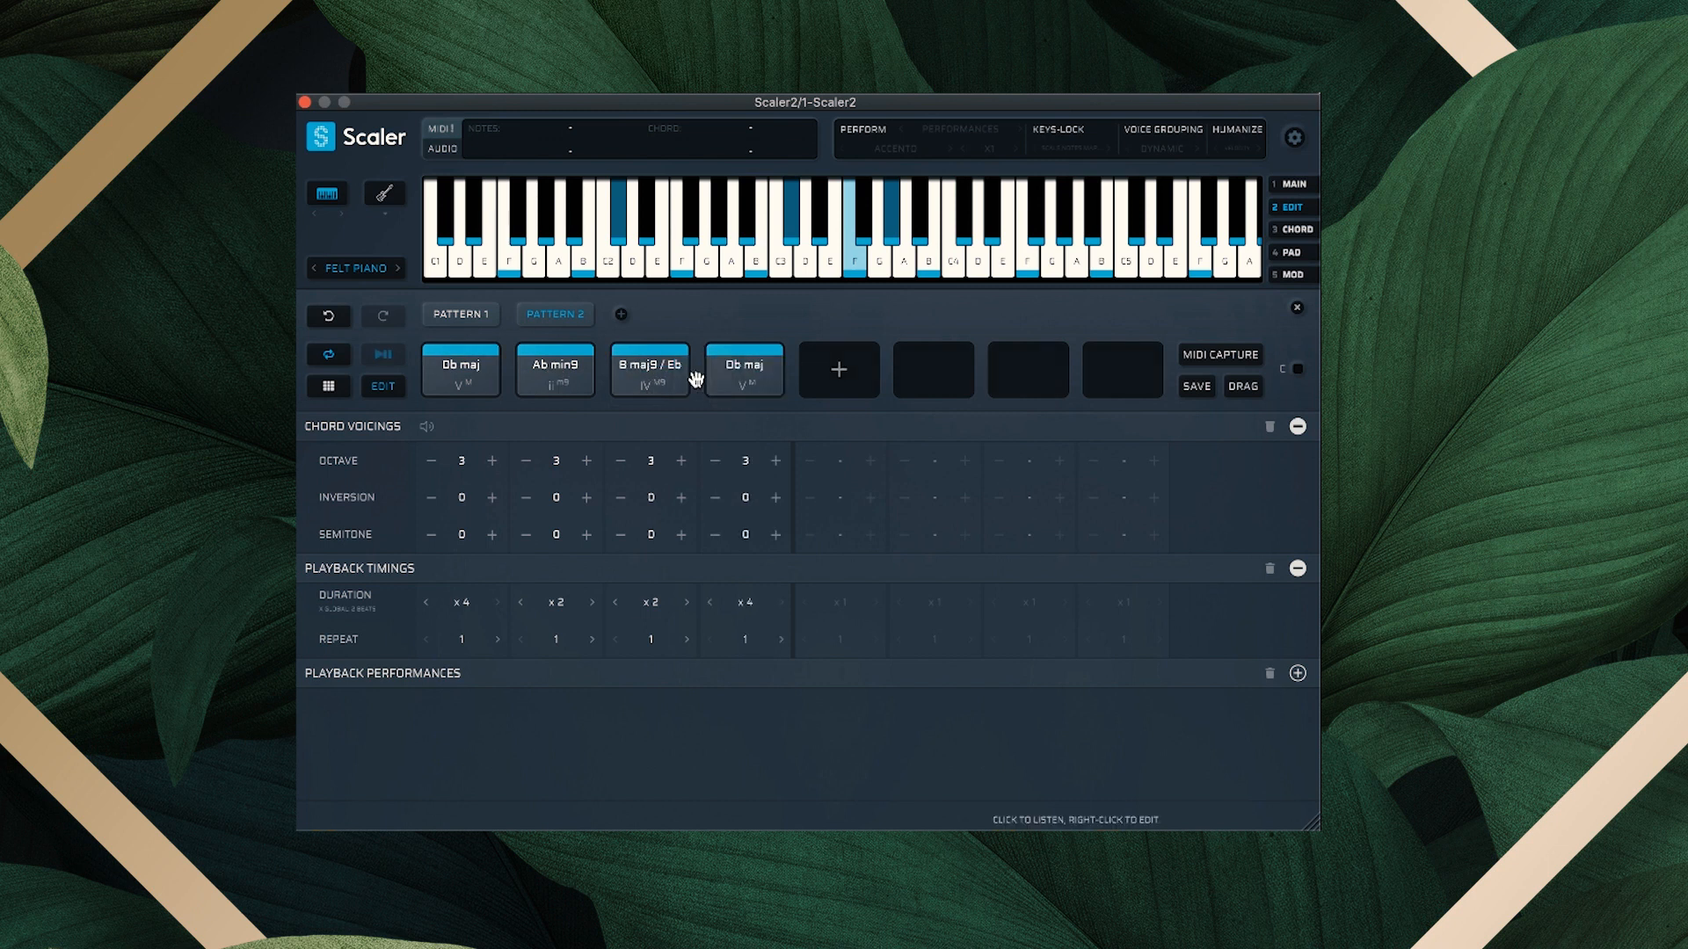
pyautogui.click(838, 369)
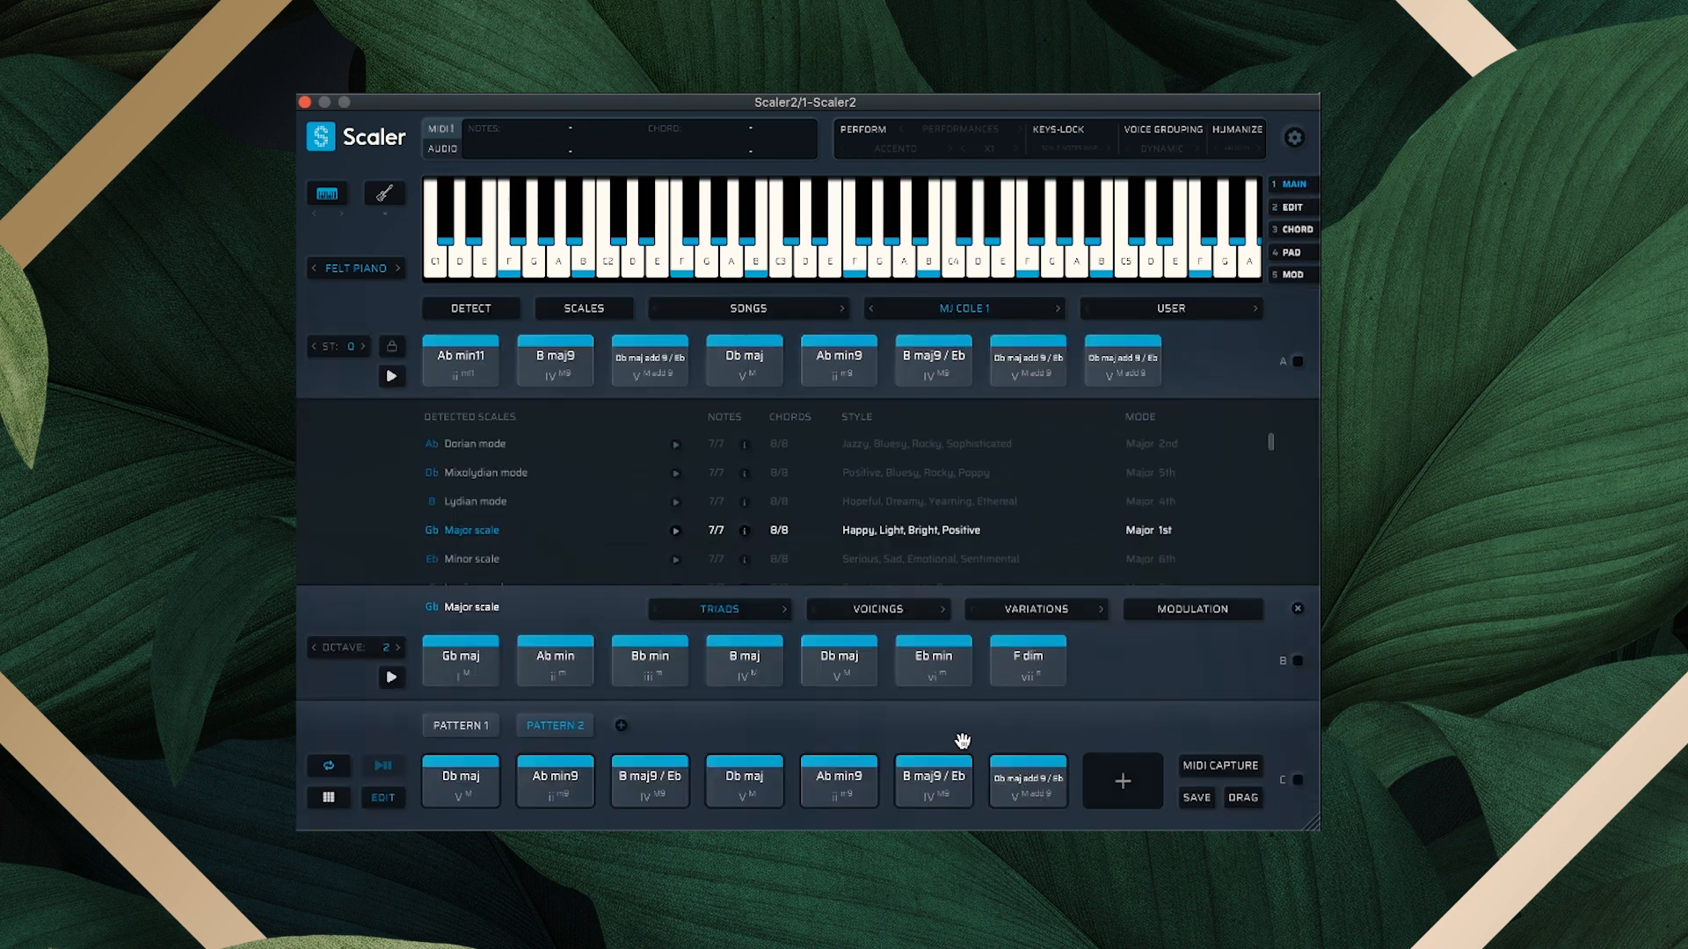
pyautogui.moveTo(556, 729)
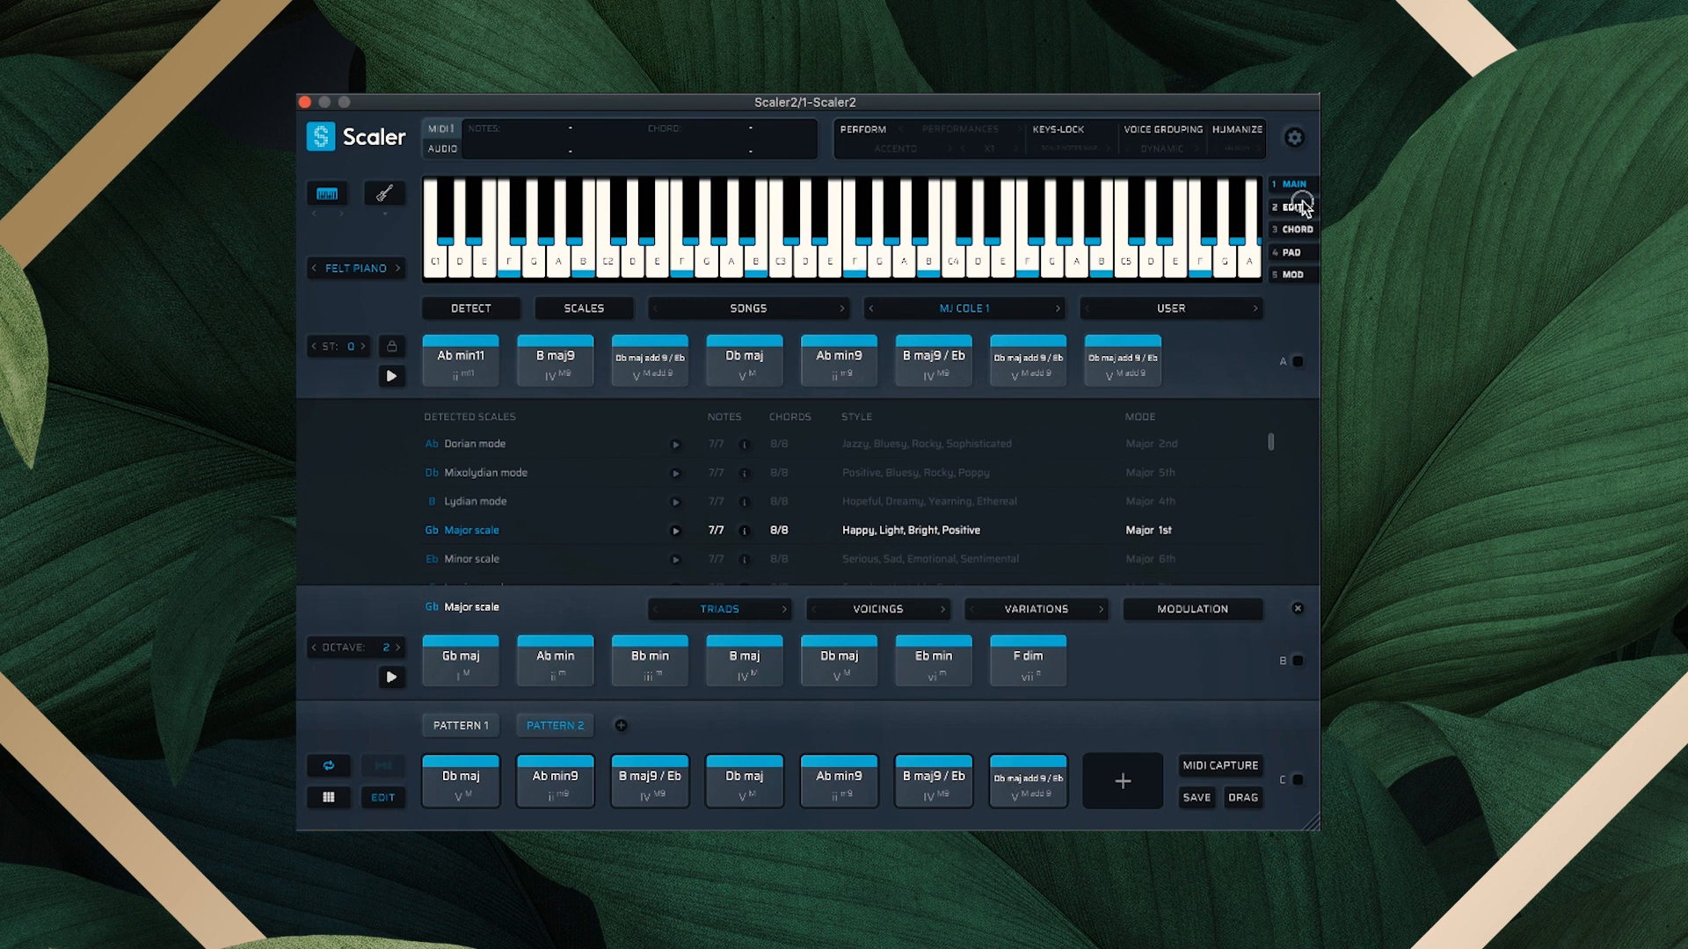
pyautogui.click(1294, 207)
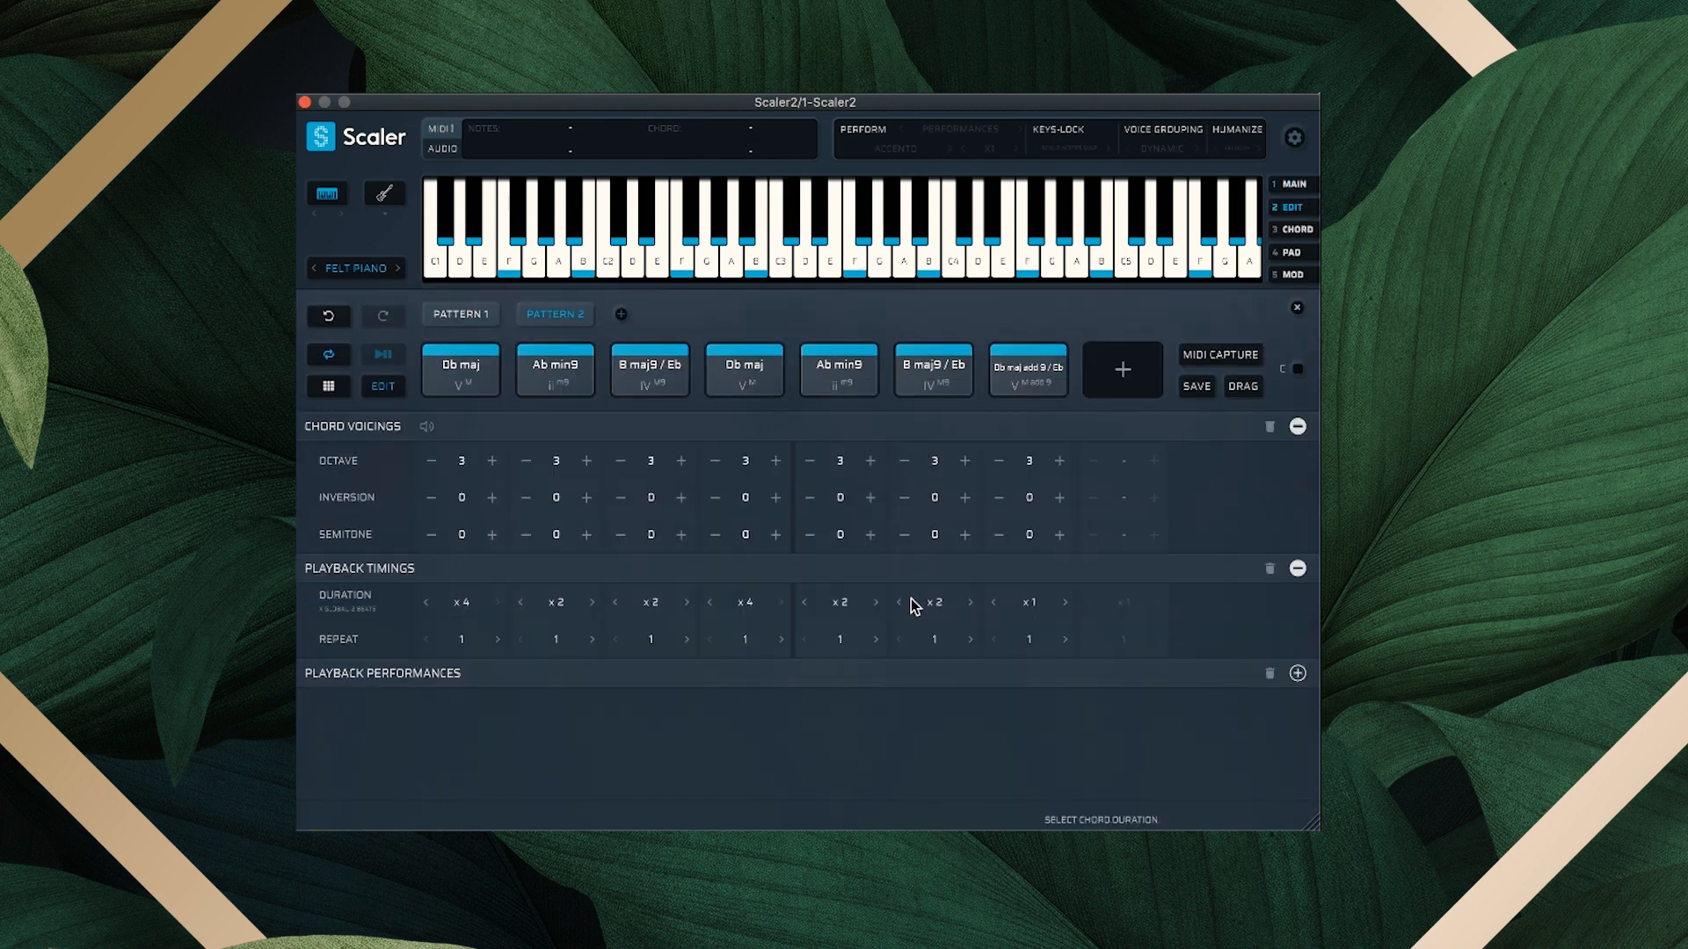
pyautogui.click(905, 601)
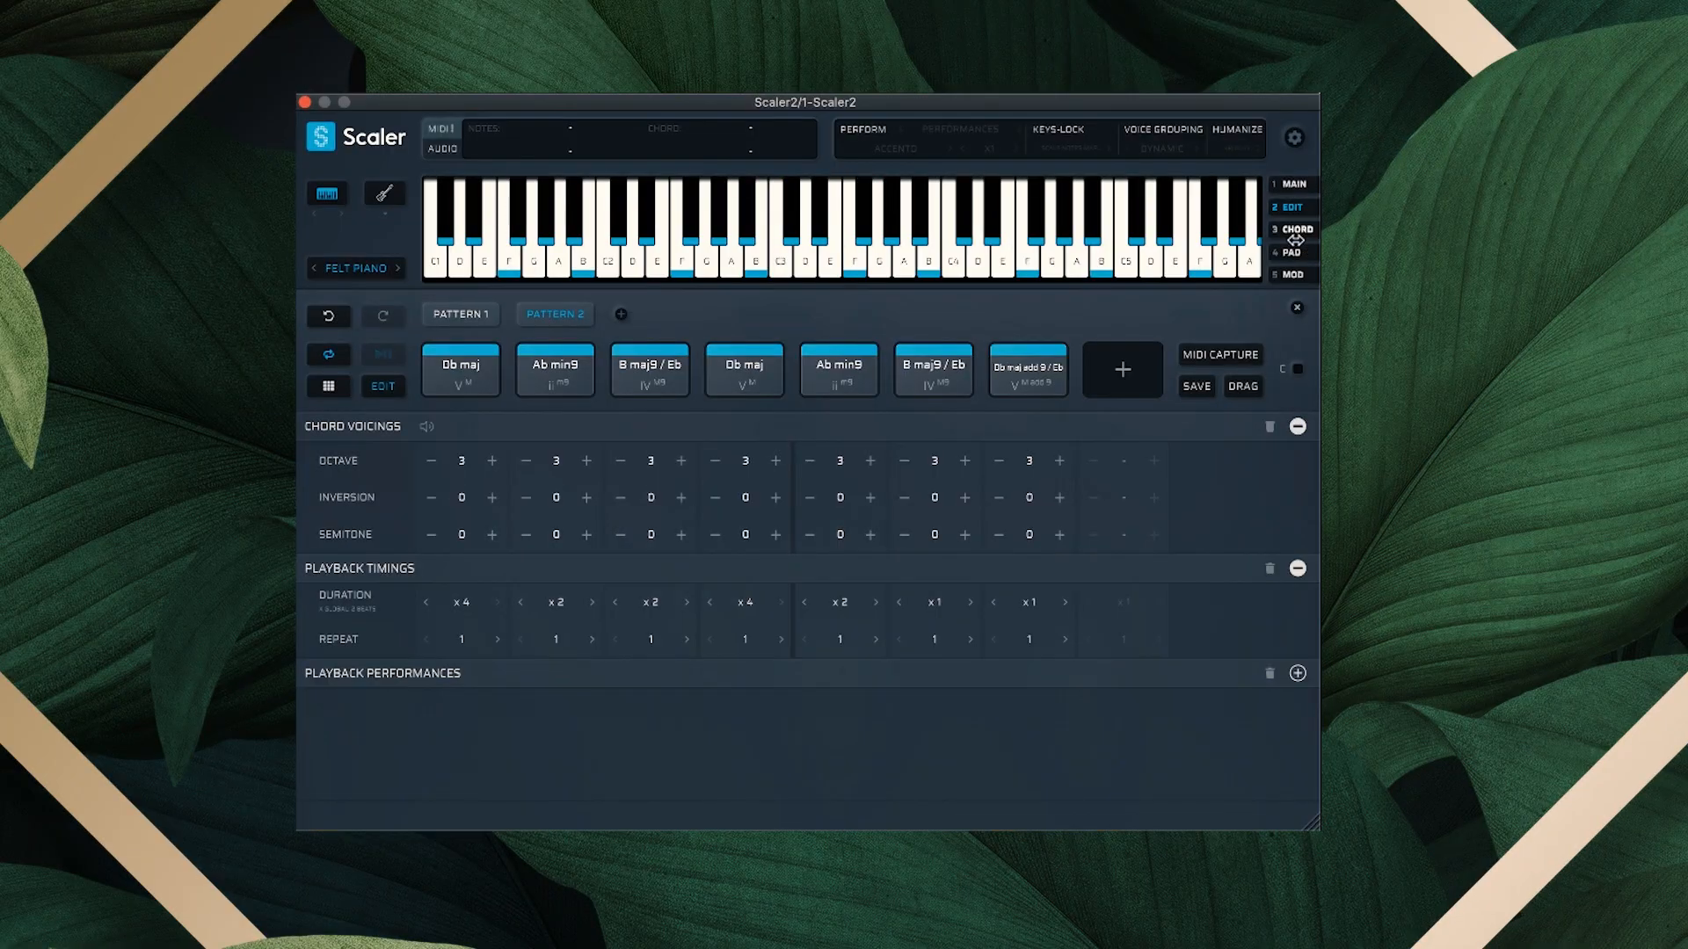
# Copy Pattern 1's chords into Pattern 3, then add an empty Pattern 4 and select it
pyautogui.click(1293, 254)
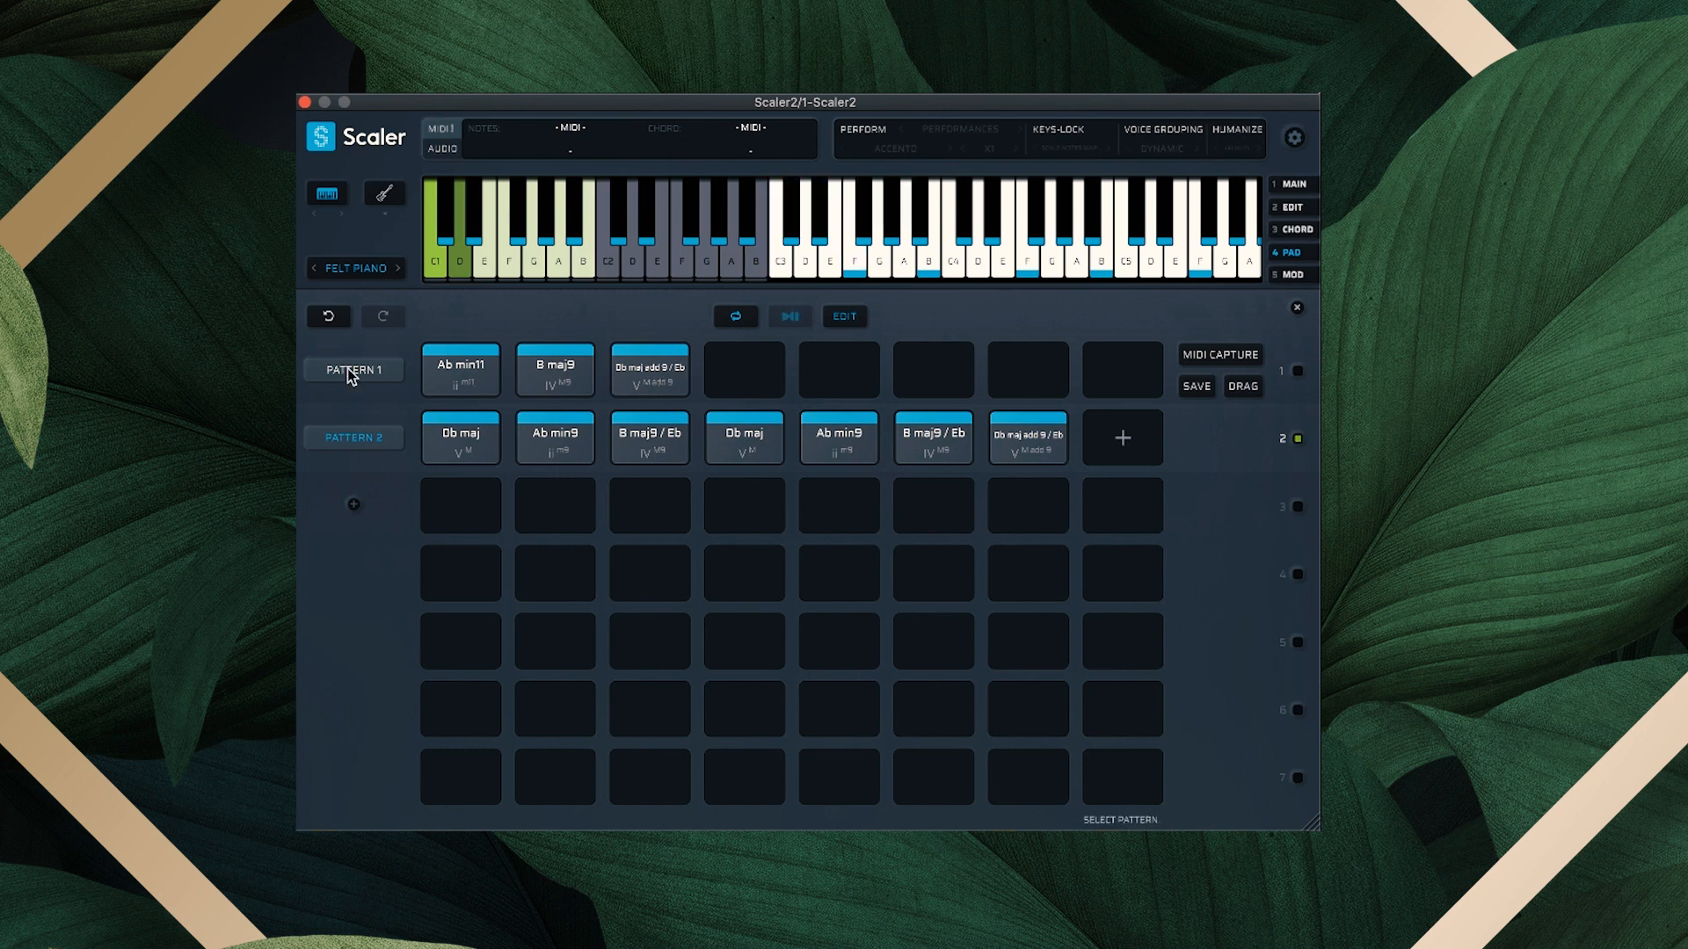
pyautogui.click(353, 369)
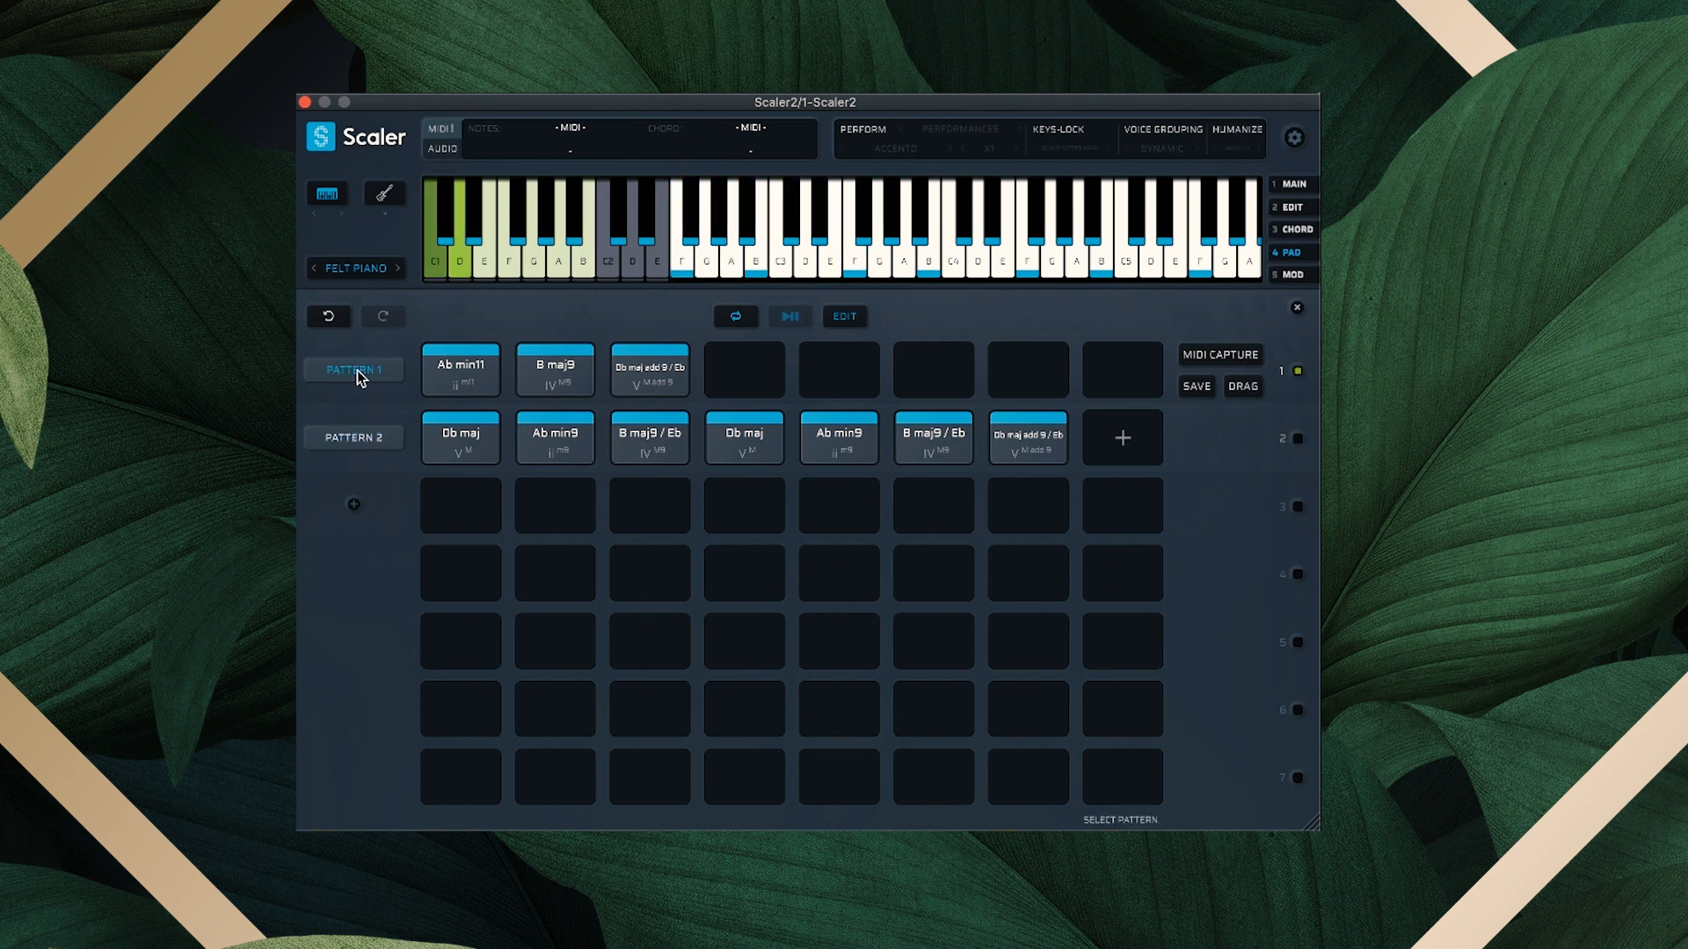
pyautogui.click(353, 438)
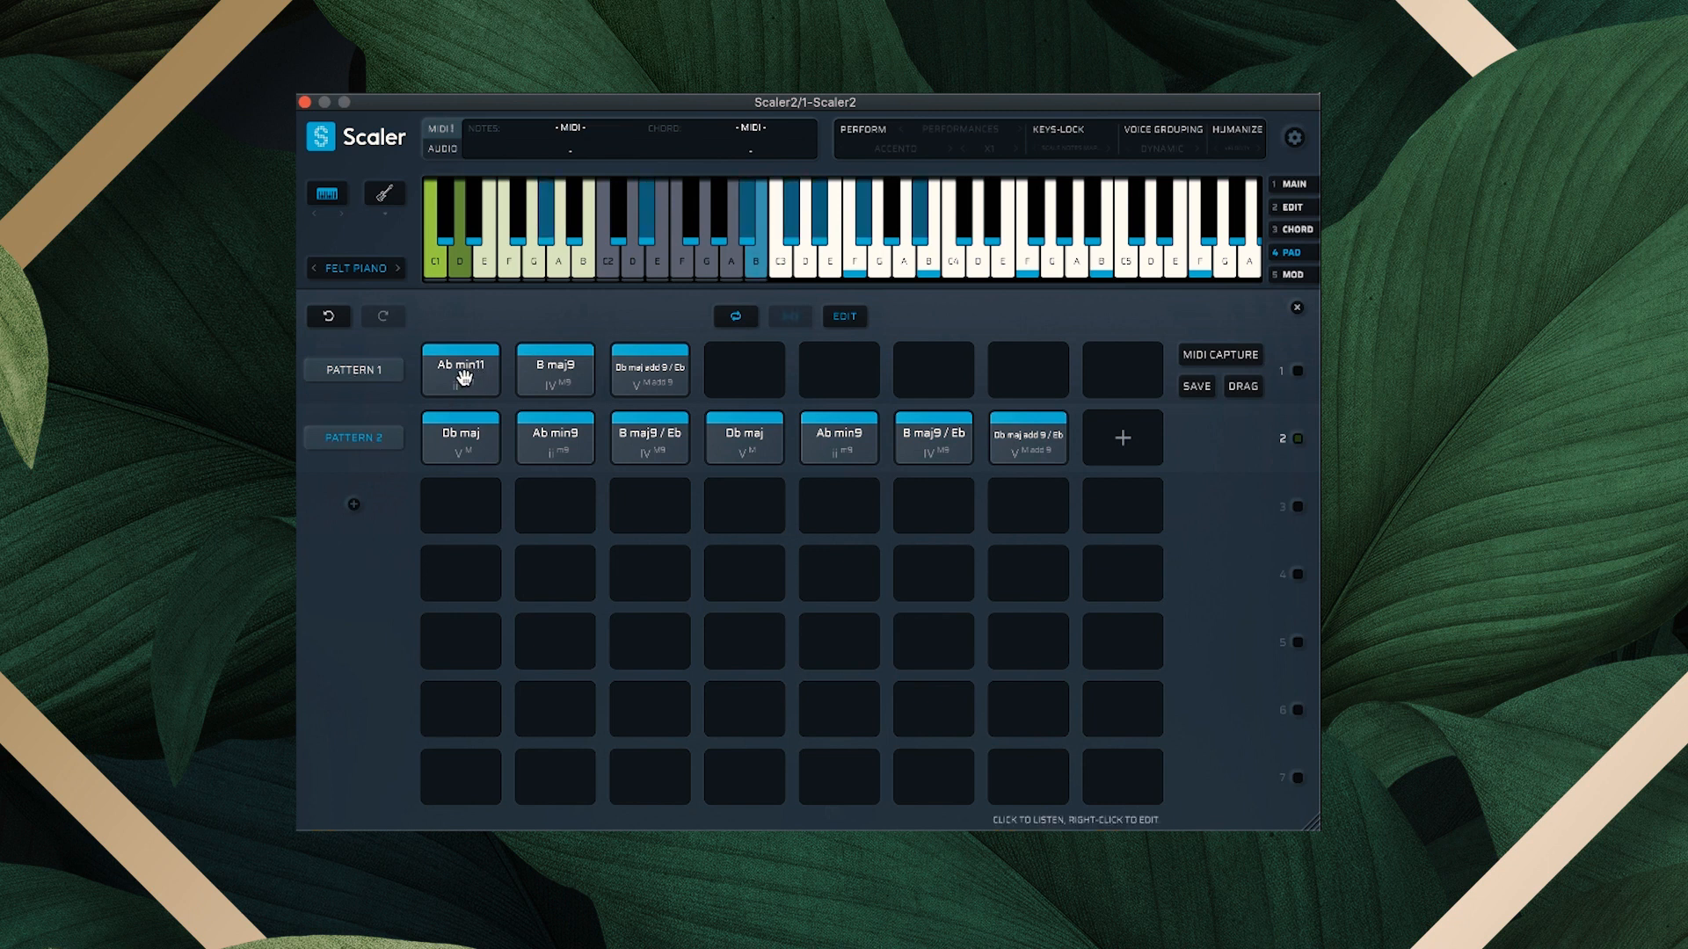
pyautogui.click(460, 437)
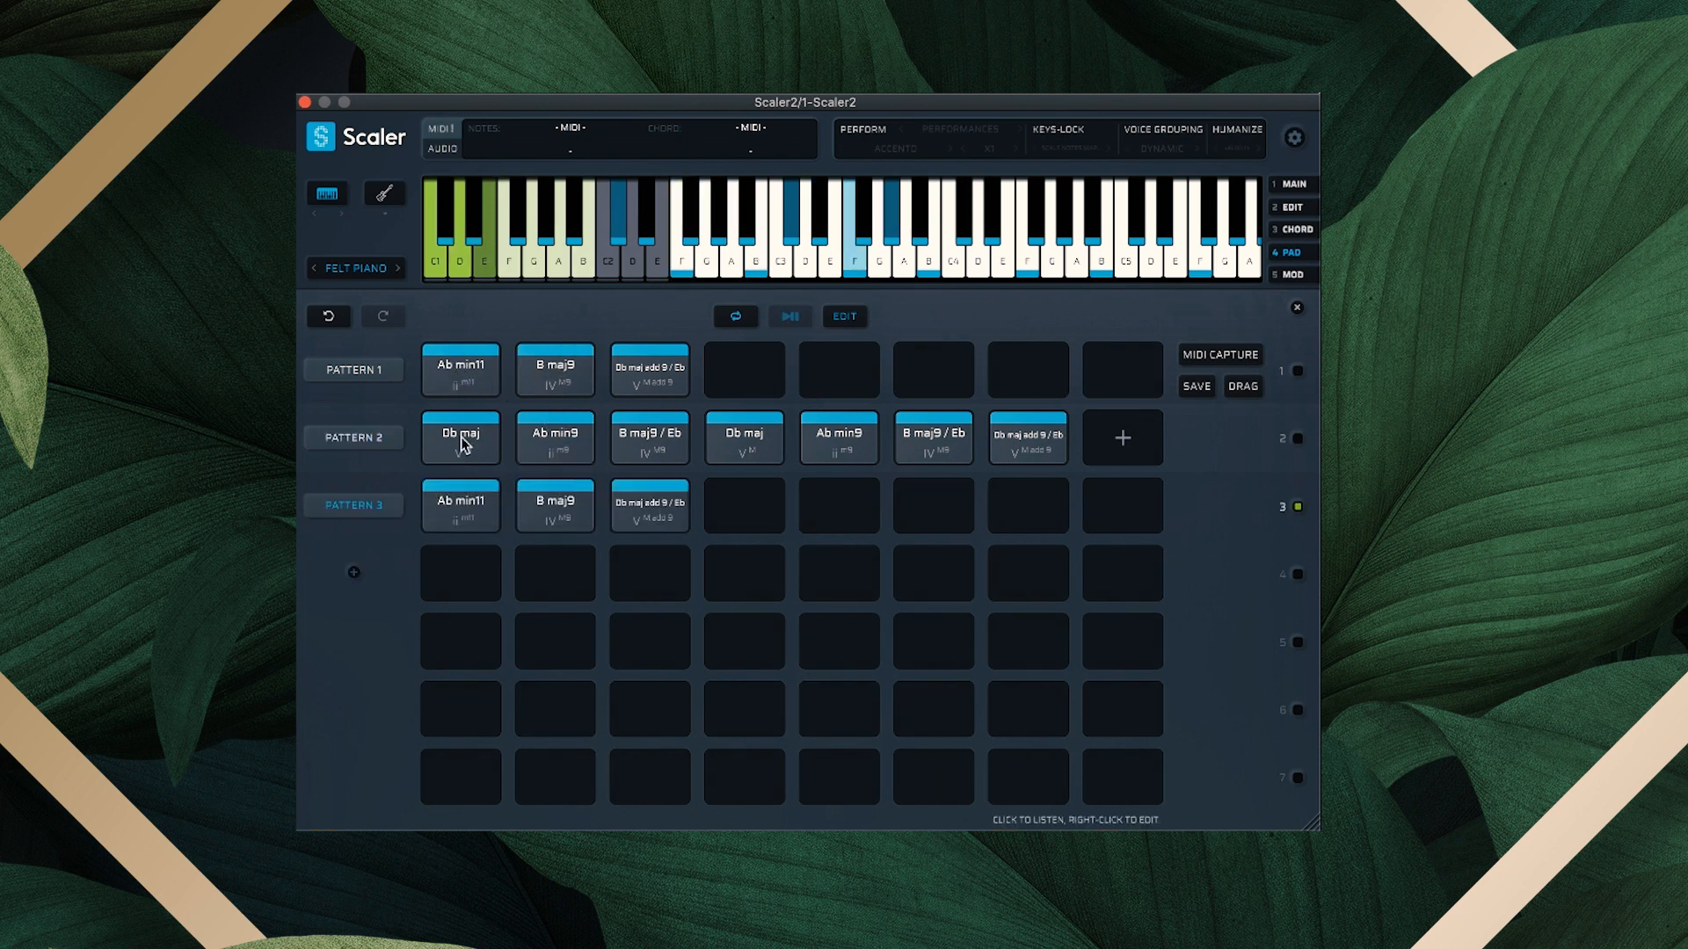
pyautogui.click(460, 504)
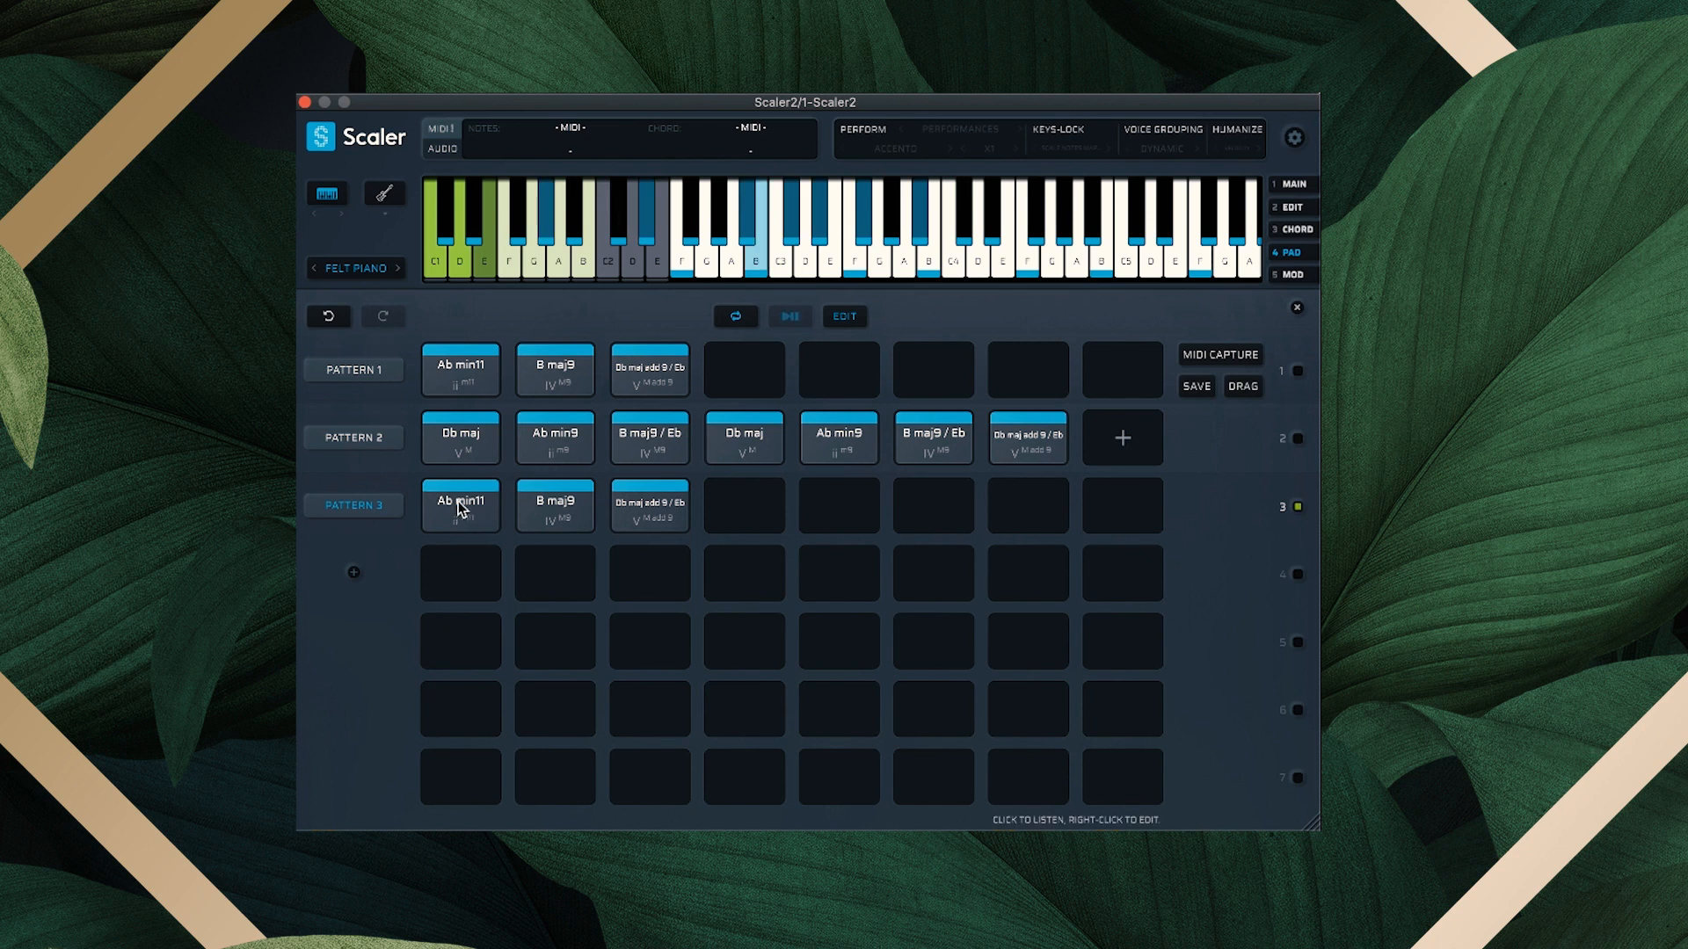
pyautogui.click(354, 572)
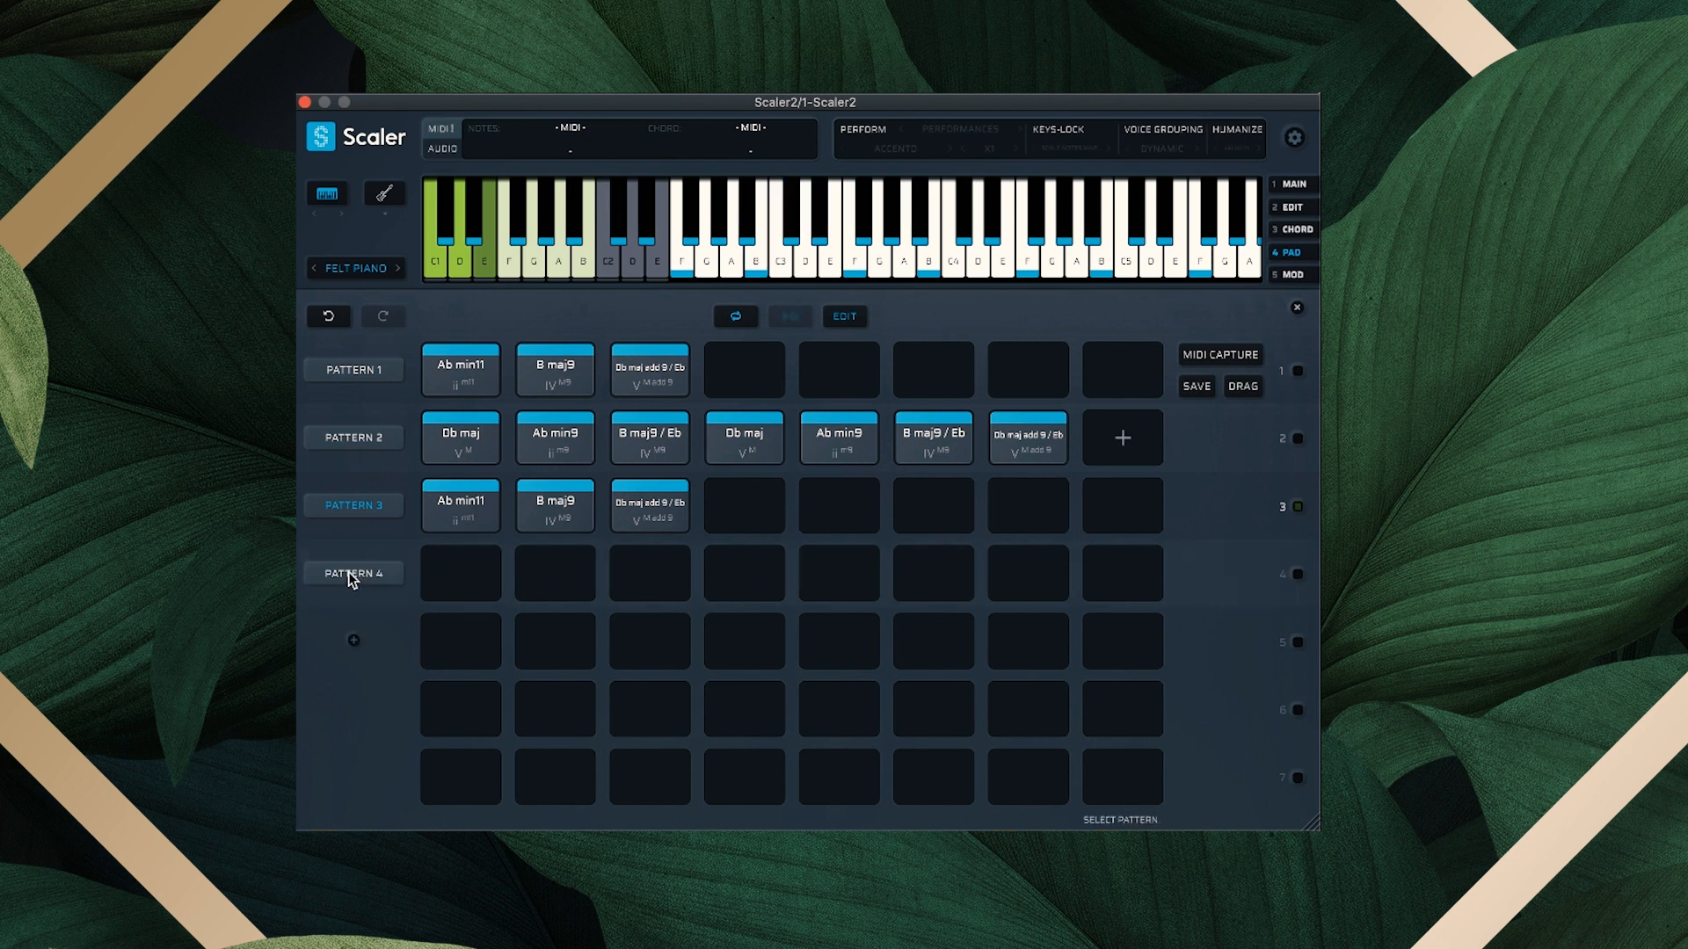
pyautogui.click(353, 572)
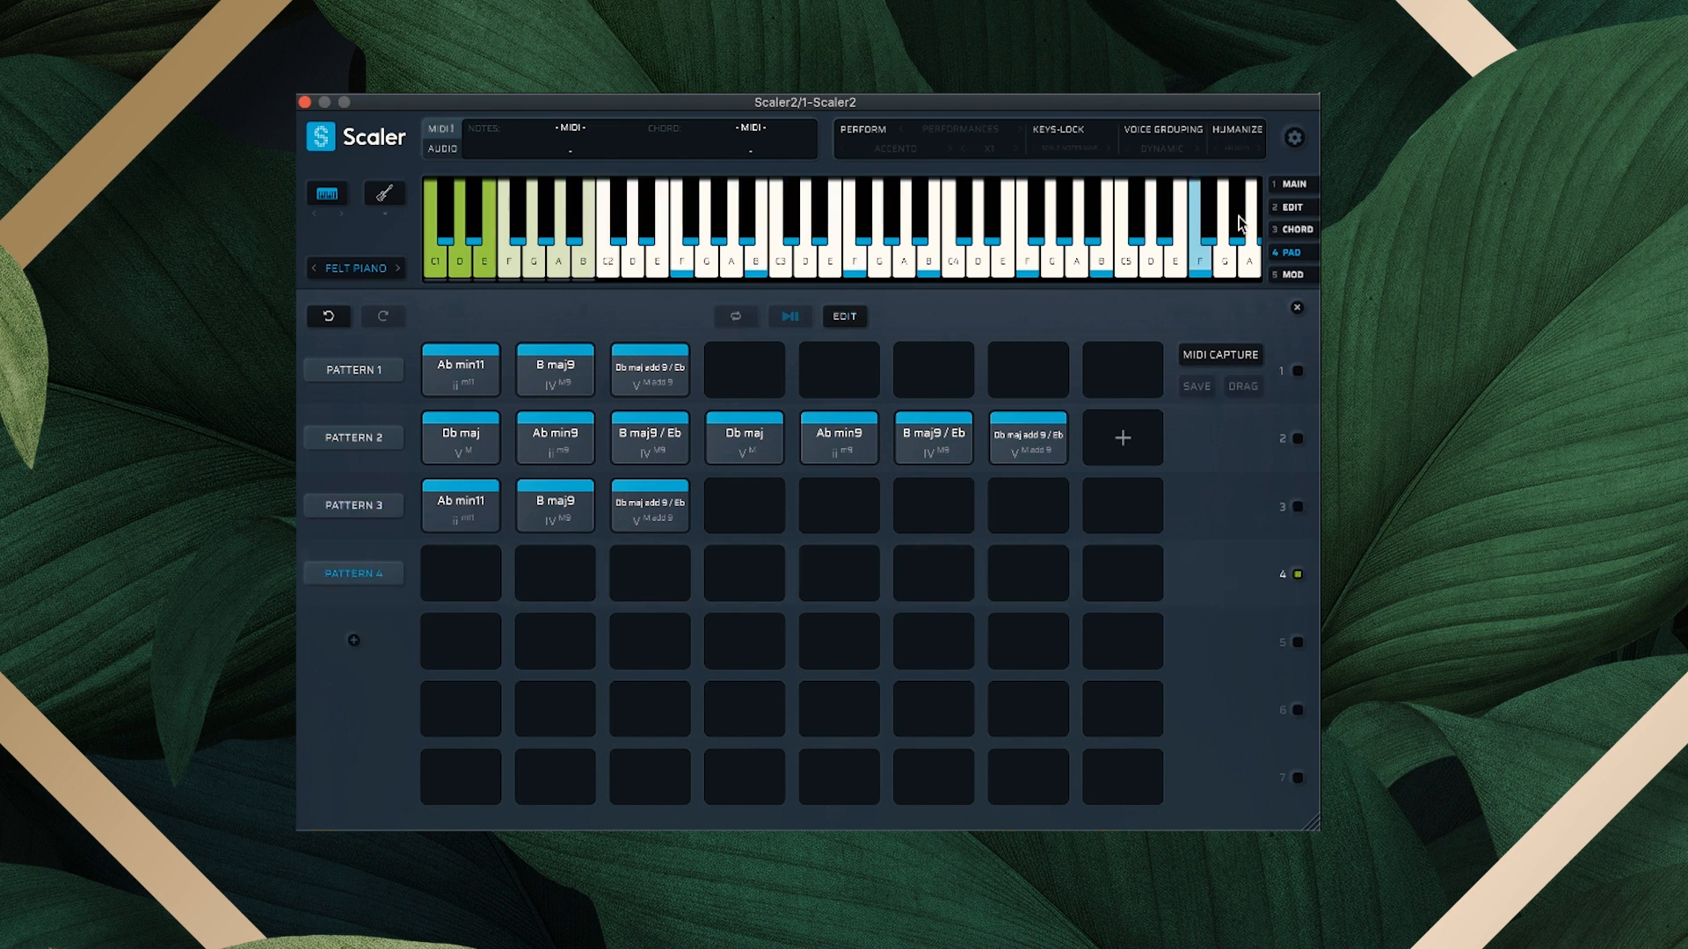
# Fill Pattern 4 with Ab min9, B maj9/Eb, Db maj and B maj9/Eb
pyautogui.click(1293, 183)
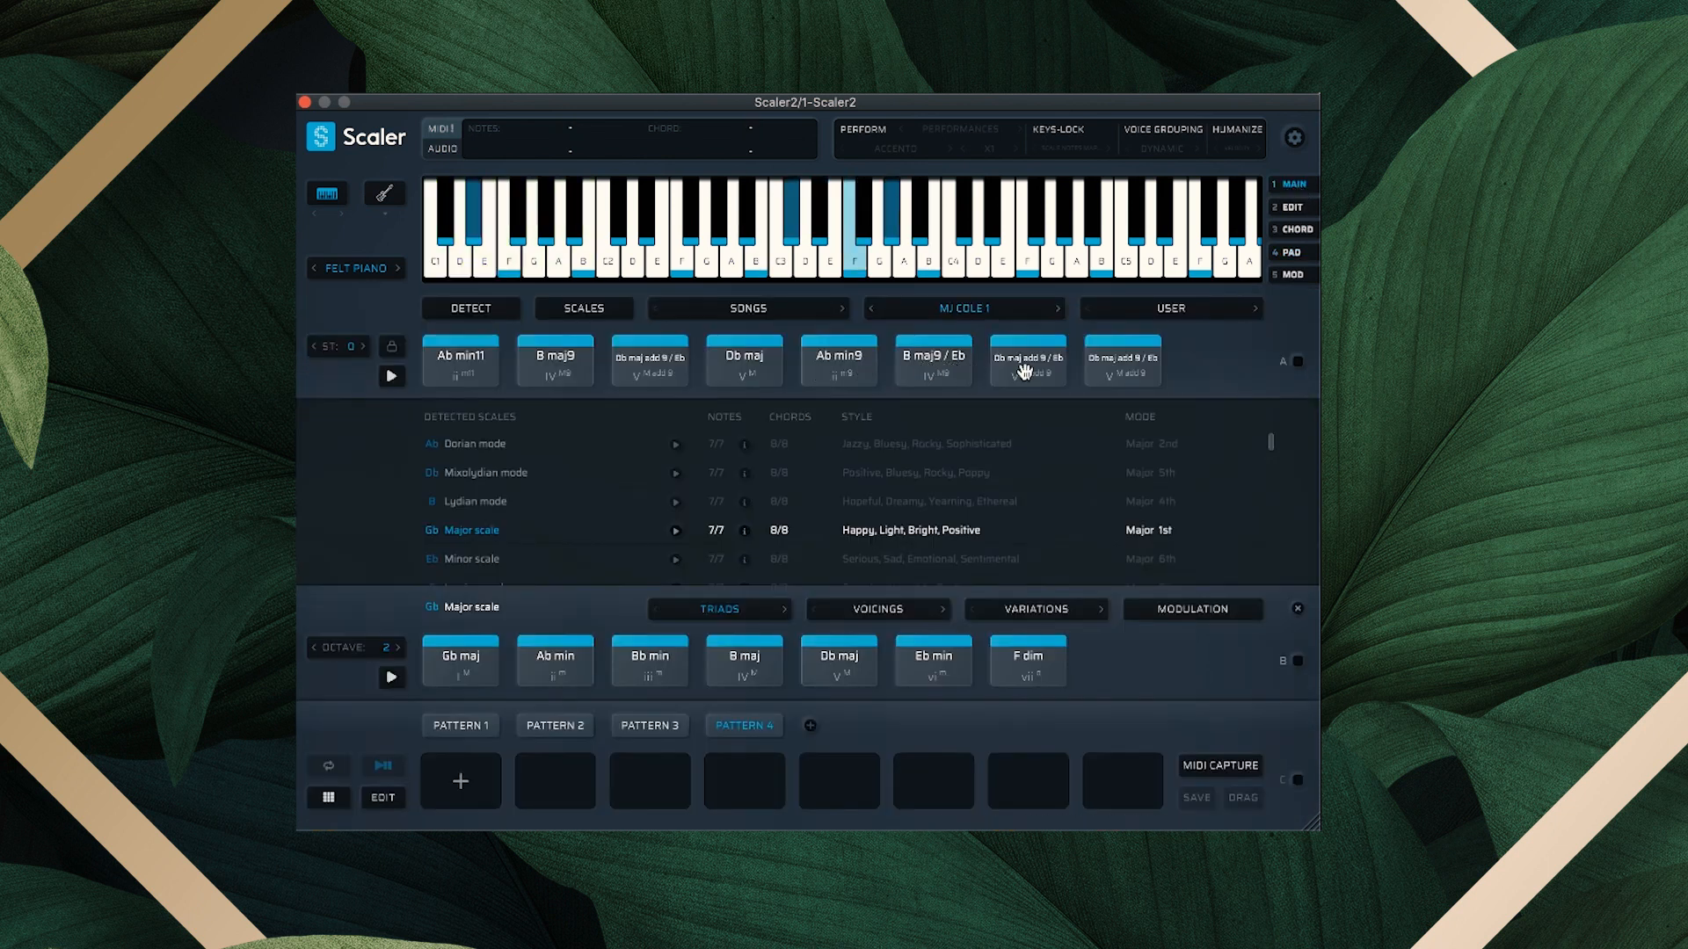
pyautogui.click(743, 359)
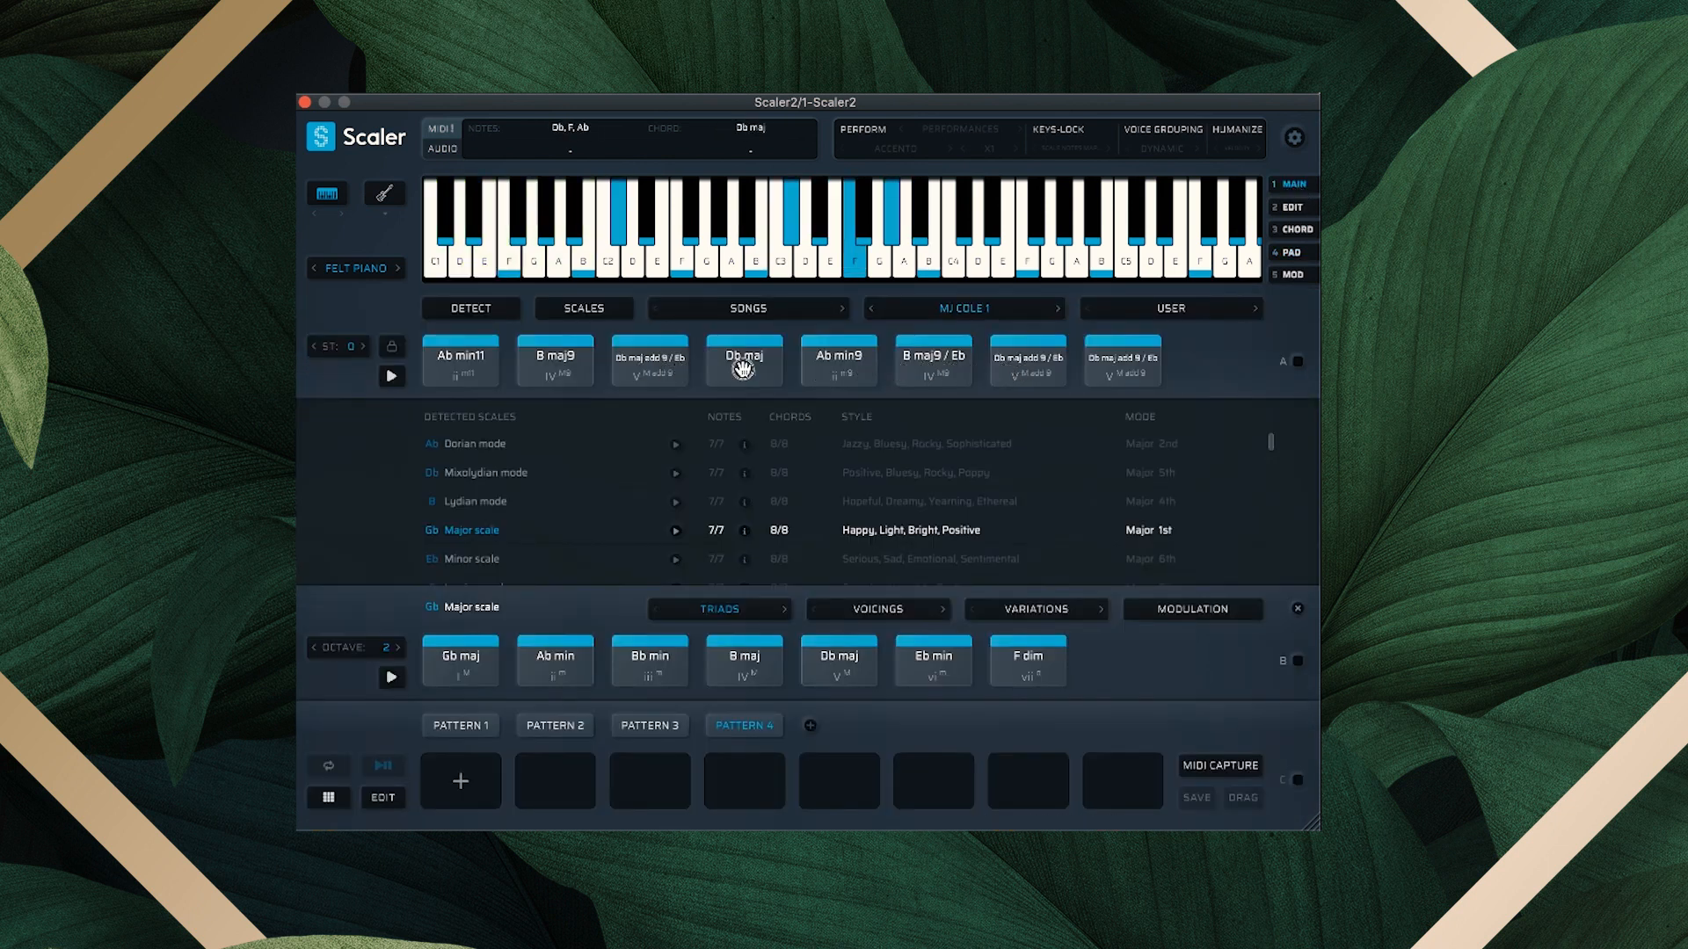
pyautogui.click(836, 359)
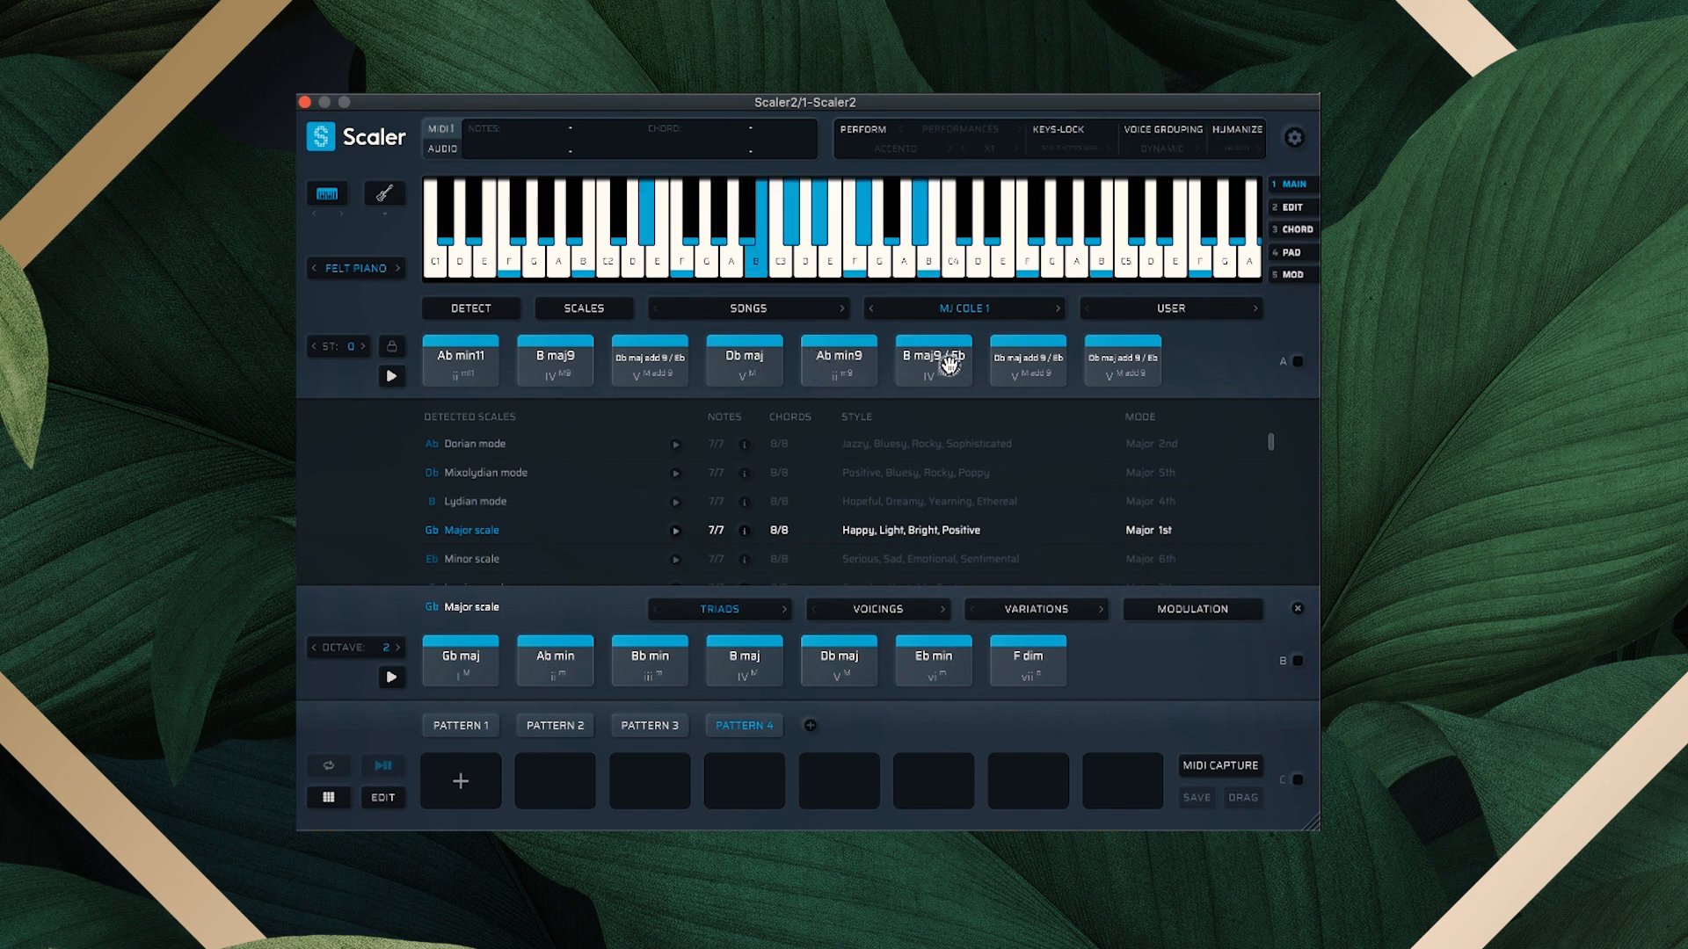
pyautogui.moveTo(838, 366)
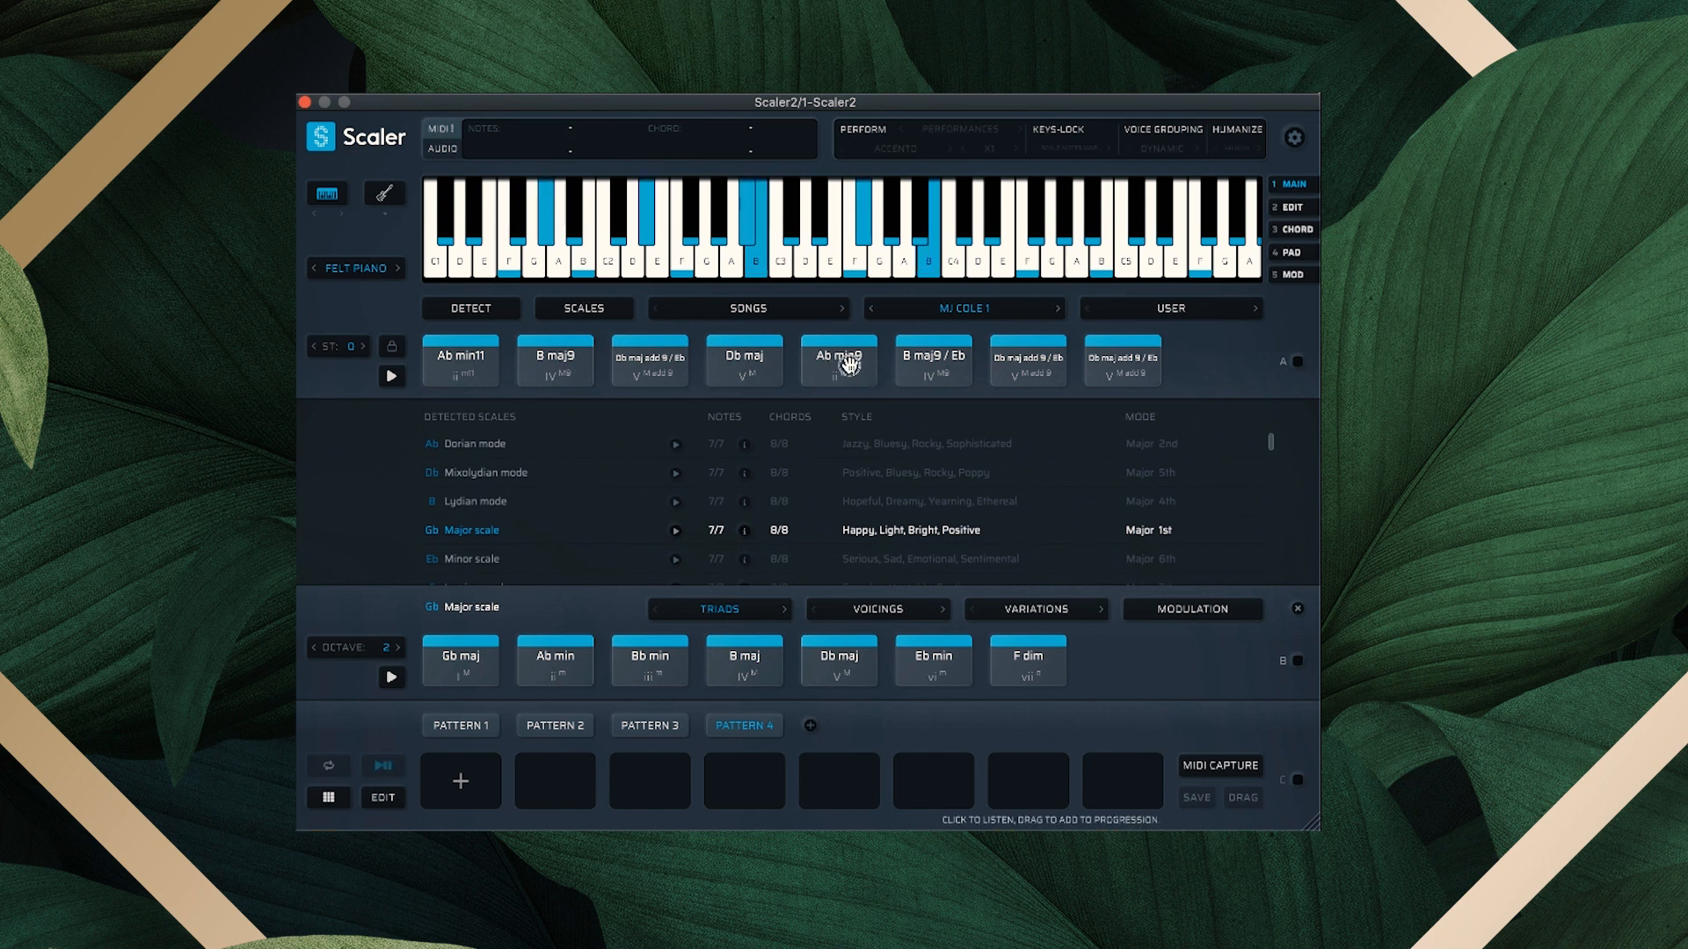
pyautogui.click(839, 360)
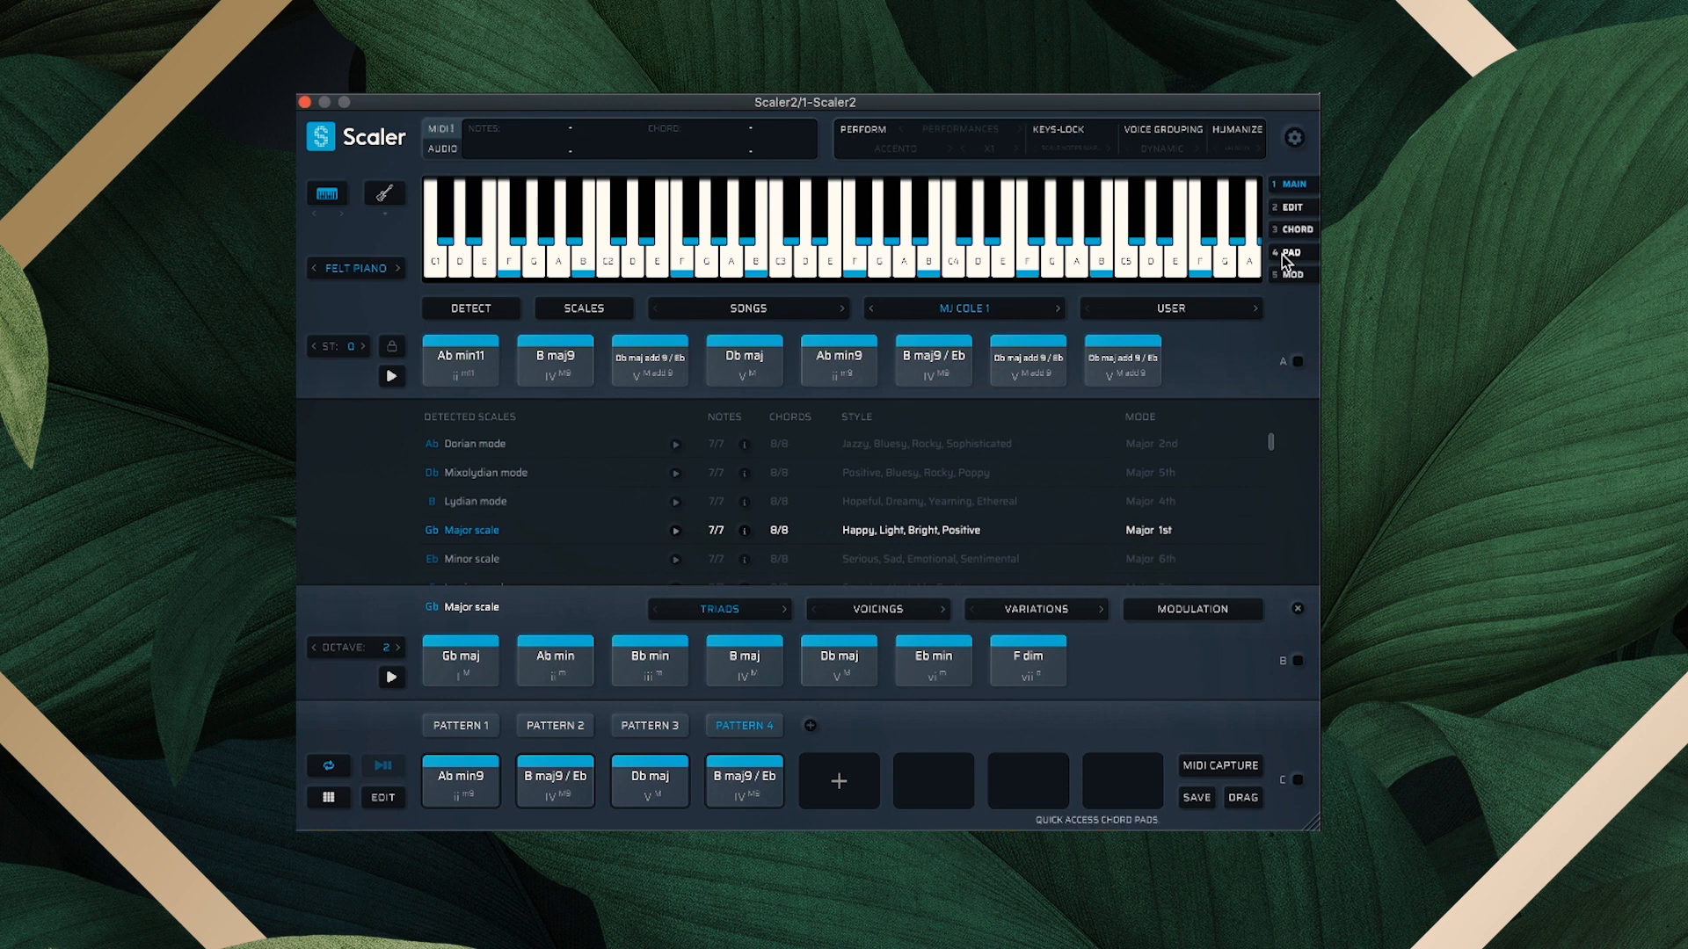
# Lengthen Pattern 4's Ab min9 chord to x3 duration
pyautogui.click(1291, 206)
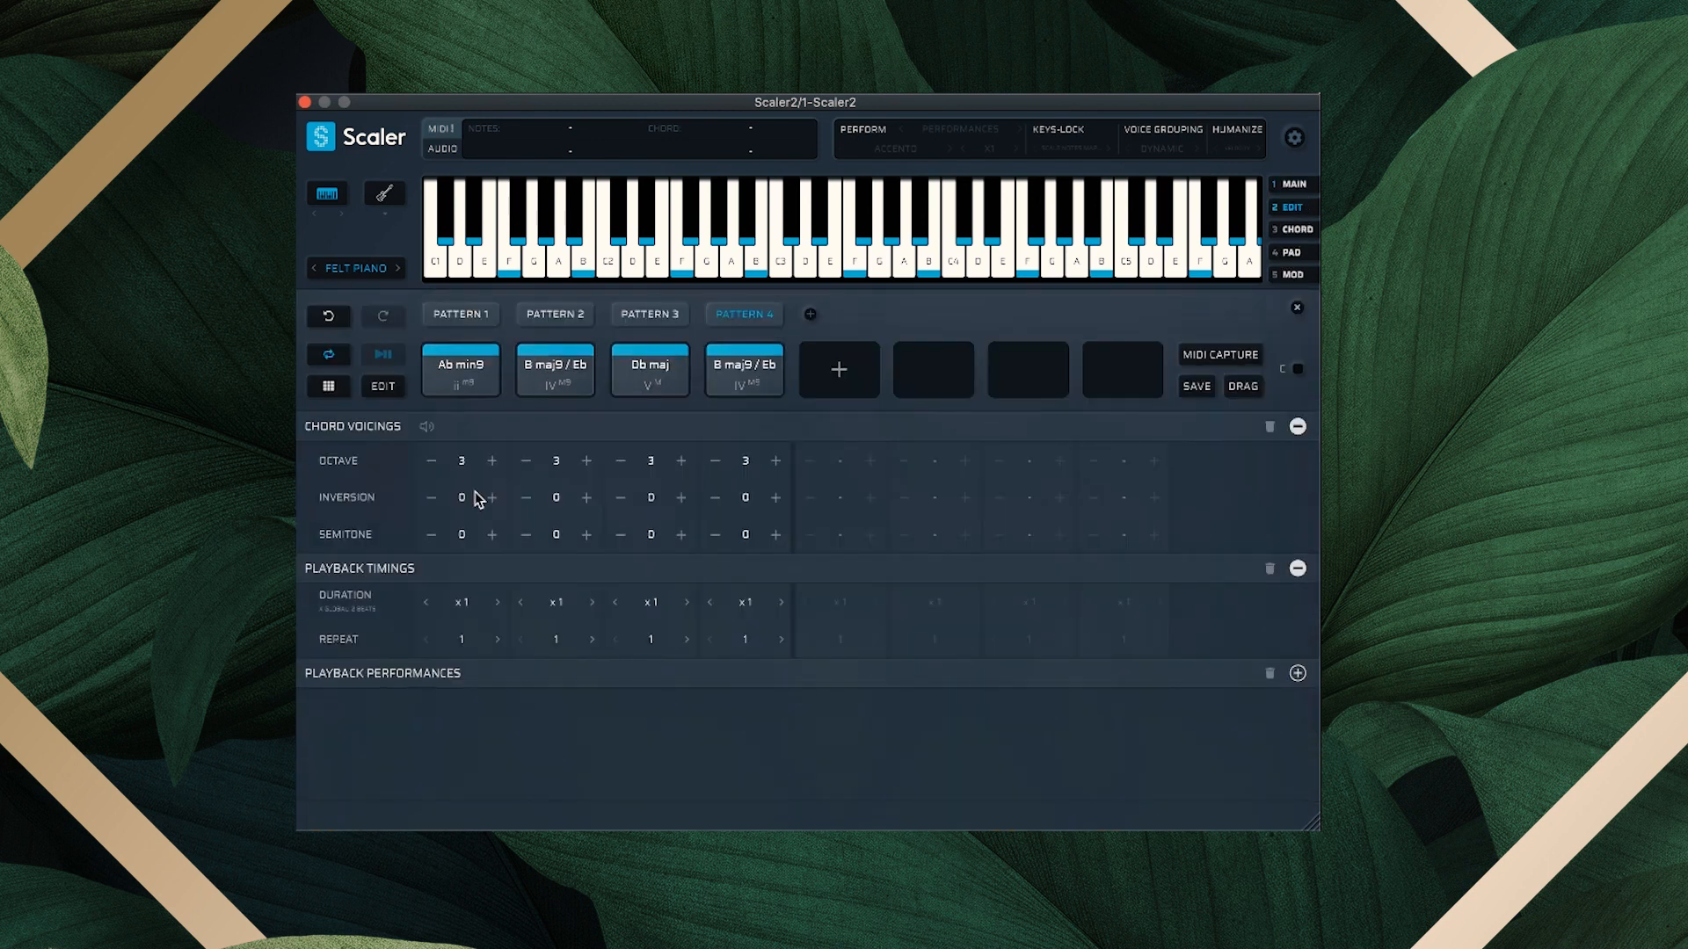
pyautogui.click(381, 355)
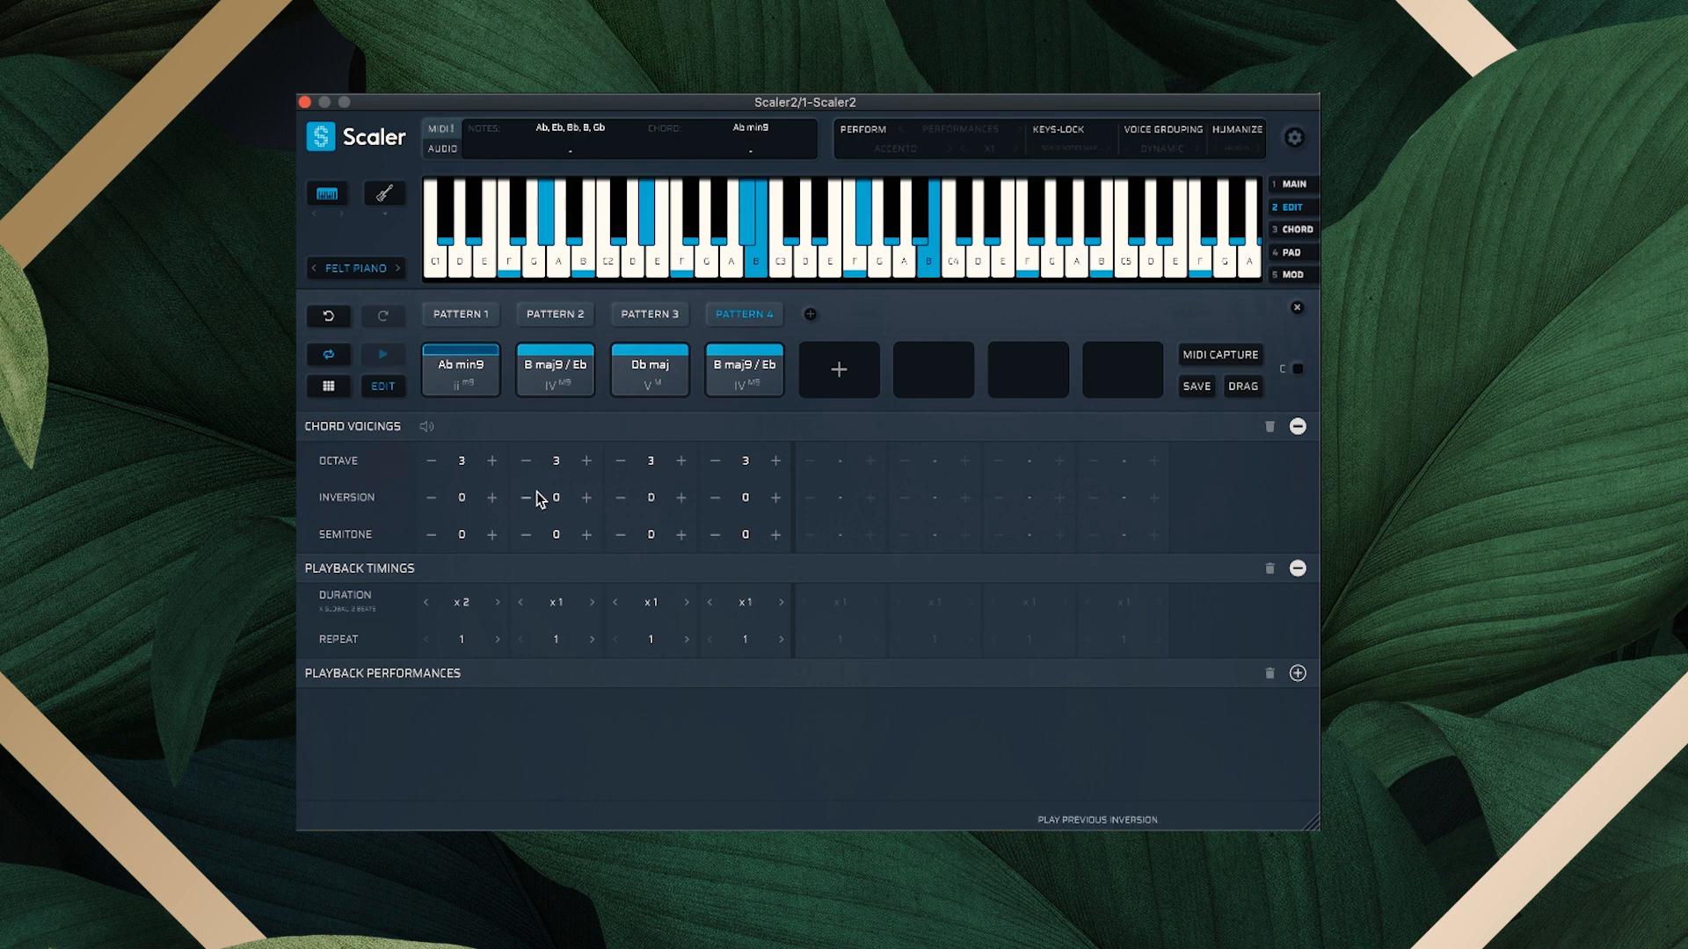
pyautogui.click(496, 601)
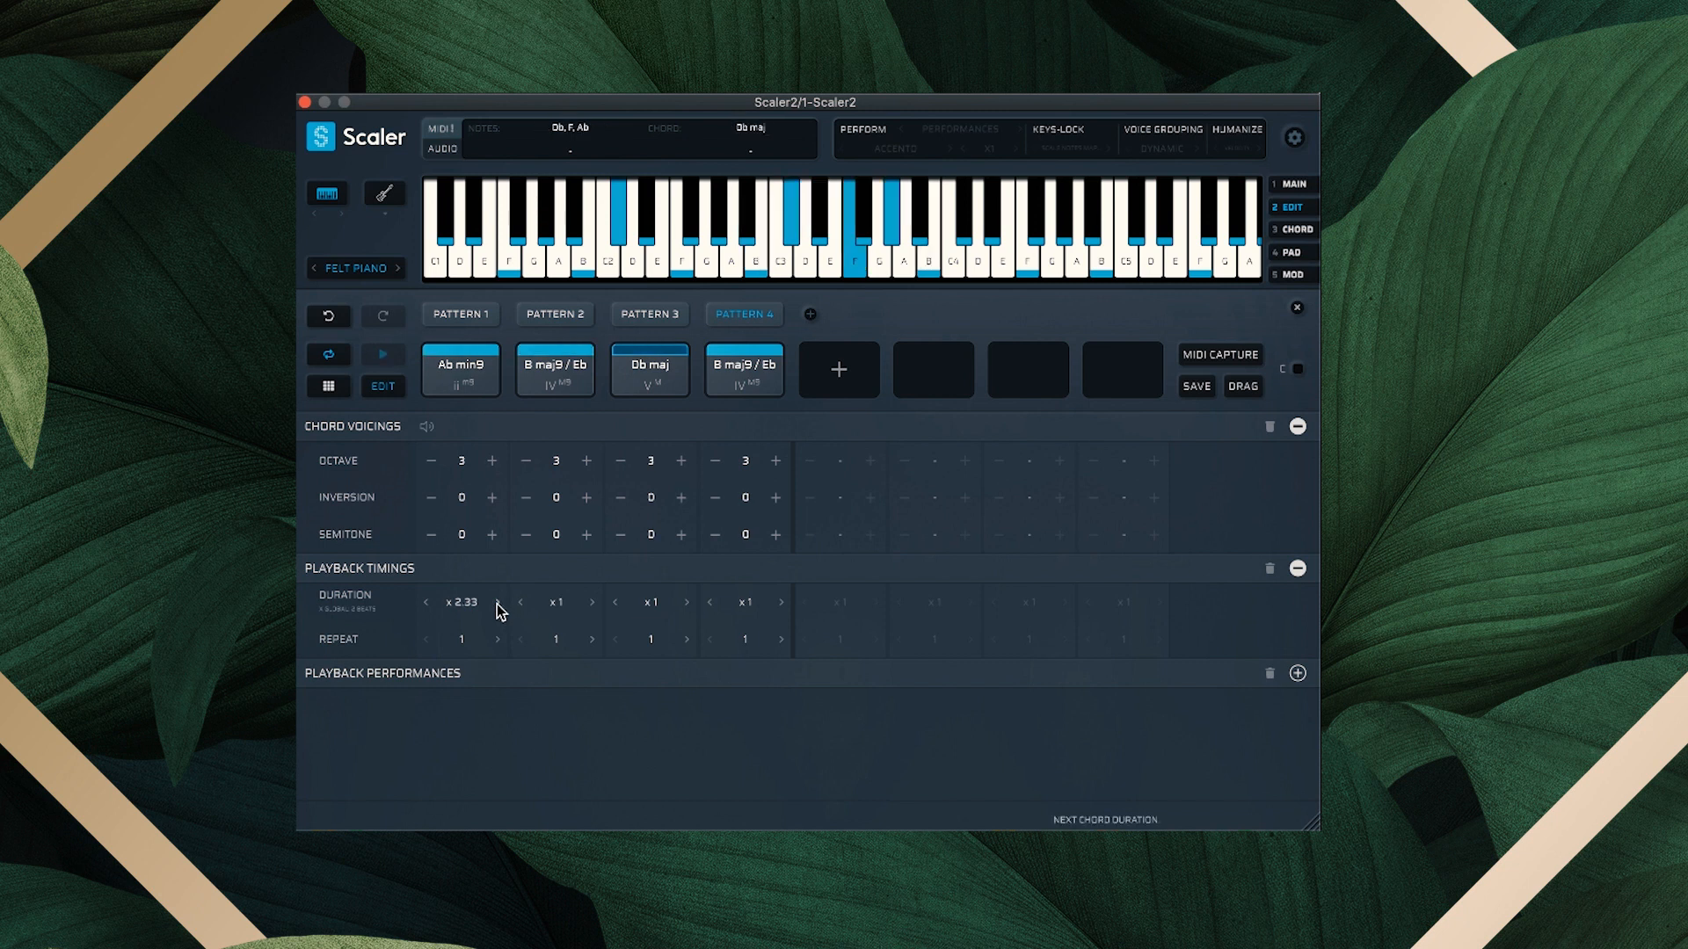
pyautogui.click(496, 603)
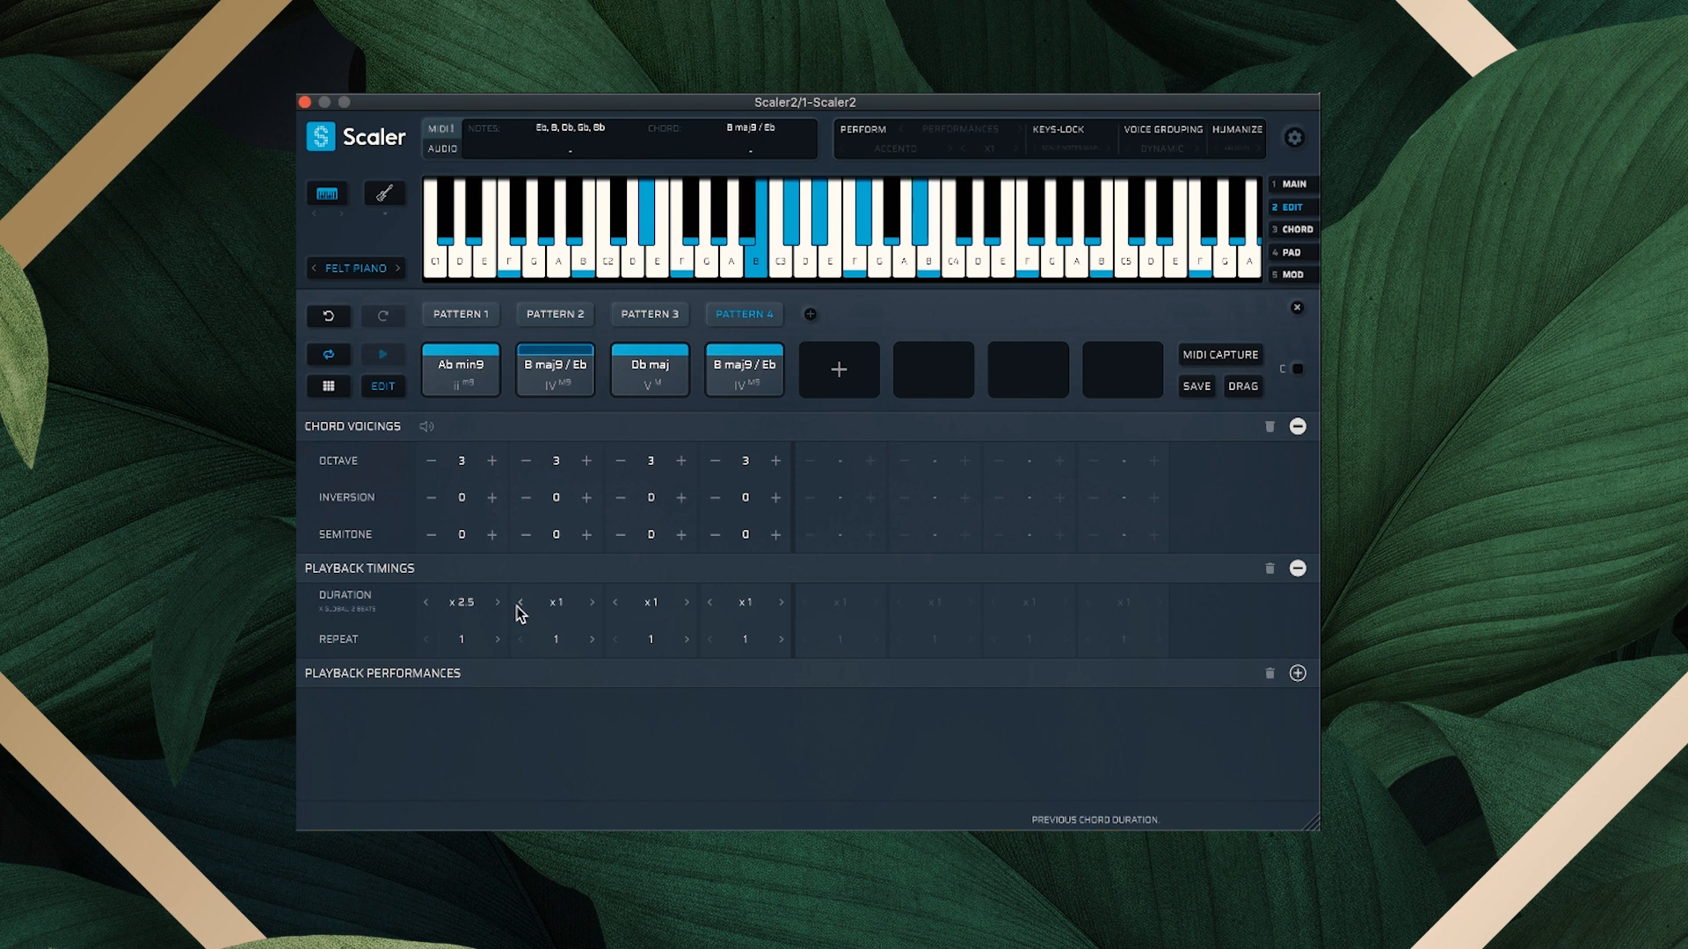
pyautogui.click(497, 603)
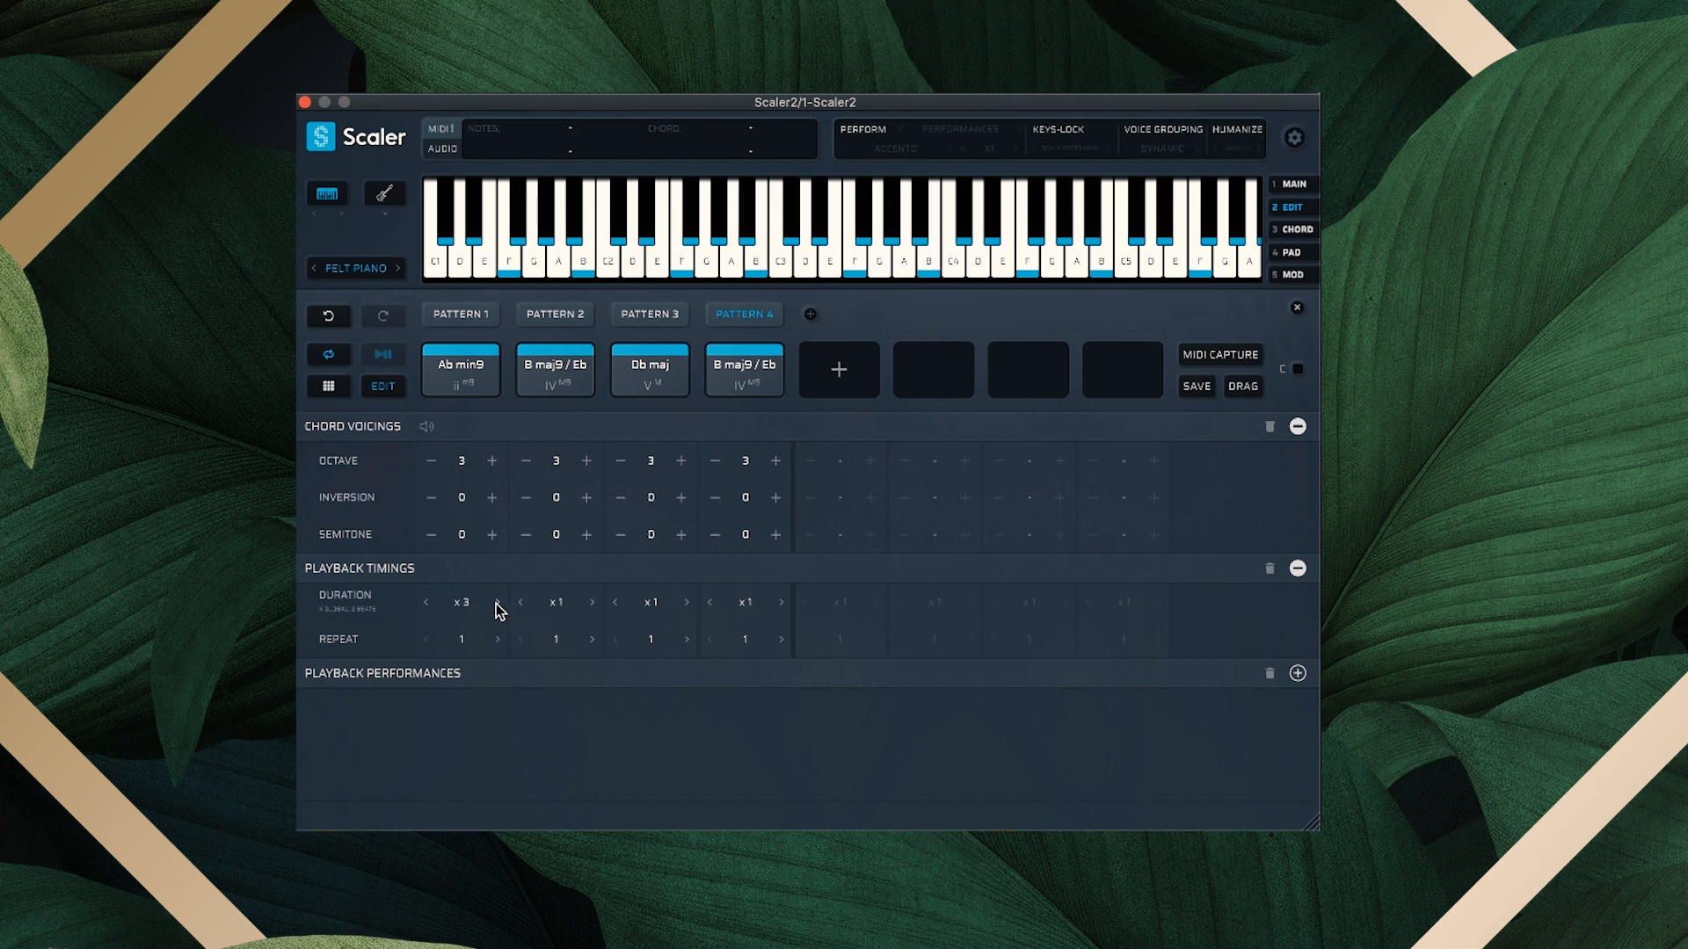
# Lengthen the Db maj chord to x3 and show the patterns as pads
pyautogui.click(381, 355)
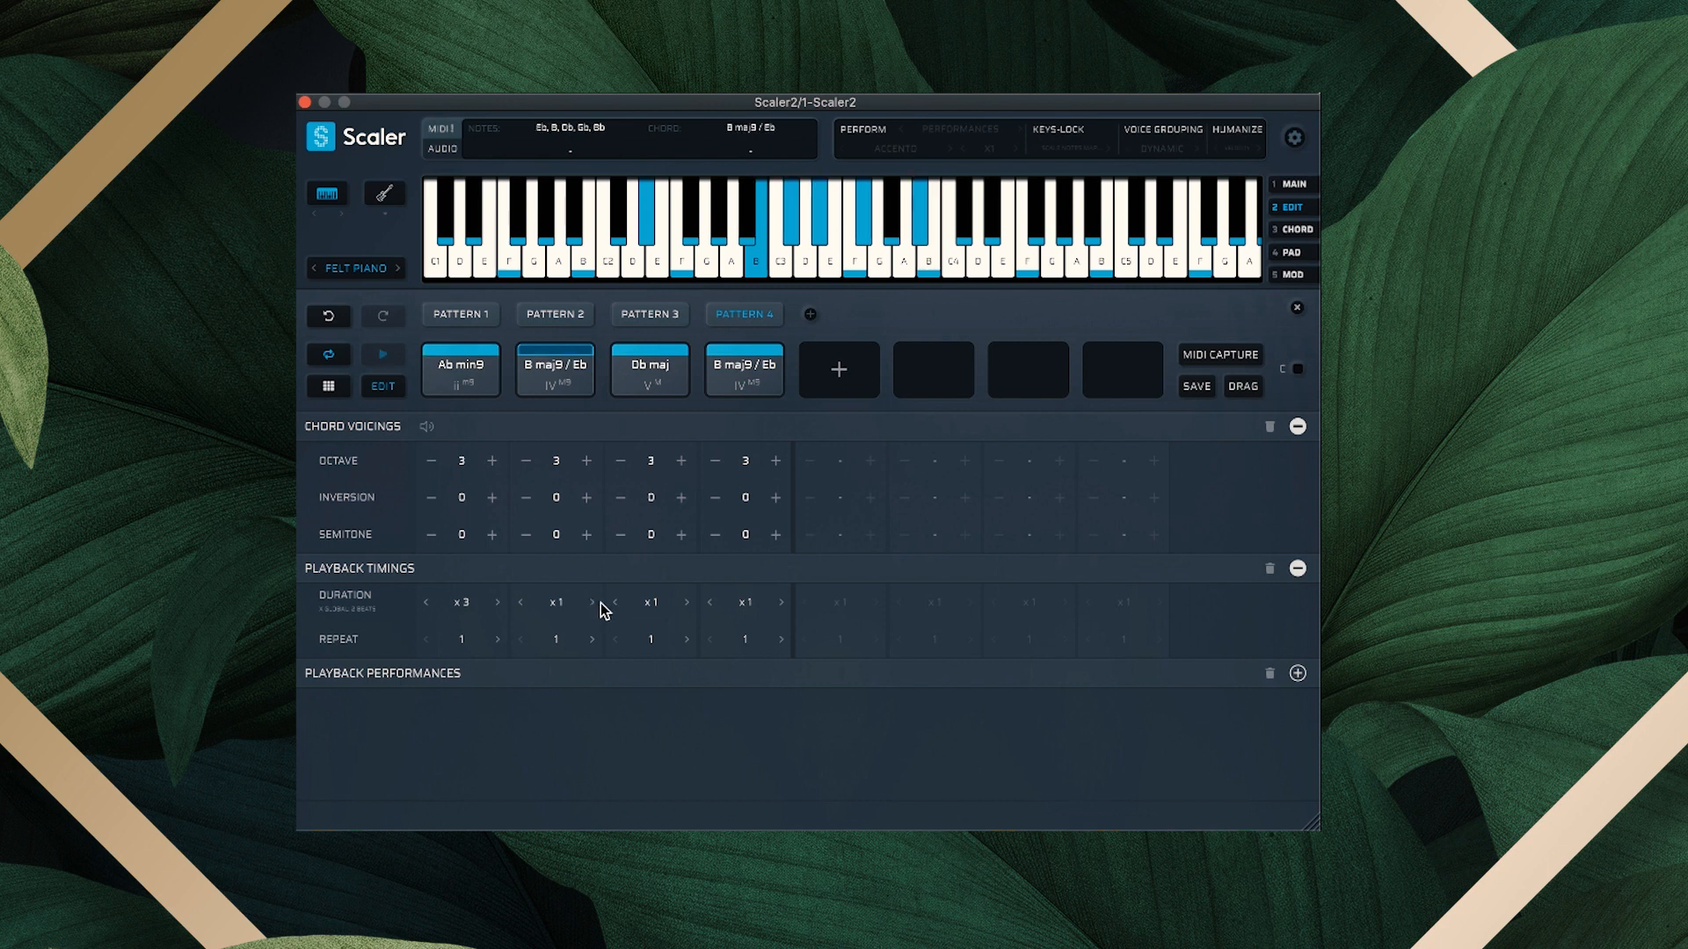
pyautogui.click(383, 355)
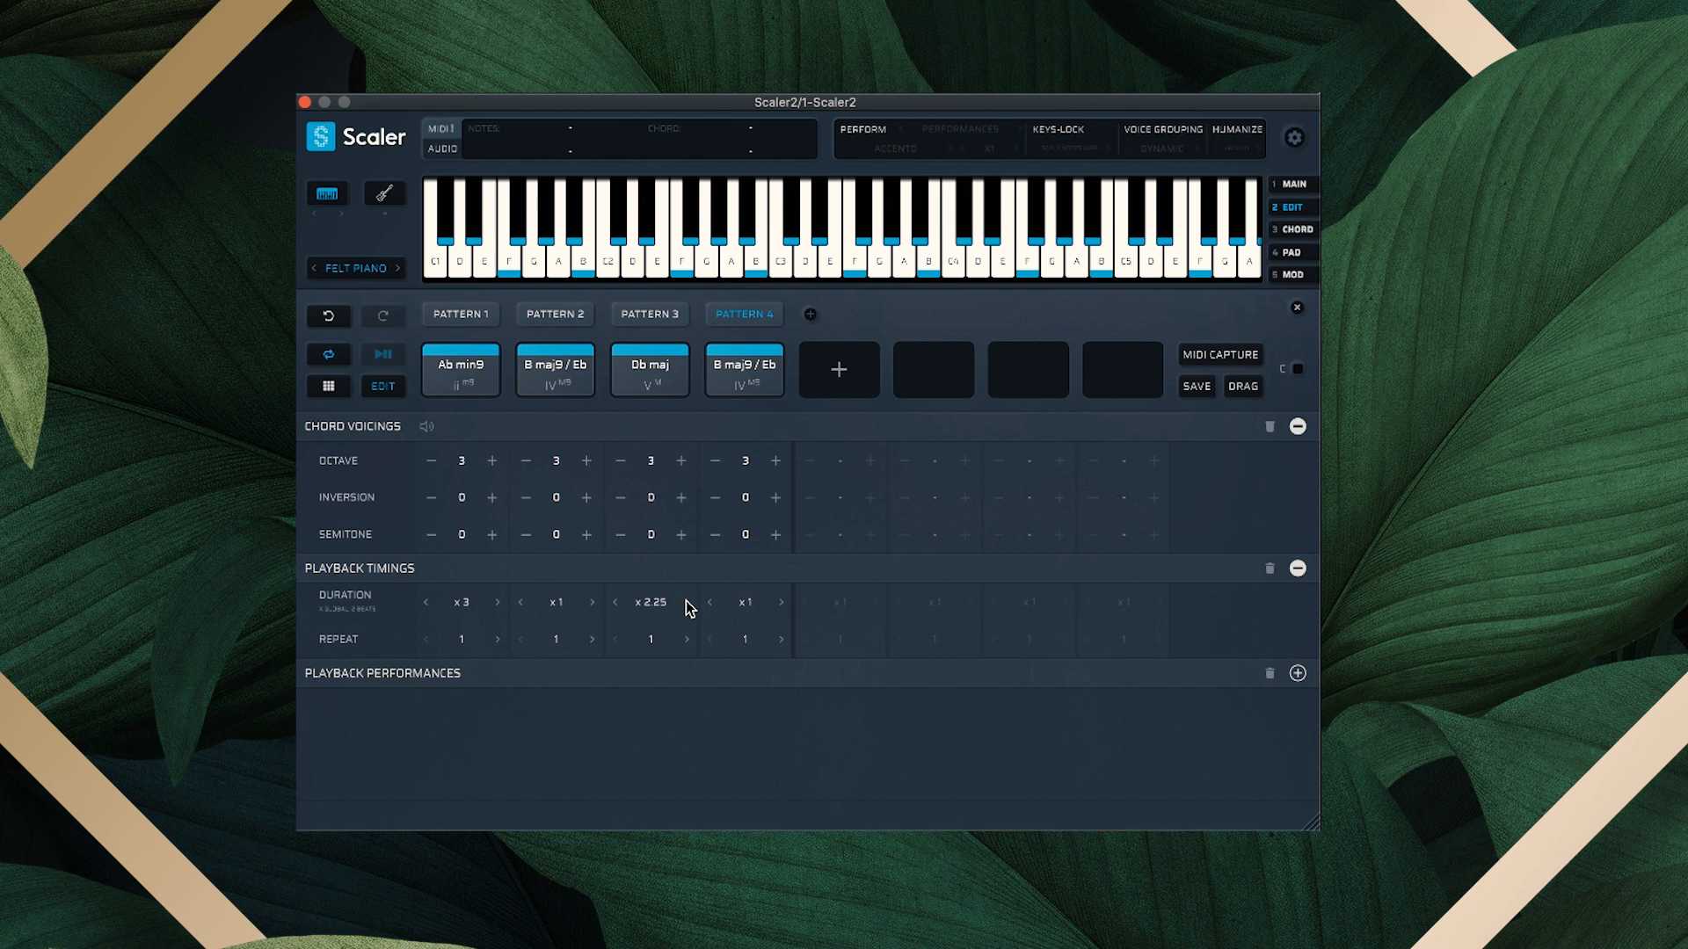
pyautogui.click(687, 603)
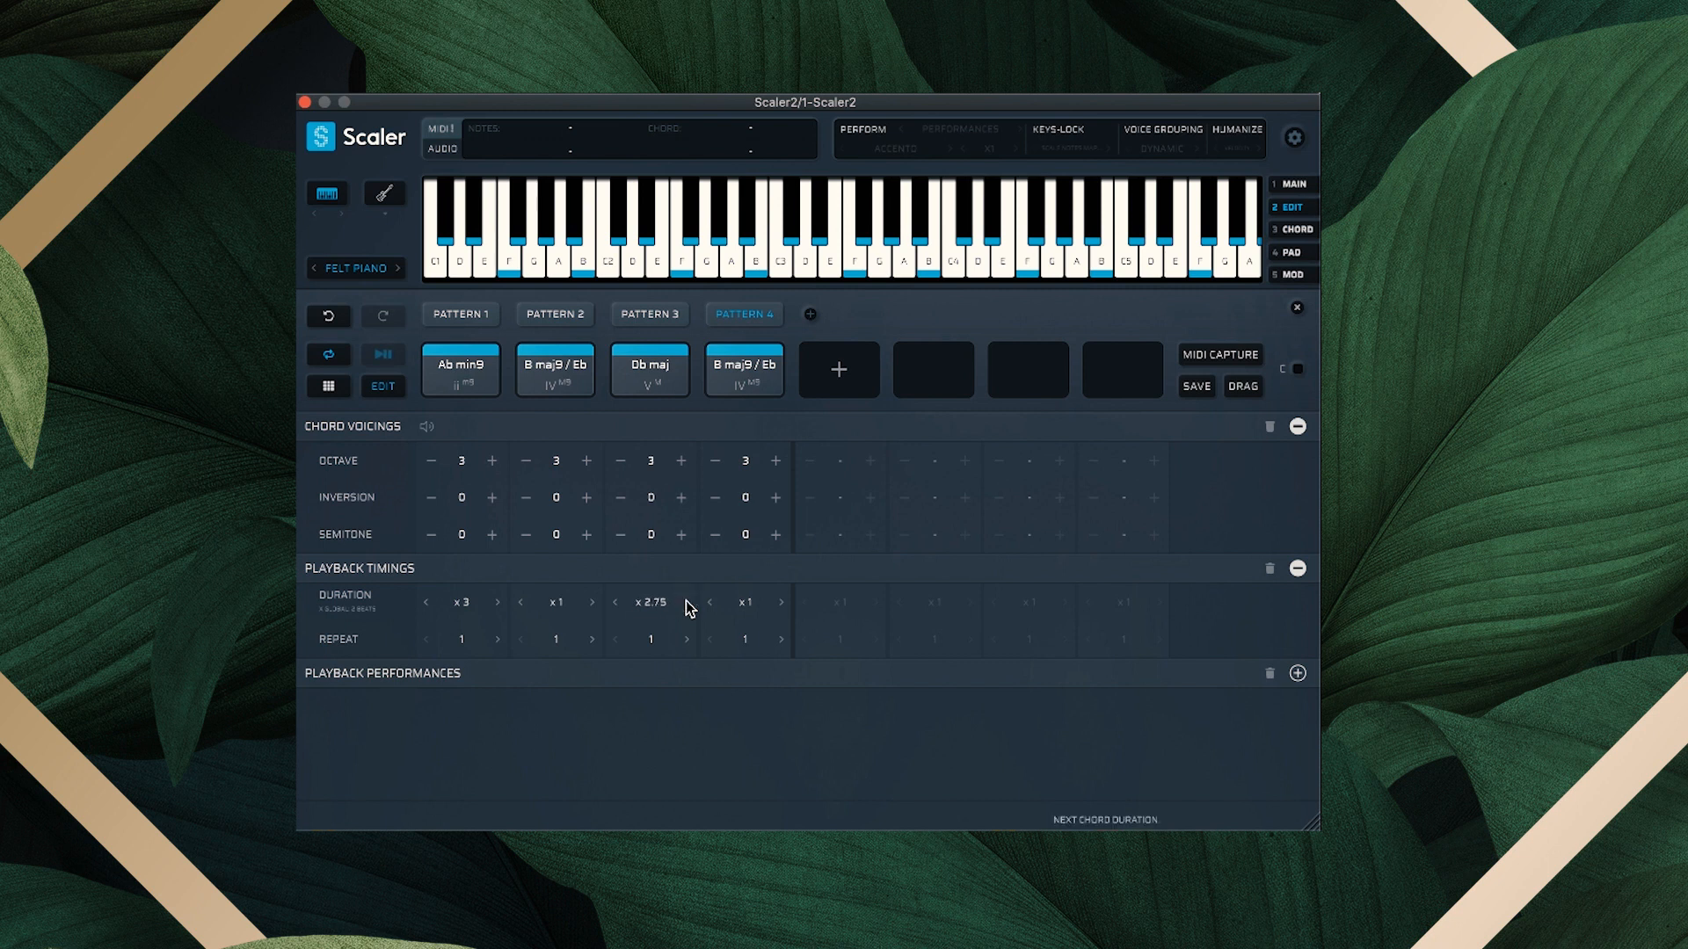
pyautogui.click(686, 601)
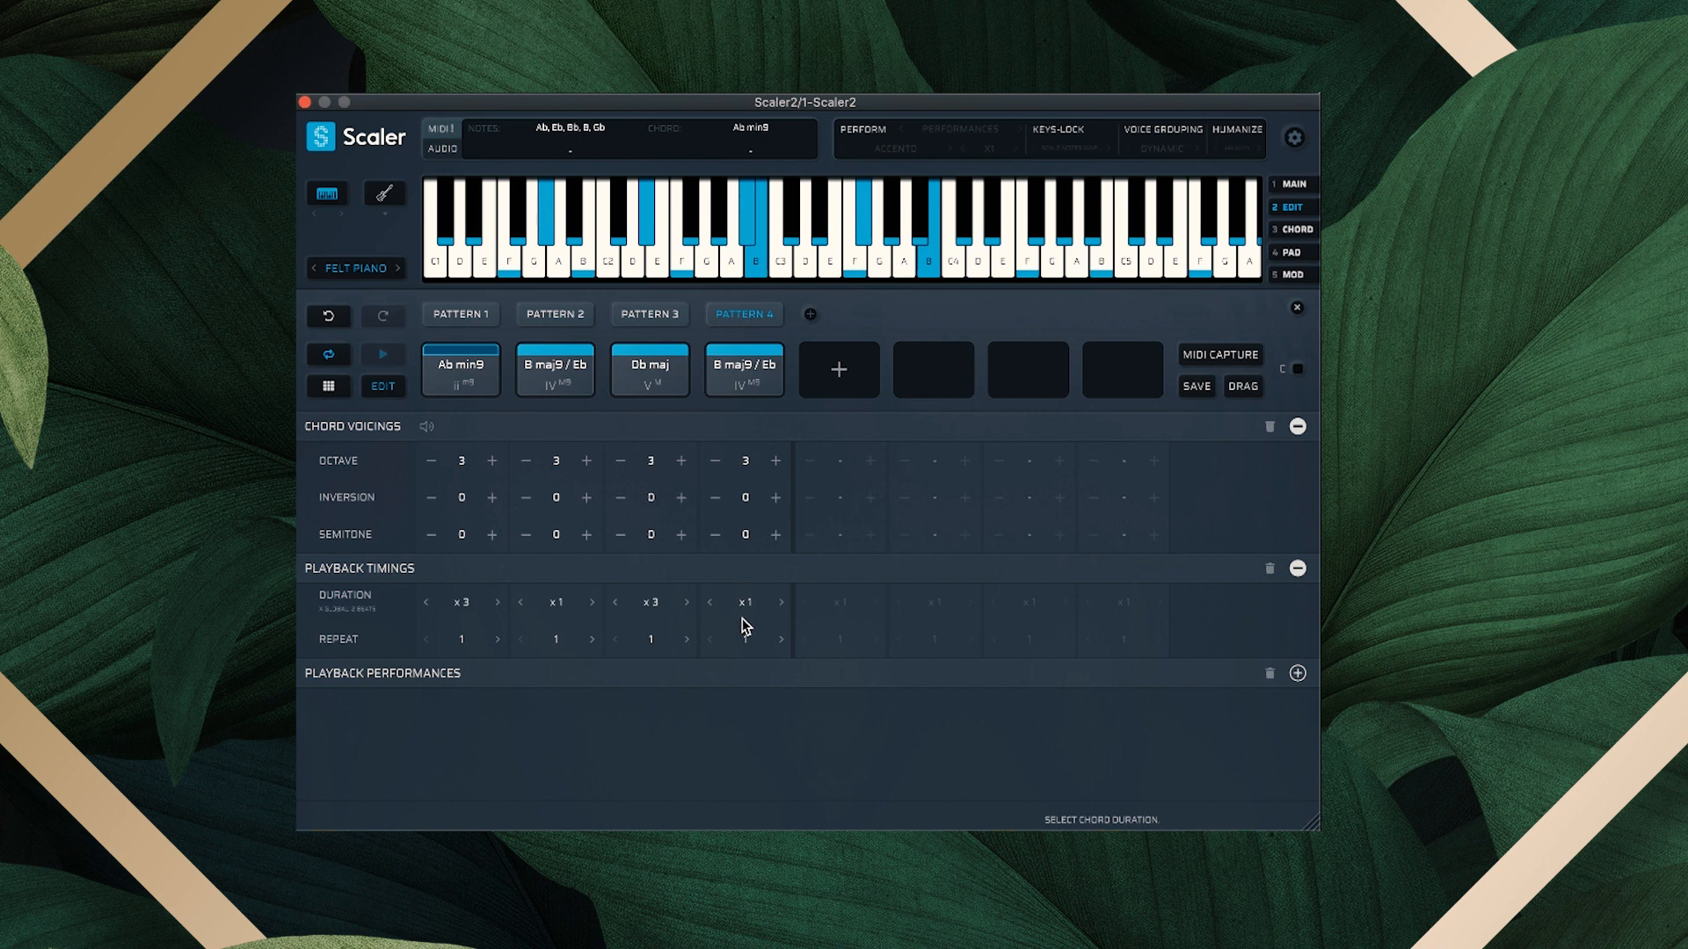
pyautogui.click(648, 369)
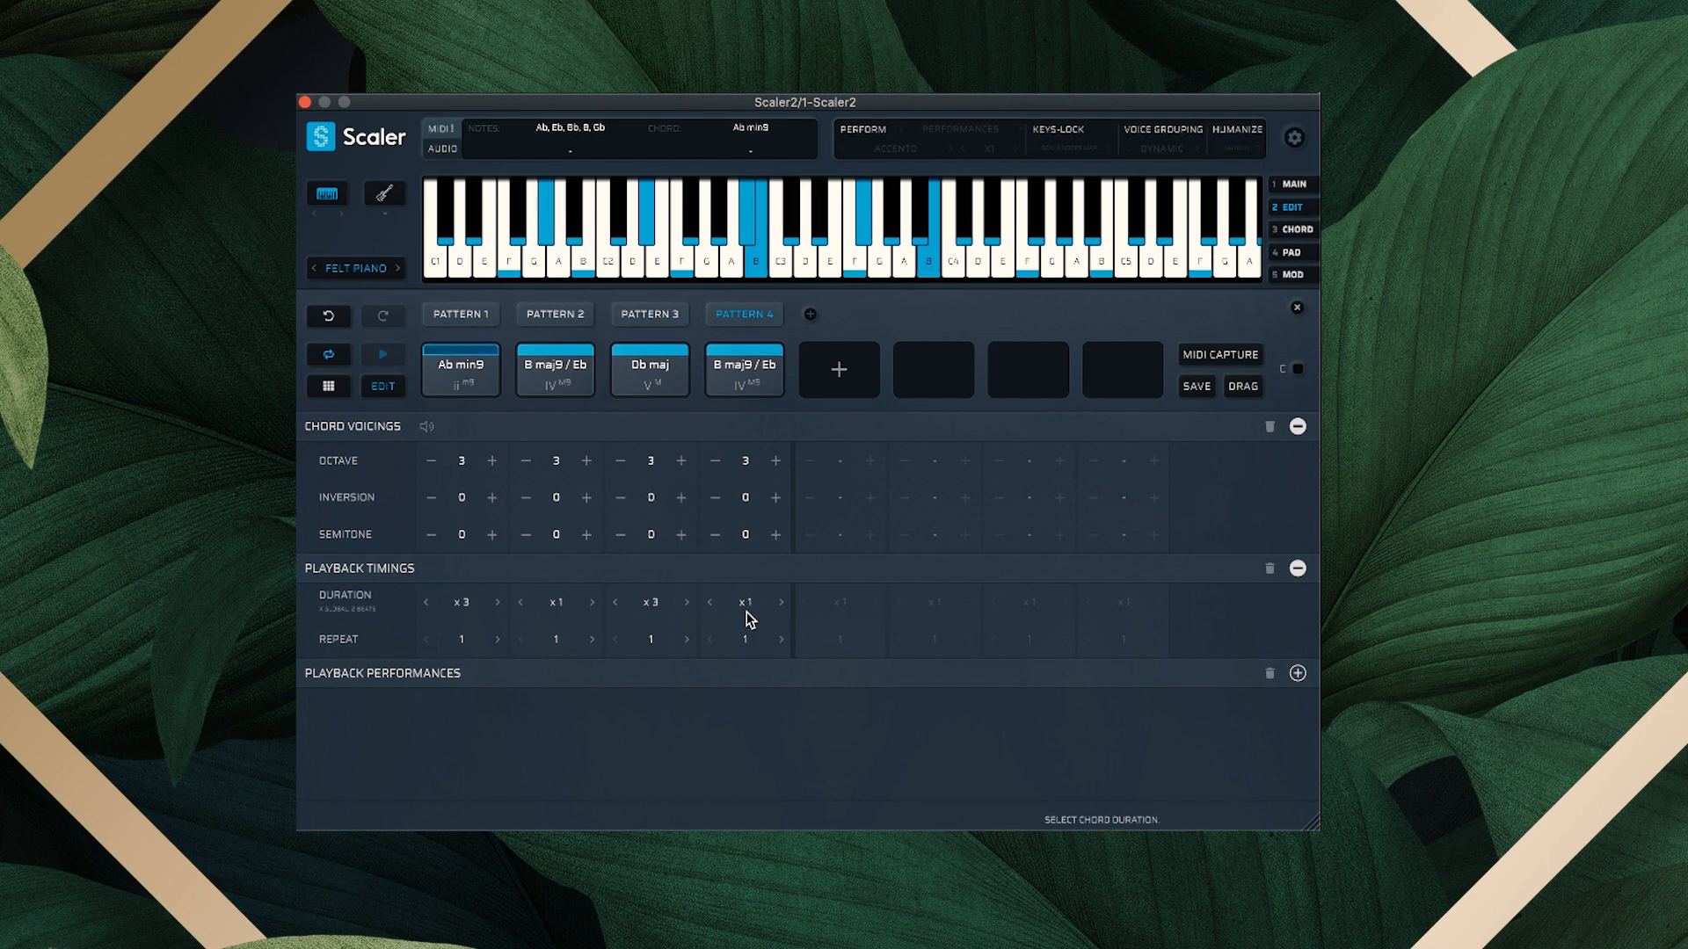
pyautogui.click(1293, 252)
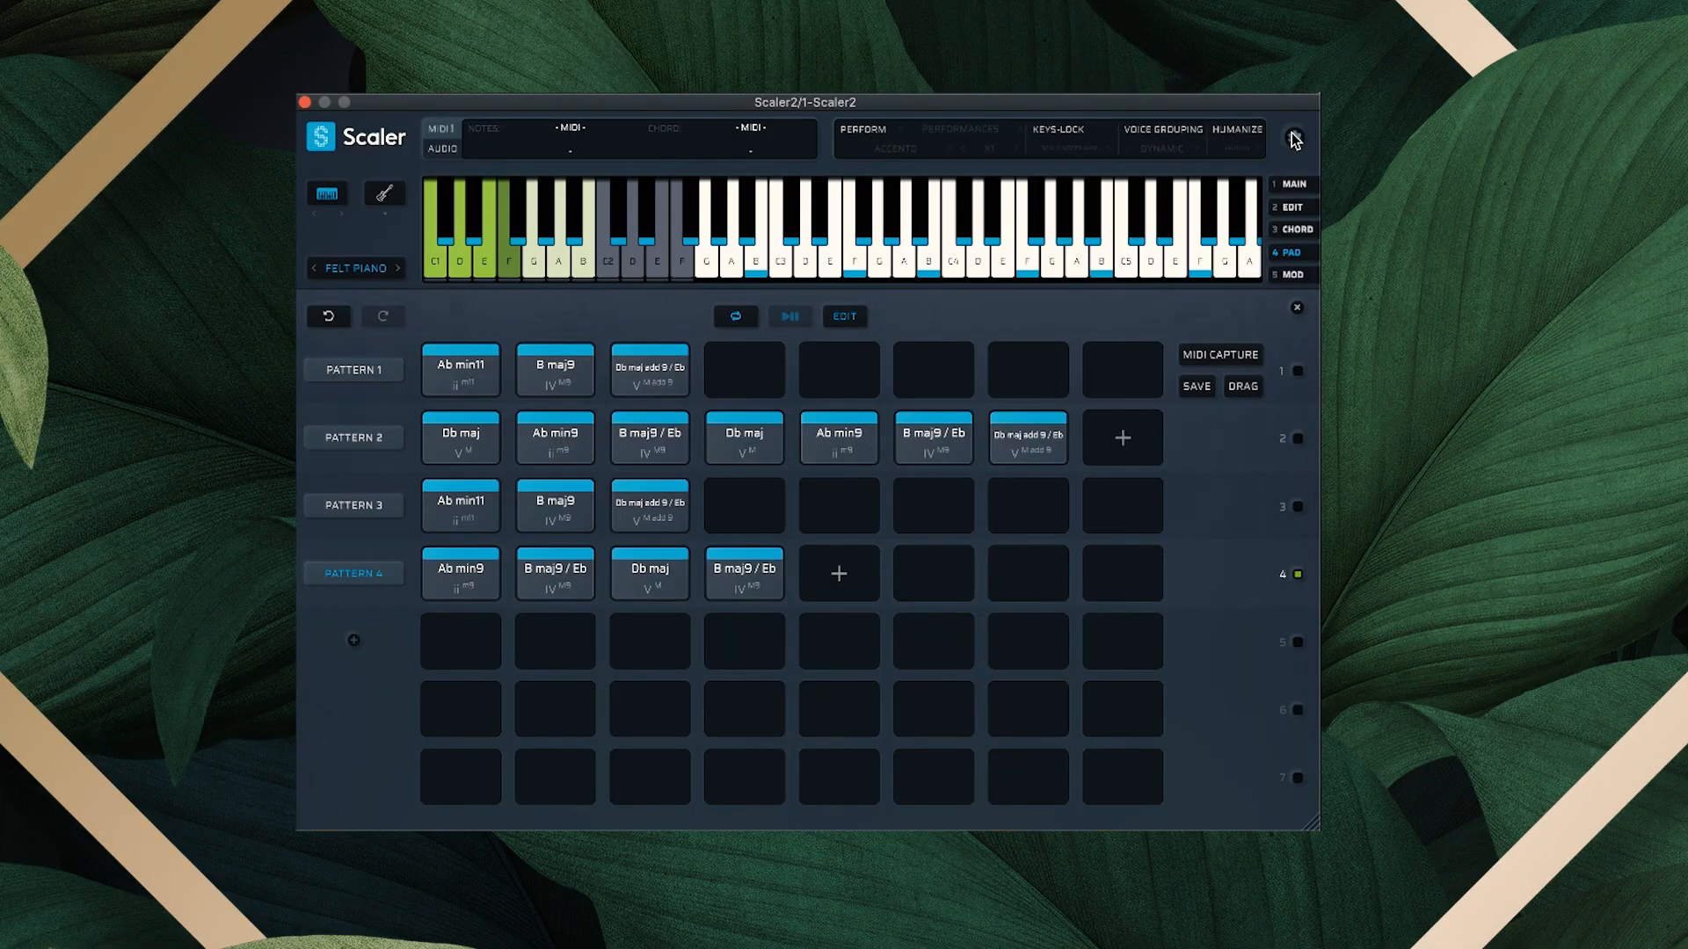
# Open Scaler 2's Settings panel from the gear icon
pyautogui.click(1294, 131)
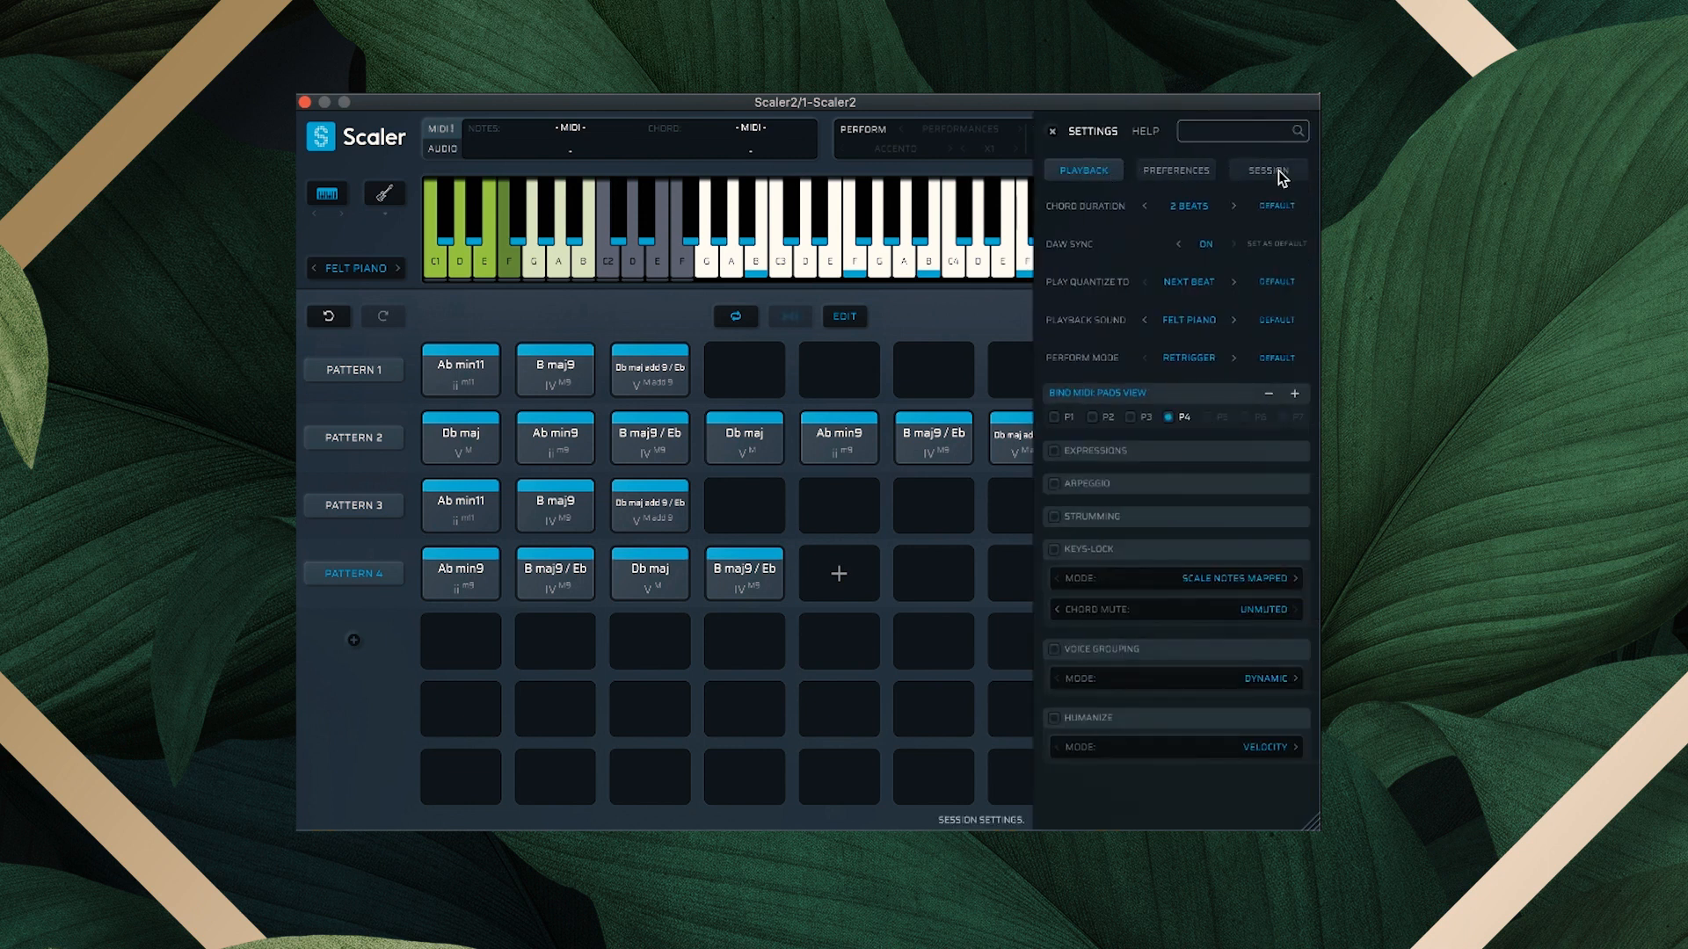
# Refresh Session Sync, tick sound, articulation, scale and progression, and sync both instances
pyautogui.click(1267, 169)
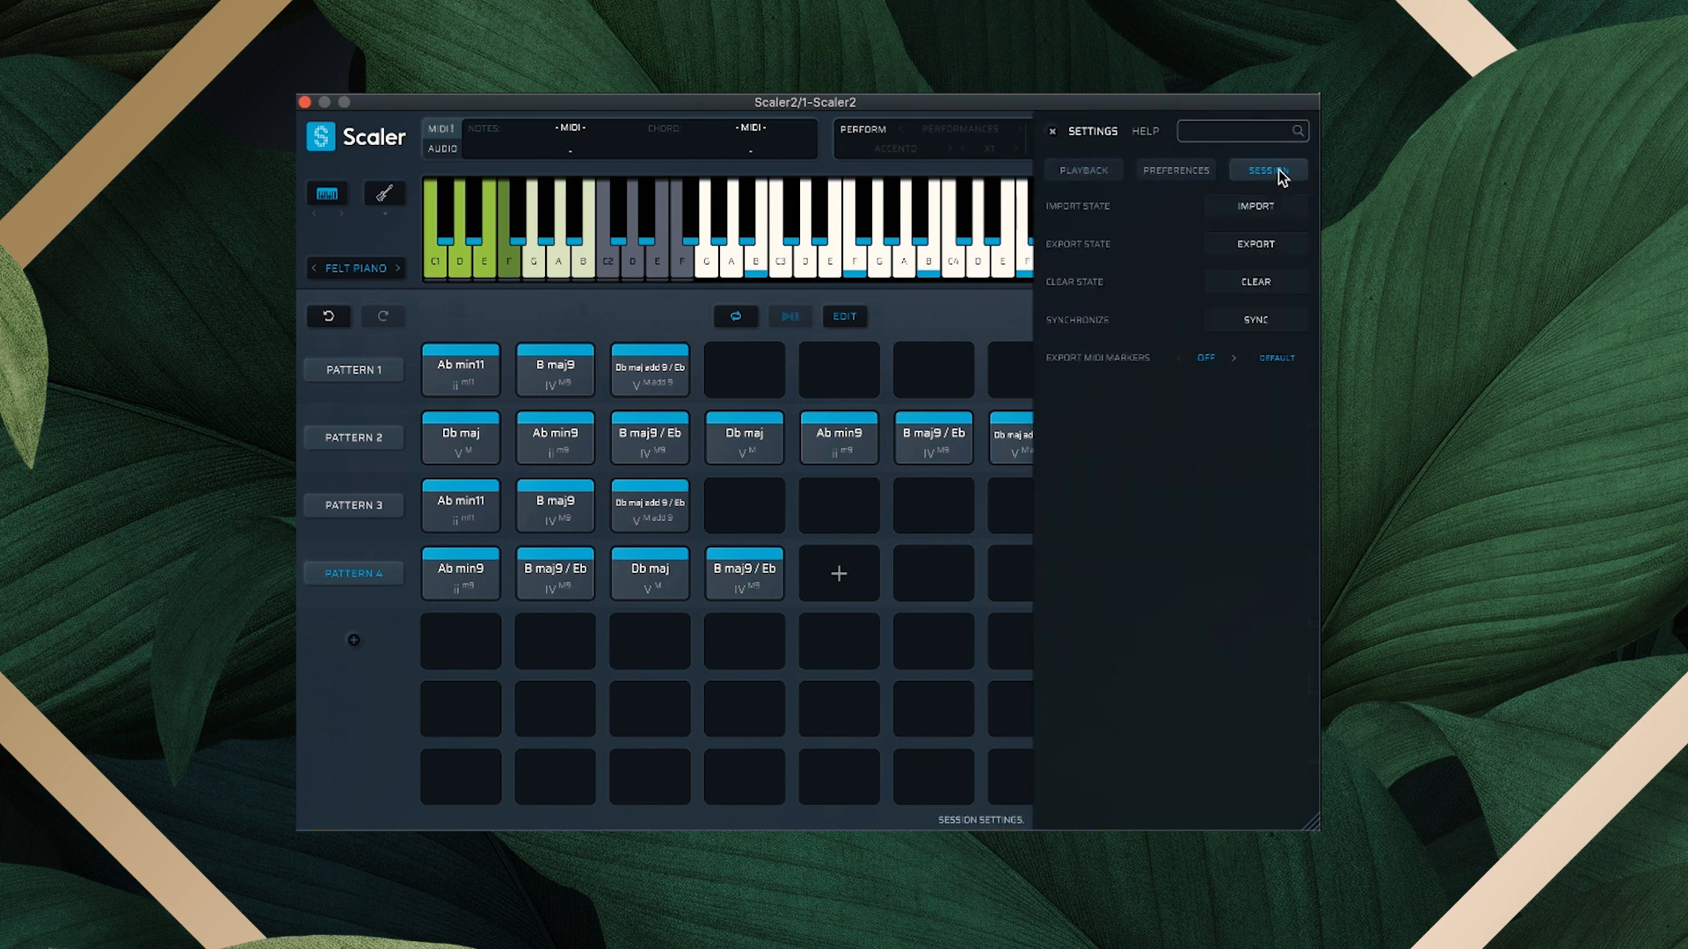
pyautogui.click(1252, 320)
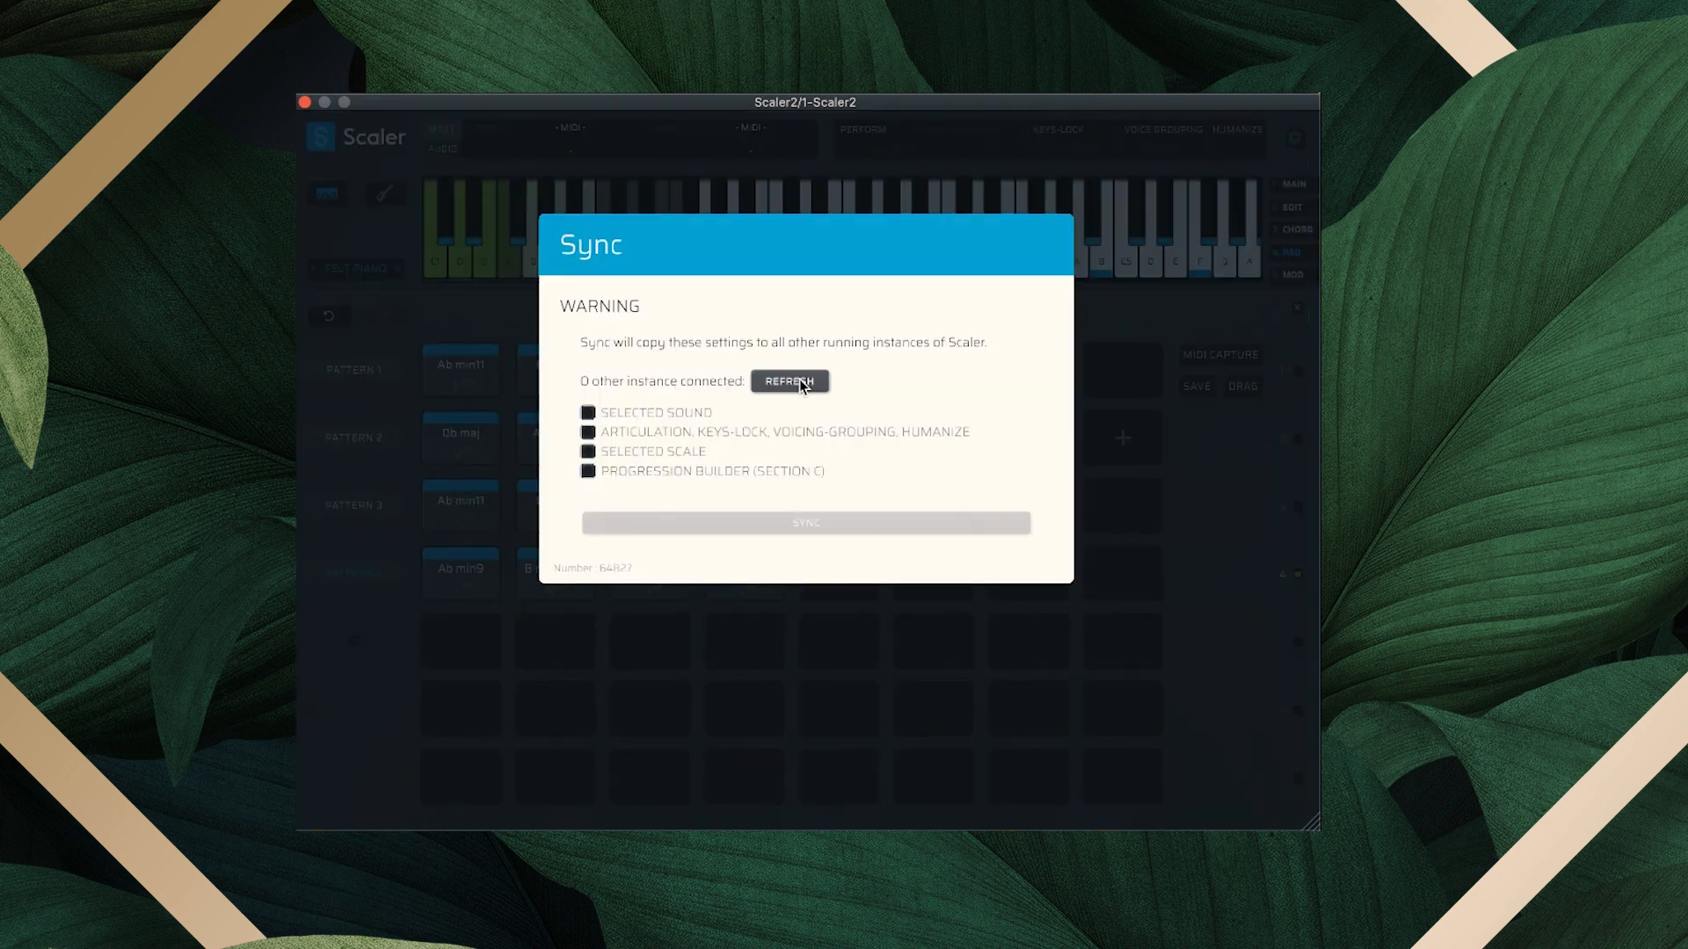
pyautogui.click(793, 381)
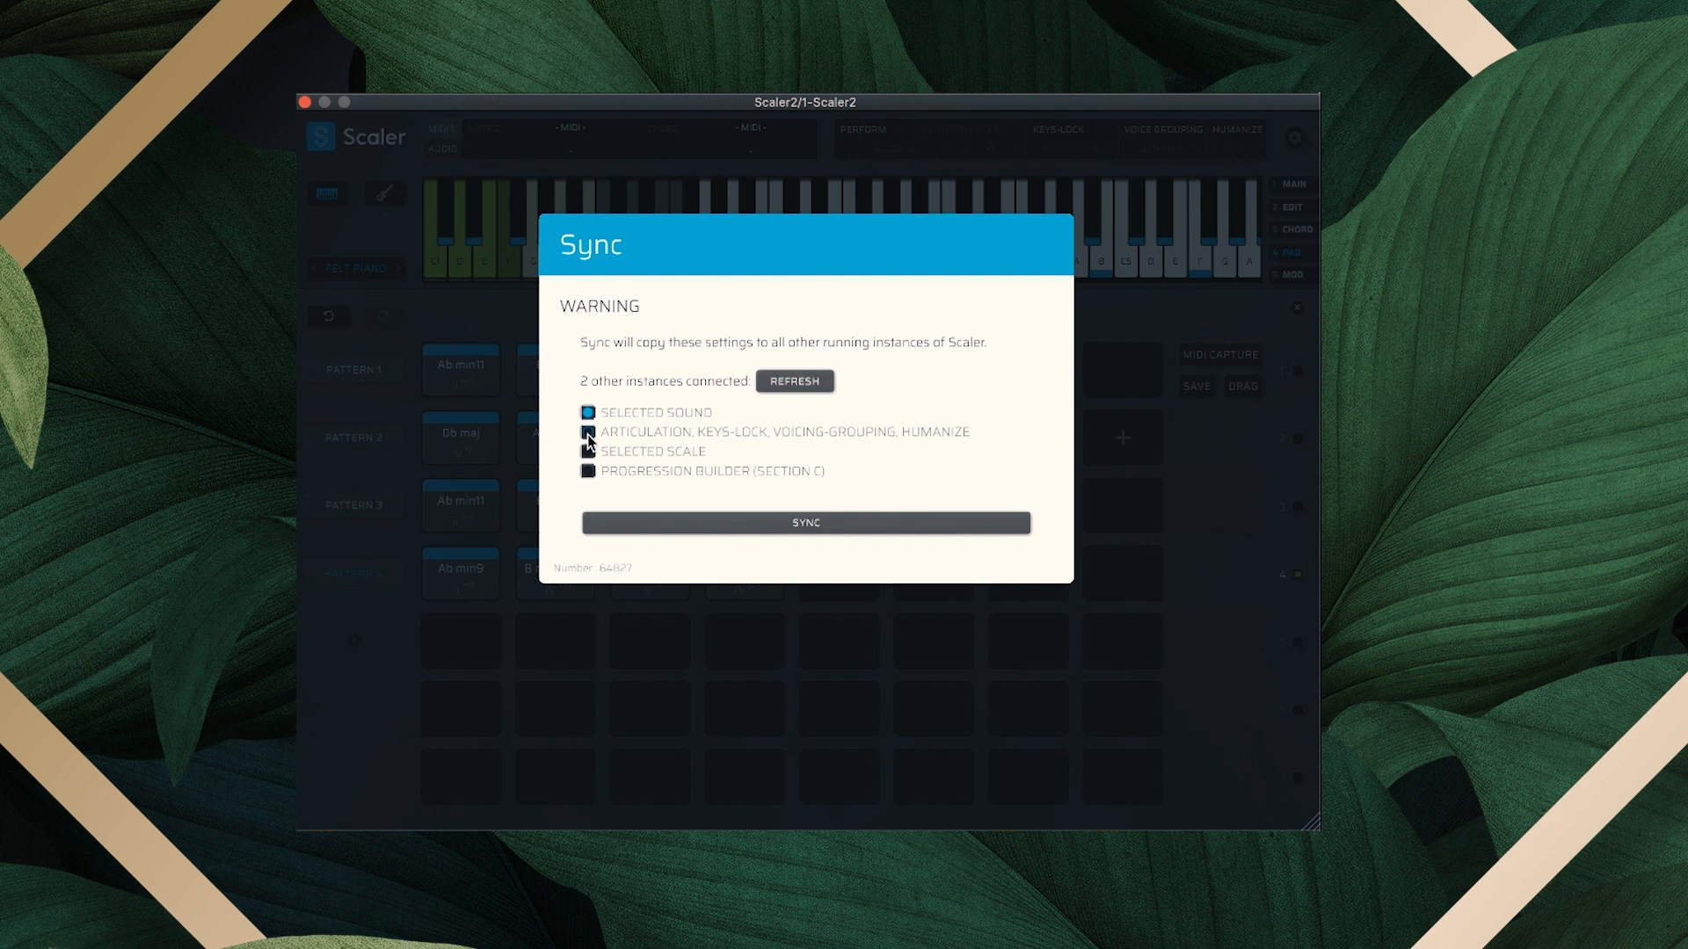
pyautogui.click(588, 432)
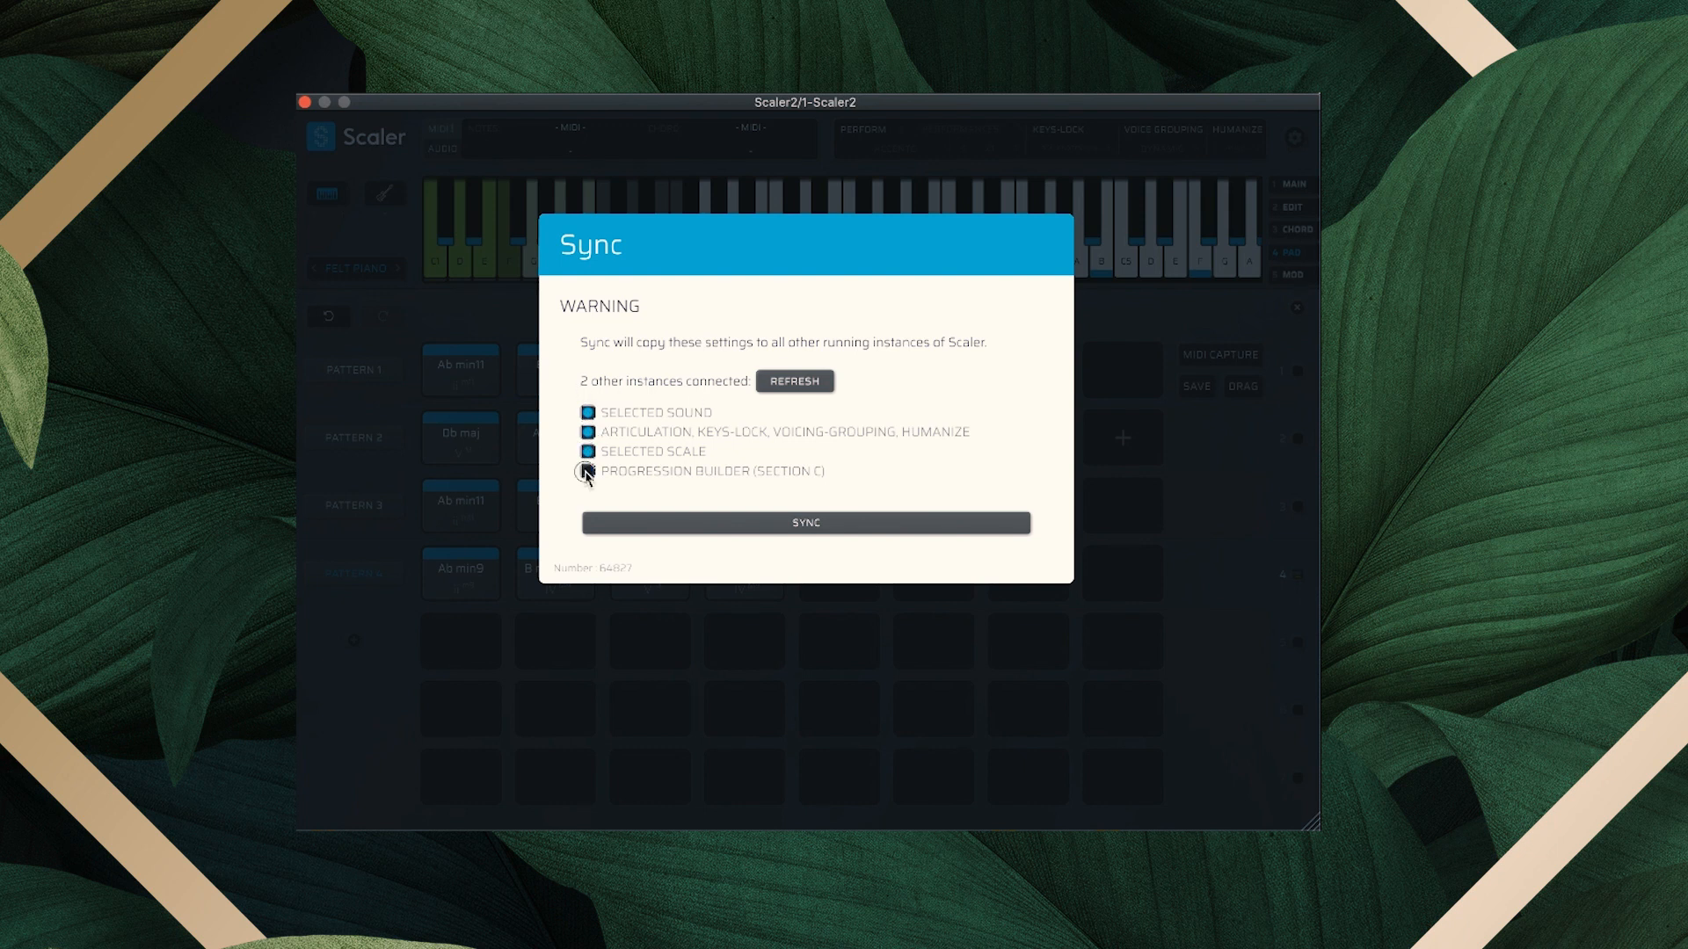
pyautogui.click(805, 522)
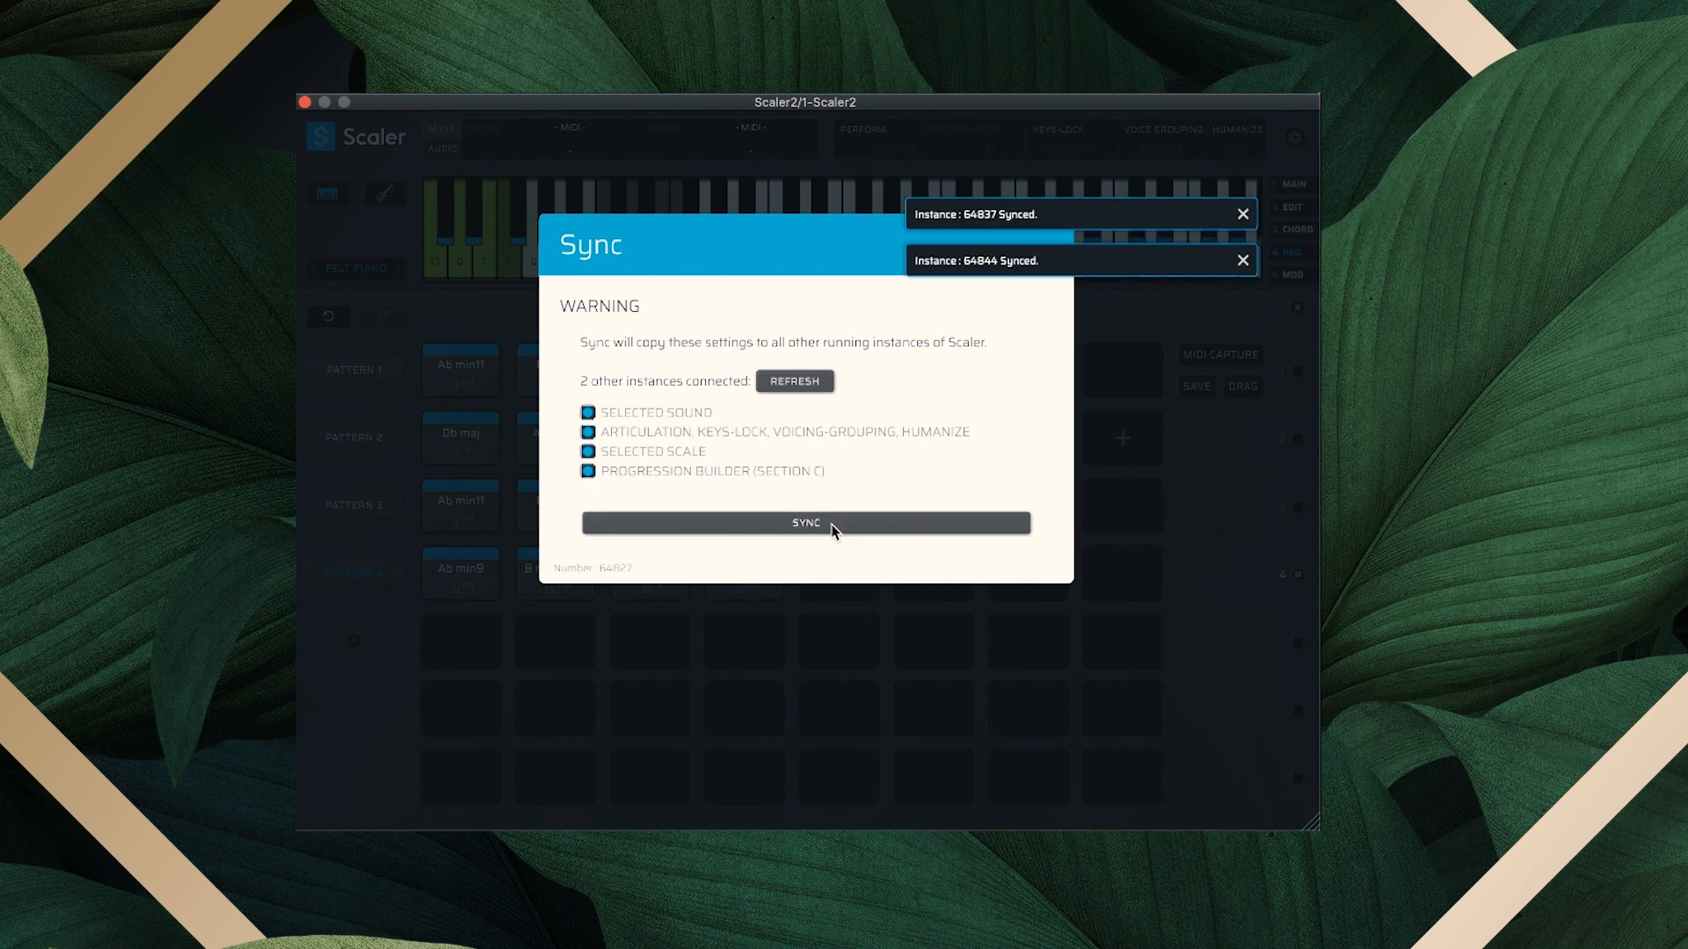
pyautogui.click(804, 523)
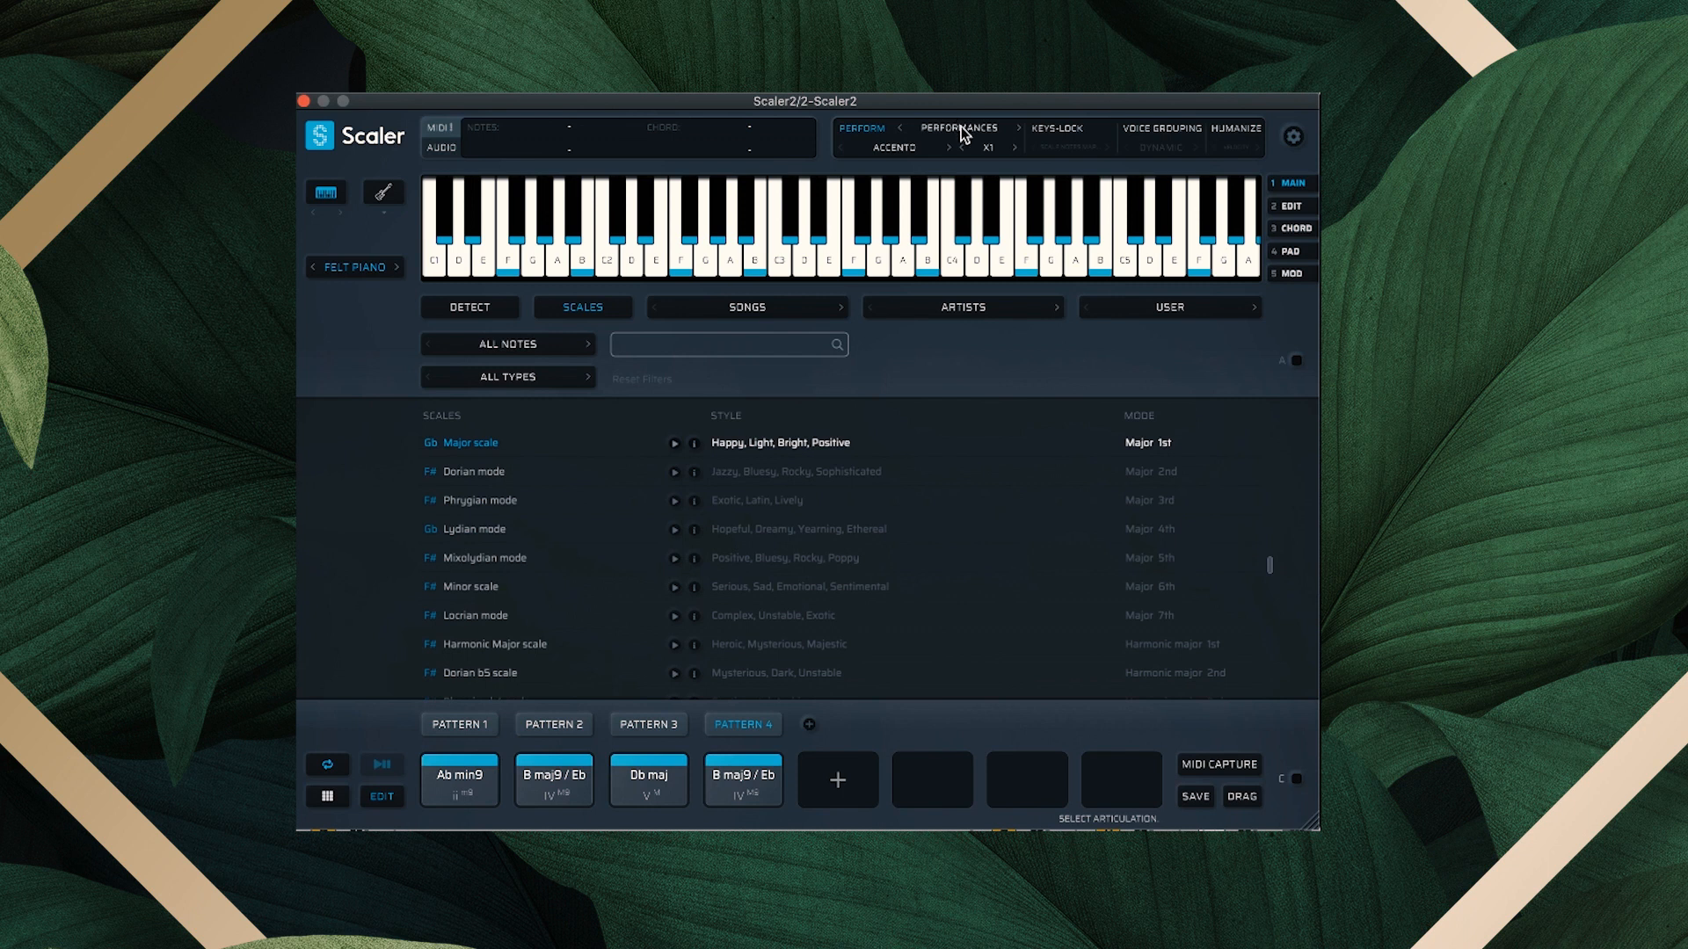
# Switch this Scaler 2 instance to Bass Funk 1 performances with the Saw Bass sound
pyautogui.click(1016, 128)
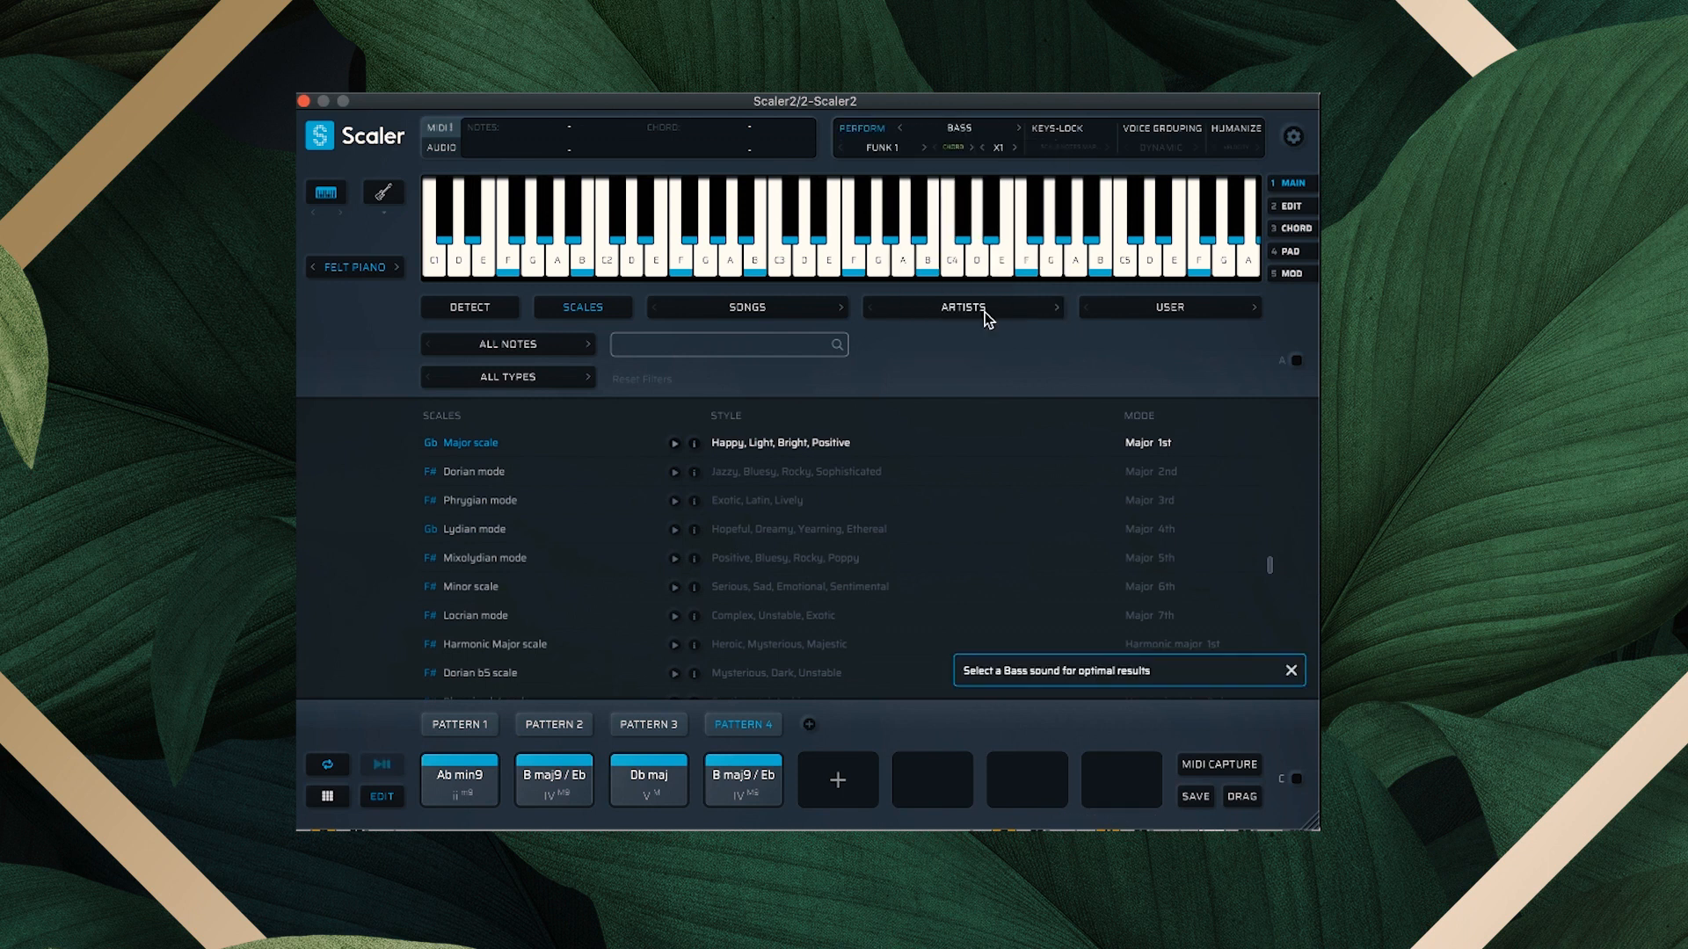
pyautogui.click(354, 265)
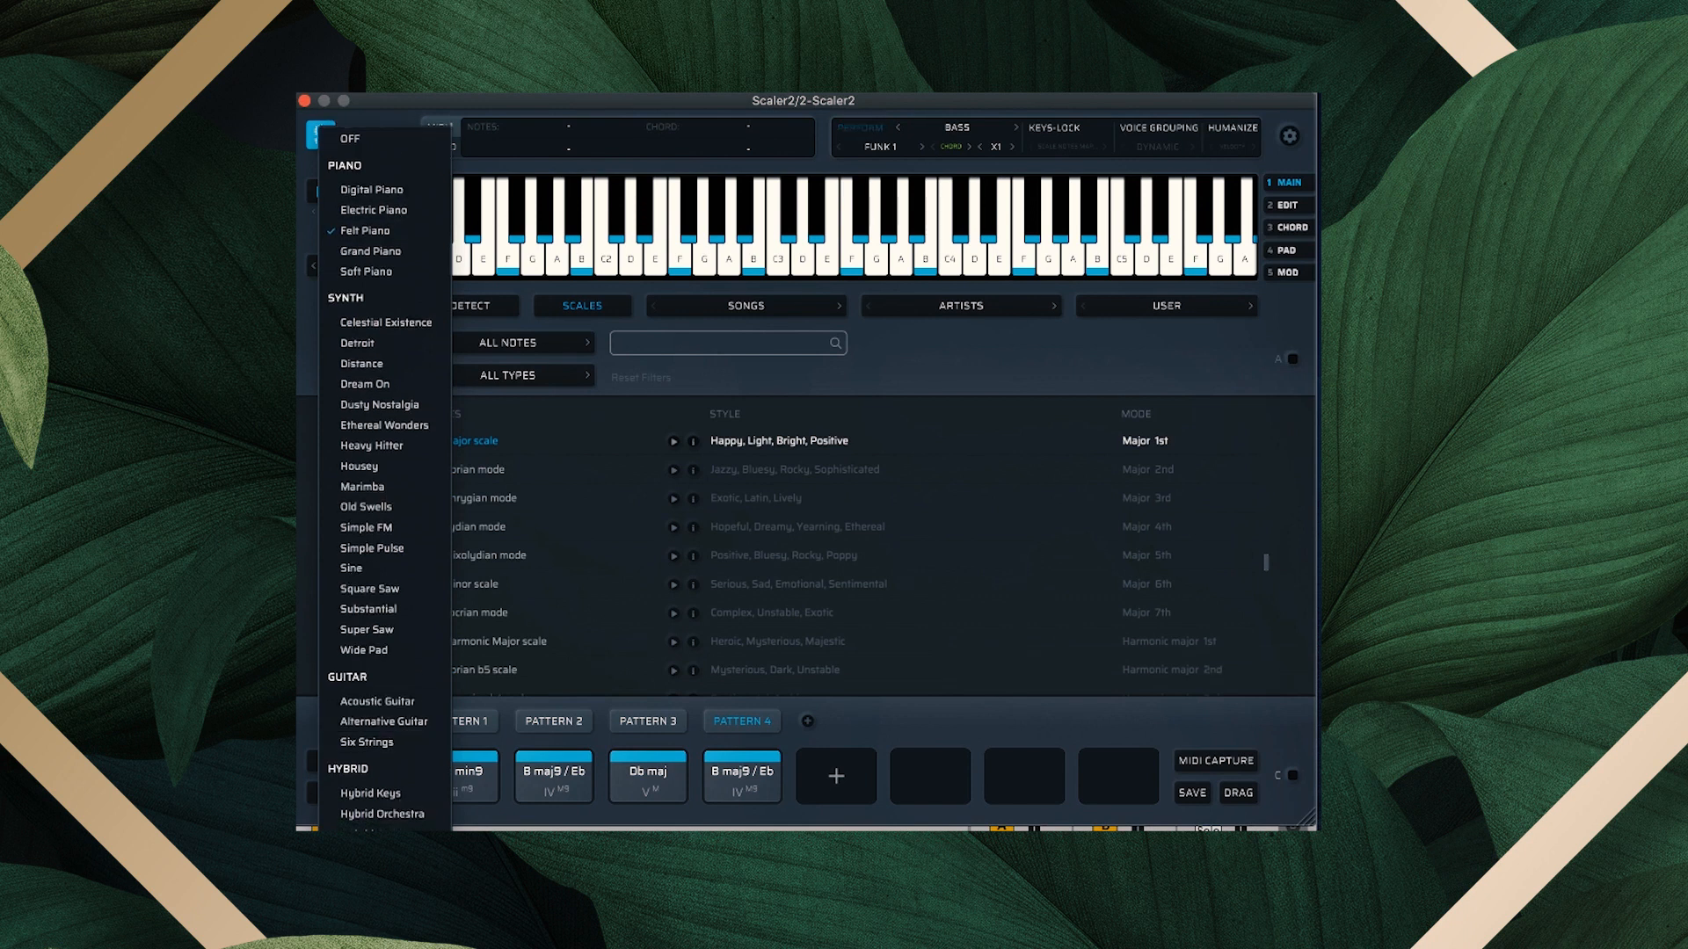
pyautogui.click(902, 350)
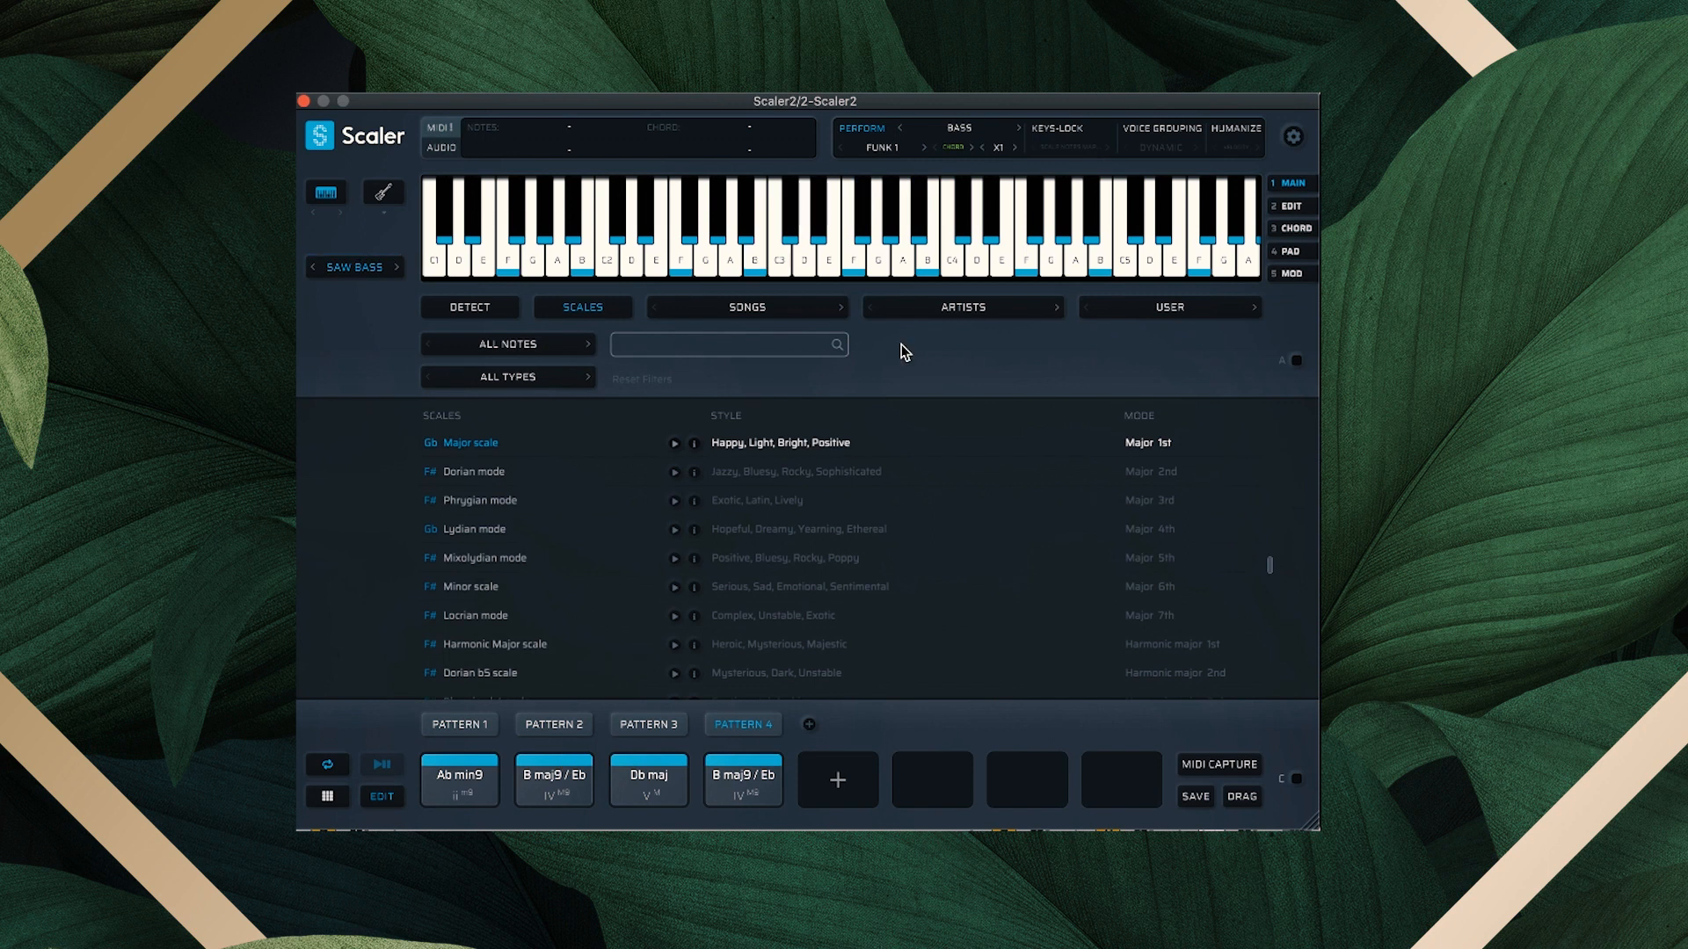
# Choose the Urban 2 bass performance style and play Pattern 1
pyautogui.click(881, 148)
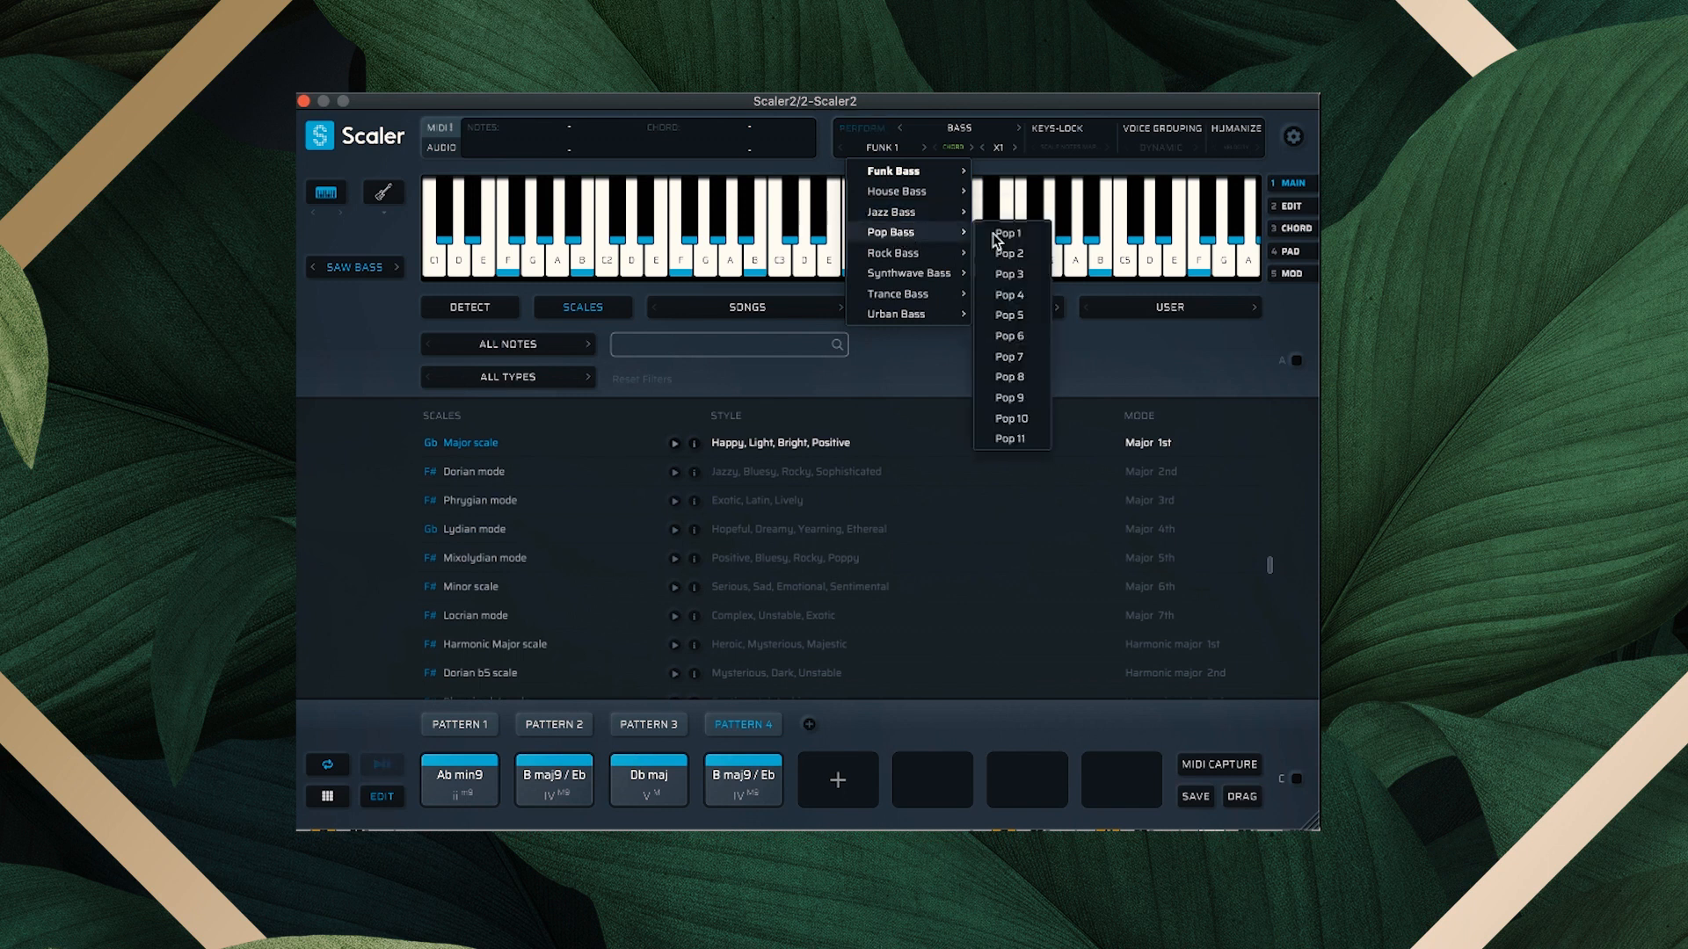
pyautogui.moveTo(1022, 241)
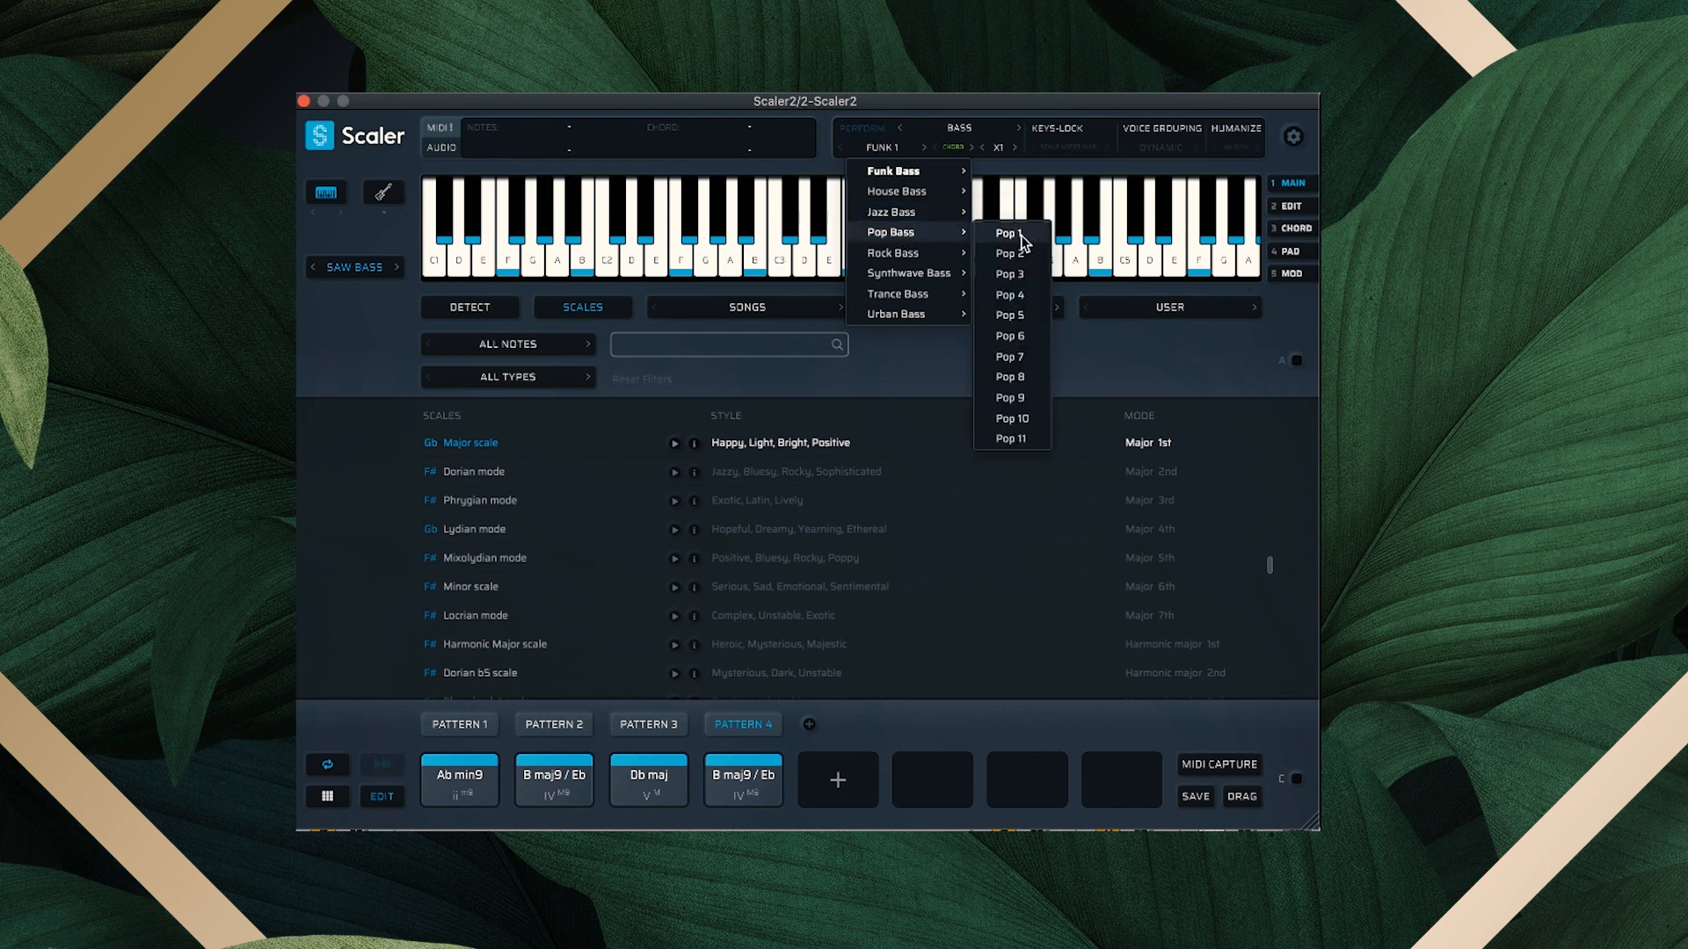
pyautogui.click(1008, 253)
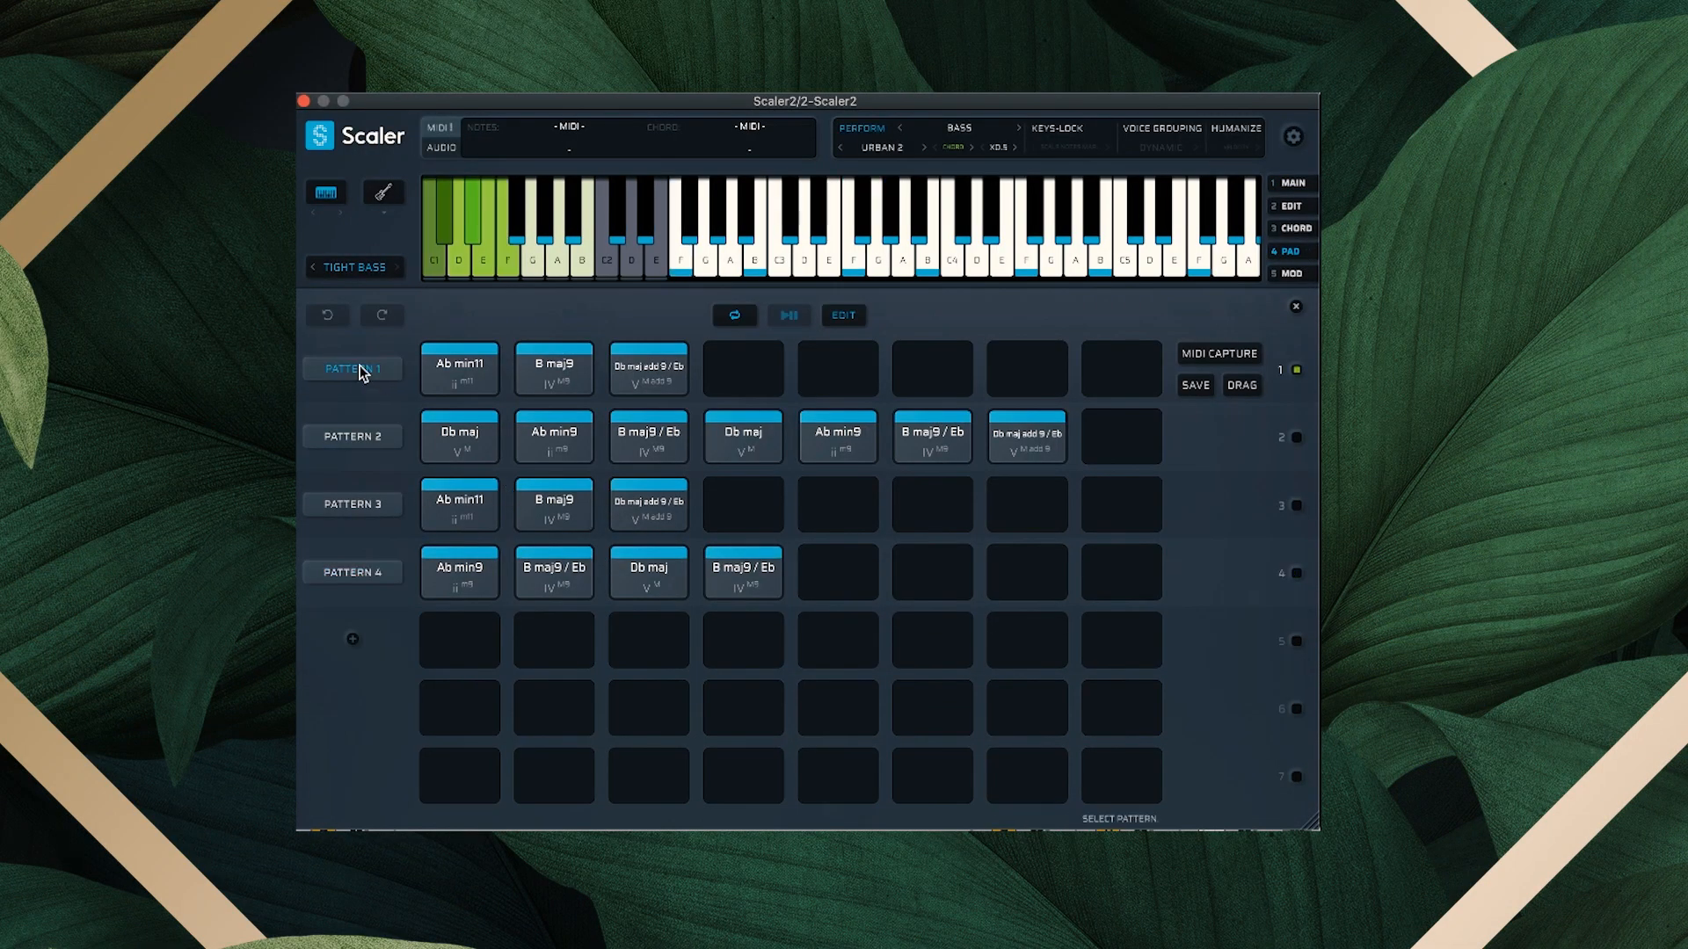
pyautogui.click(352, 572)
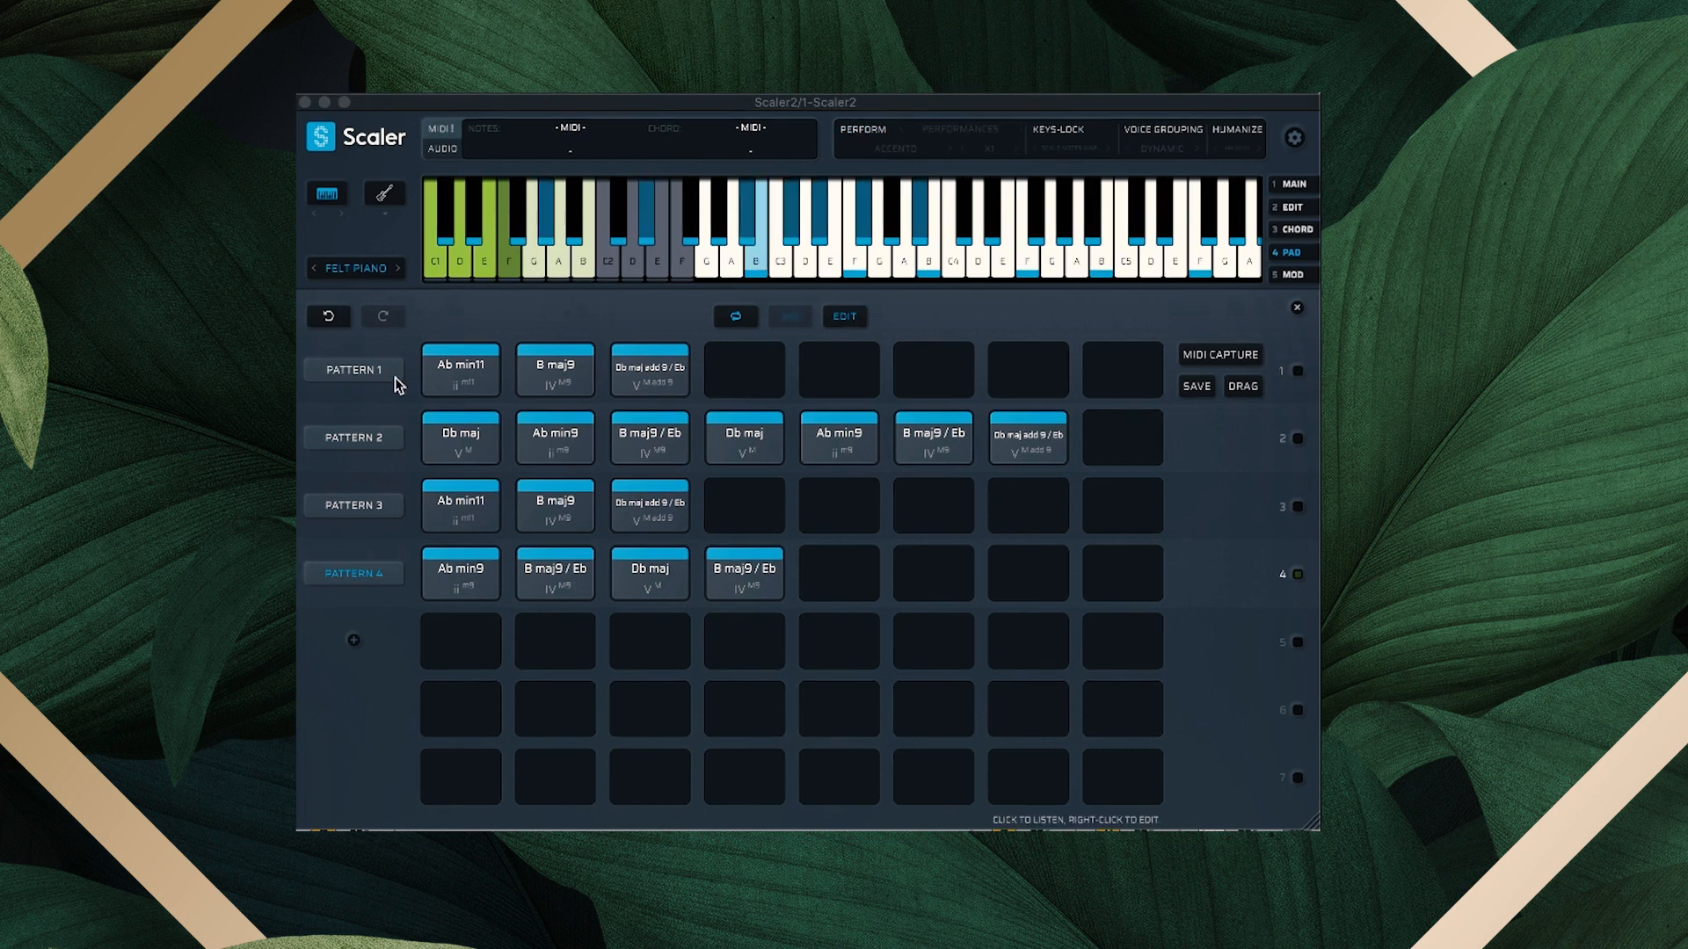
# Play Pattern 1 on the chord instance and bring up the third Scaler 2 instance
pyautogui.click(353, 370)
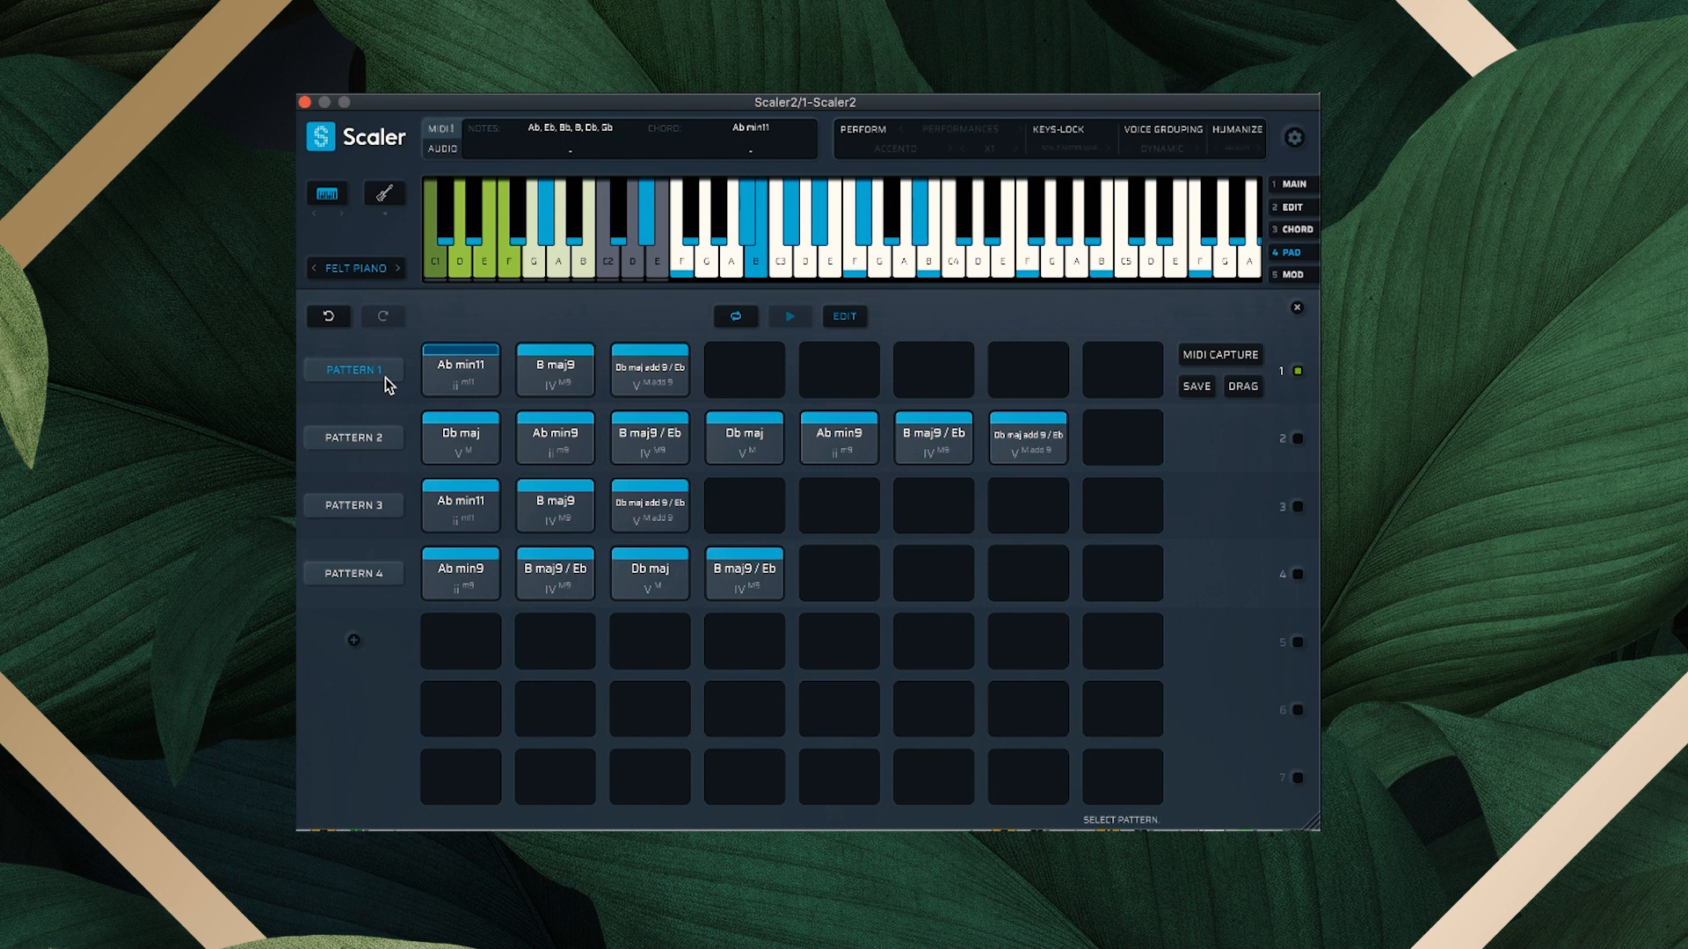
pyautogui.click(555, 370)
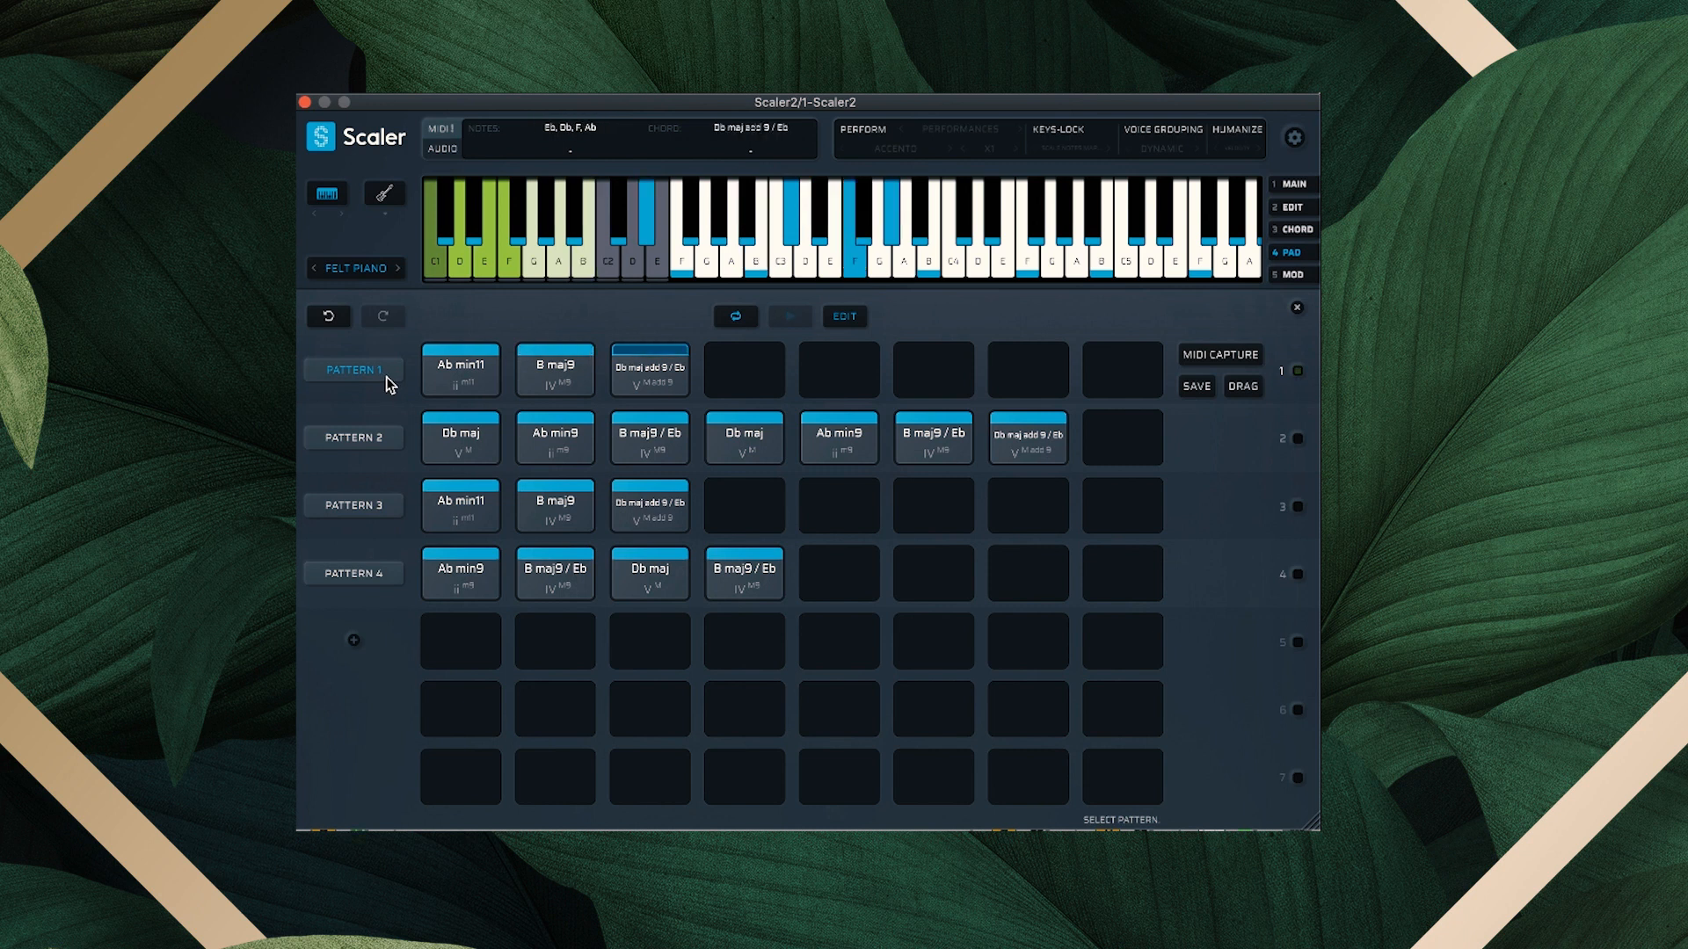
pyautogui.click(460, 369)
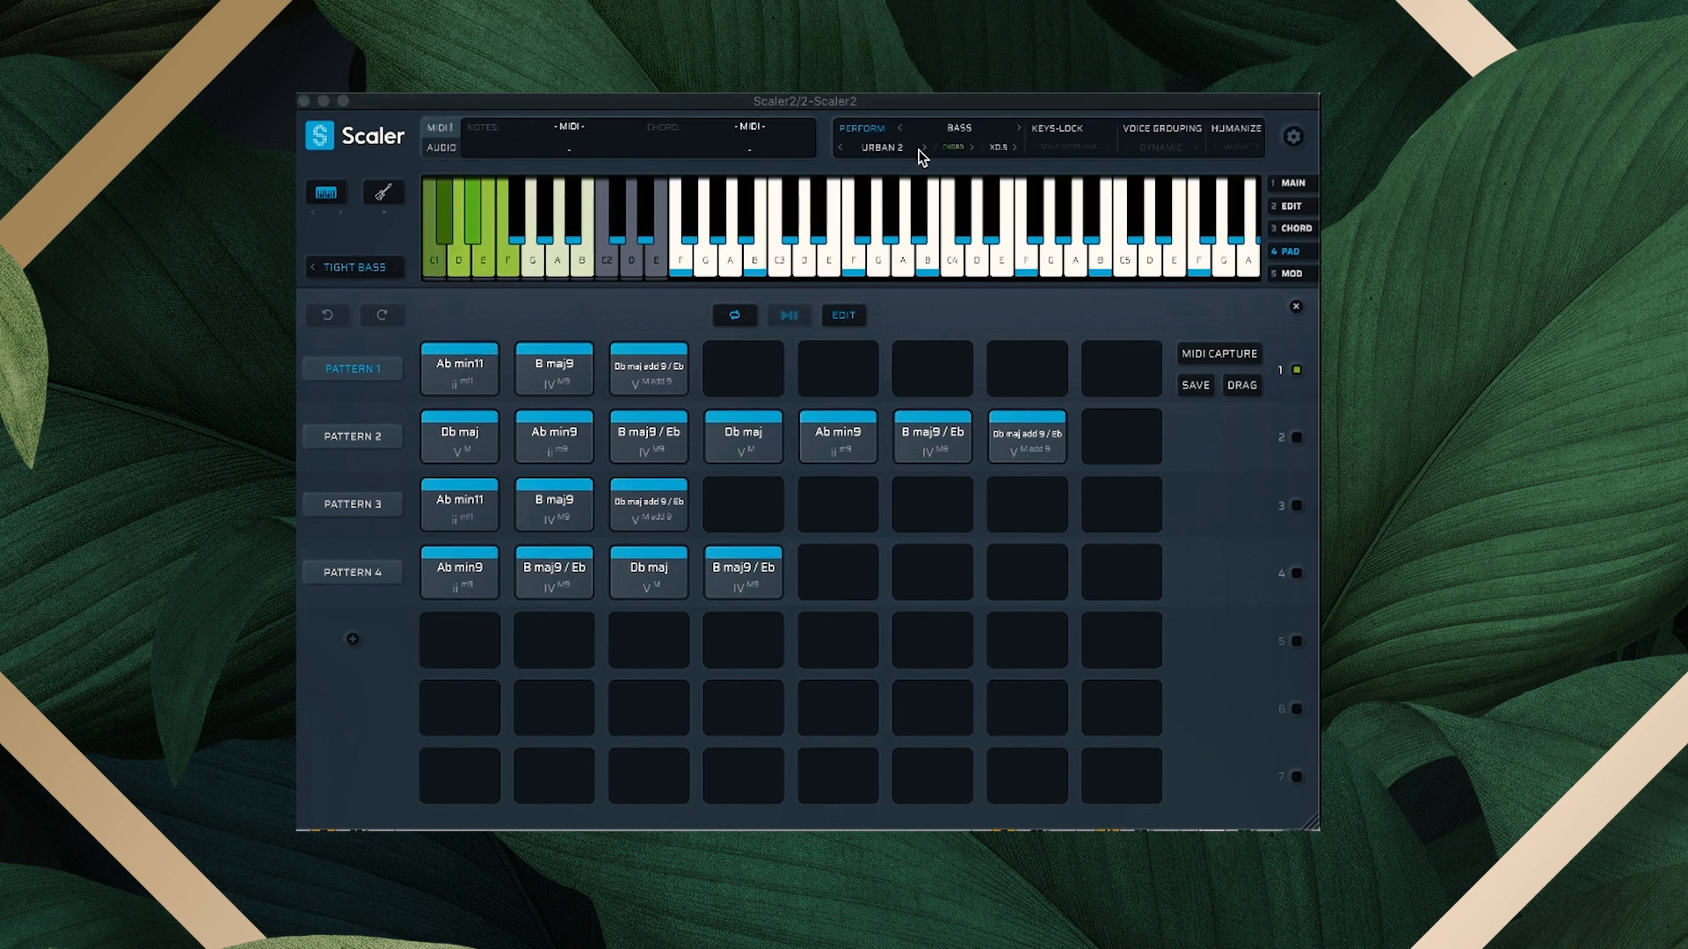
pyautogui.click(1287, 182)
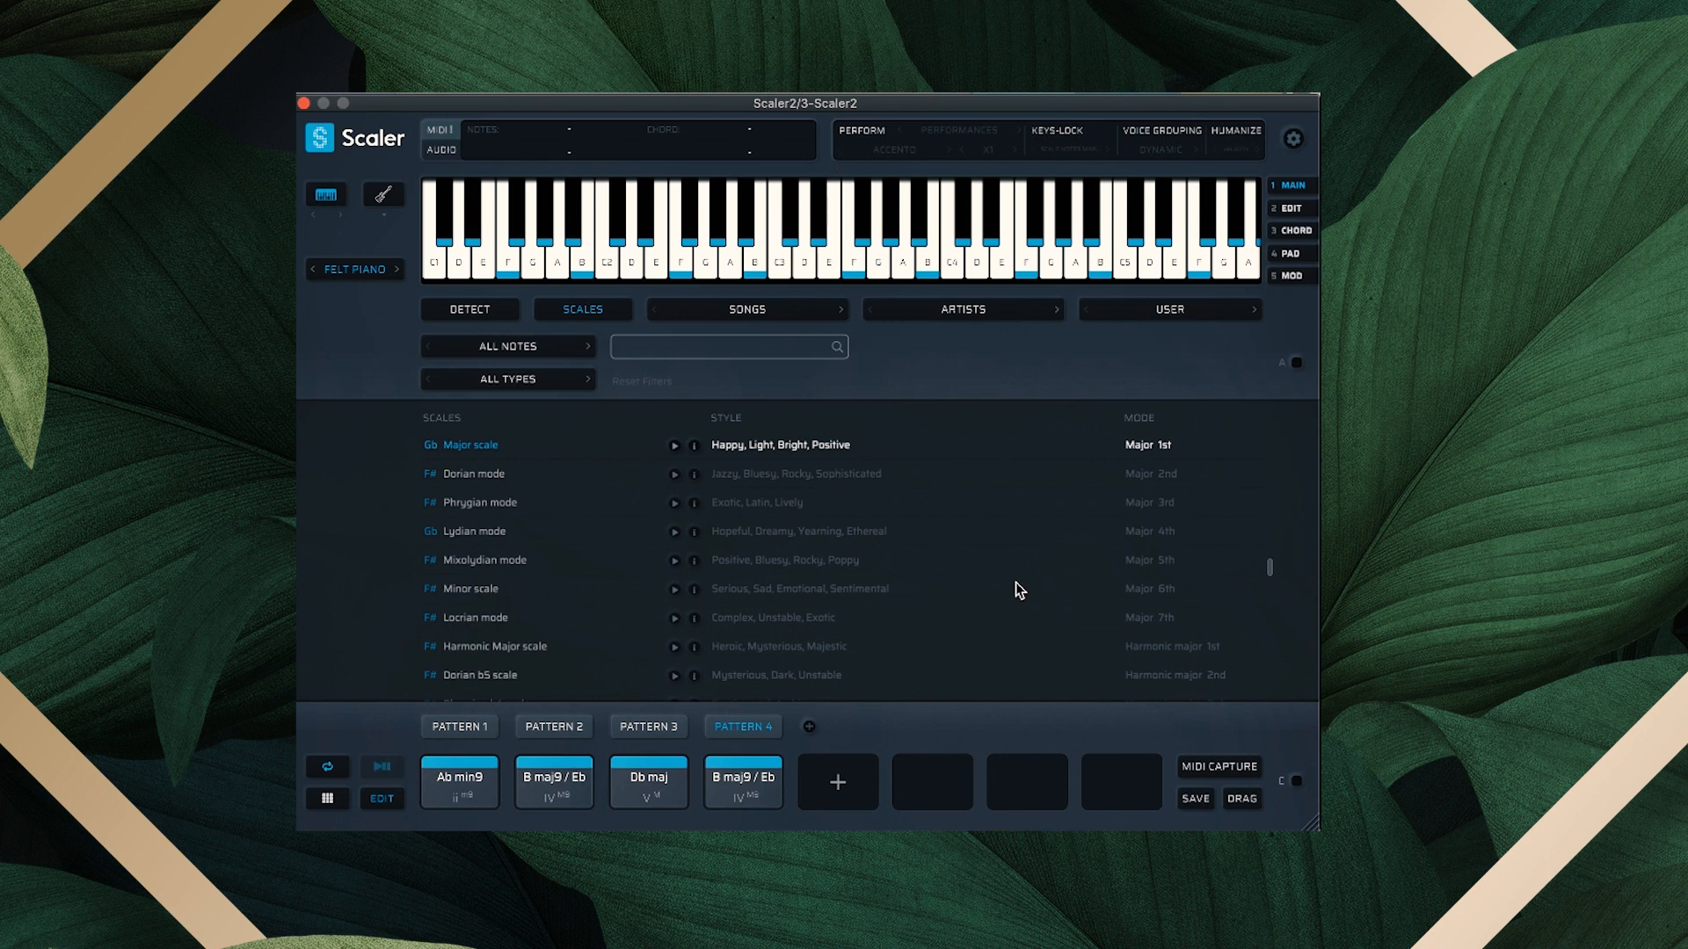
# Select Pattern 1 and switch the third instance to Color A All melody performances
pyautogui.click(459, 725)
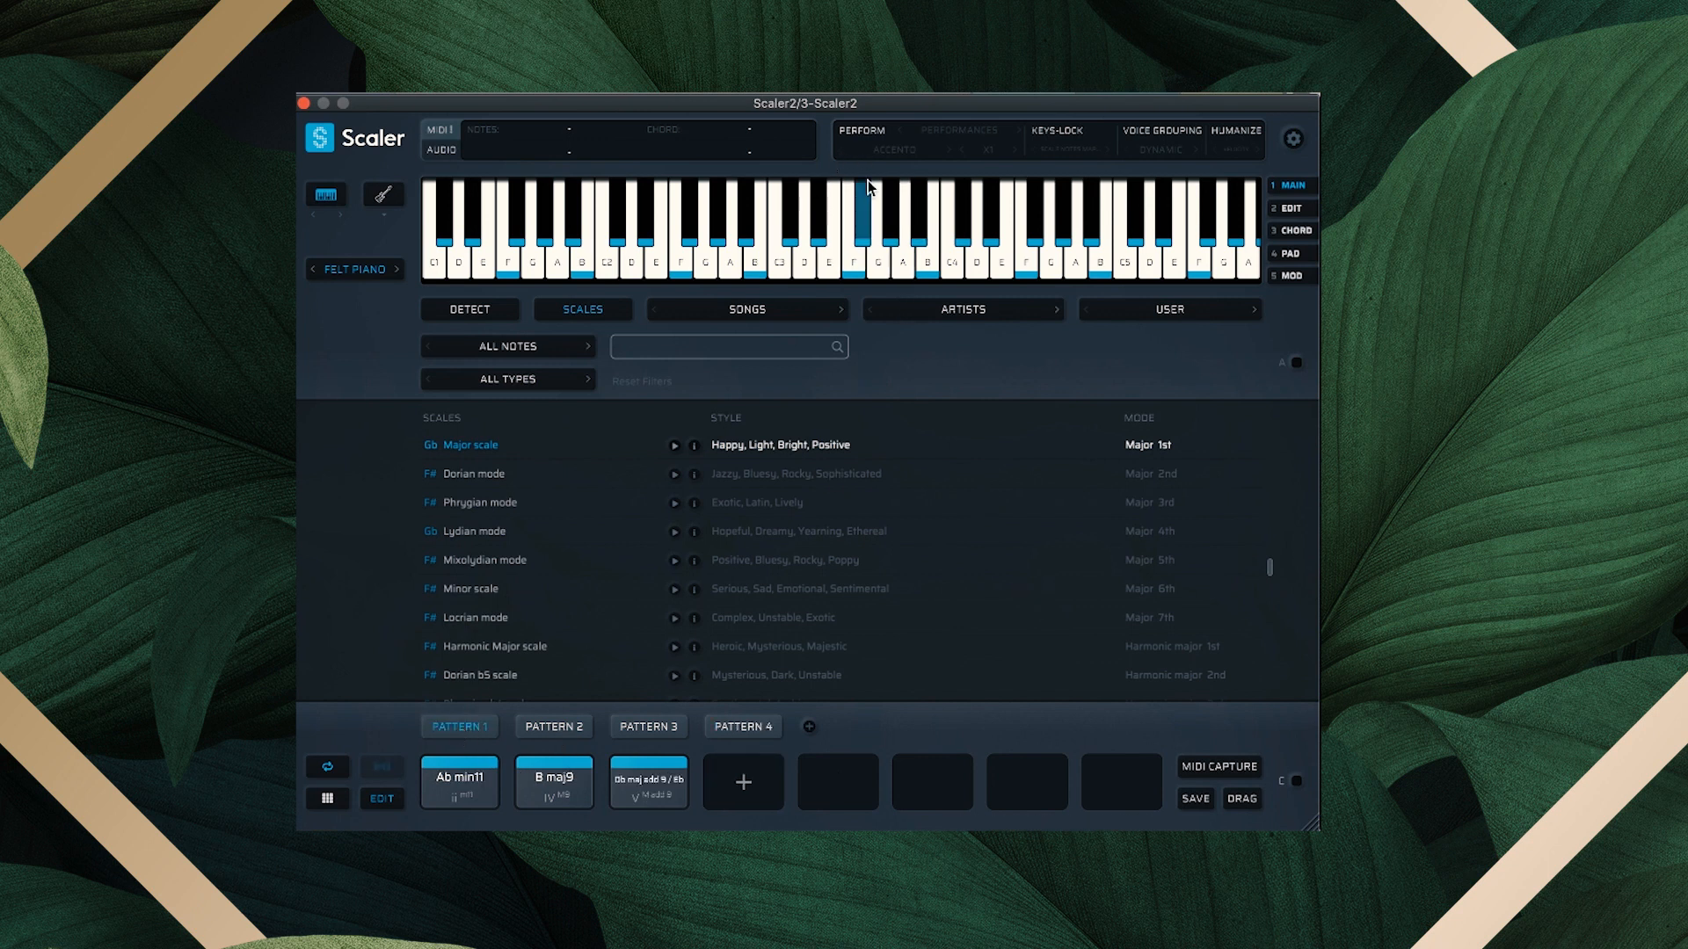
pyautogui.click(958, 130)
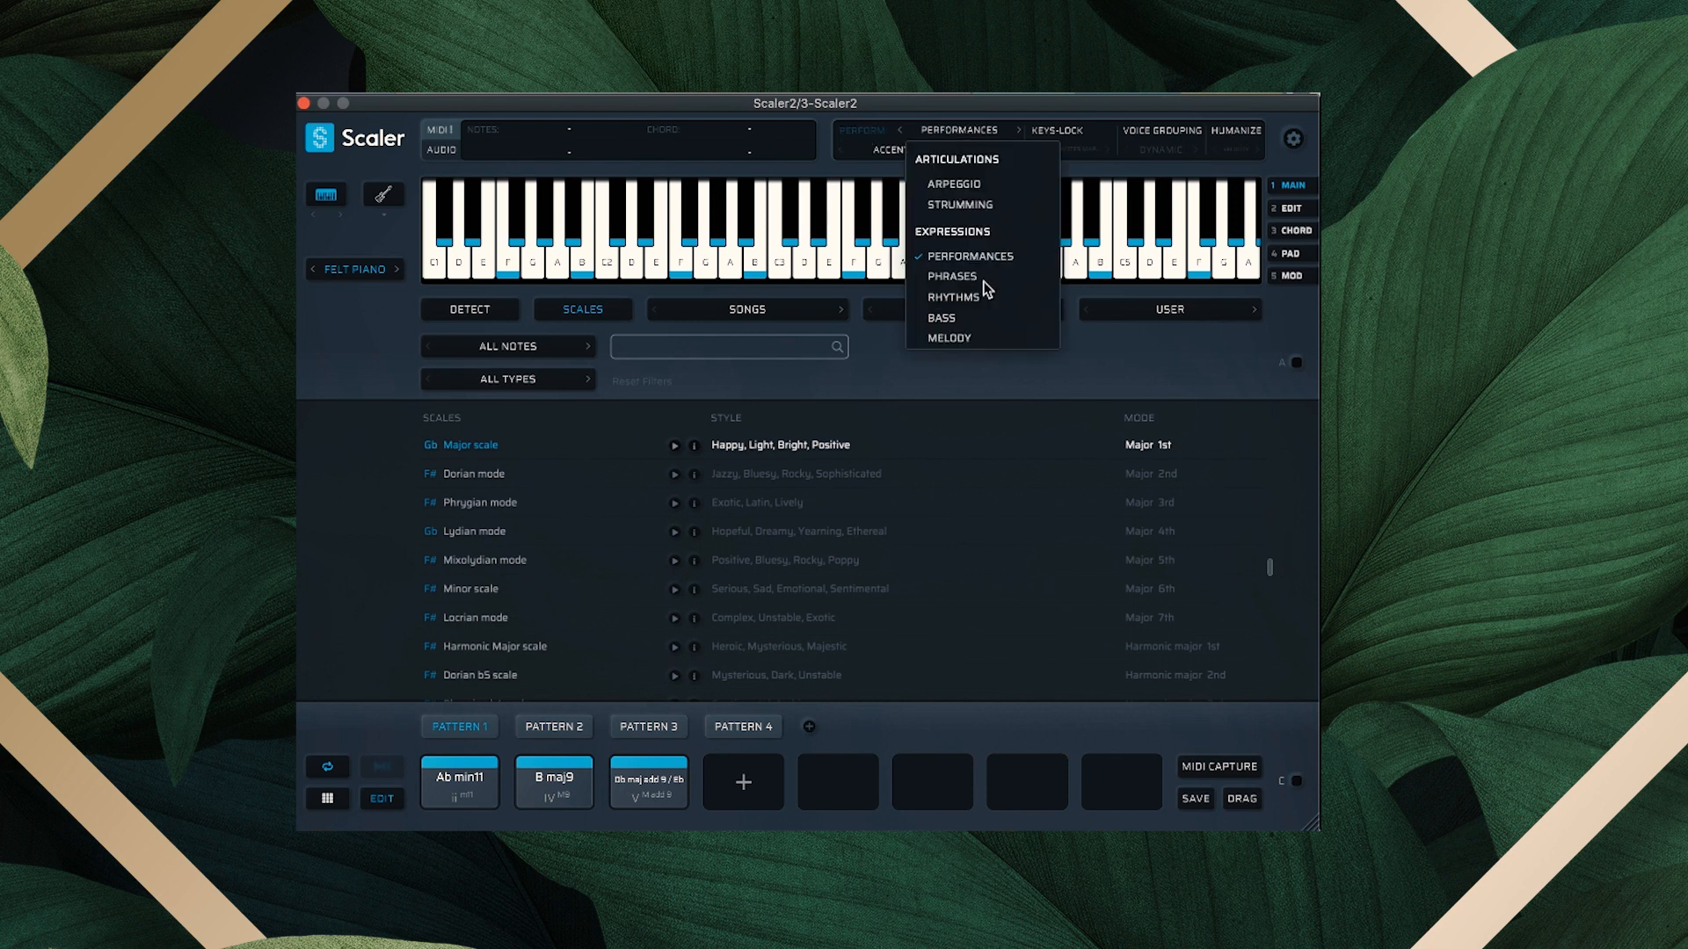
pyautogui.click(948, 336)
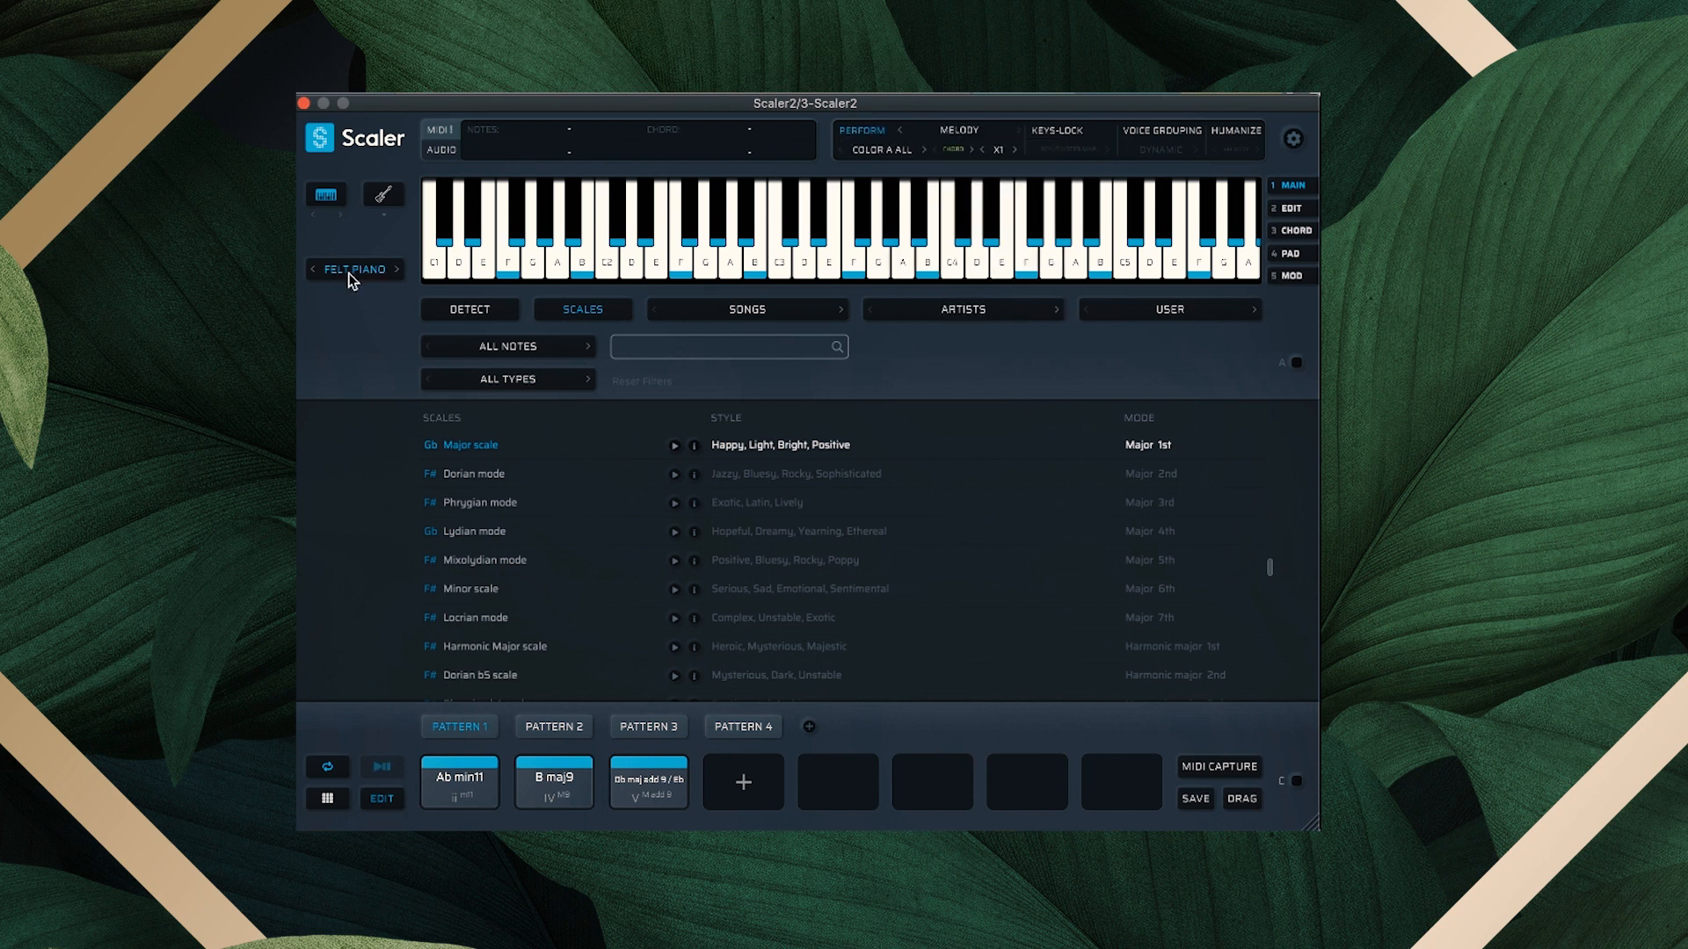
pyautogui.click(353, 269)
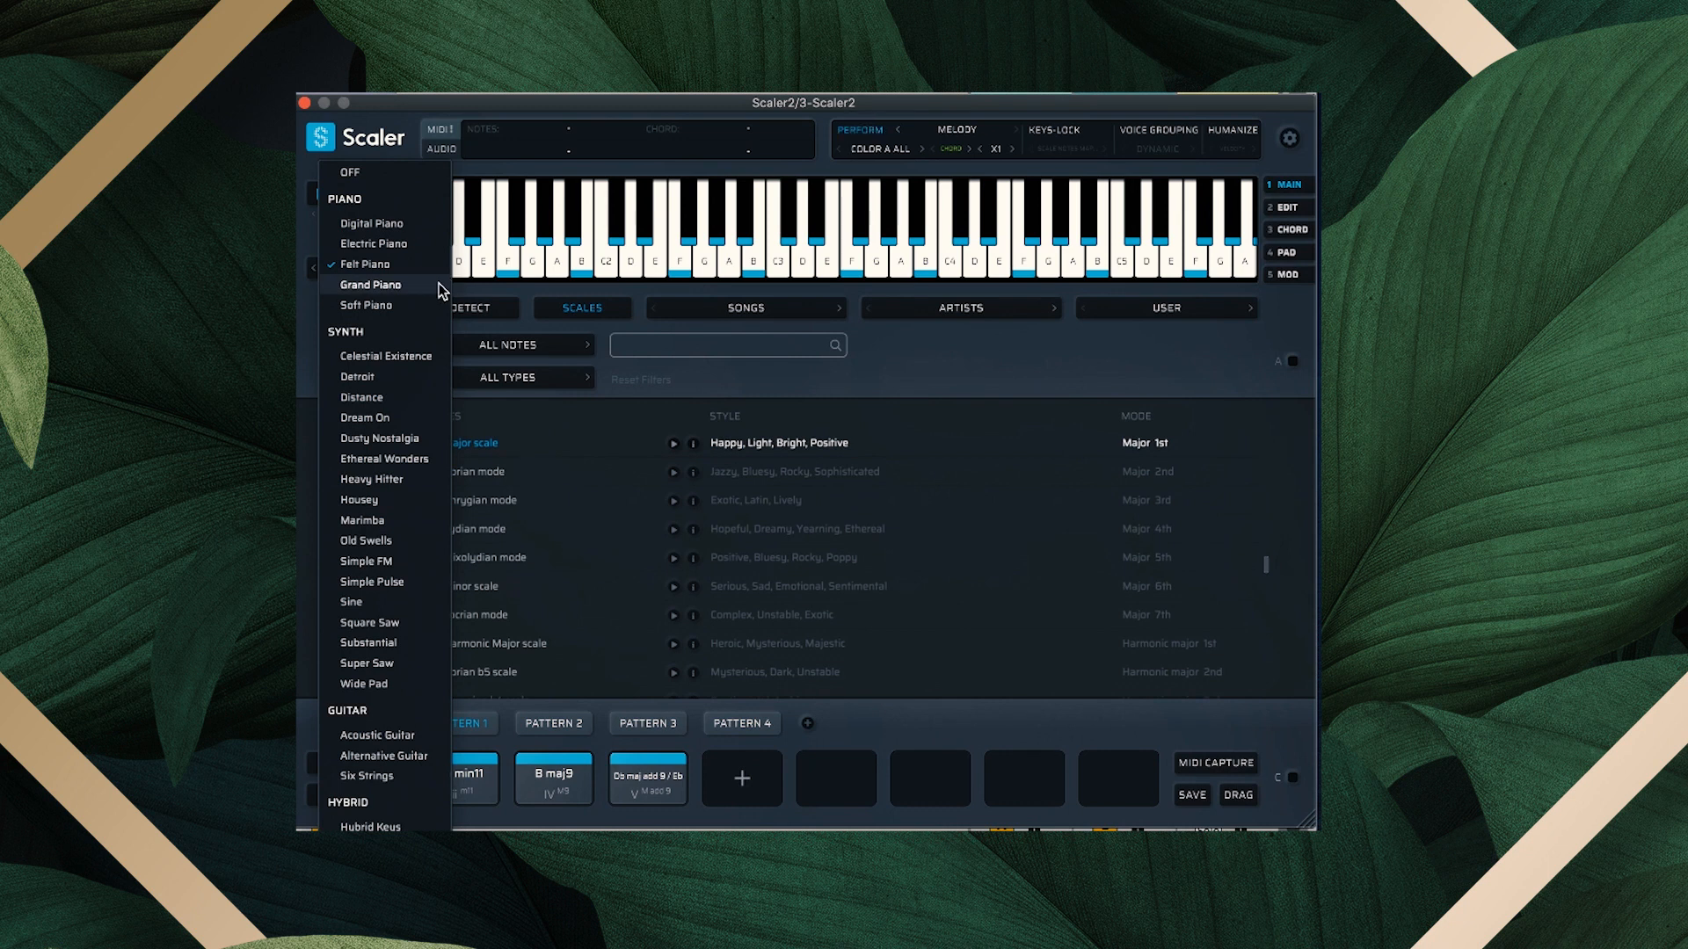
pyautogui.moveTo(425, 311)
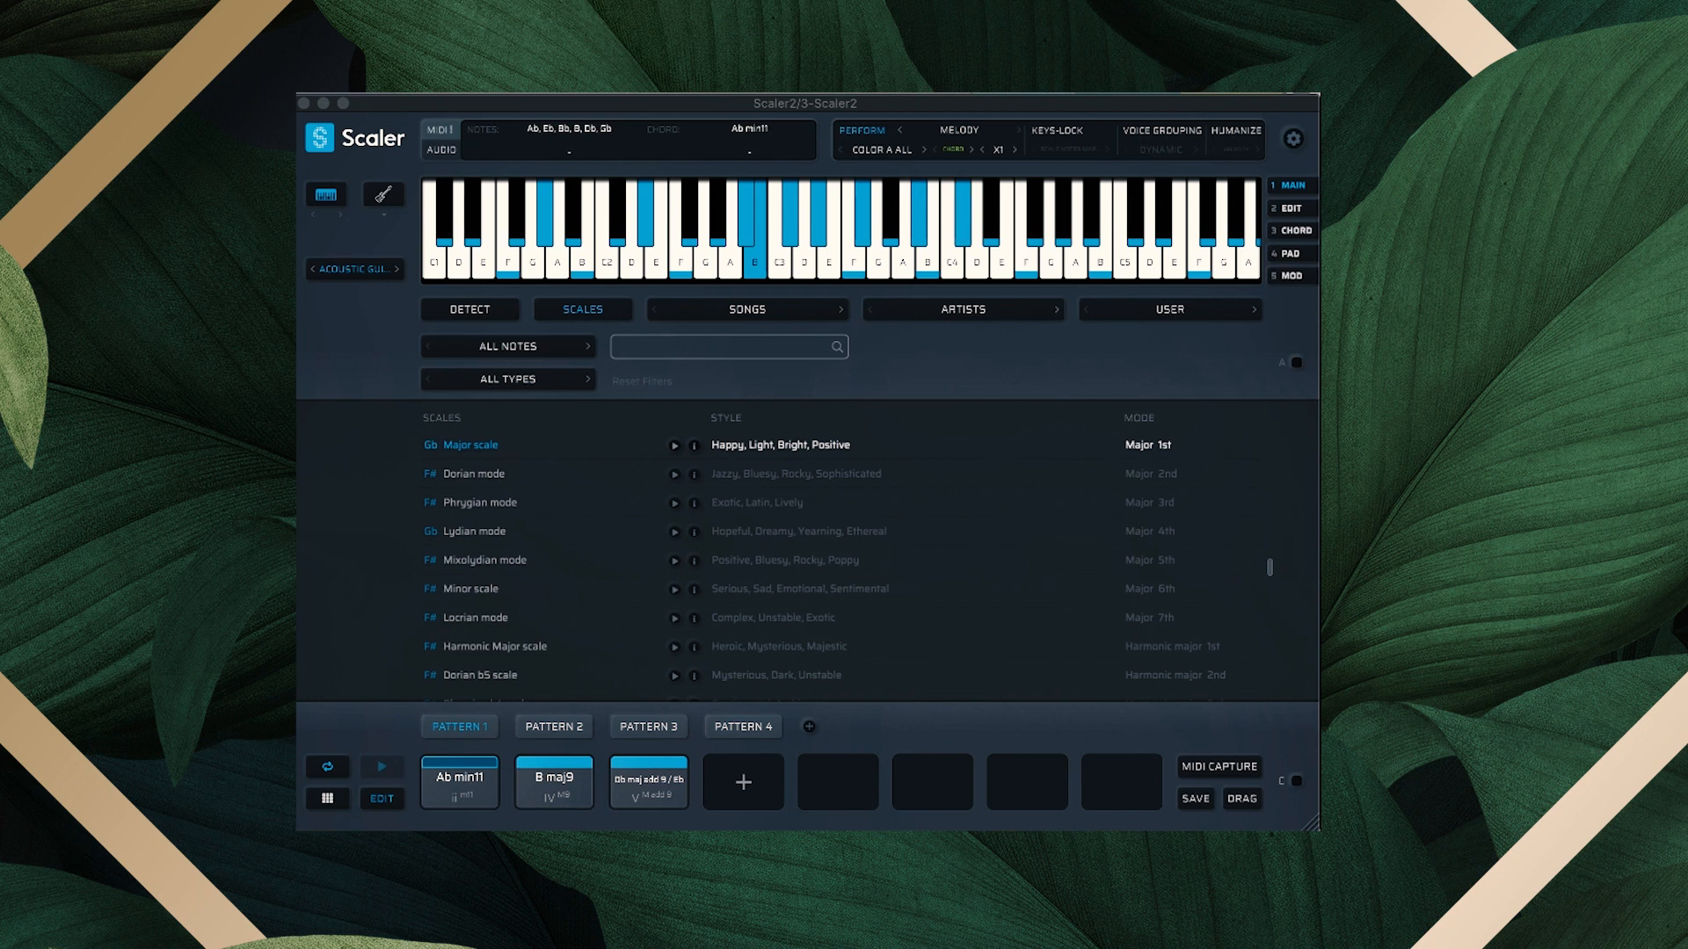
pyautogui.click(553, 780)
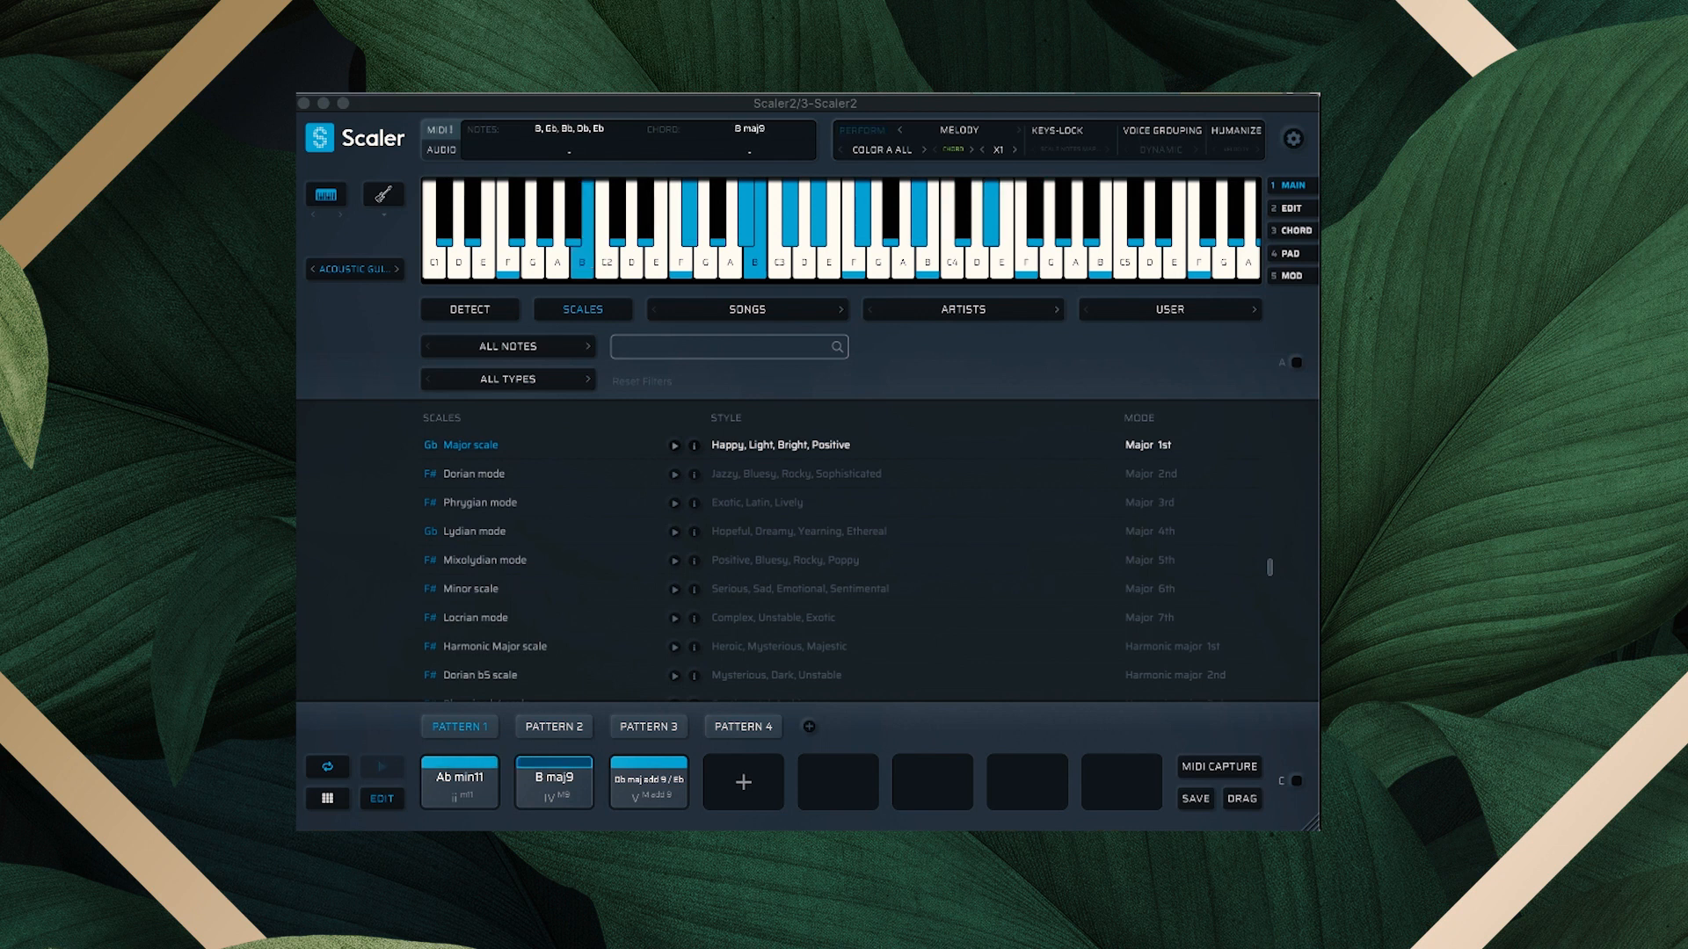
pyautogui.click(648, 781)
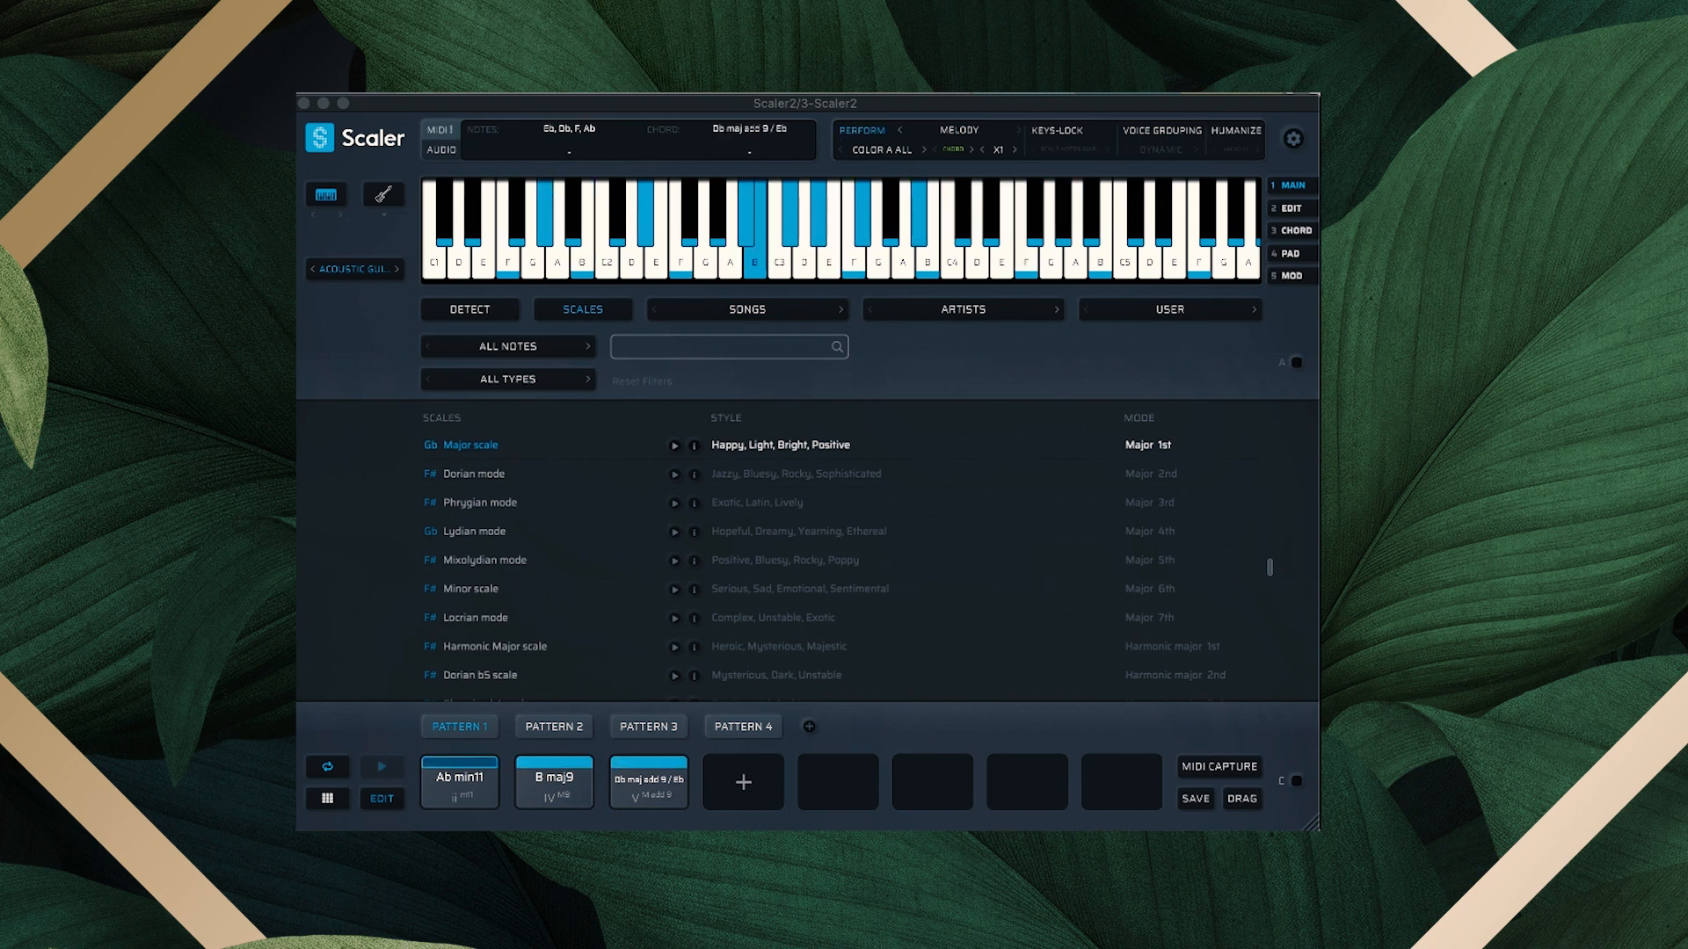
pyautogui.click(460, 777)
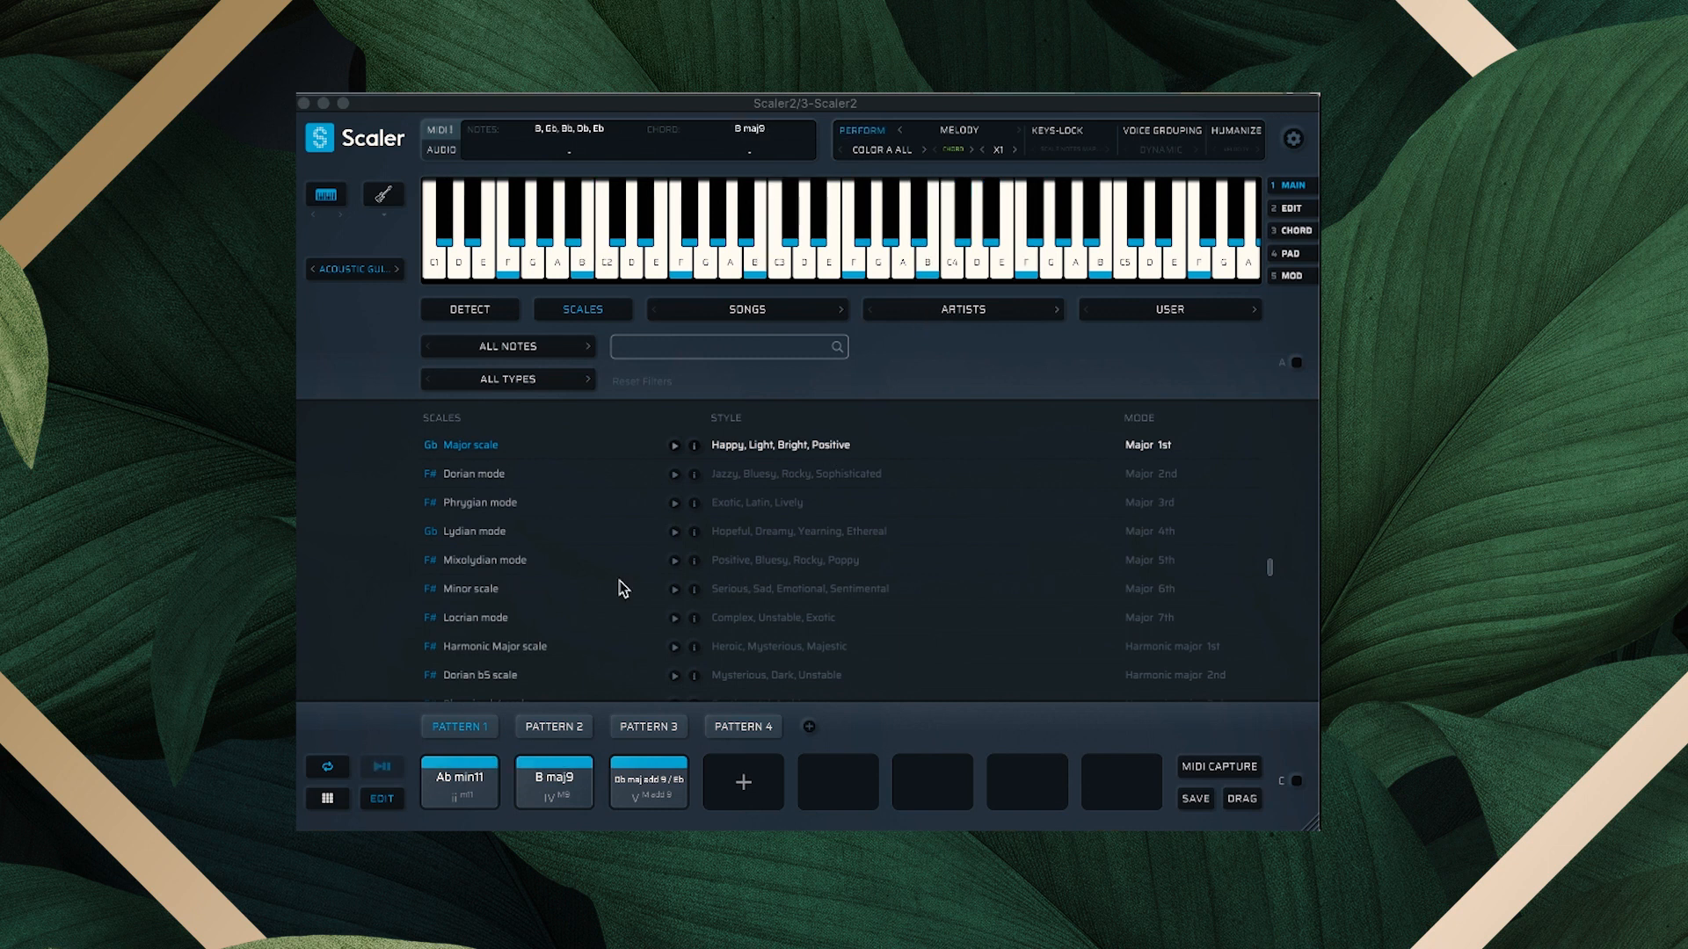
pyautogui.click(459, 725)
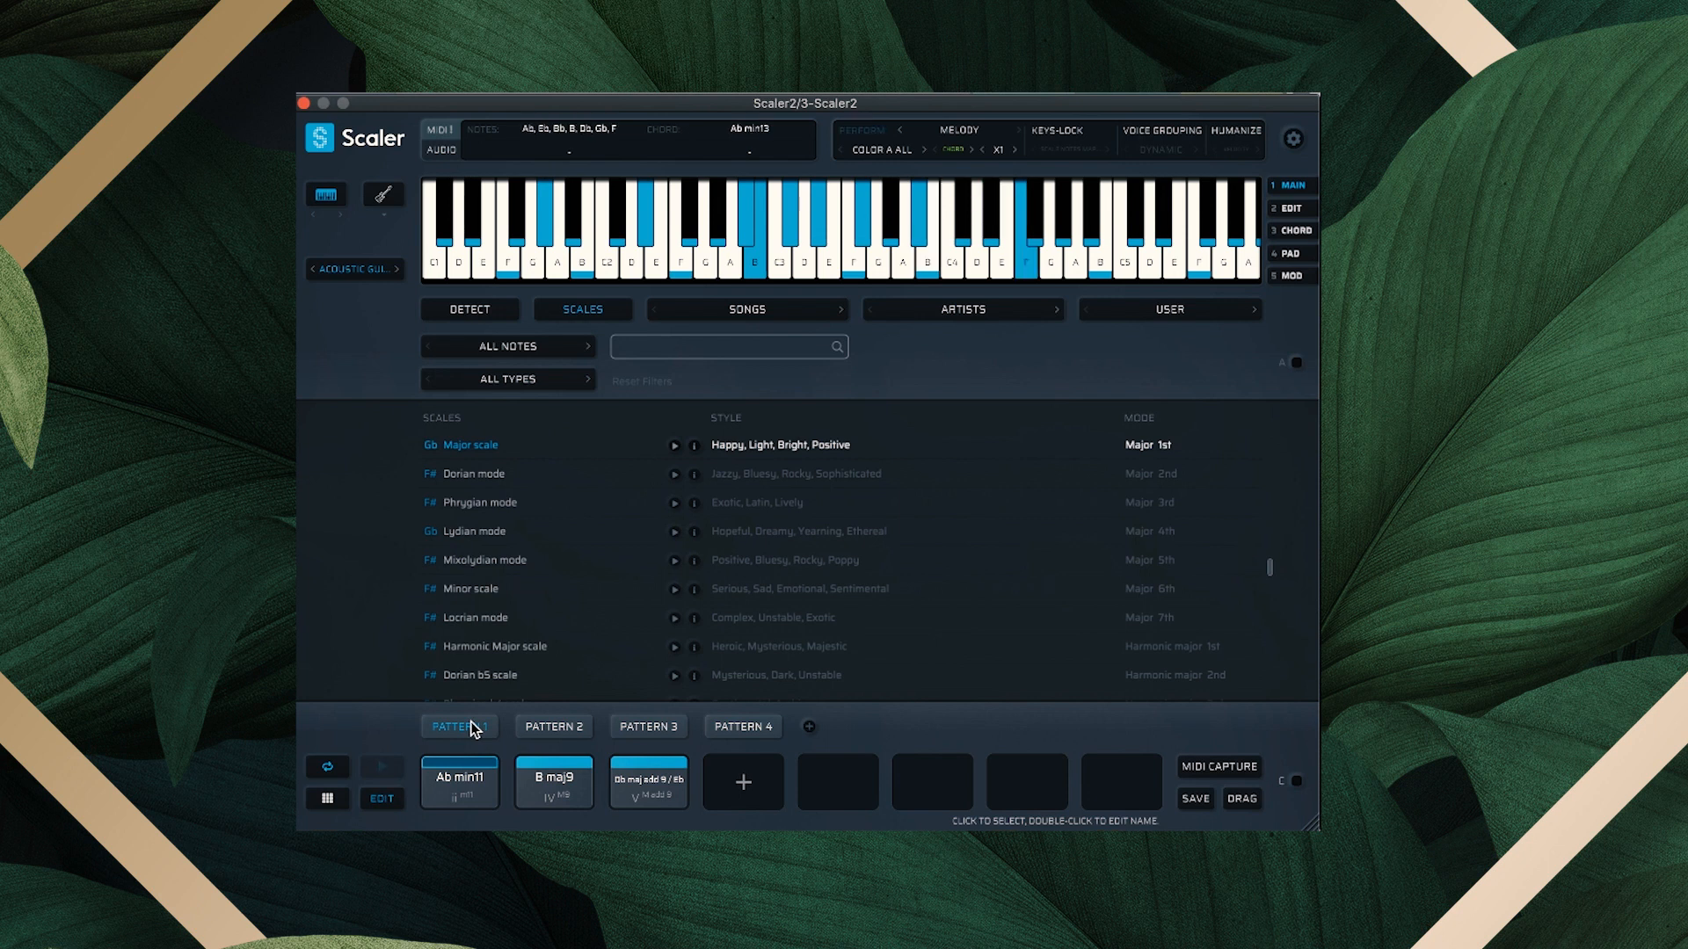
pyautogui.click(553, 781)
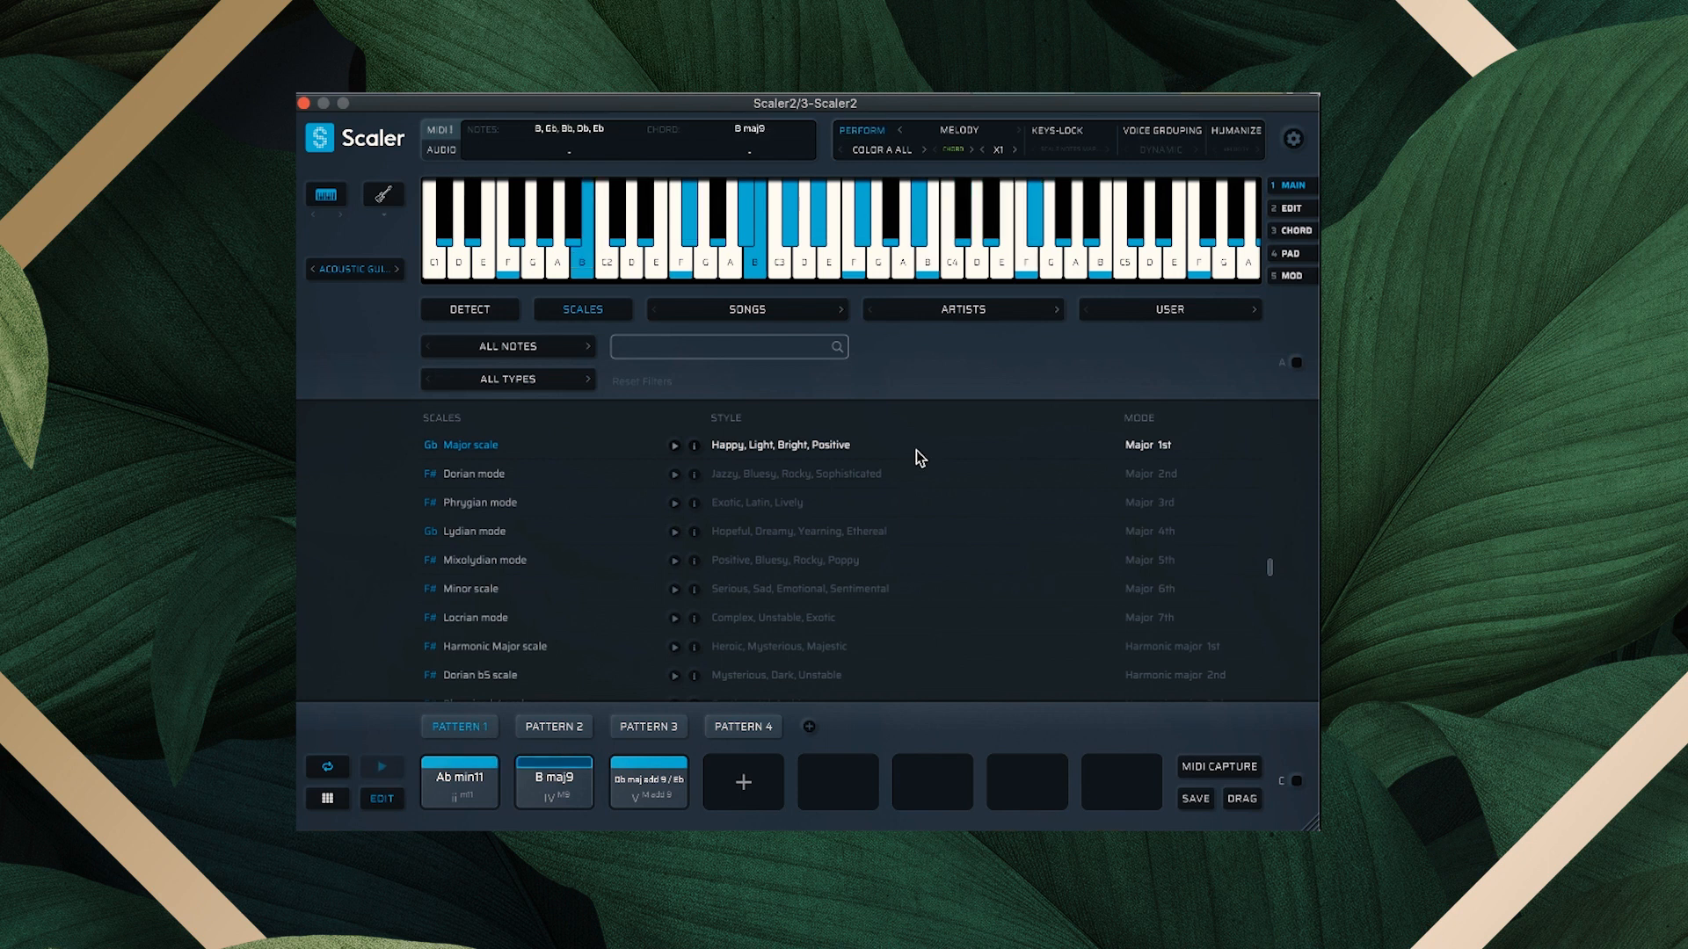
pyautogui.click(649, 781)
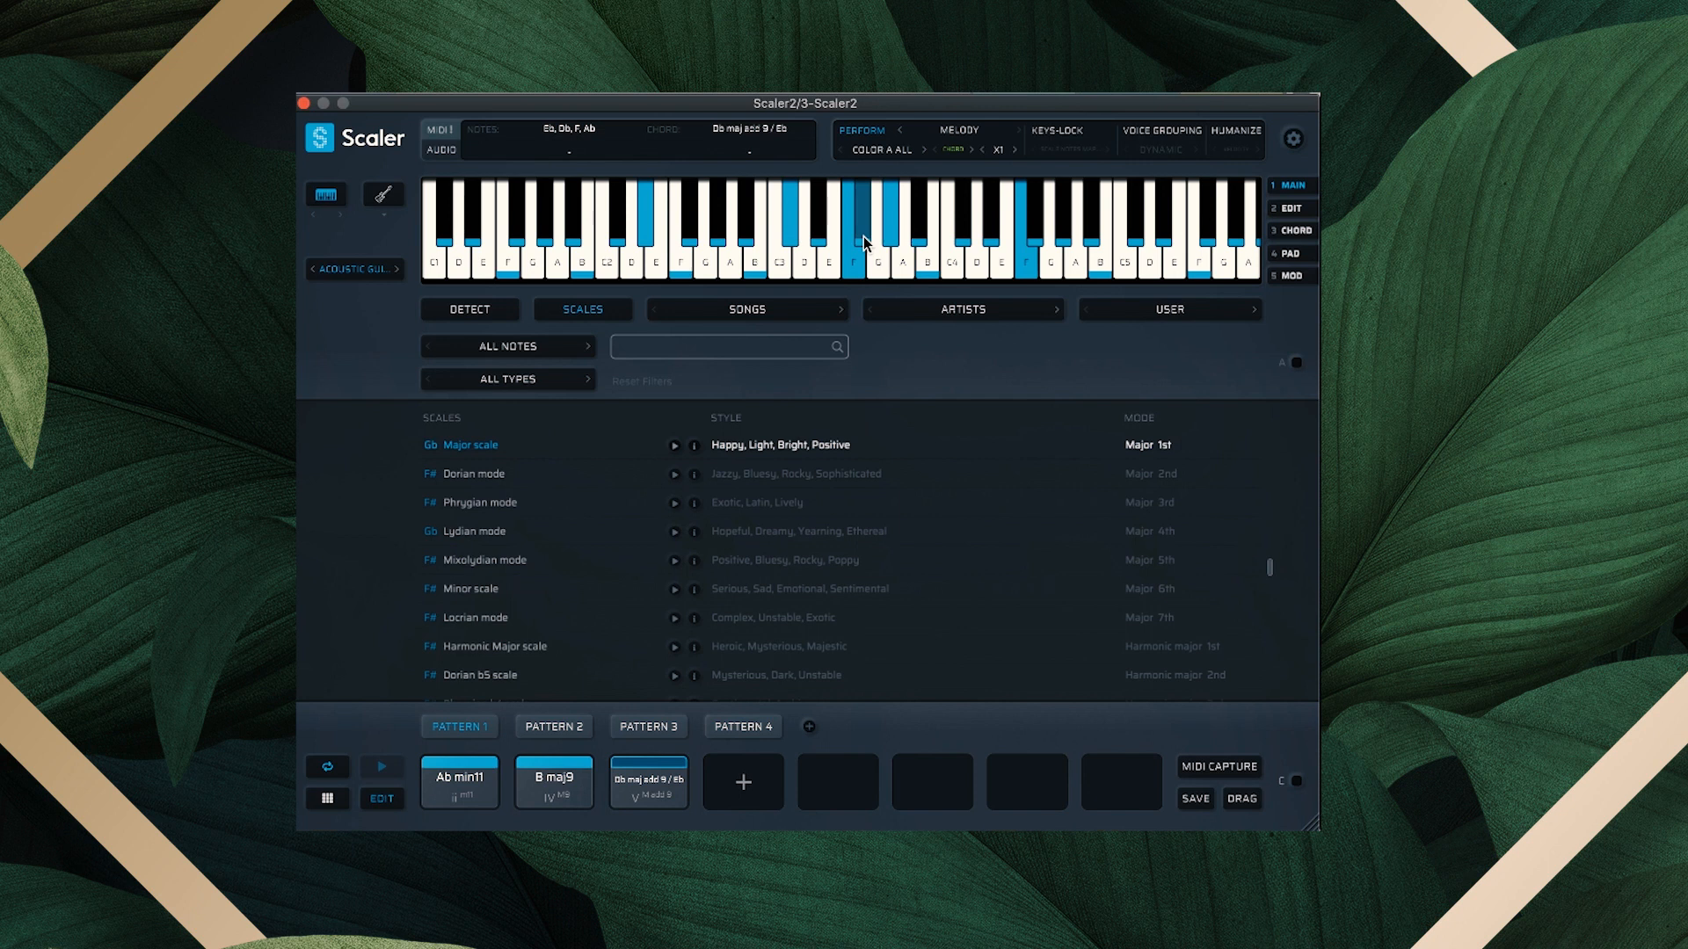
pyautogui.click(459, 781)
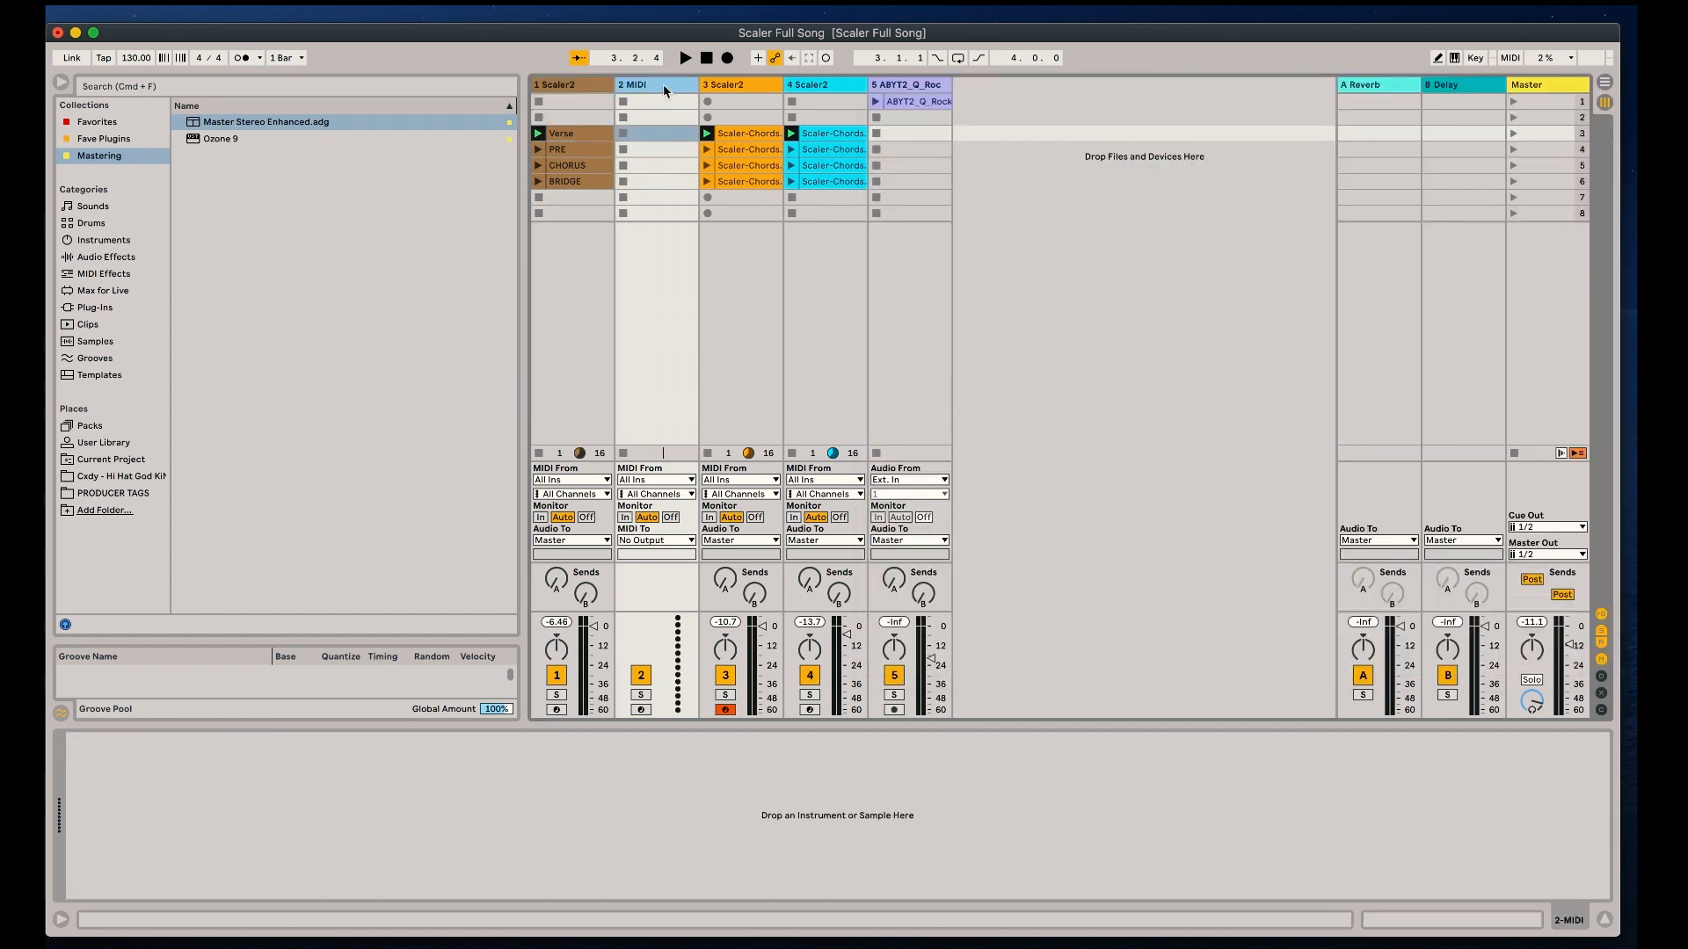
# Show the Fave Plugins collection in the browser sidebar
pyautogui.click(103, 138)
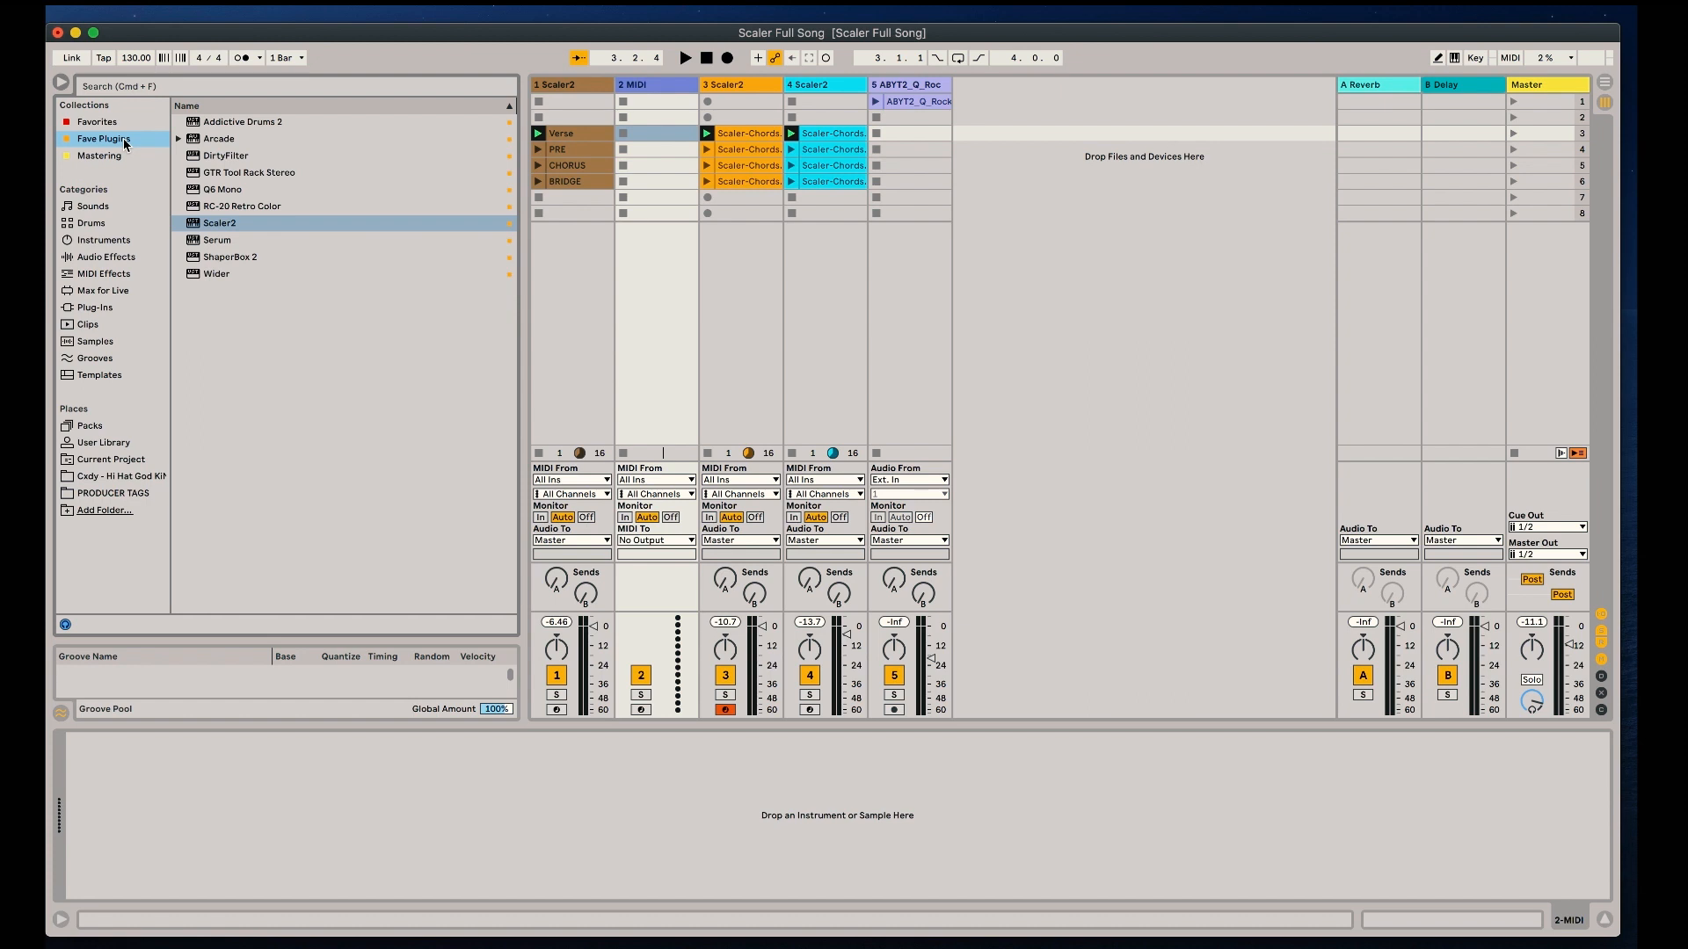
# Load Serum onto MIDI track 2 with the Splice ELIXIR_serum_pad_drake preset
pyautogui.click(216, 239)
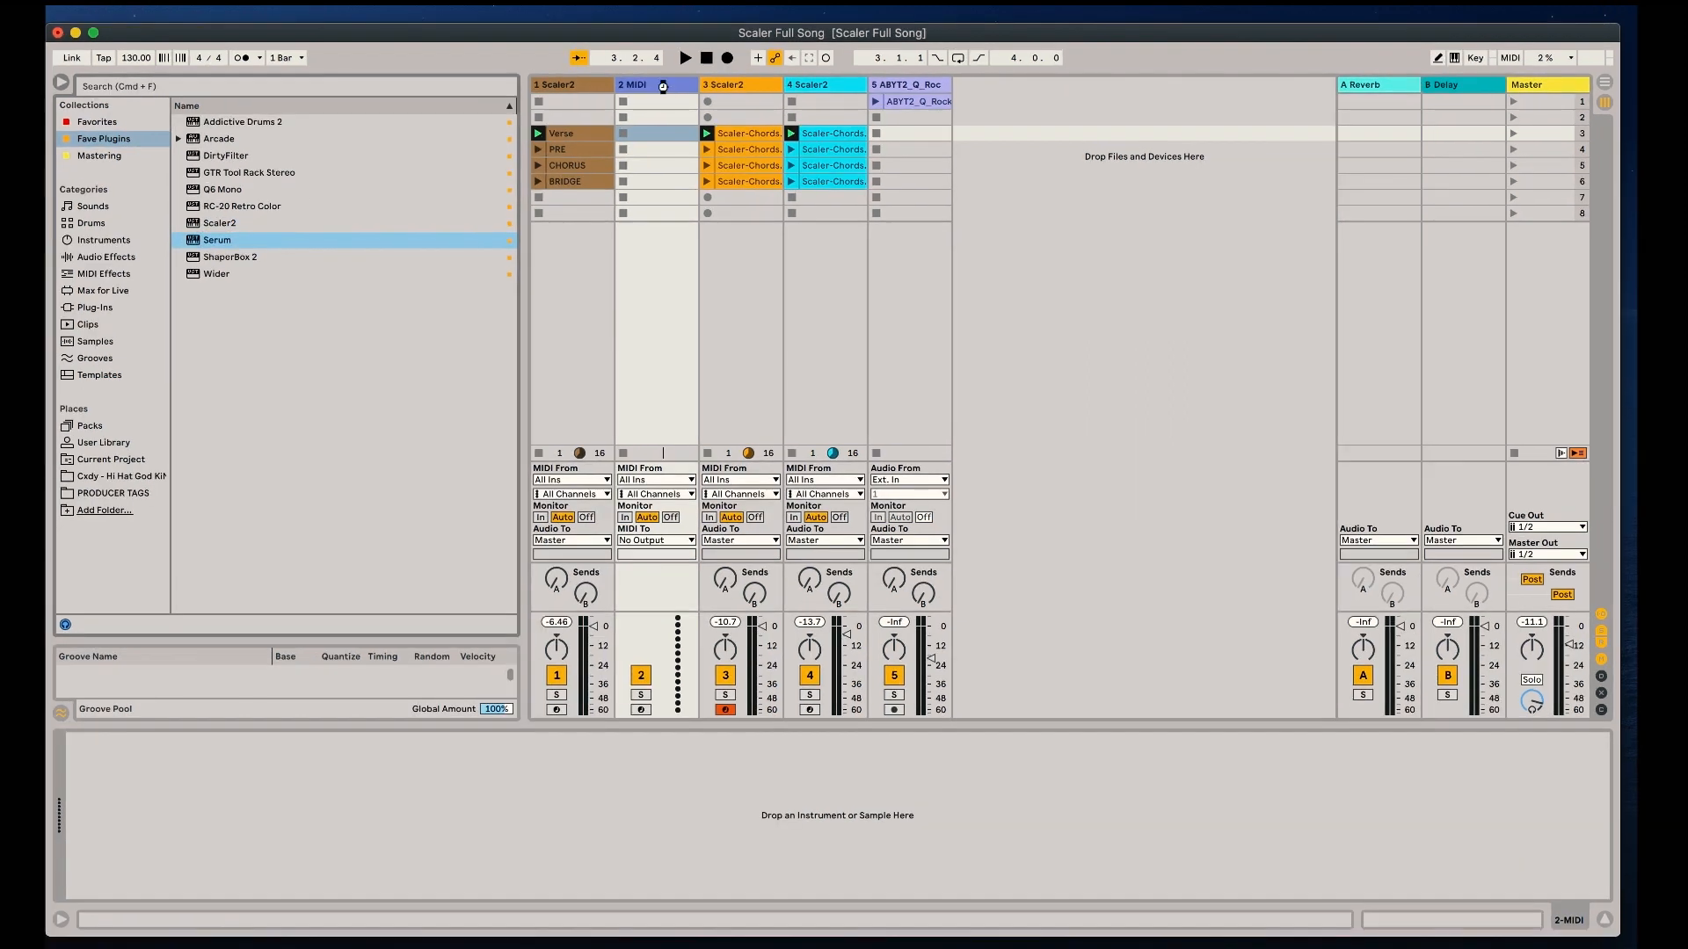
pyautogui.doubleClick(216, 240)
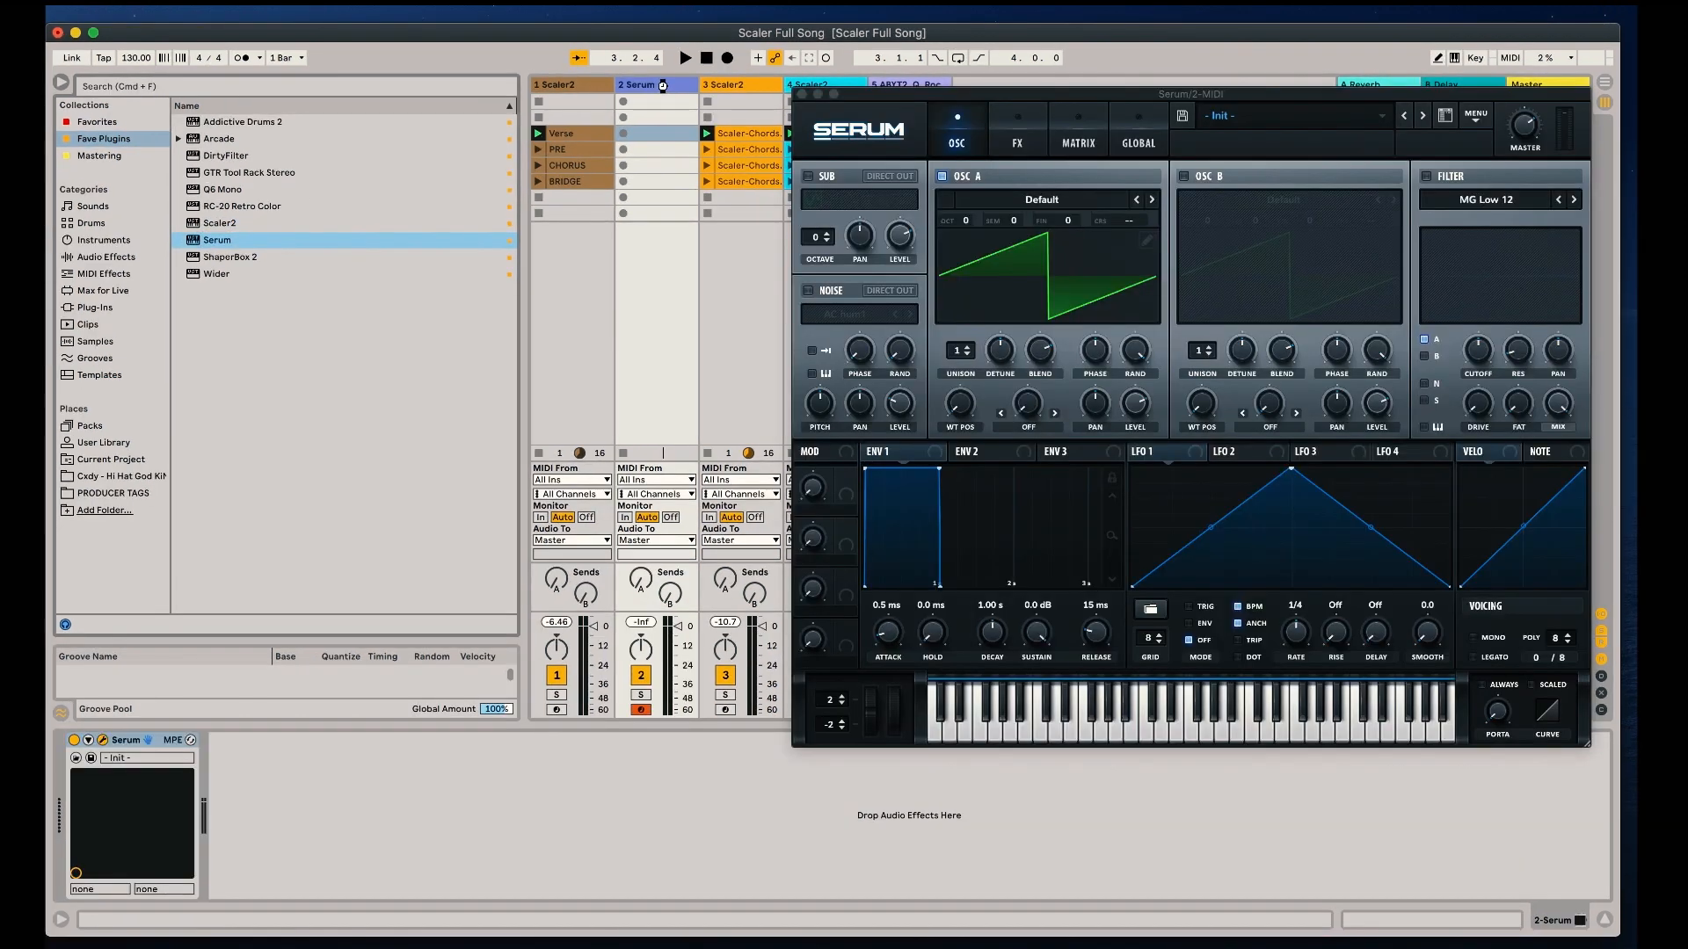
pyautogui.click(1276, 115)
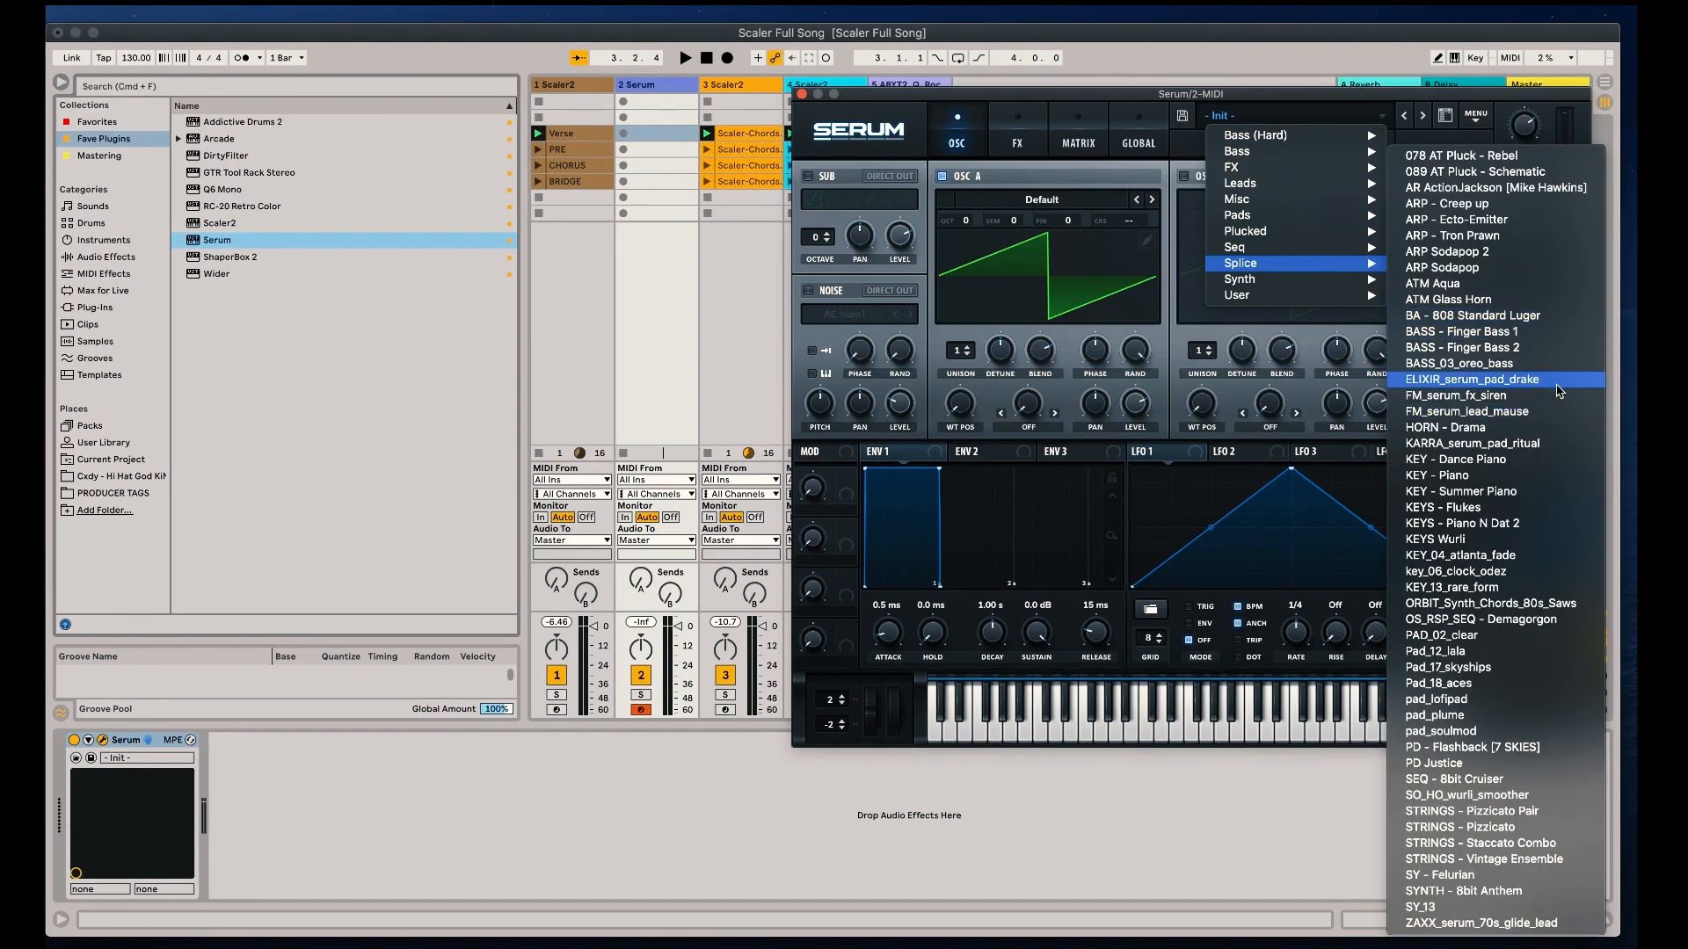
pyautogui.click(1470, 379)
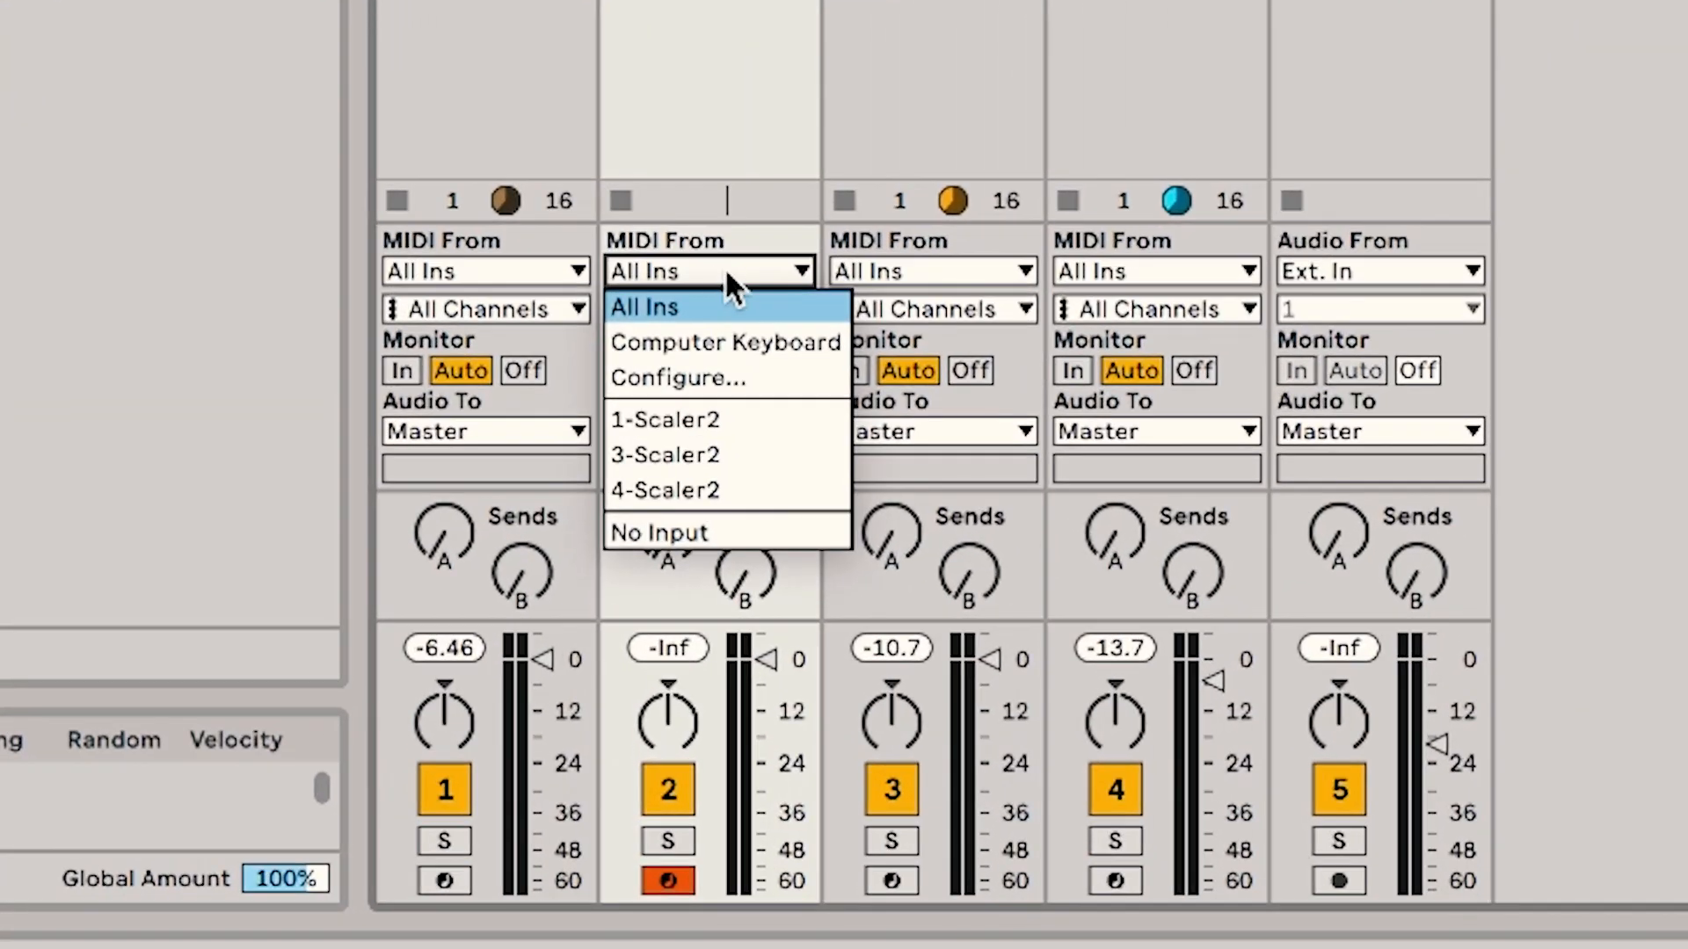
pyautogui.moveTo(665, 420)
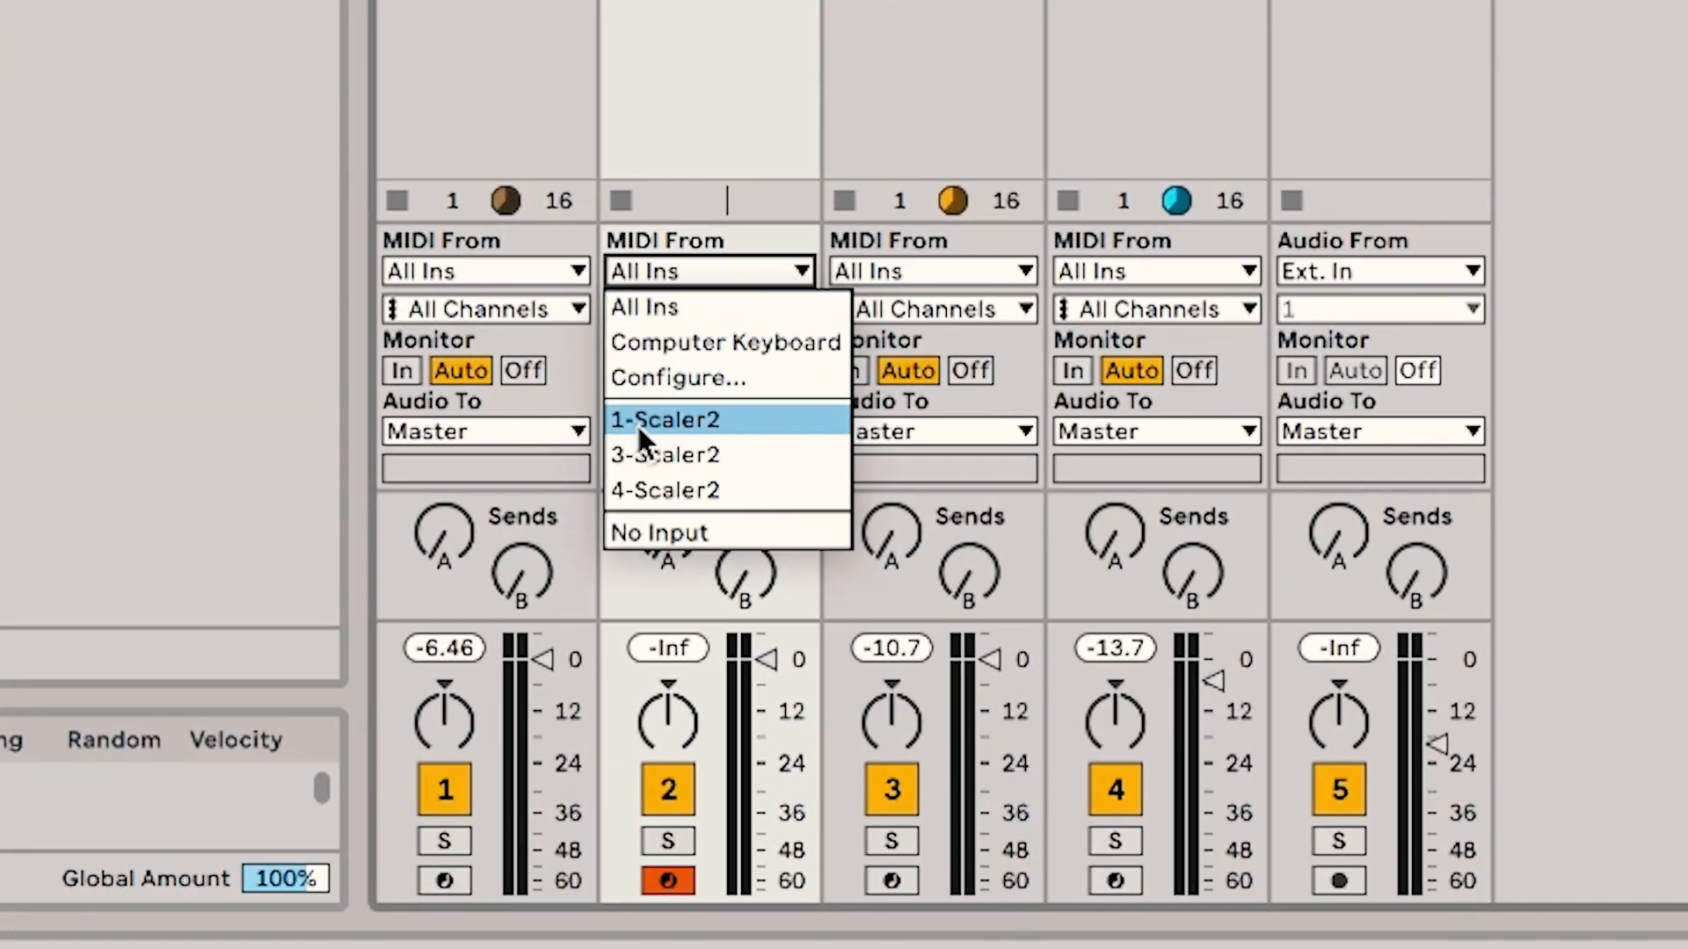
pyautogui.moveTo(780, 436)
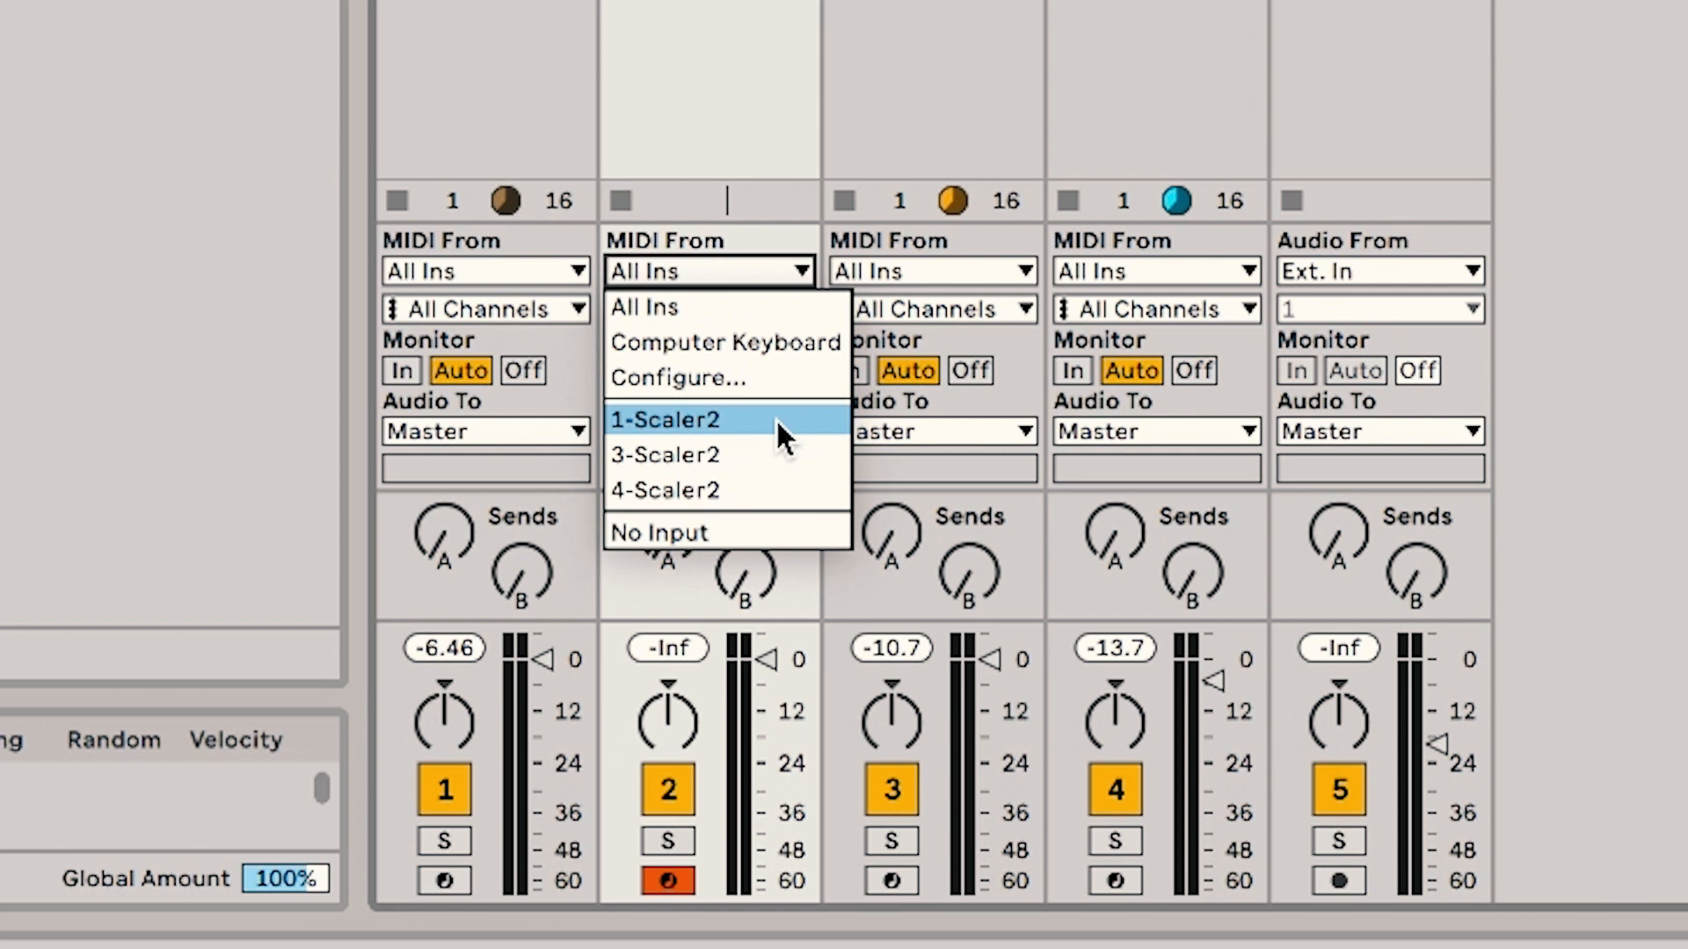
# Route 1-Scaler2 MIDI (Scaler2 channel) into the Serum track and set Scaler2 tracks' monitoring off
pyautogui.click(665, 421)
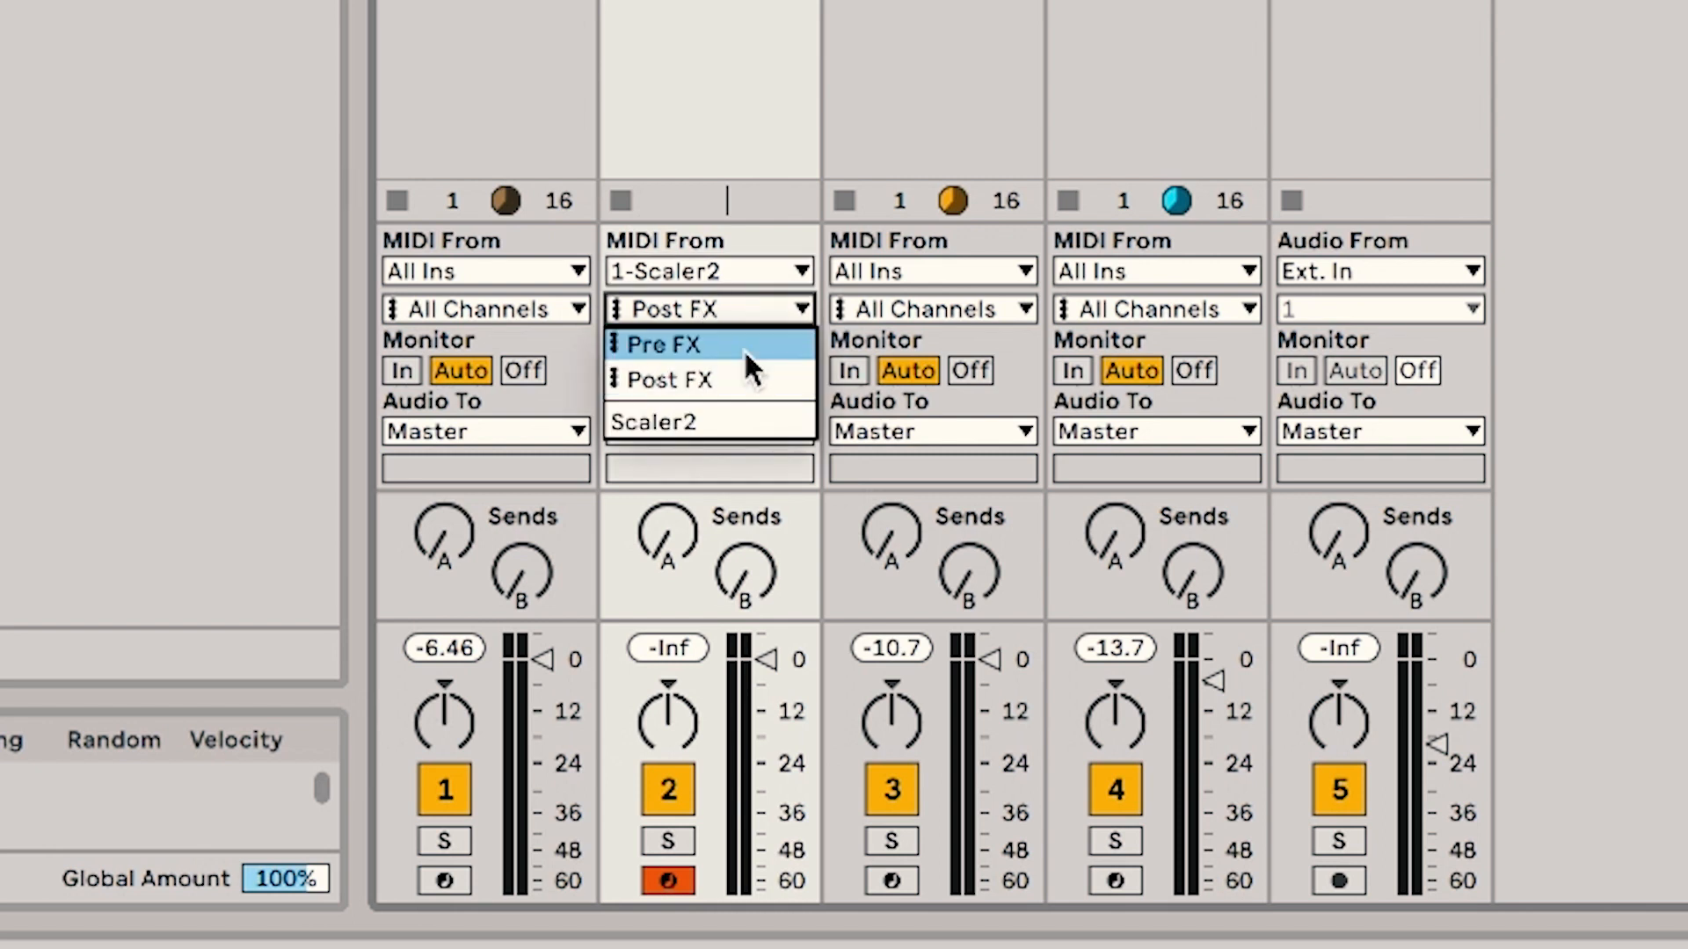
pyautogui.click(657, 421)
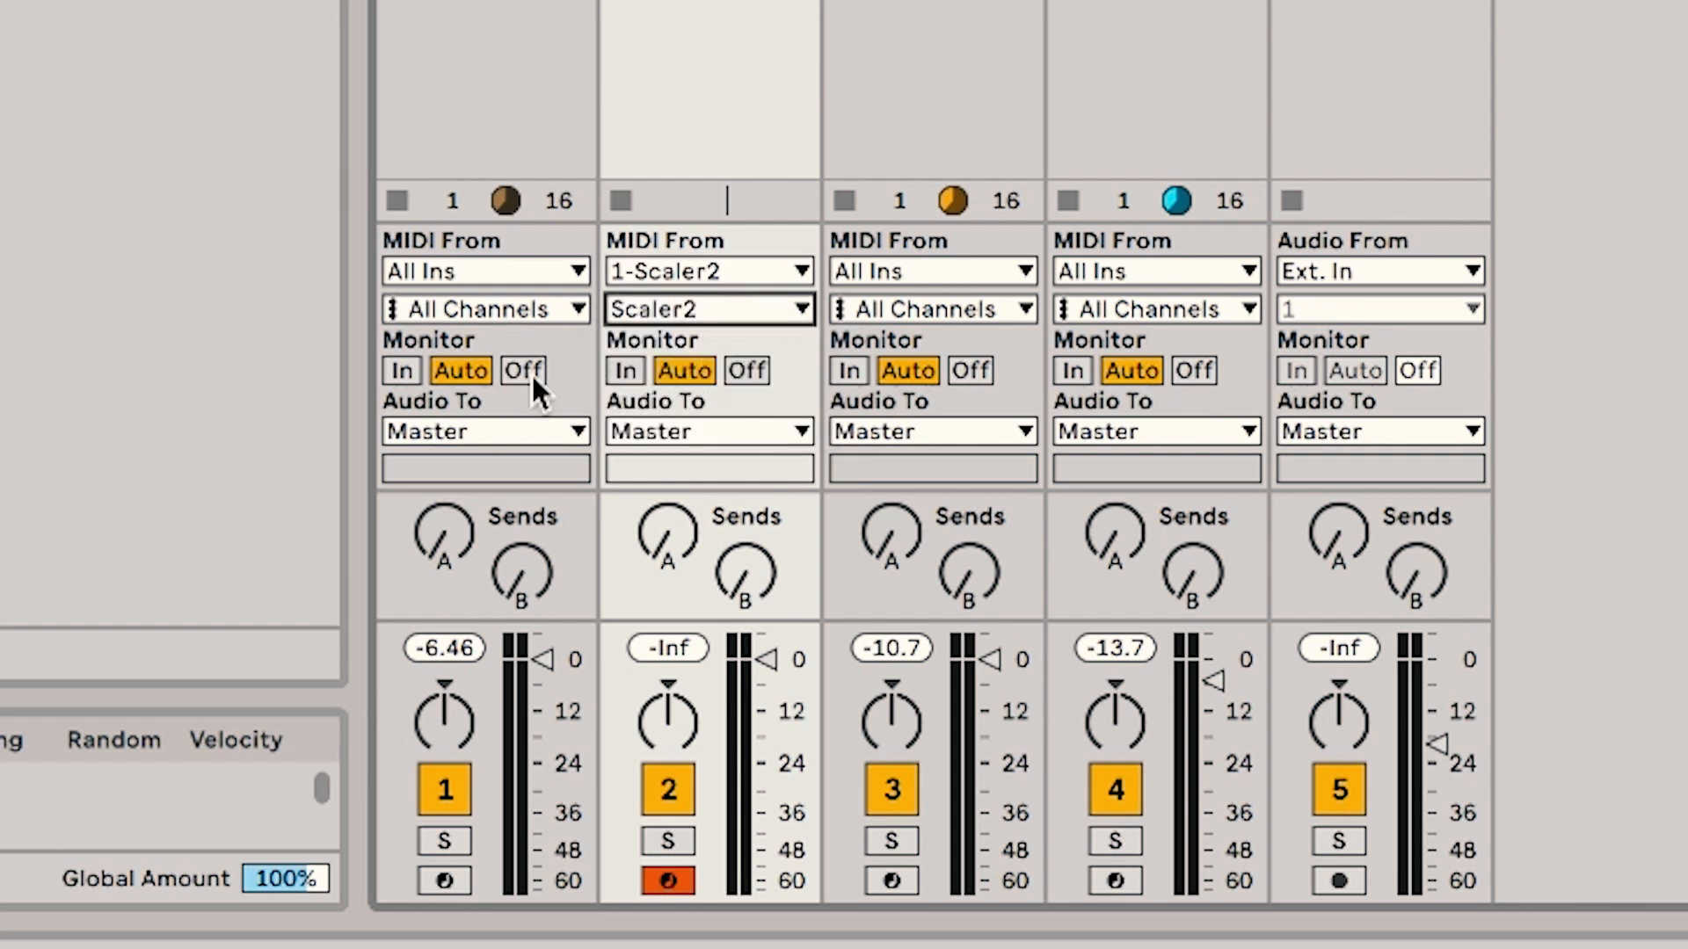
pyautogui.click(522, 370)
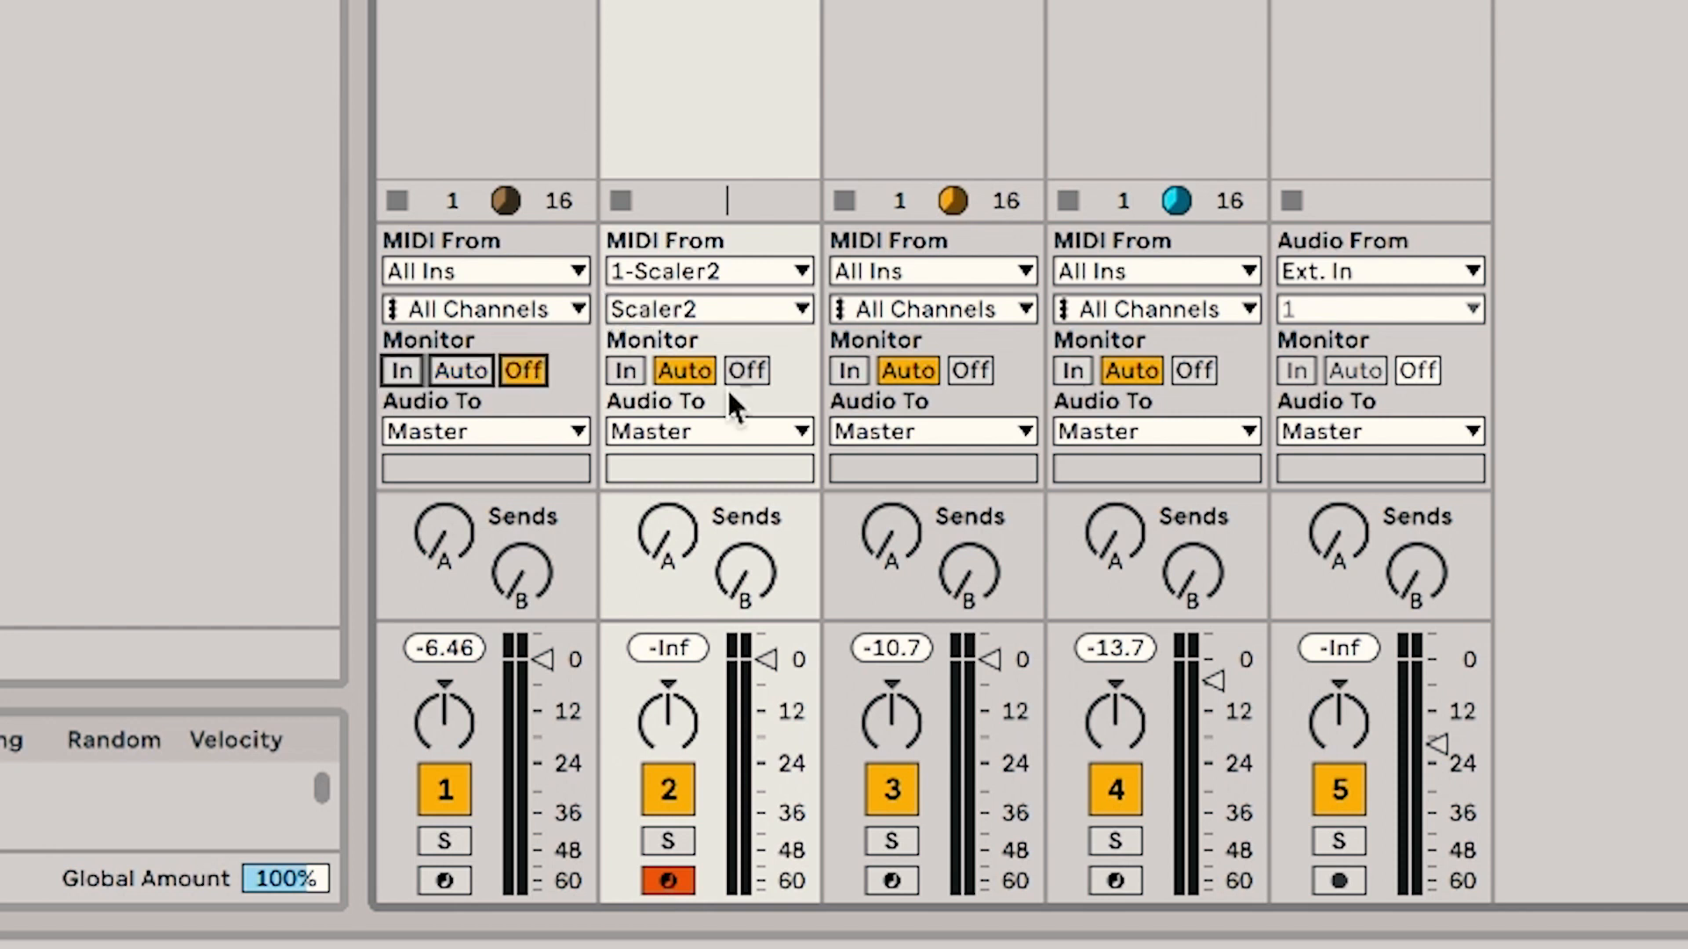
pyautogui.click(1195, 370)
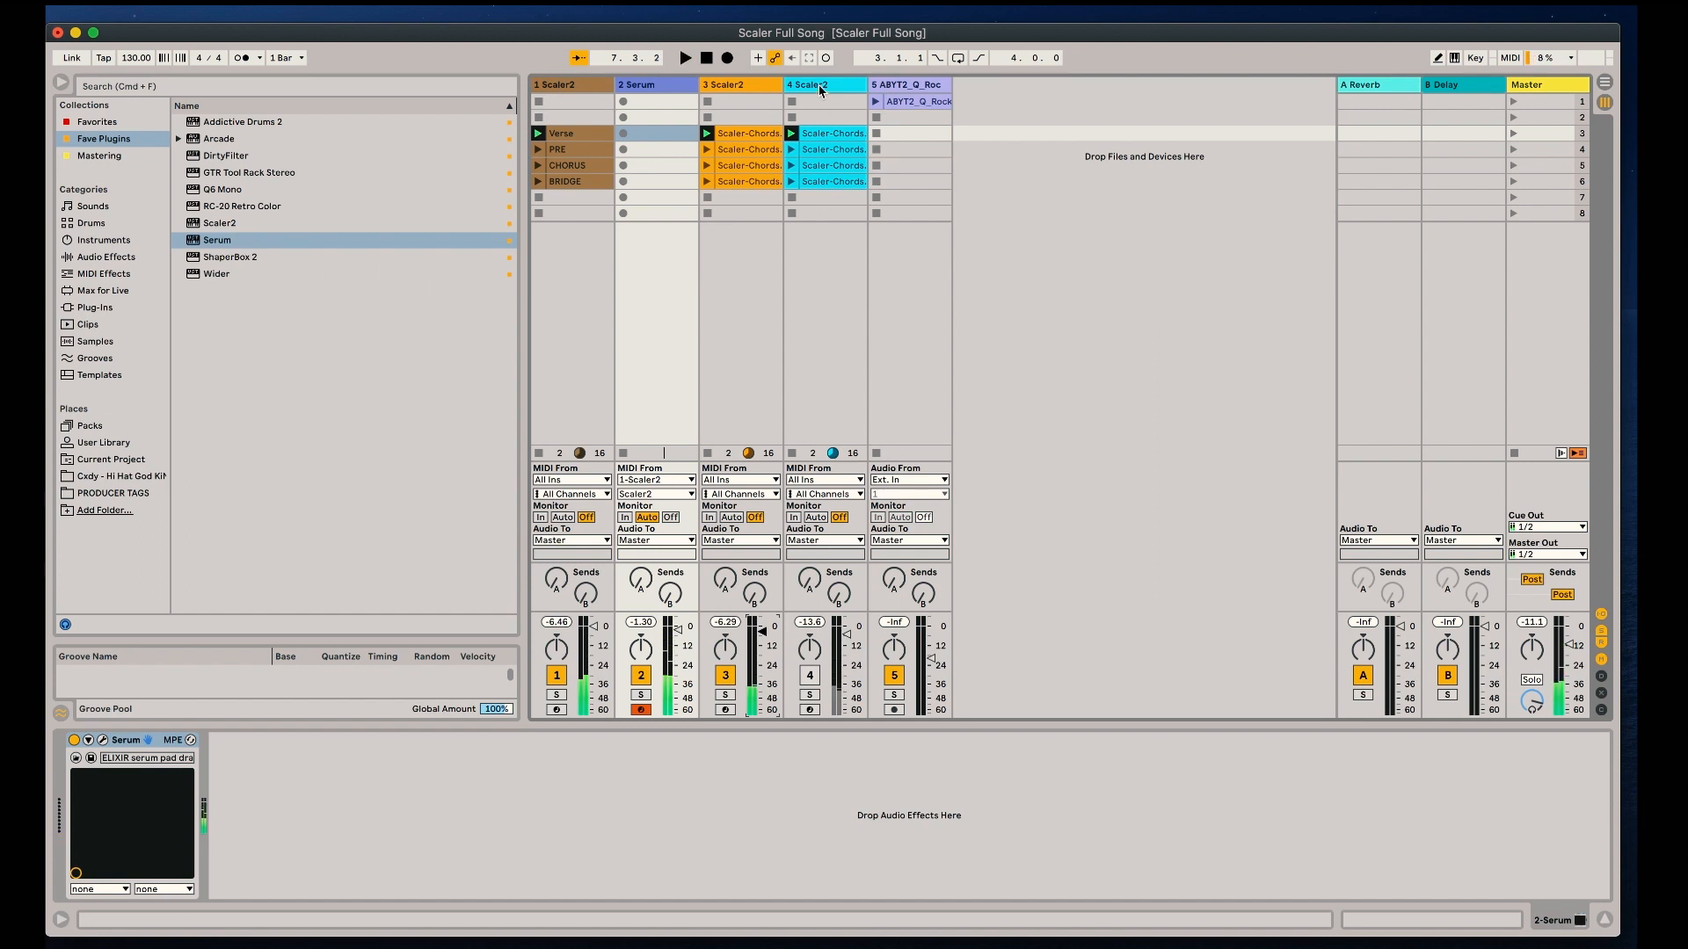
# Add a Serum track after track 4 using the Splice key_06_clock_odez preset
pyautogui.click(809, 84)
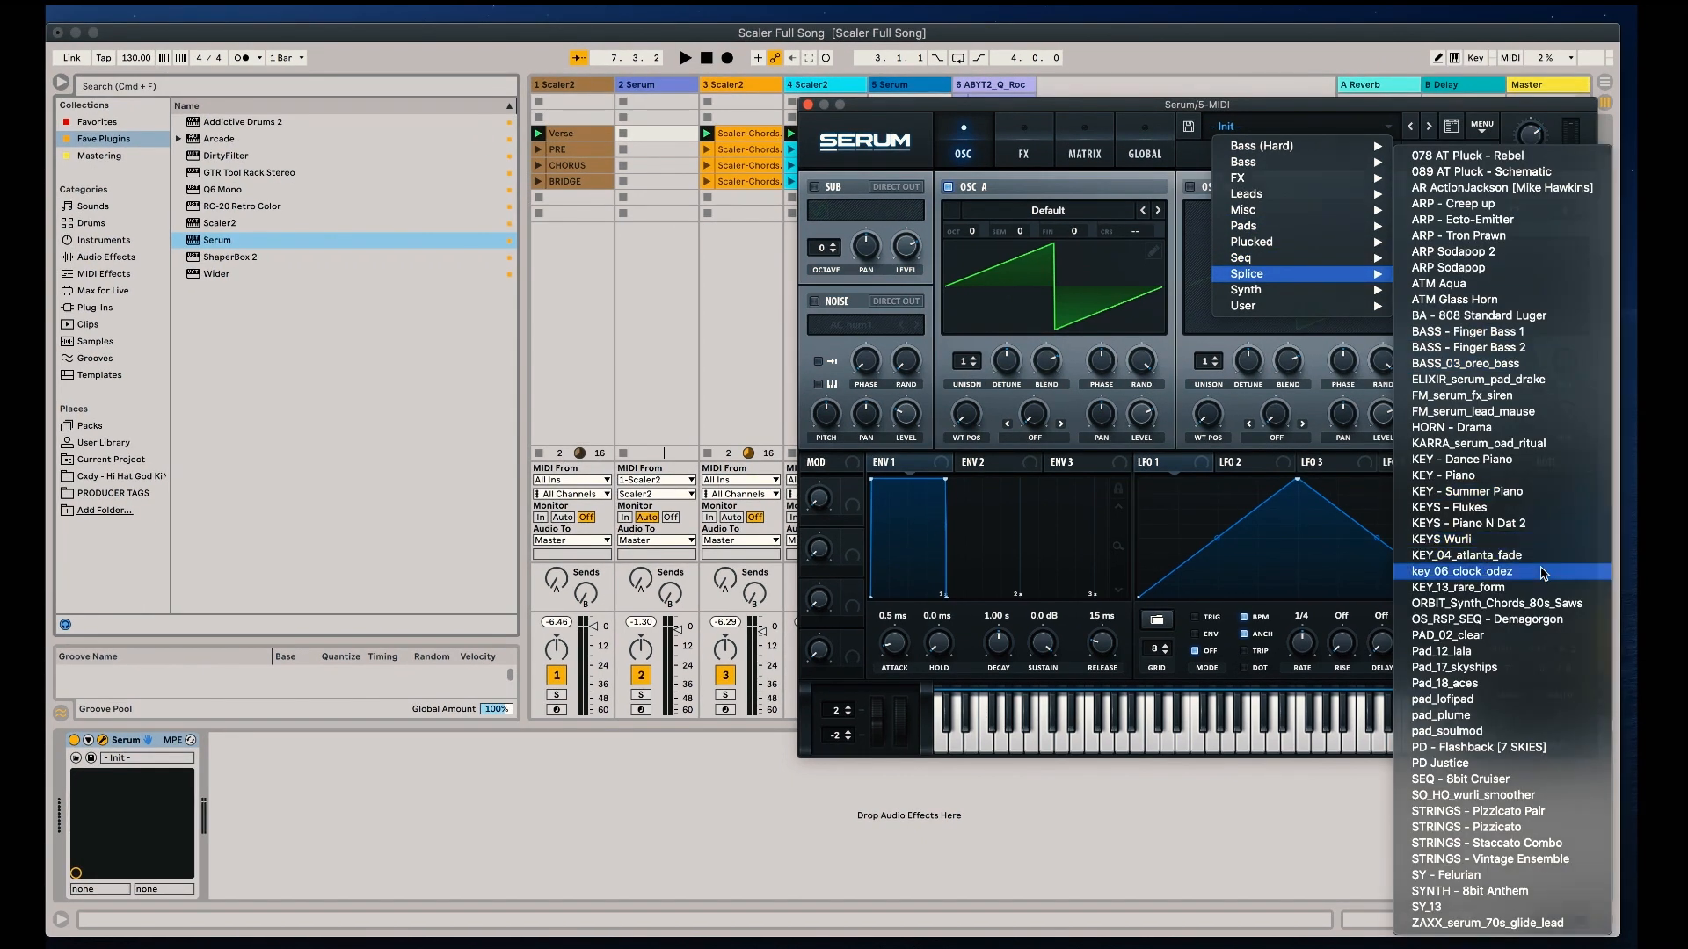
pyautogui.click(1461, 571)
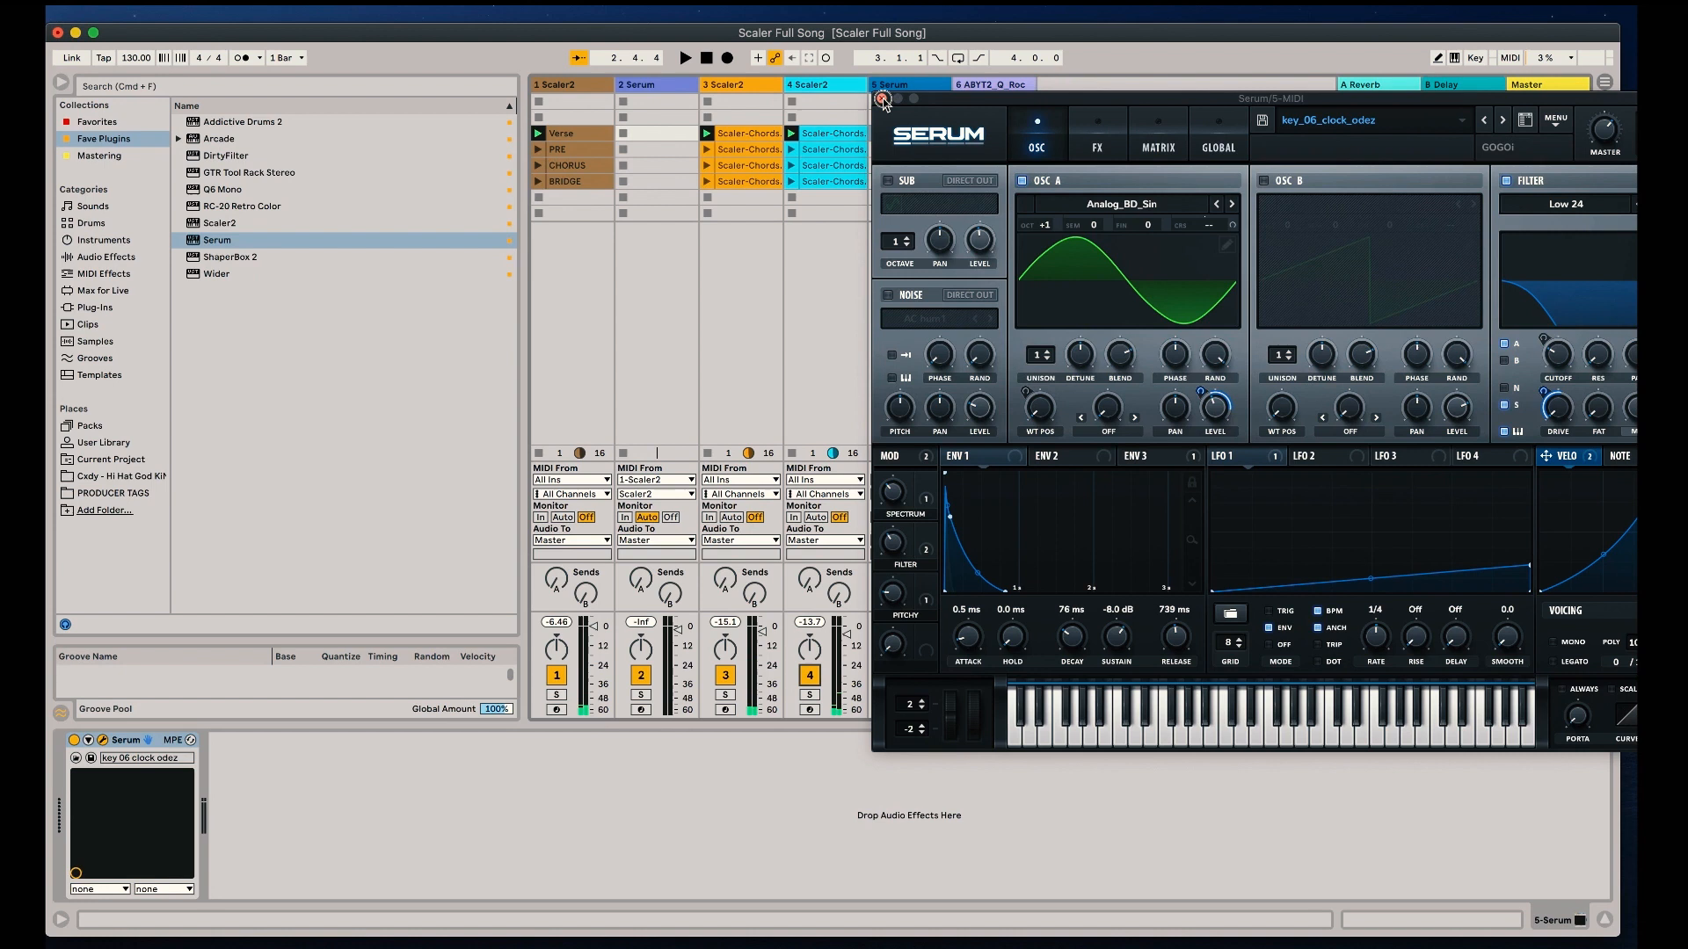
pyautogui.click(882, 99)
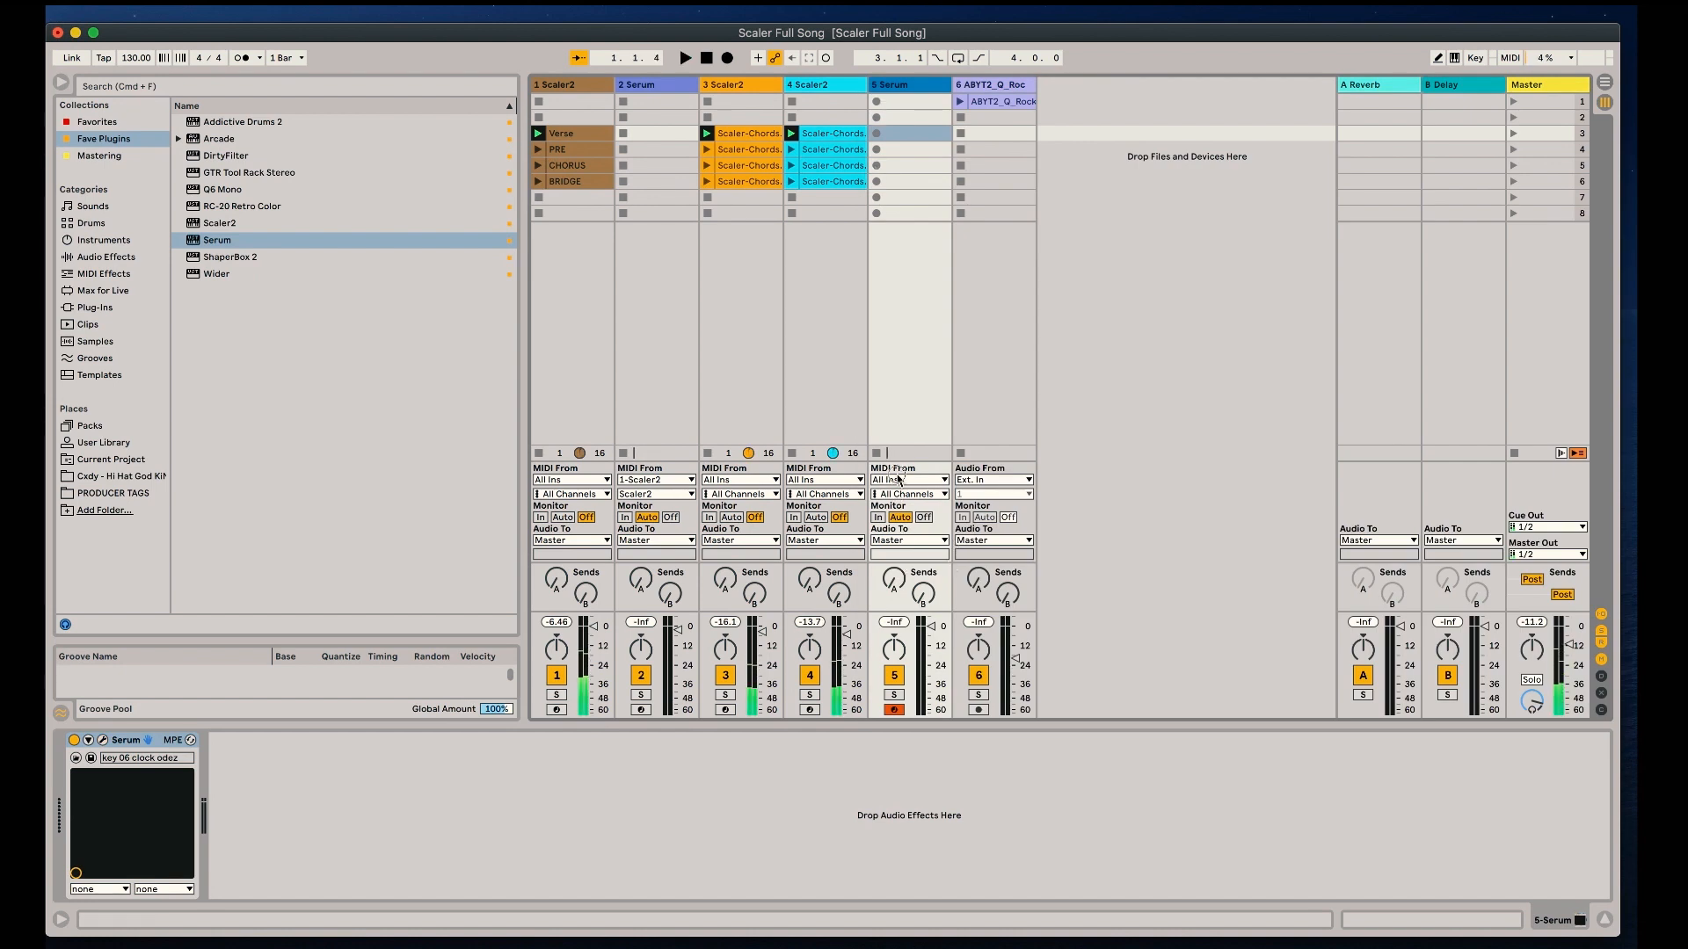
# Set track 5 MIDI From to 4-Scaler2 and launch the ABYT2 drum loop clip
pyautogui.click(906, 479)
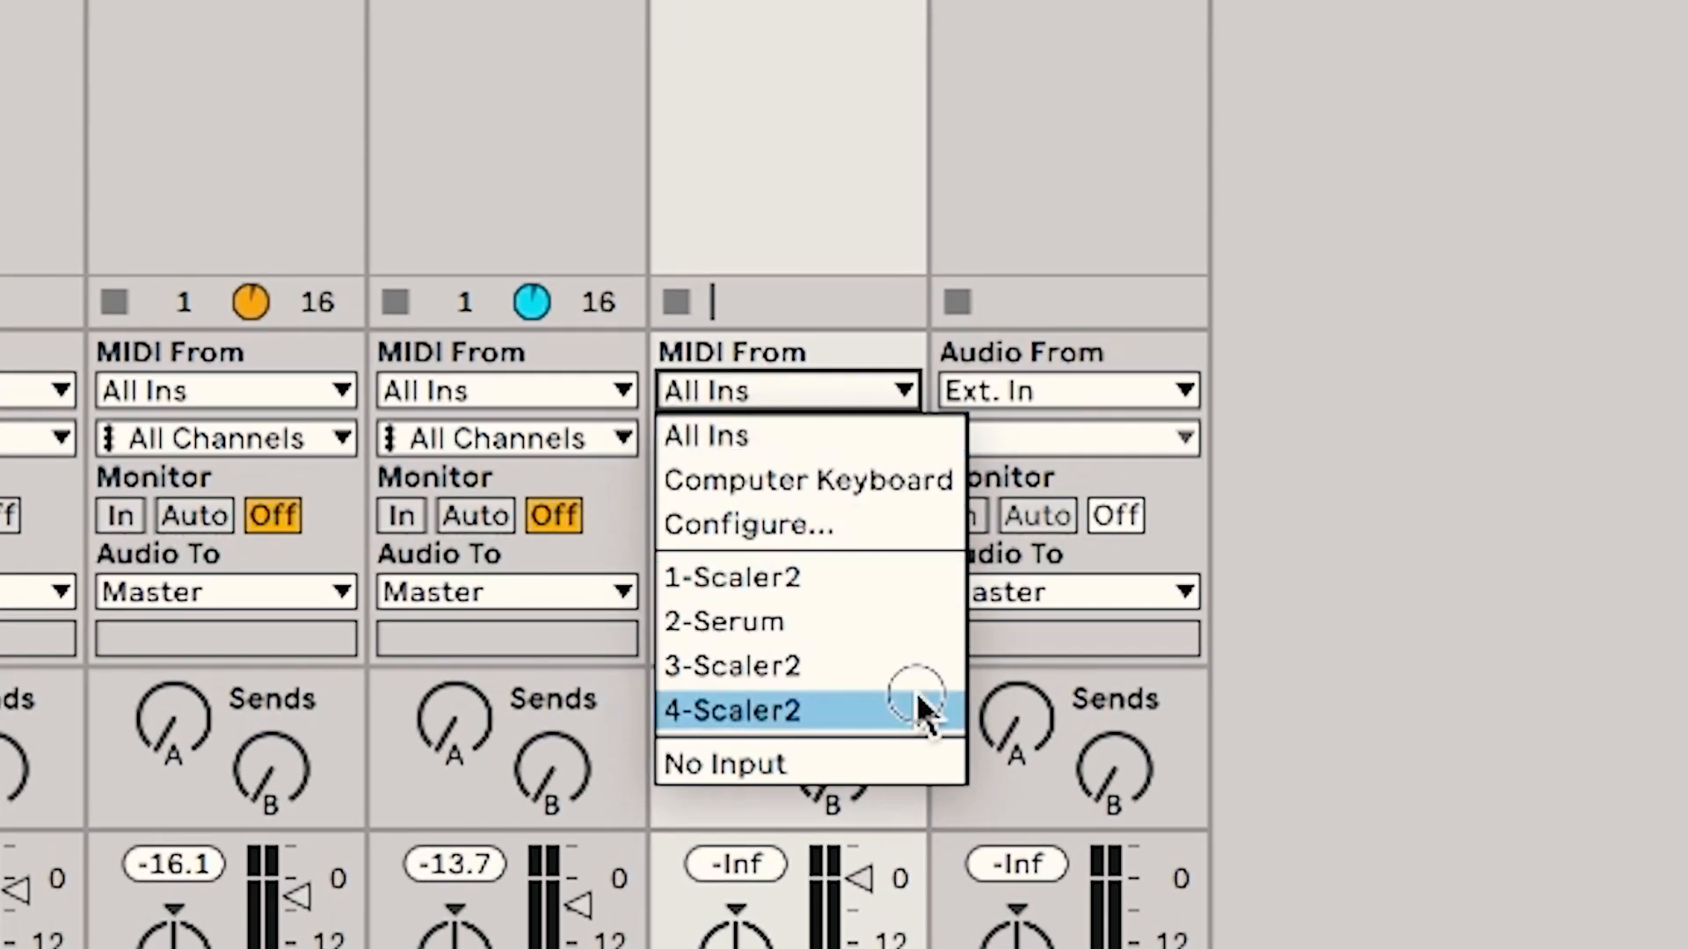
pyautogui.moveTo(917, 670)
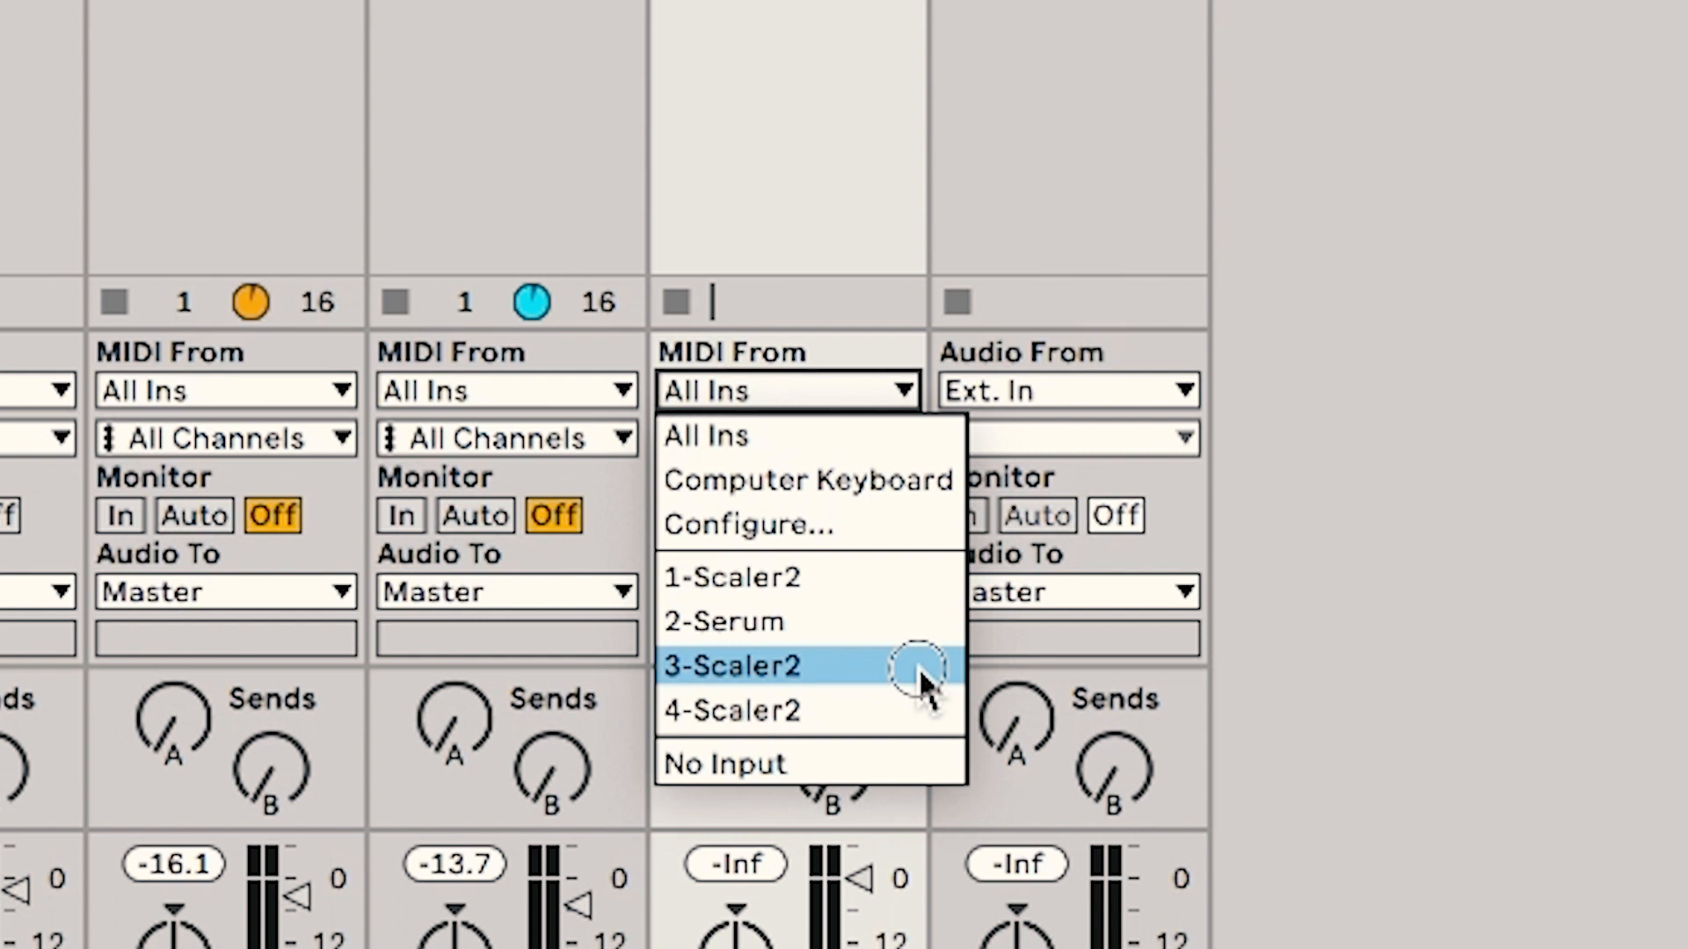
pyautogui.moveTo(915, 711)
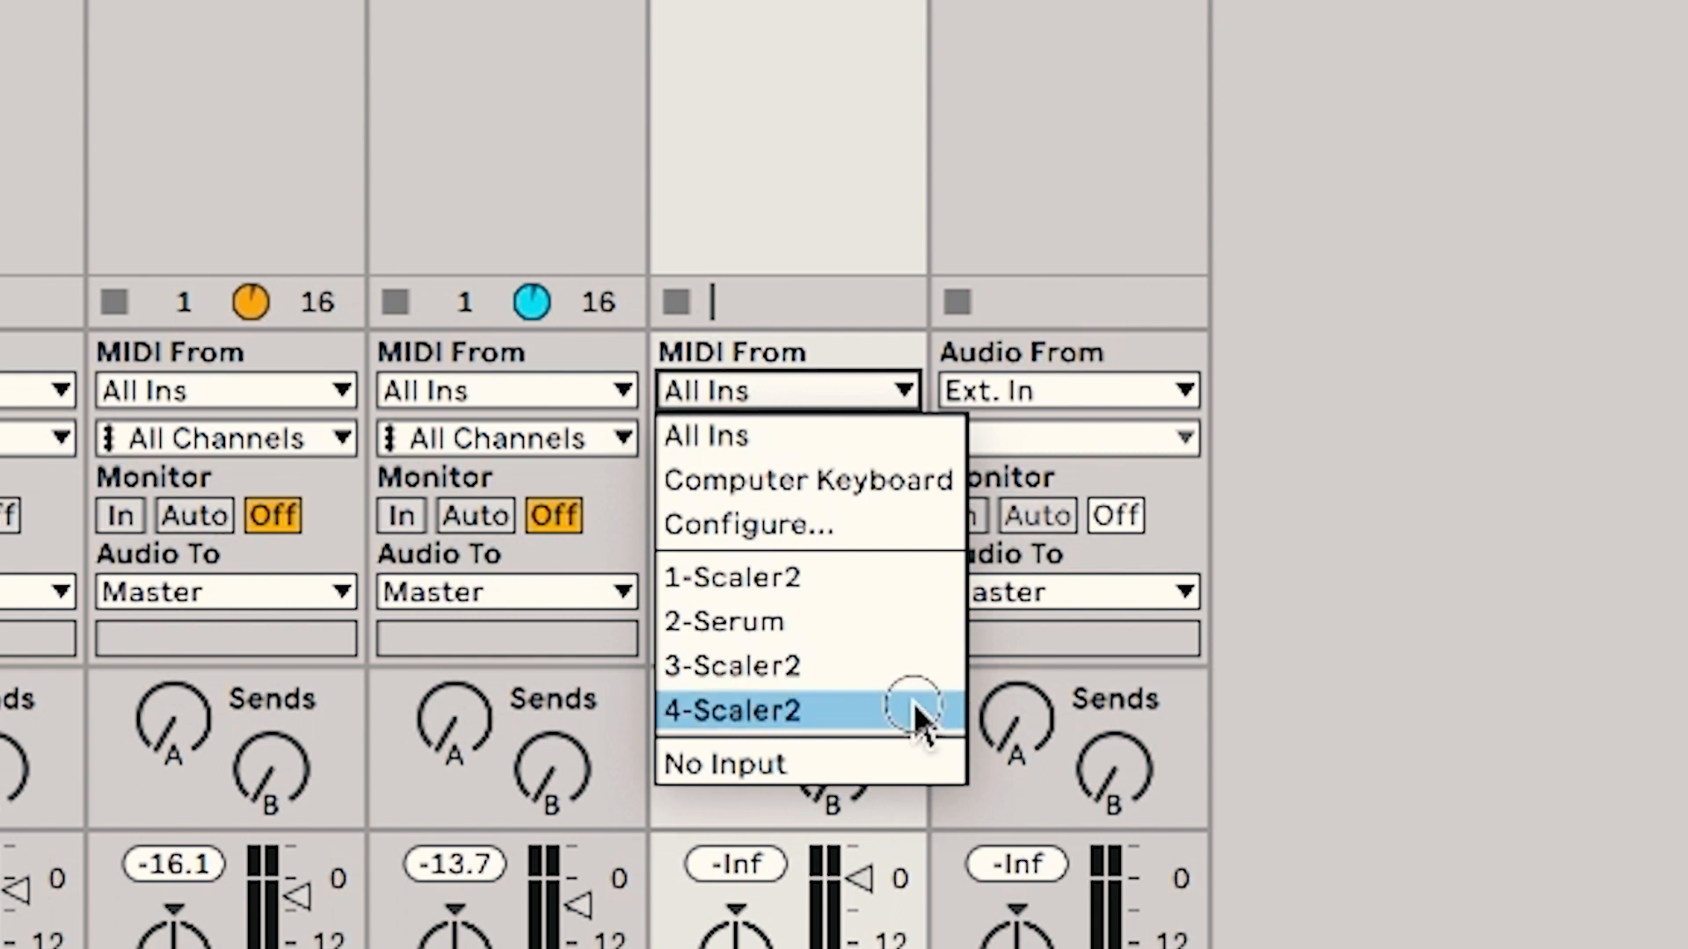
pyautogui.click(732, 711)
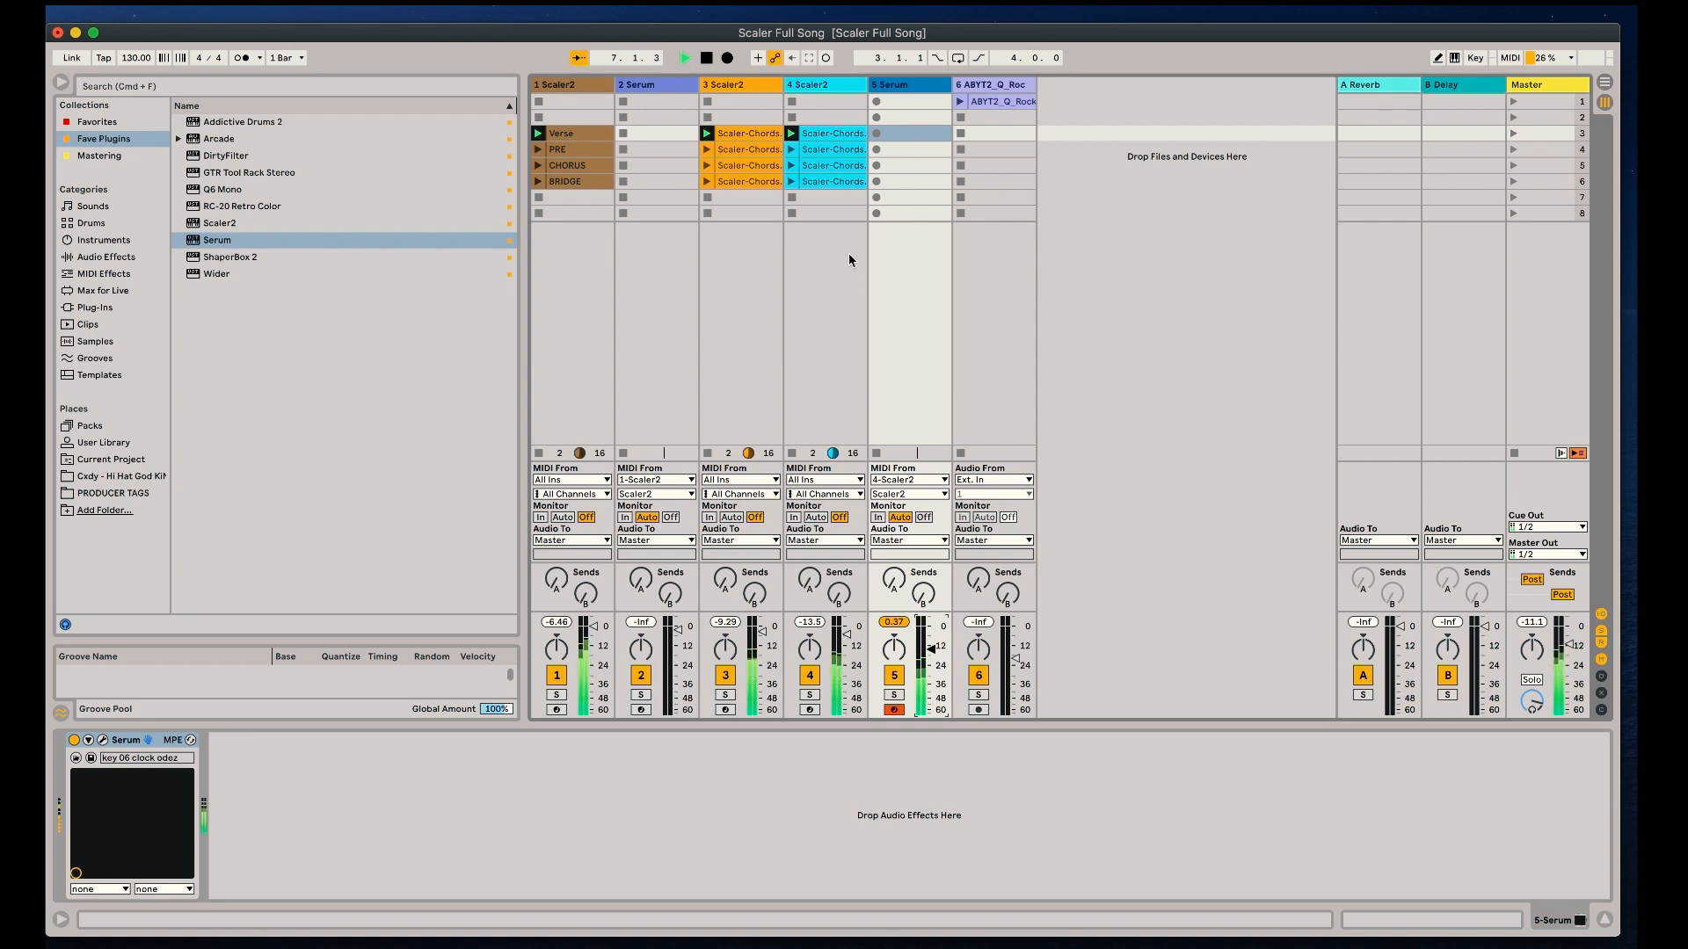
pyautogui.click(958, 101)
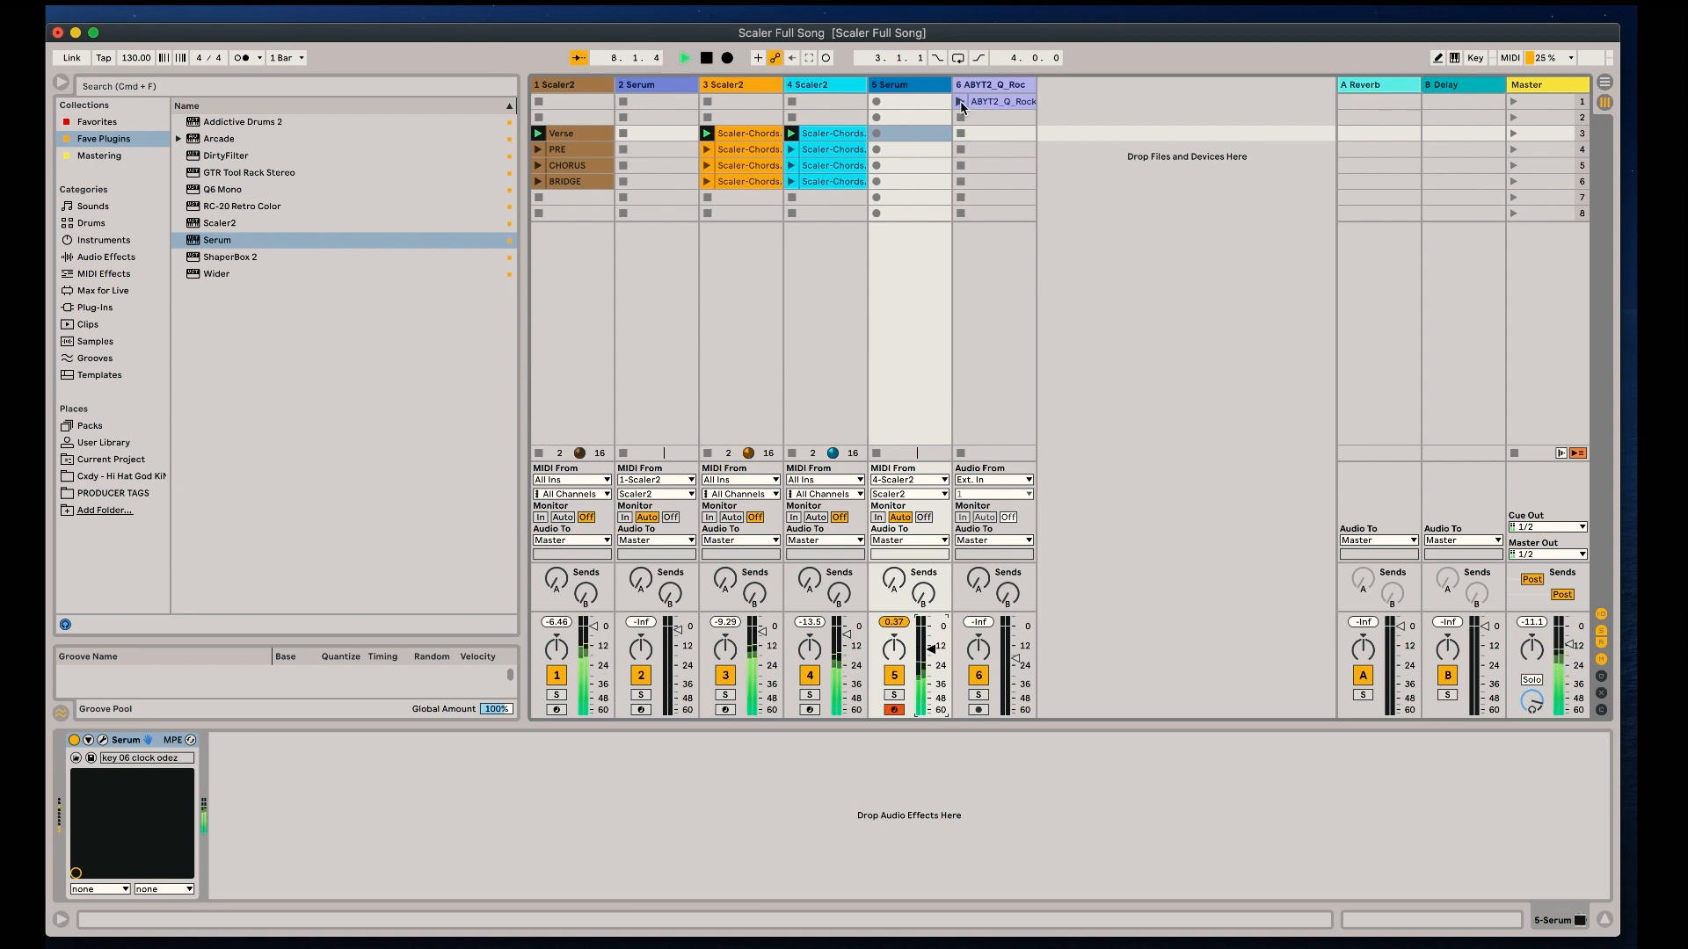
pyautogui.click(957, 101)
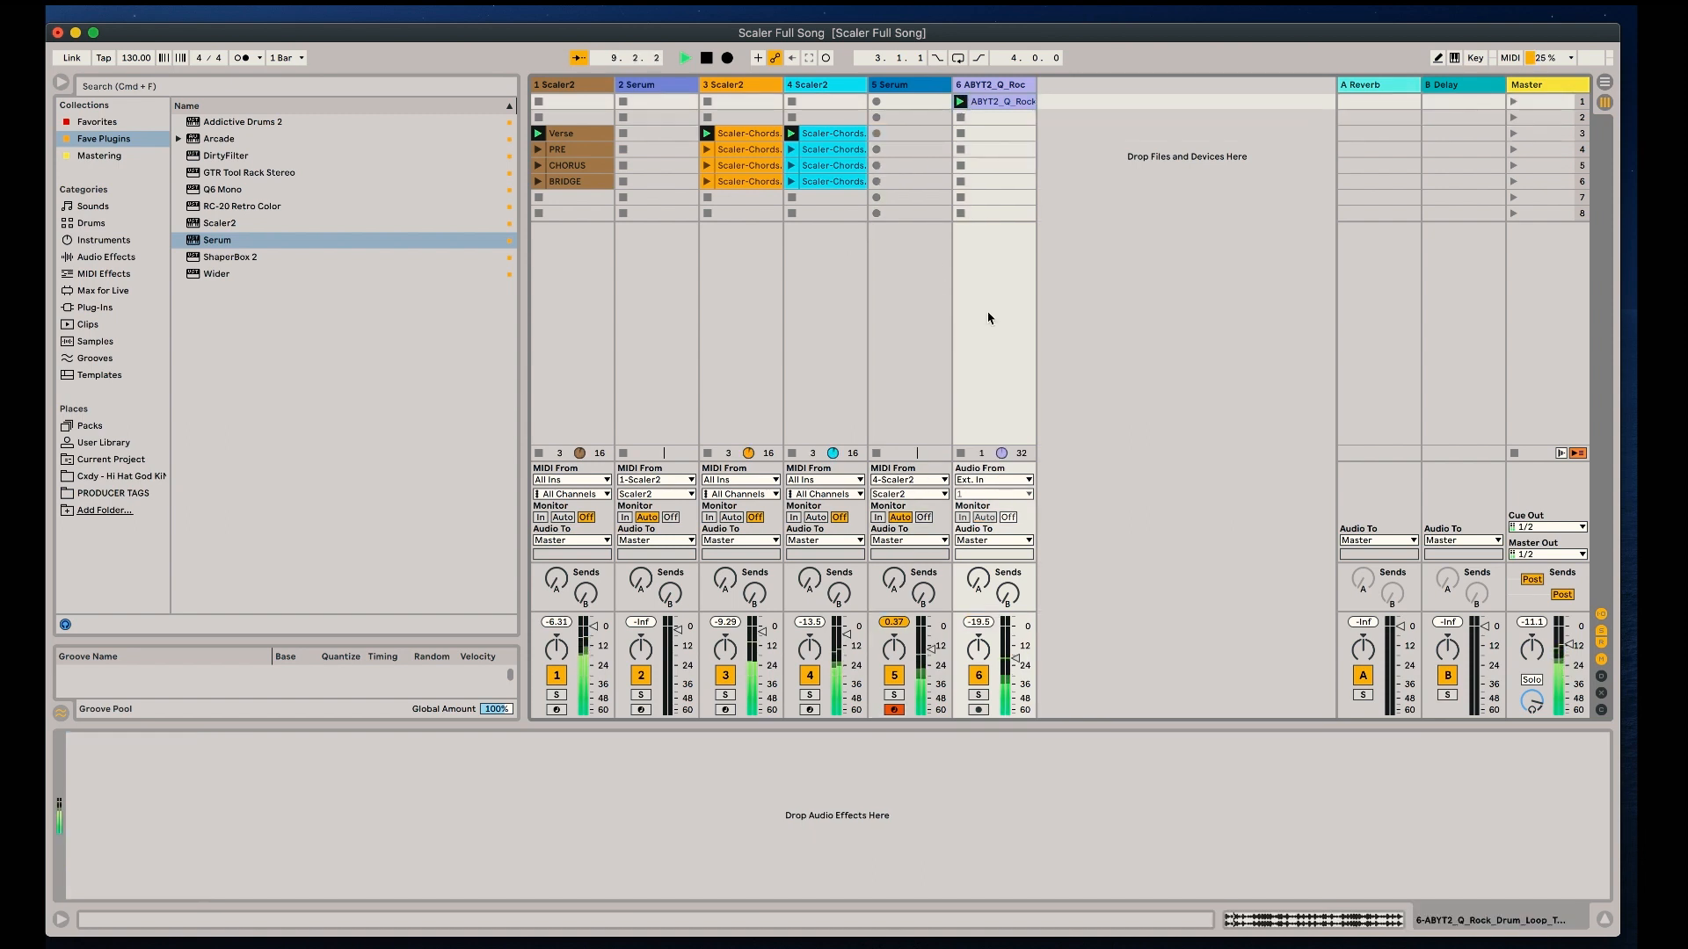